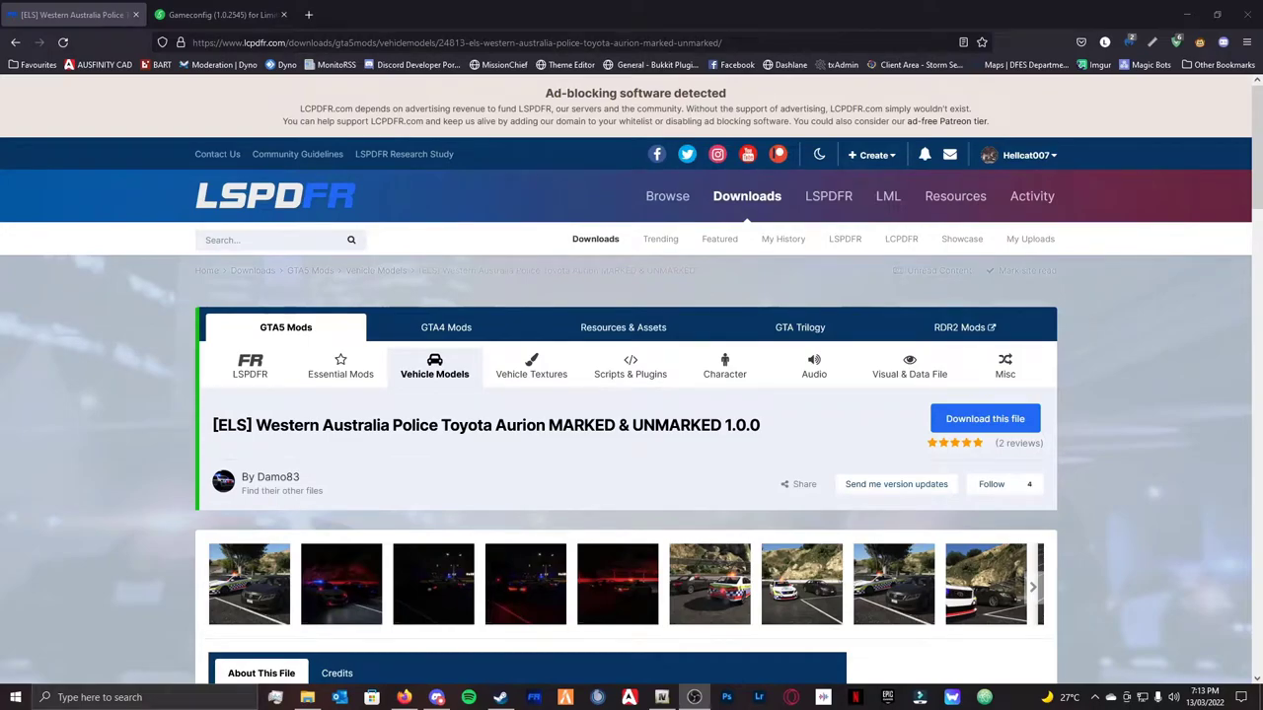
mouse_move(630, 445)
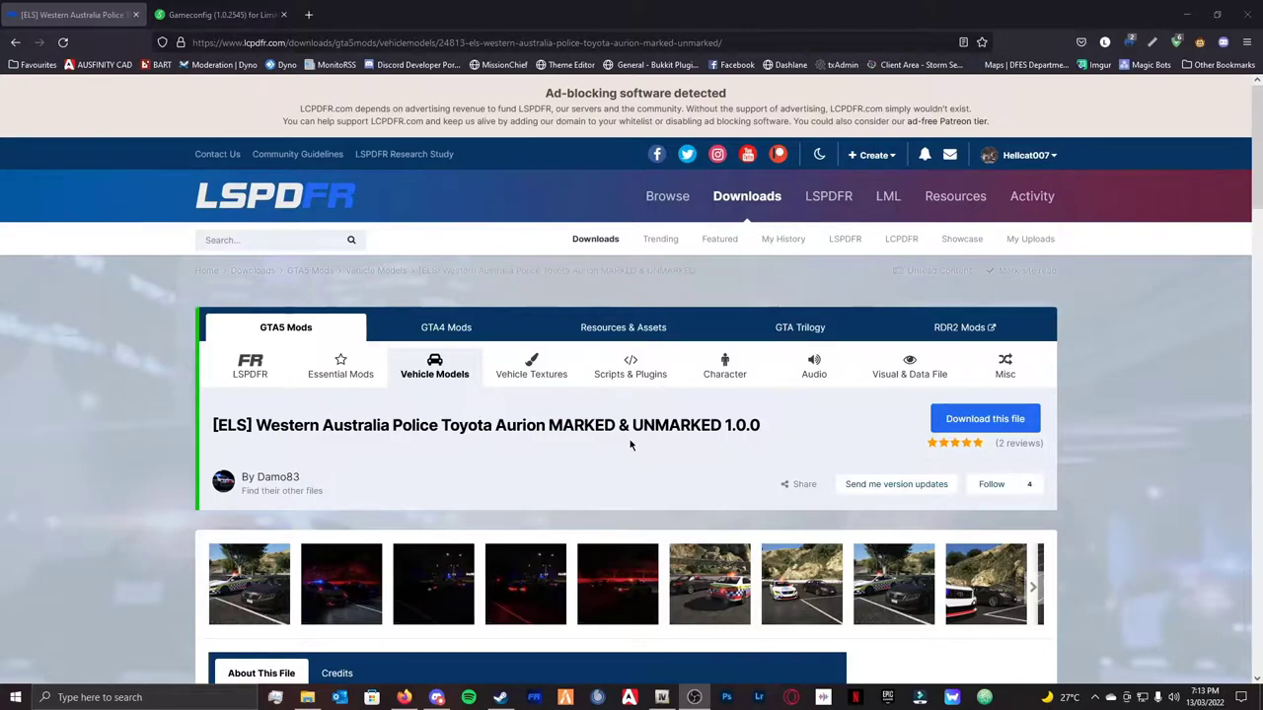
- Browse the Toyota Aurion WA Police release page and view its car screenshots
scroll(down, 3)
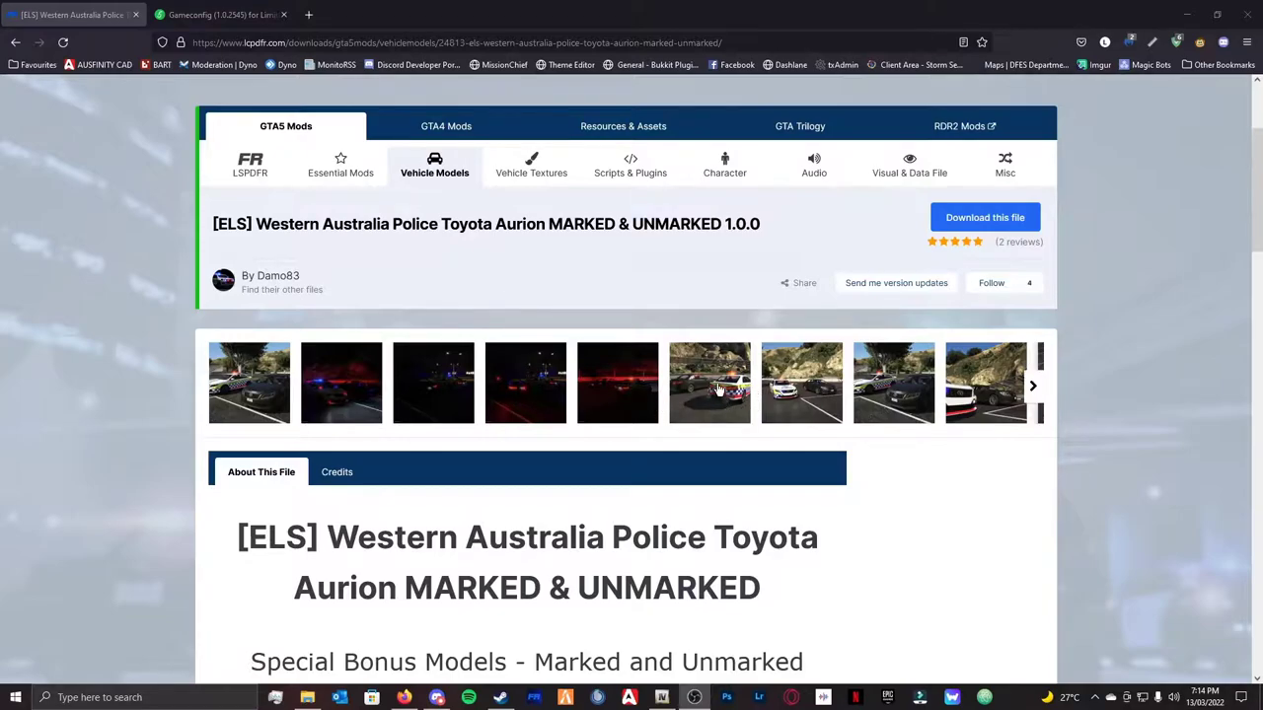
mouse_move(716, 388)
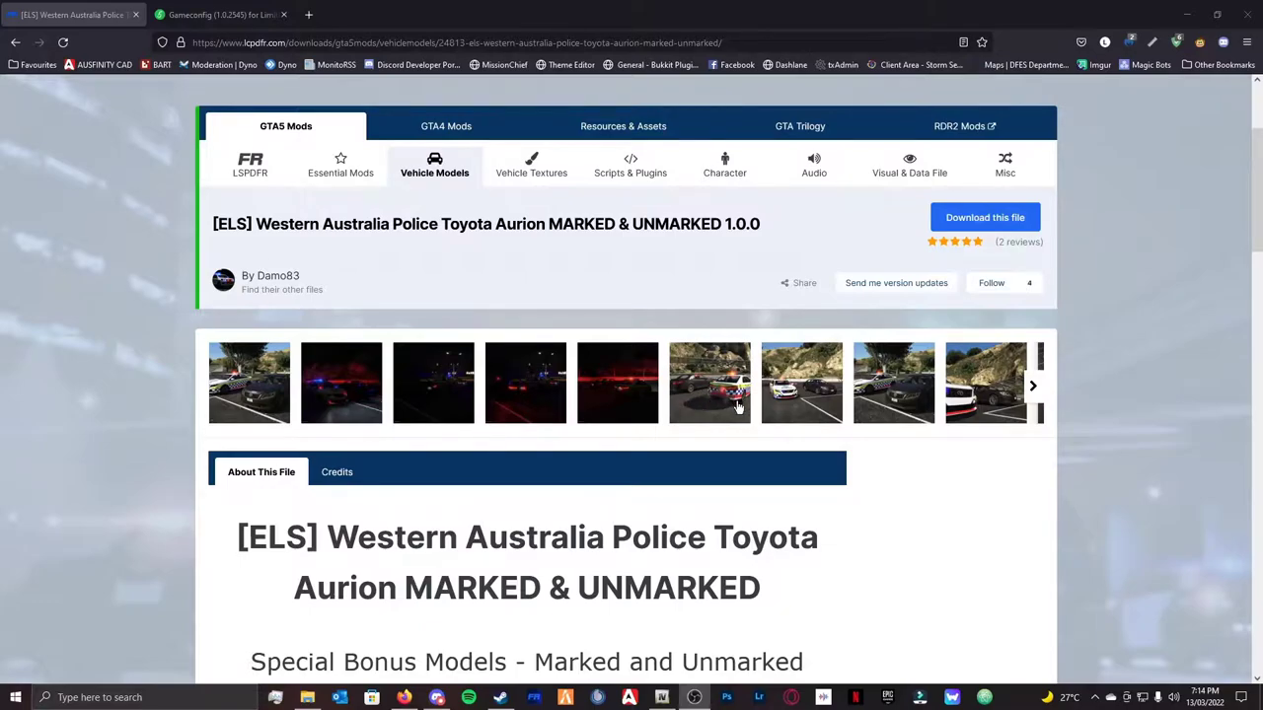
mouse_move(725, 399)
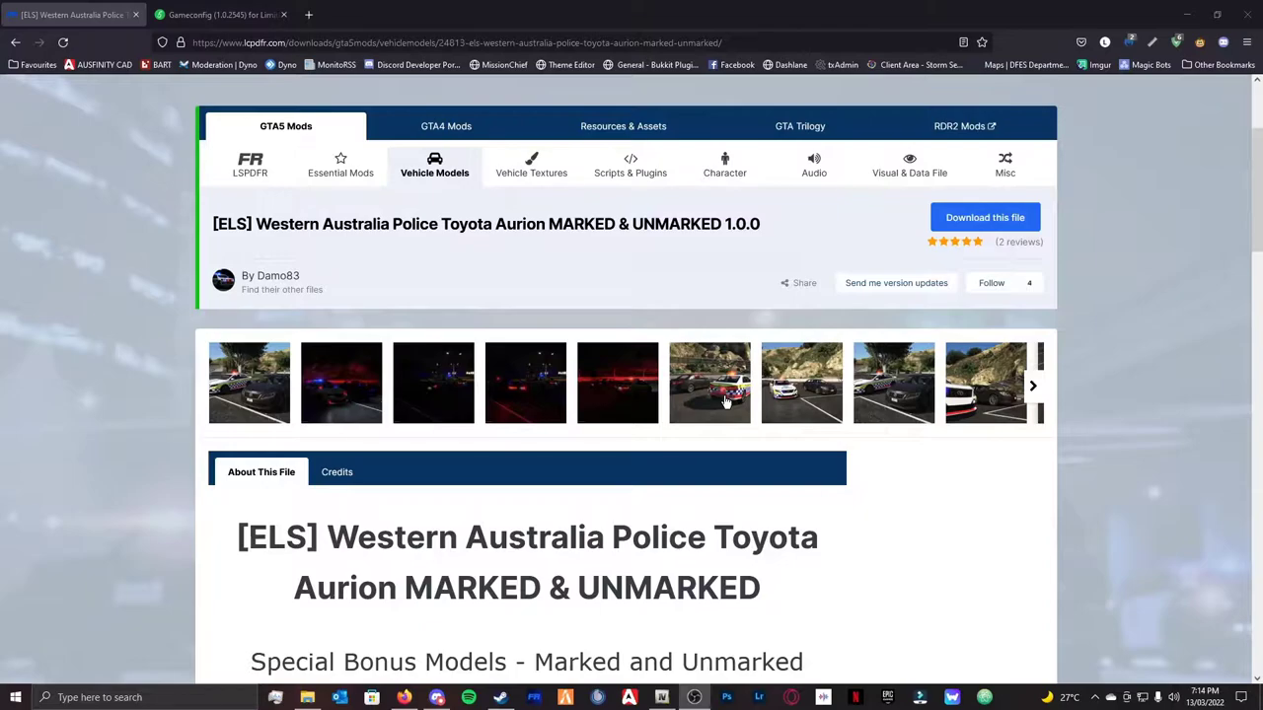
click(709, 383)
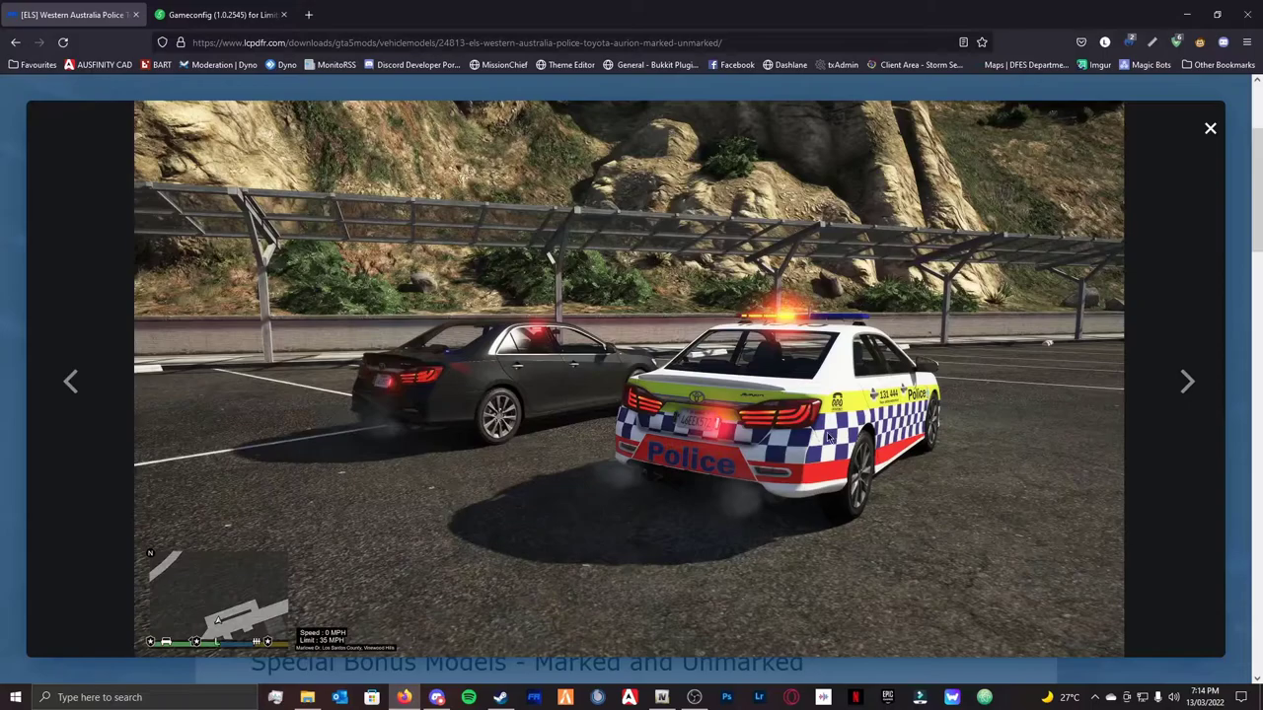
click(1210, 128)
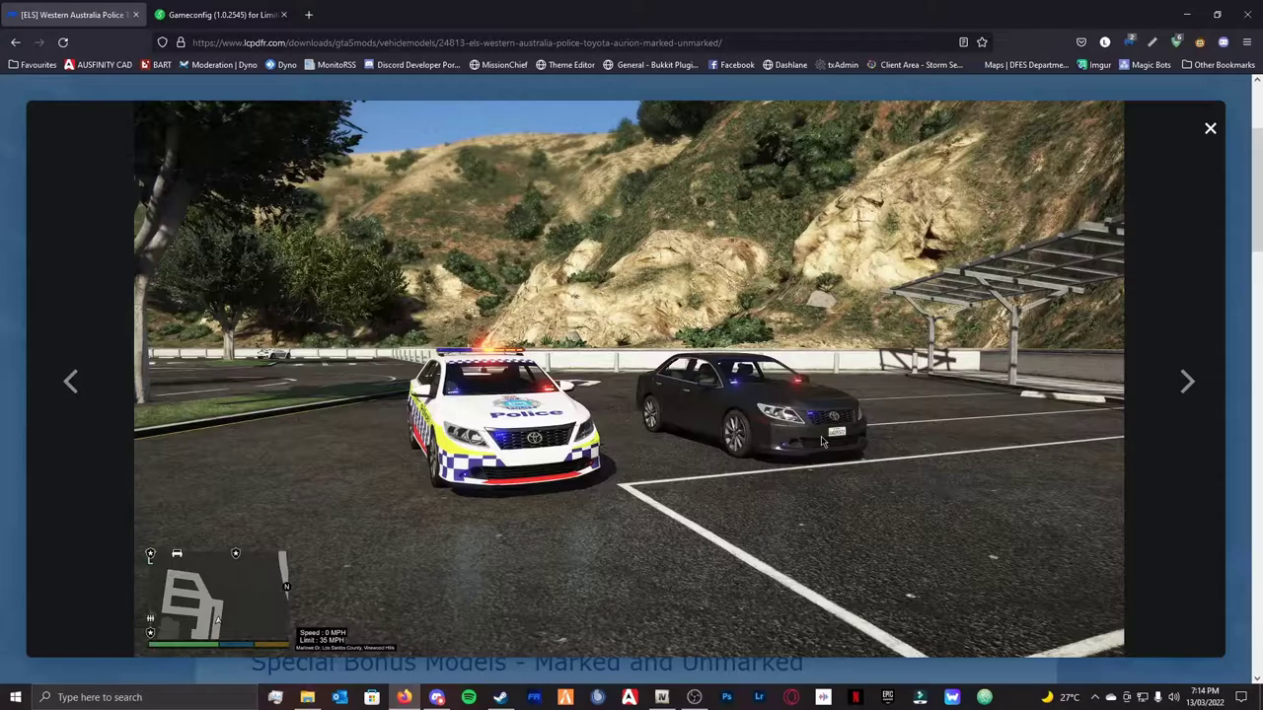
mouse_move(801, 446)
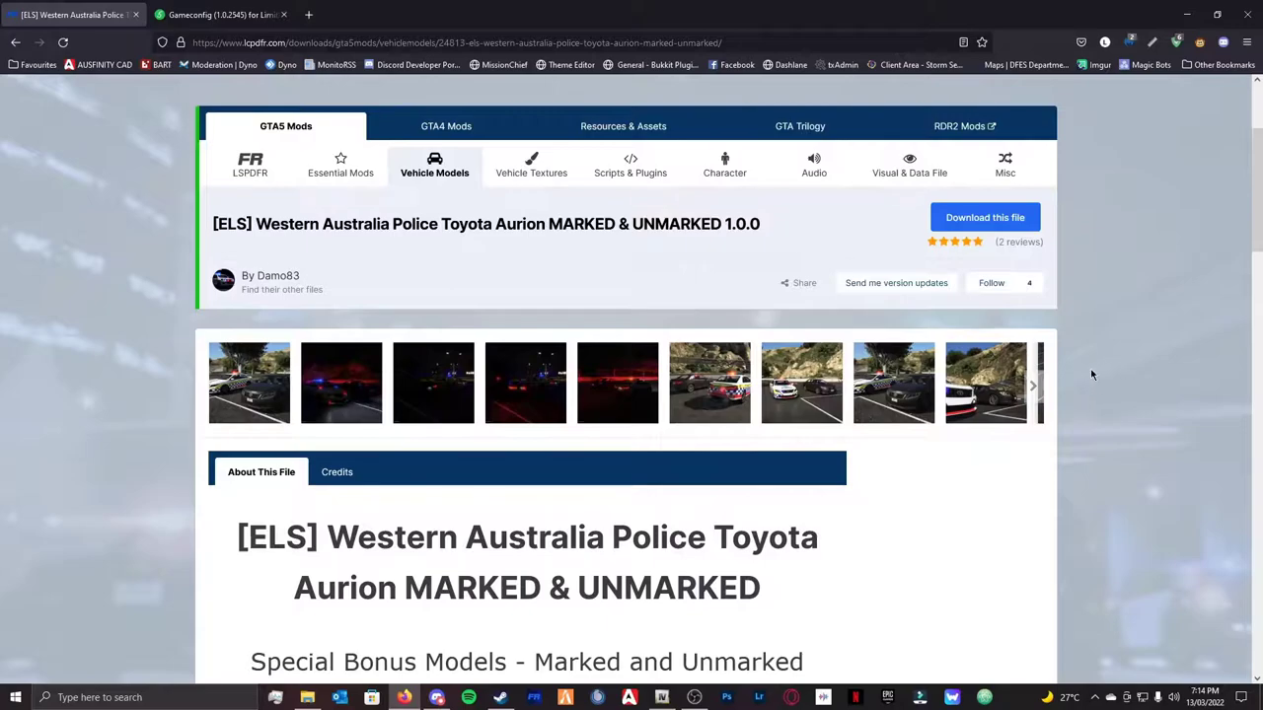
mouse_move(1036, 382)
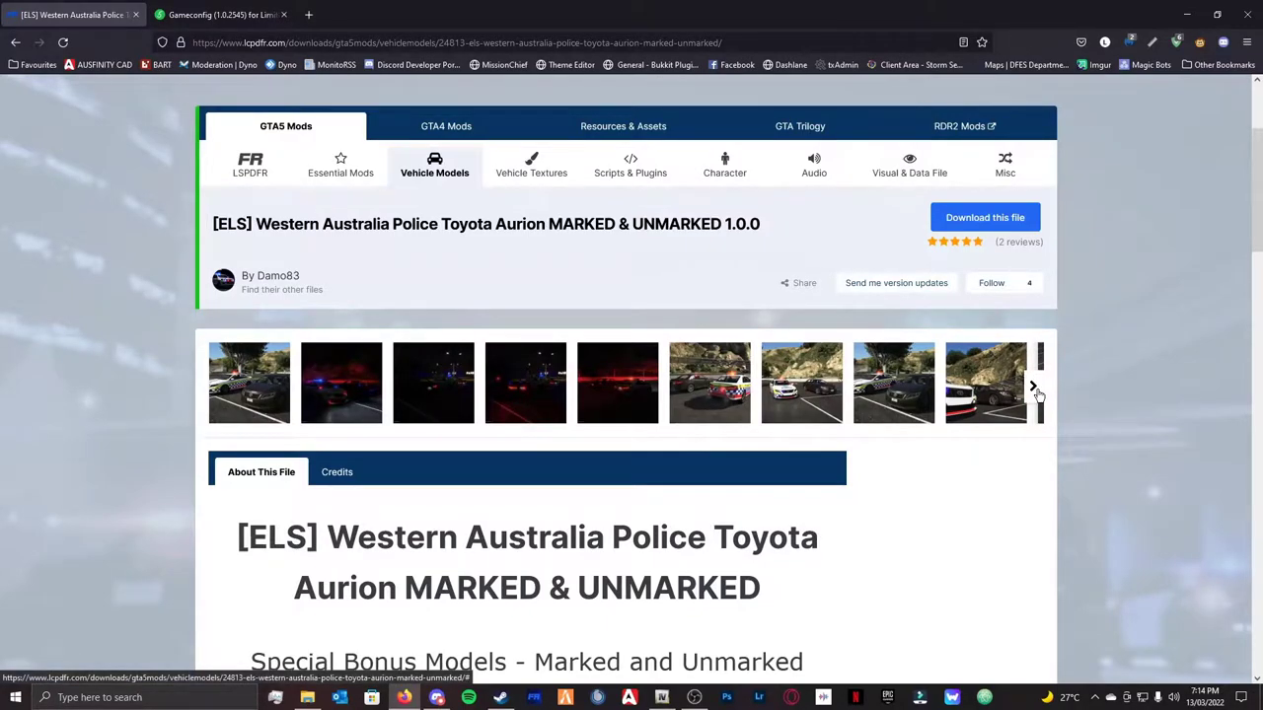
mouse_move(1046, 371)
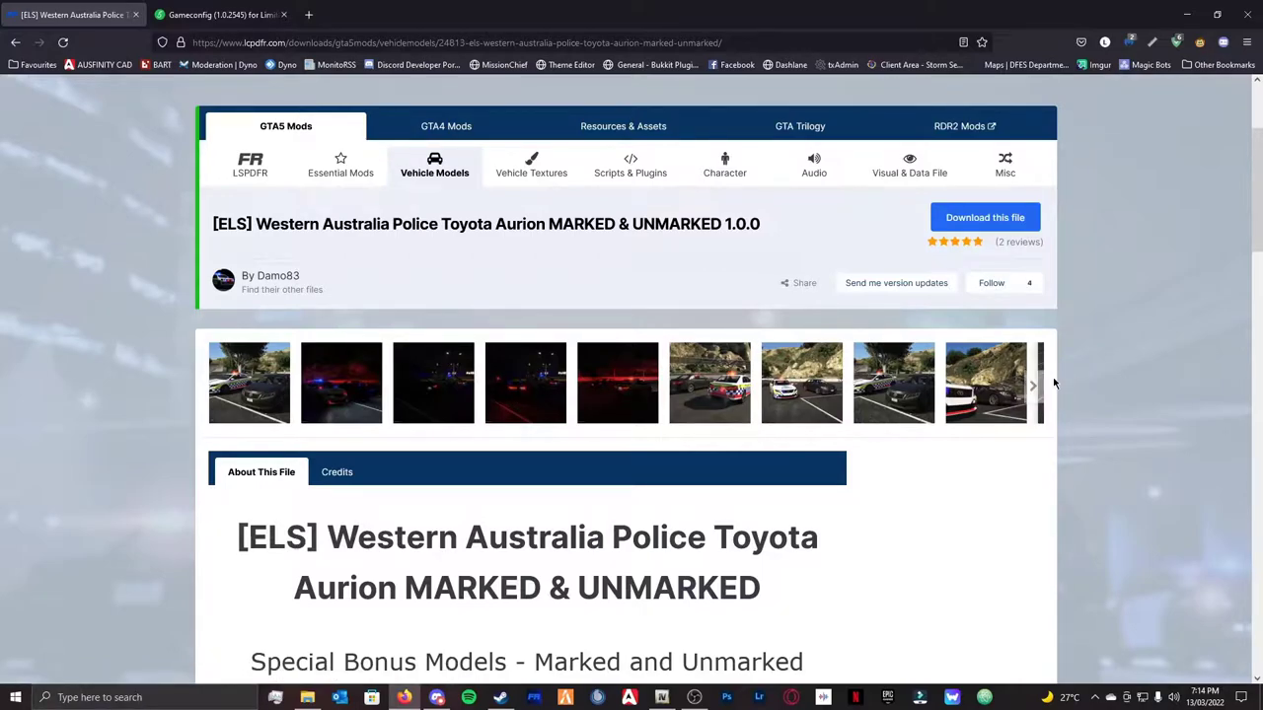
scroll(down, 3)
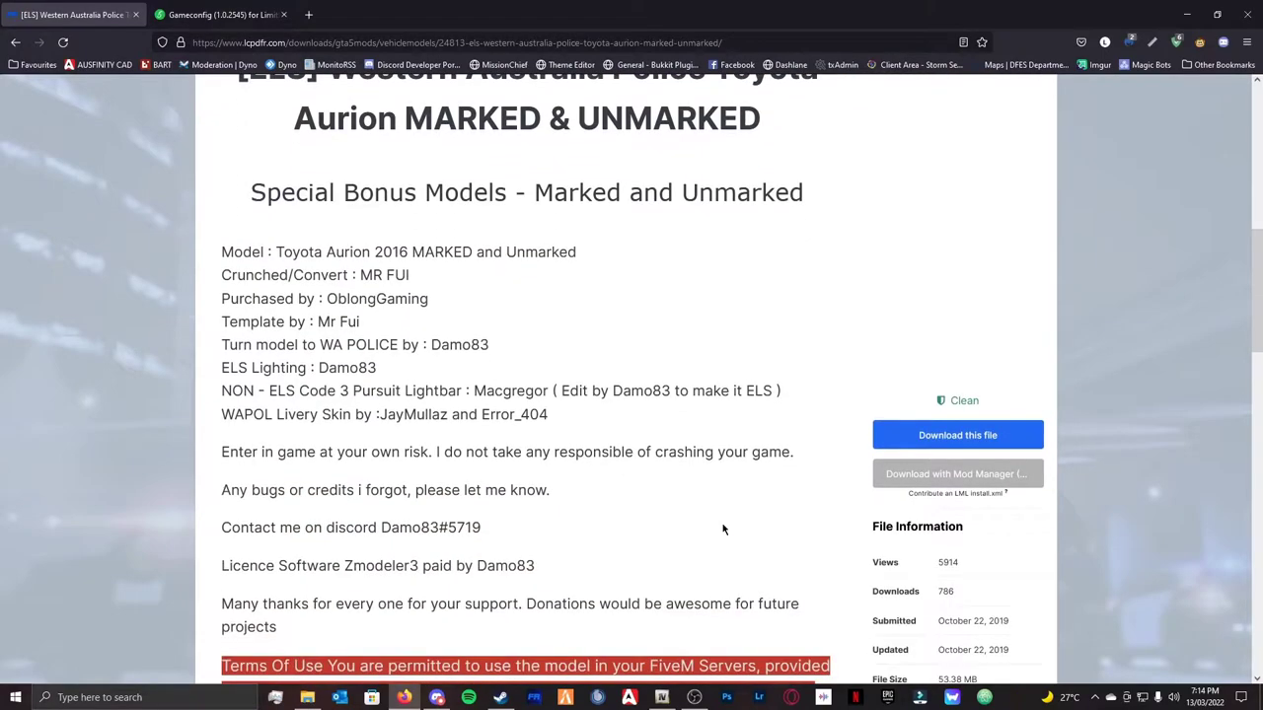
scroll(up, 3)
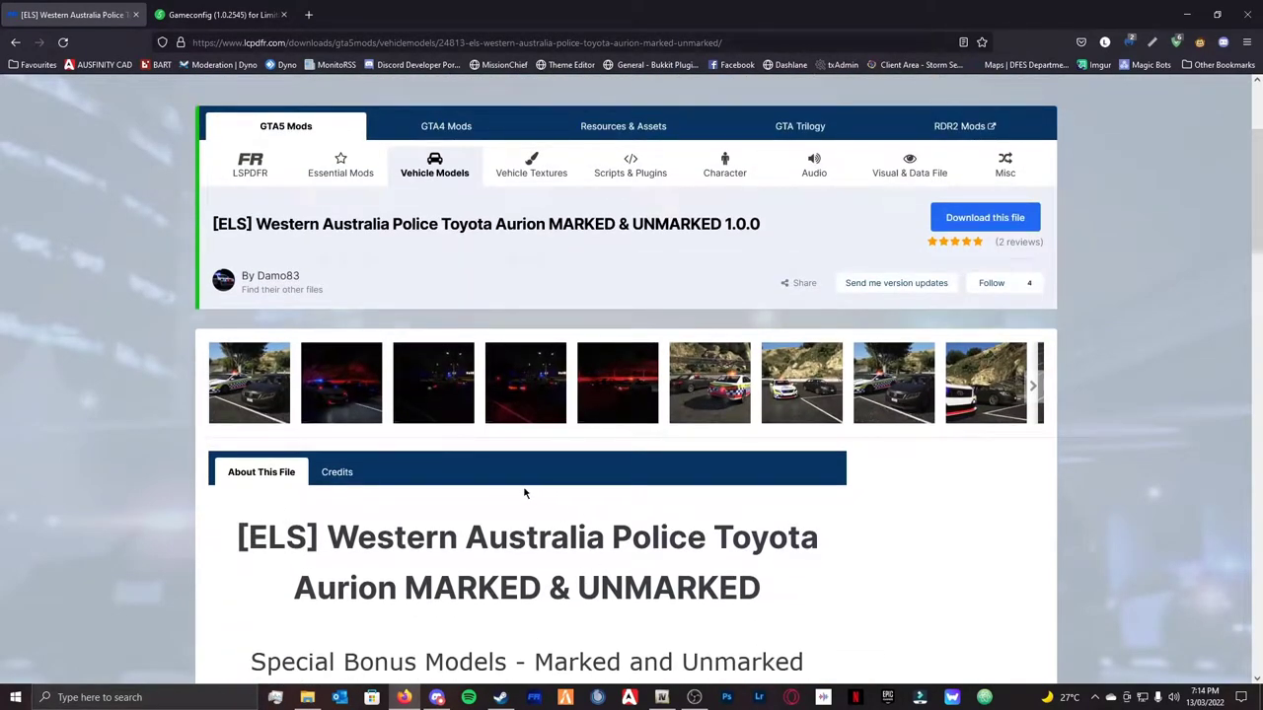
mouse_move(535, 494)
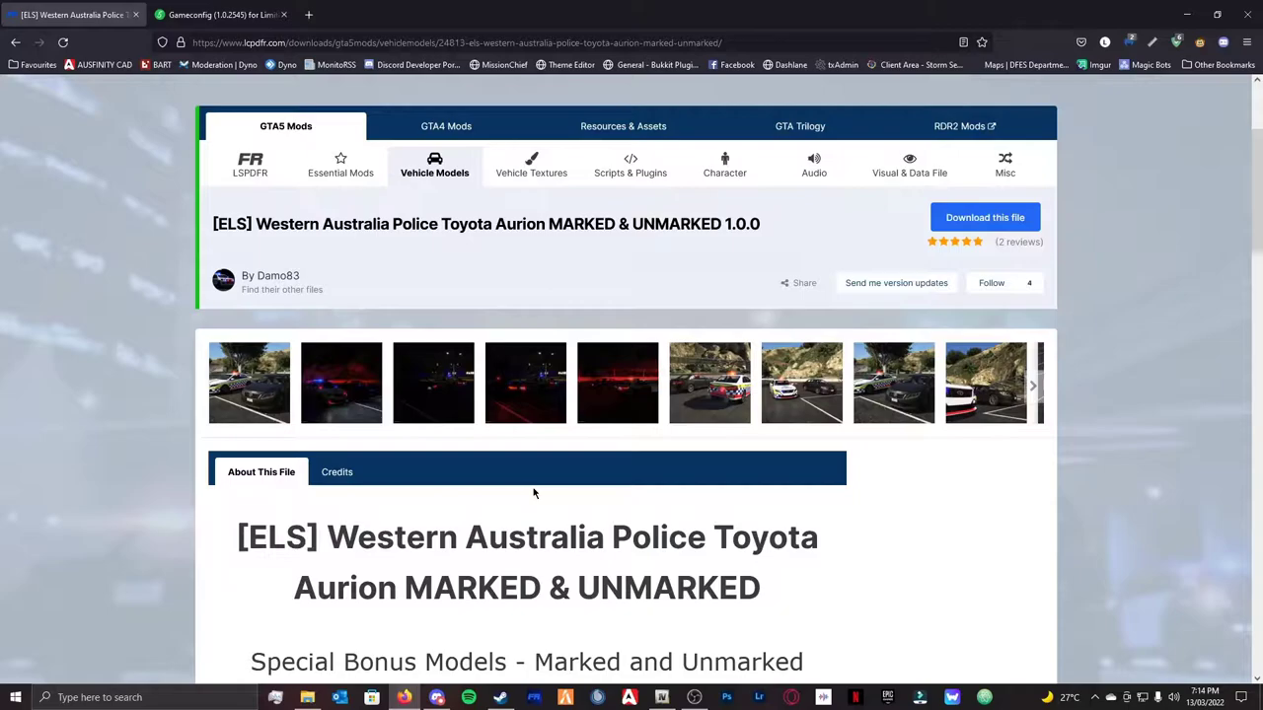
mouse_move(543, 511)
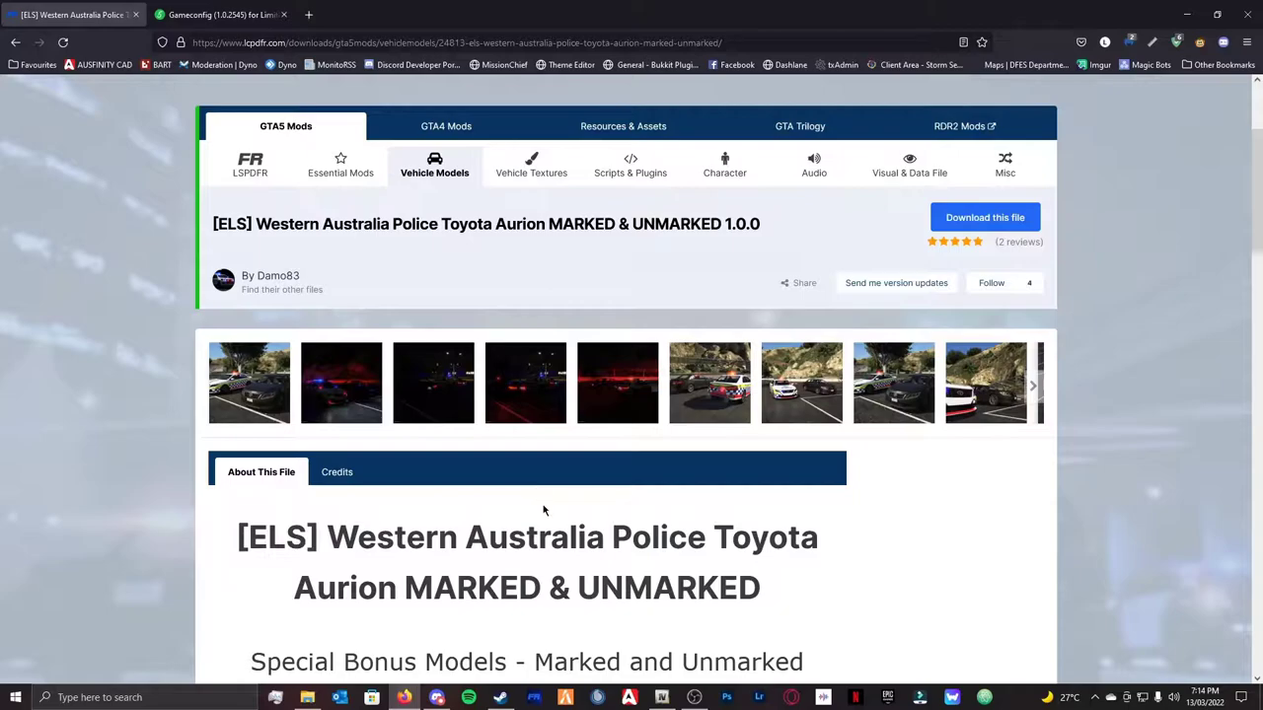
mouse_move(707, 476)
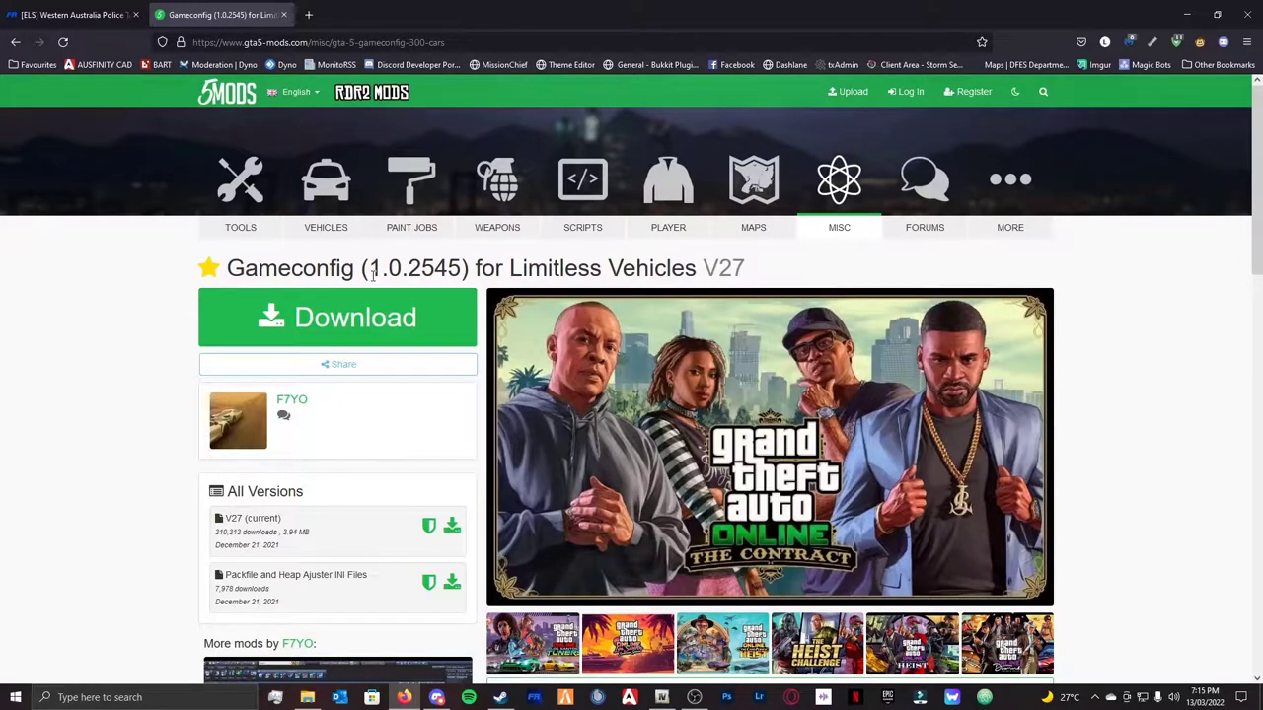
mouse_move(308, 290)
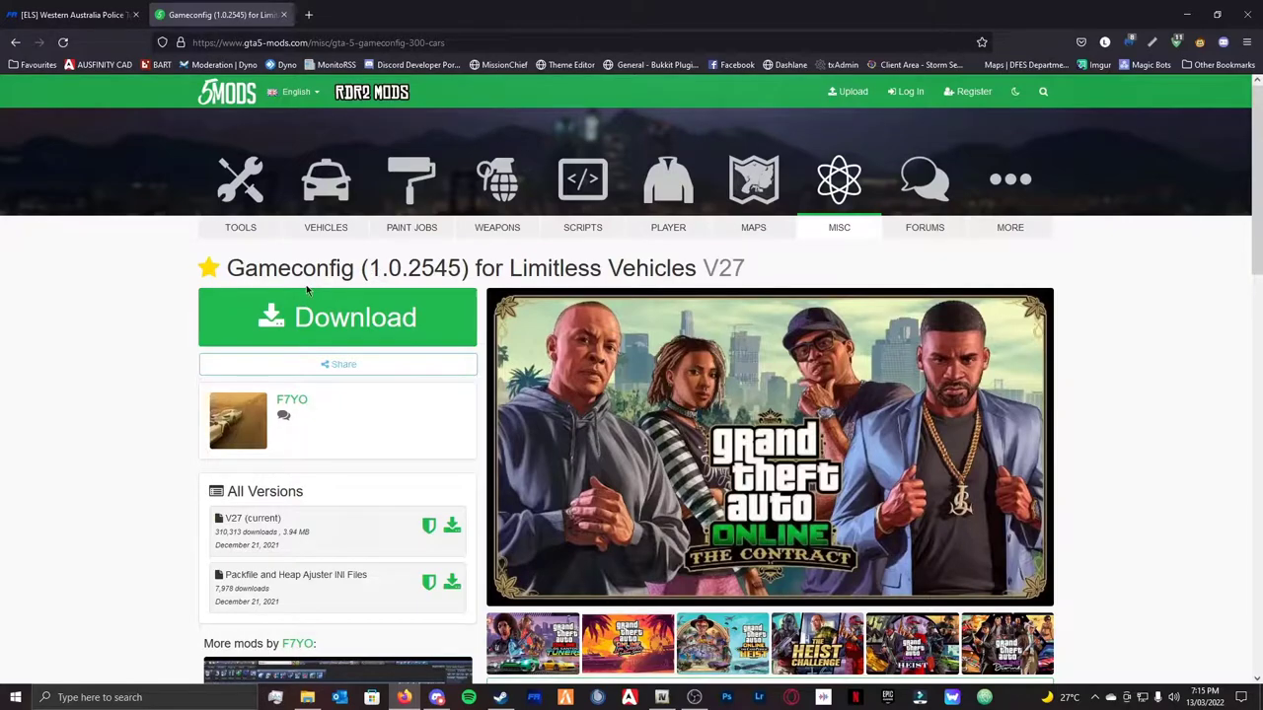
scroll(down, 3)
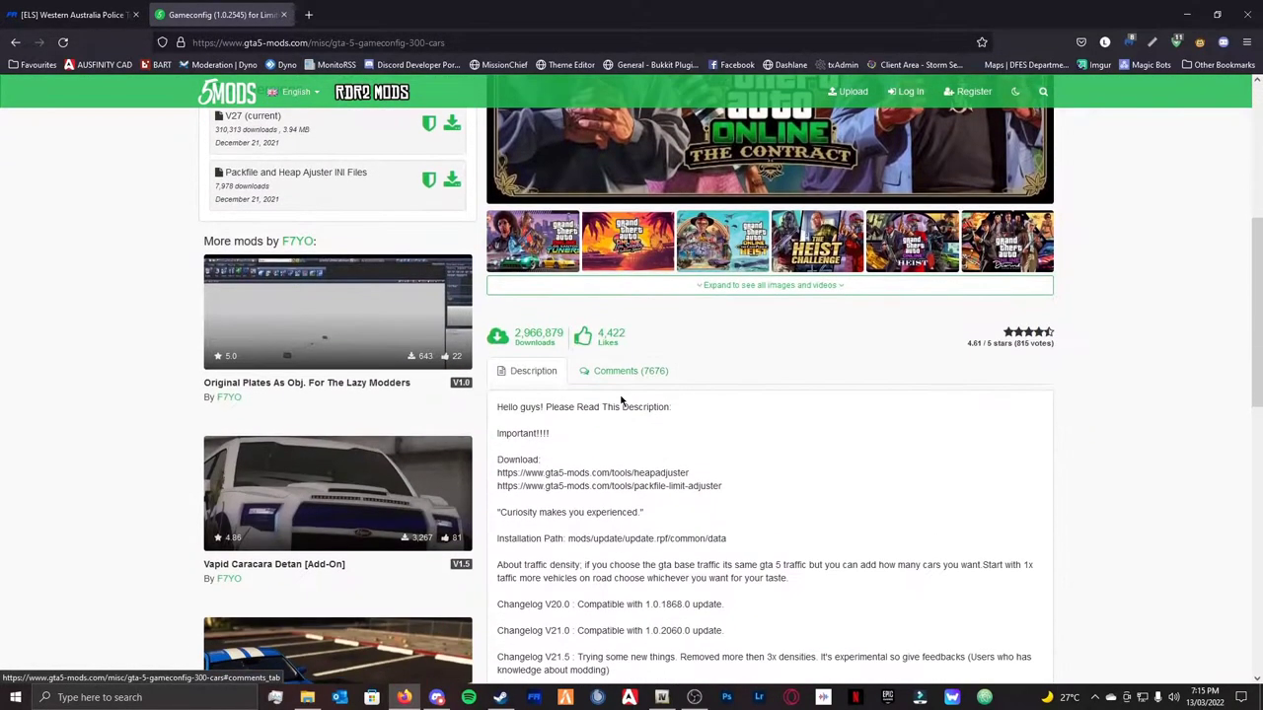
scroll(up, 3)
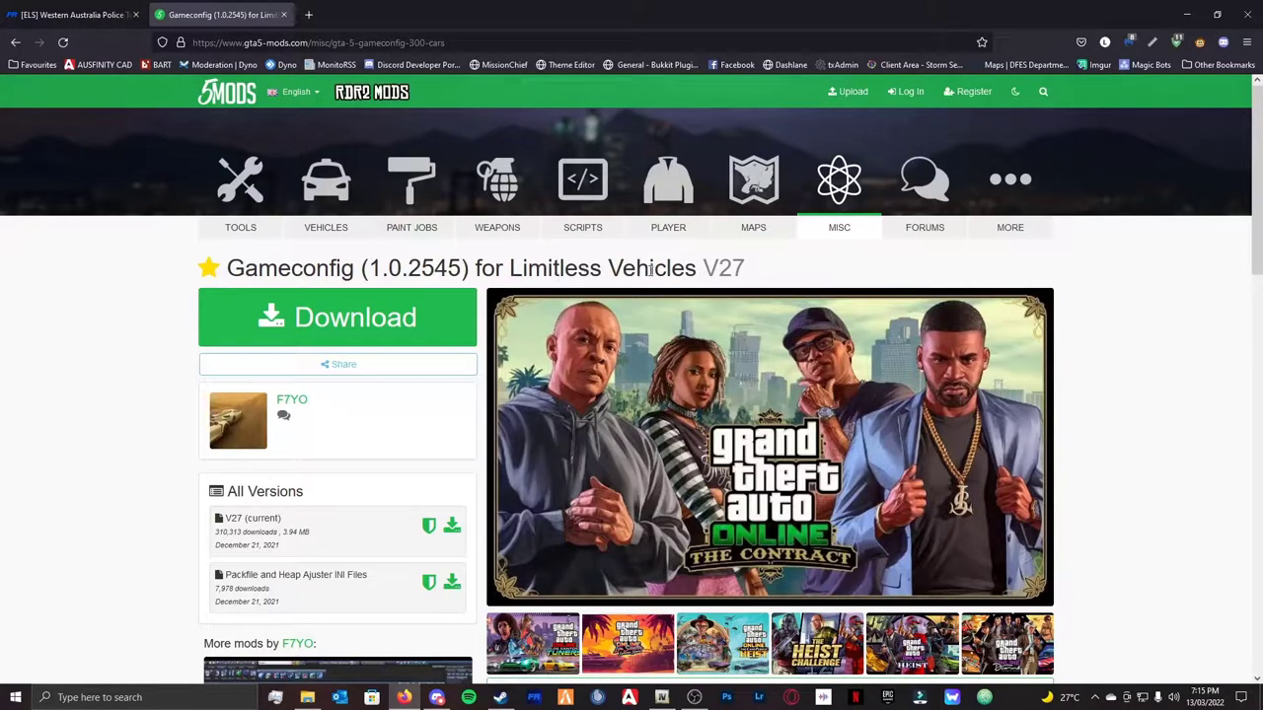
mouse_move(375, 267)
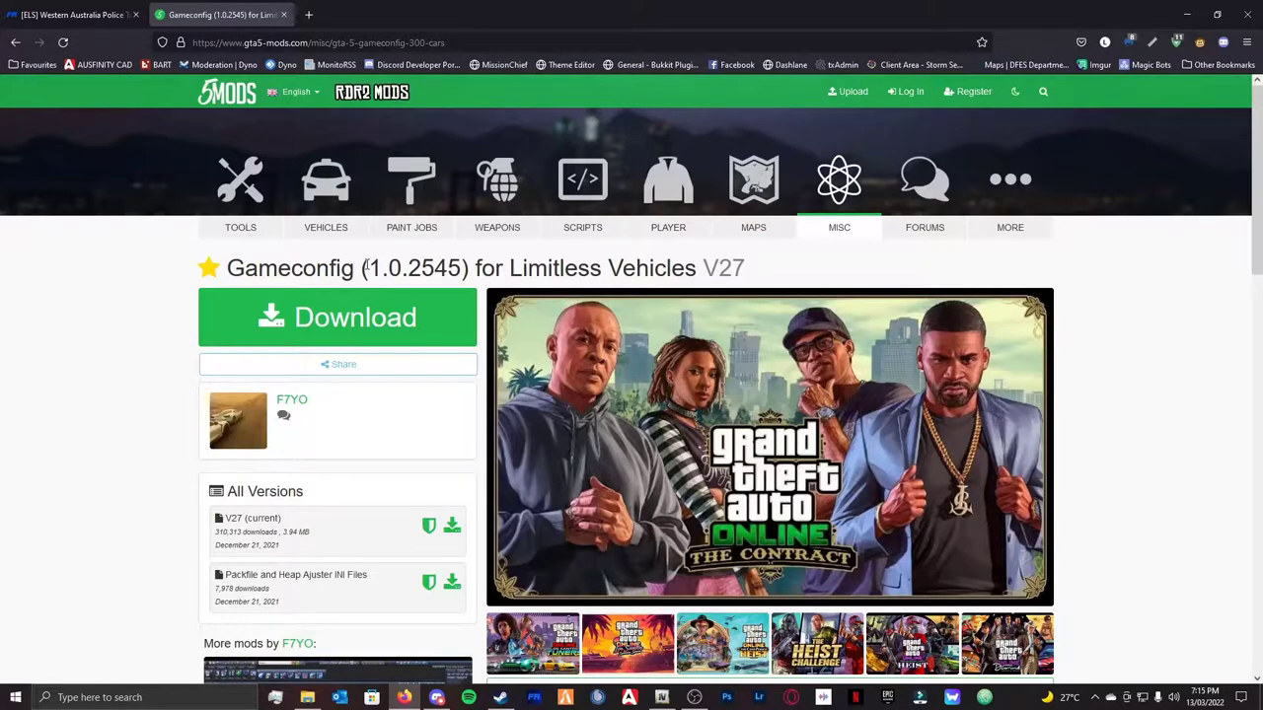
mouse_move(328, 270)
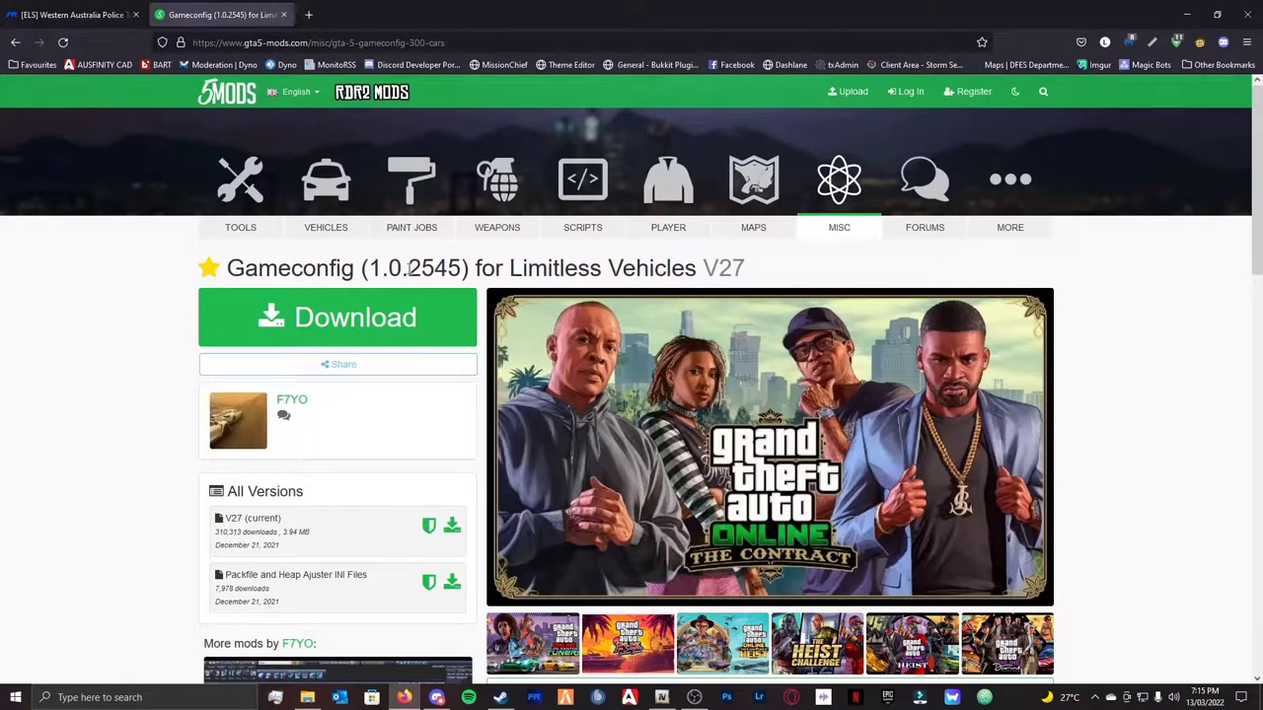
scroll(down, 3)
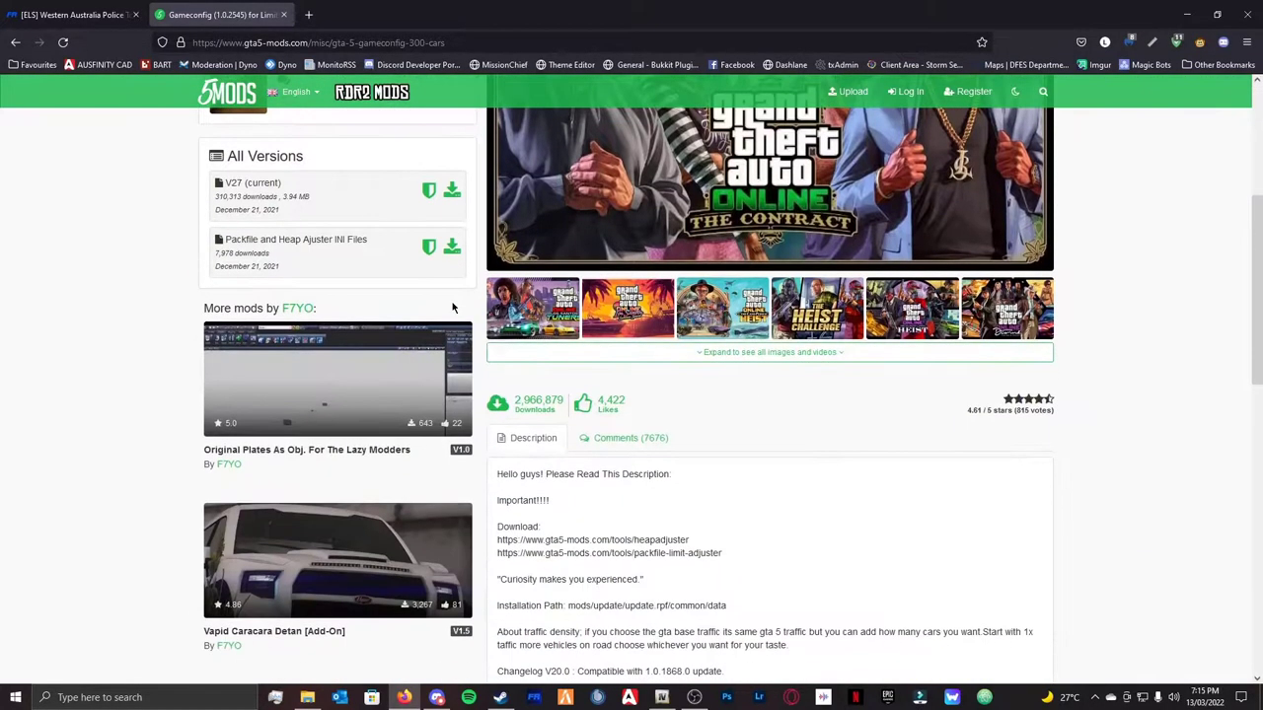
scroll(down, 3)
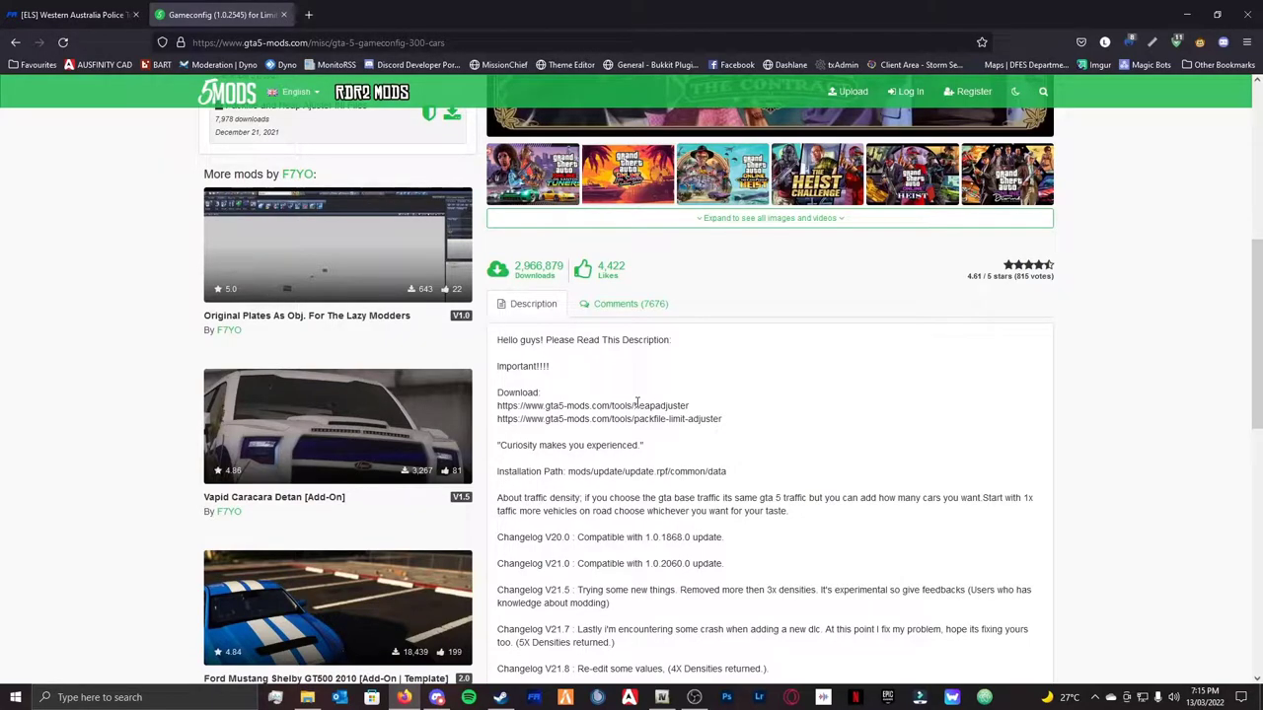
scroll(up, 3)
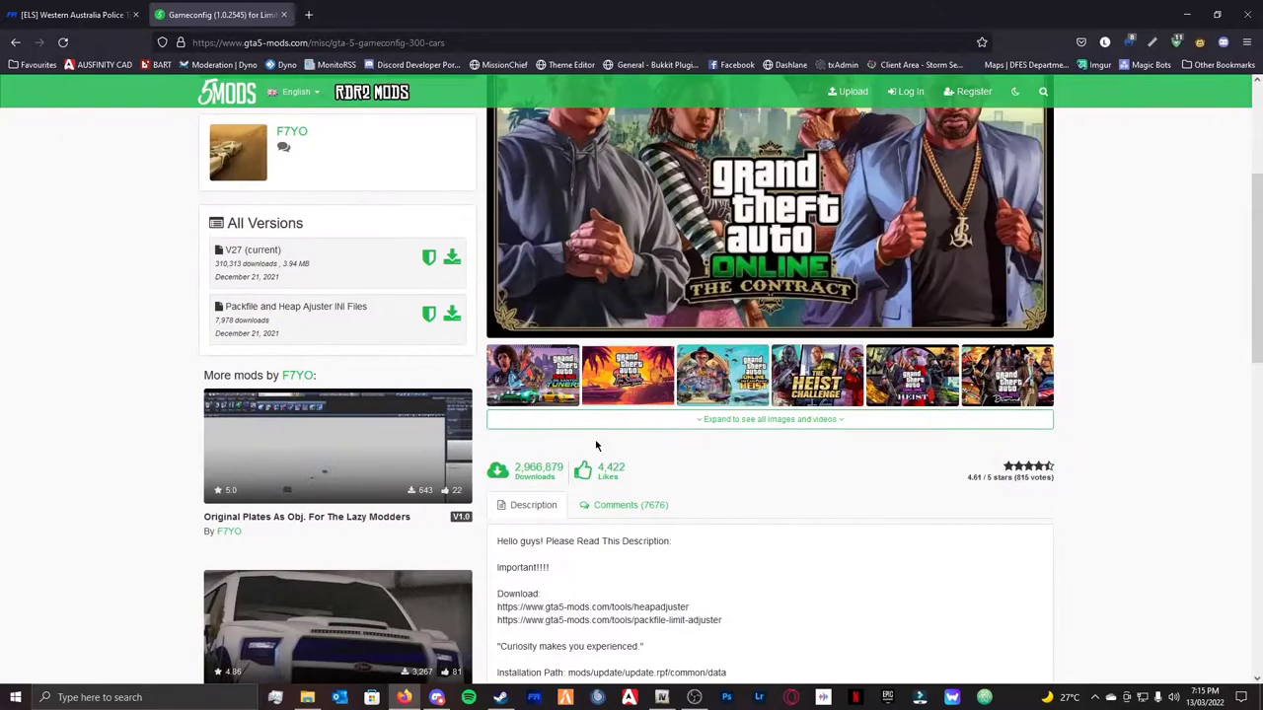
scroll(down, 3)
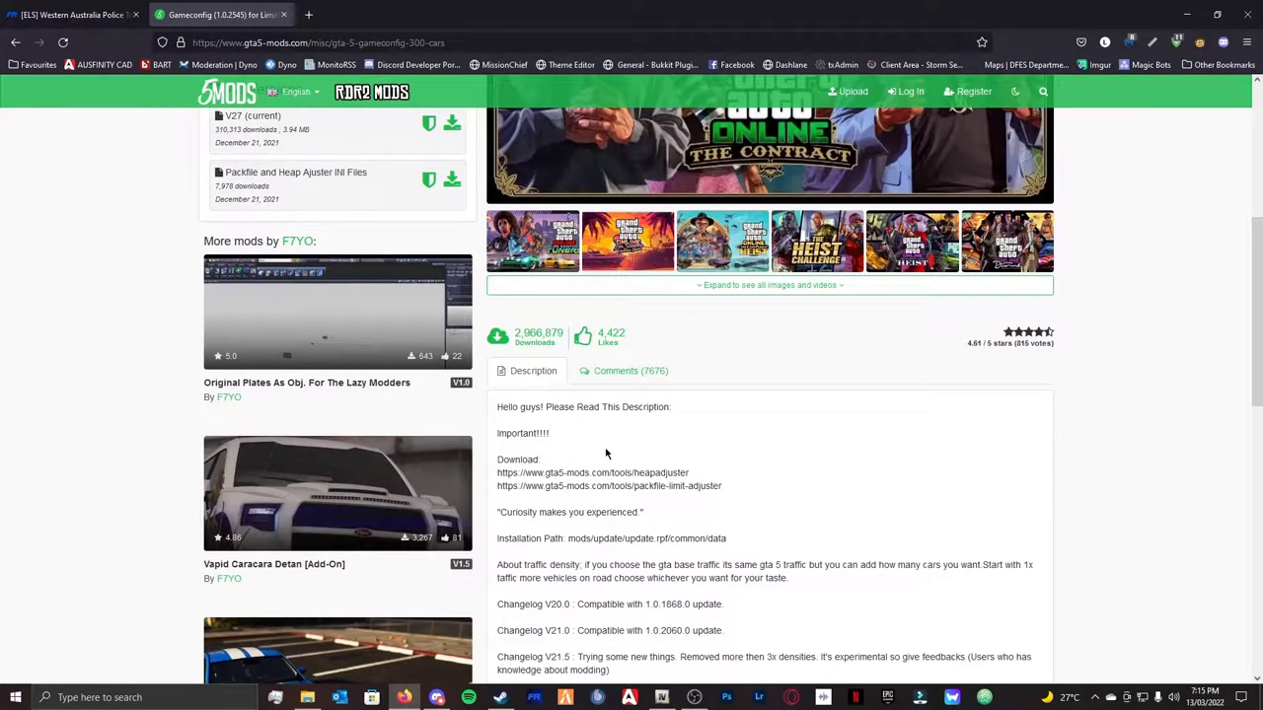
scroll(up, 3)
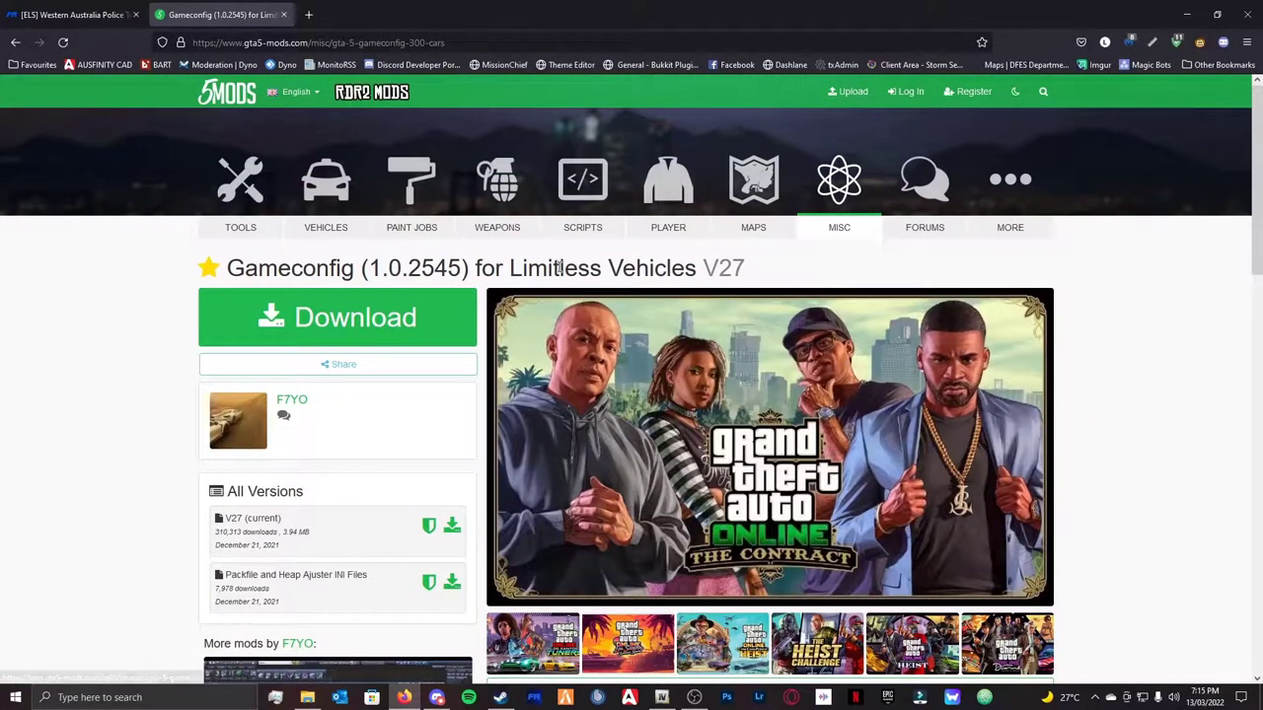
mouse_move(1024, 281)
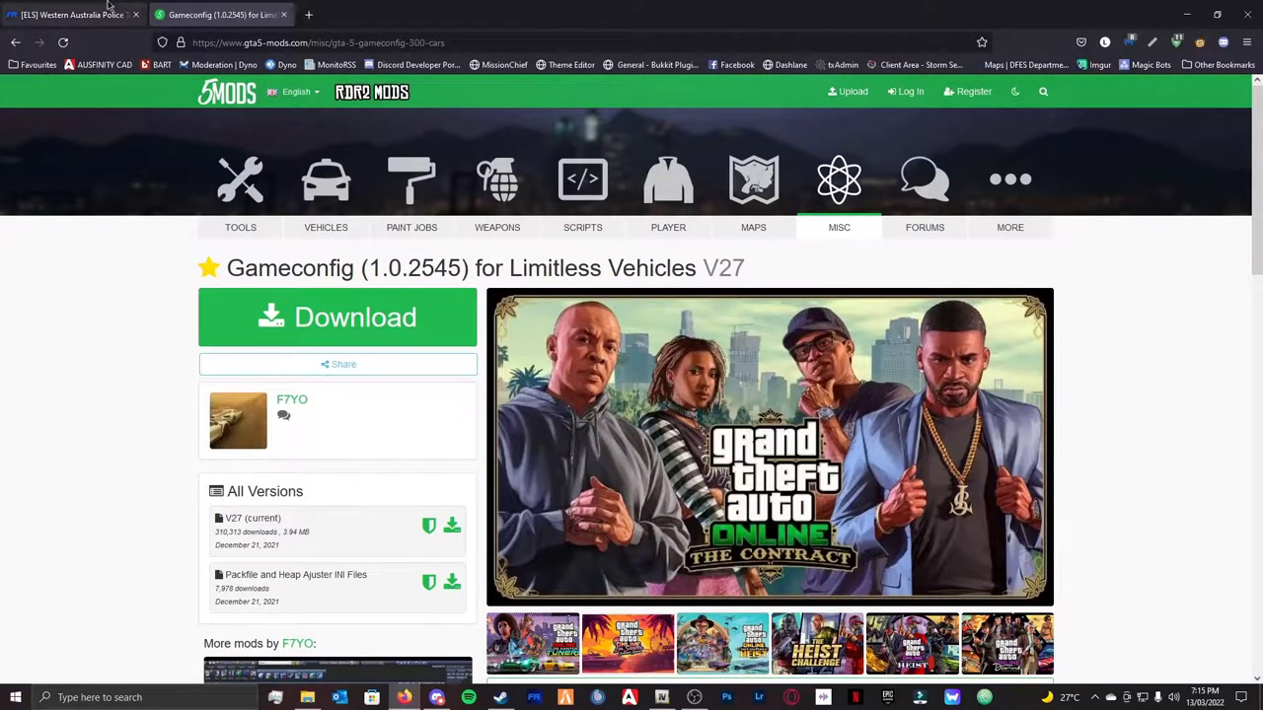
- Minimise Firefox and open the Unmarked folder of the Aurion release in File Explorer
click(69, 15)
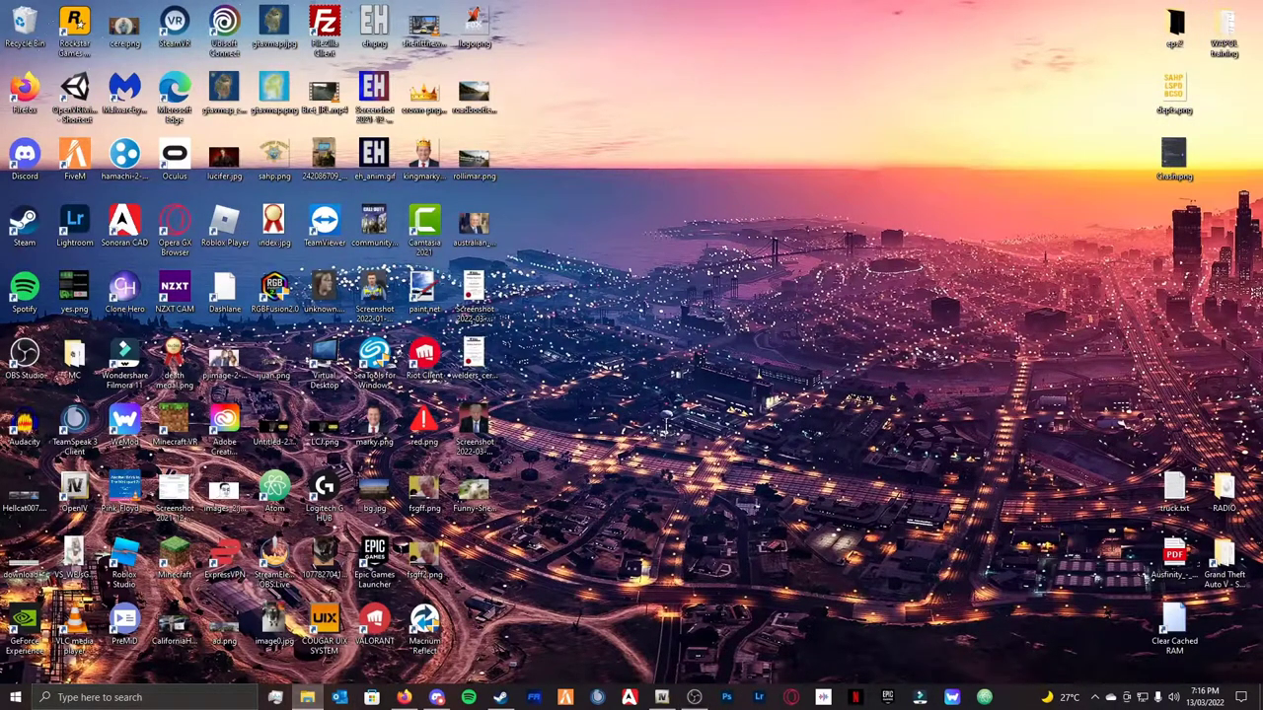
click(302, 697)
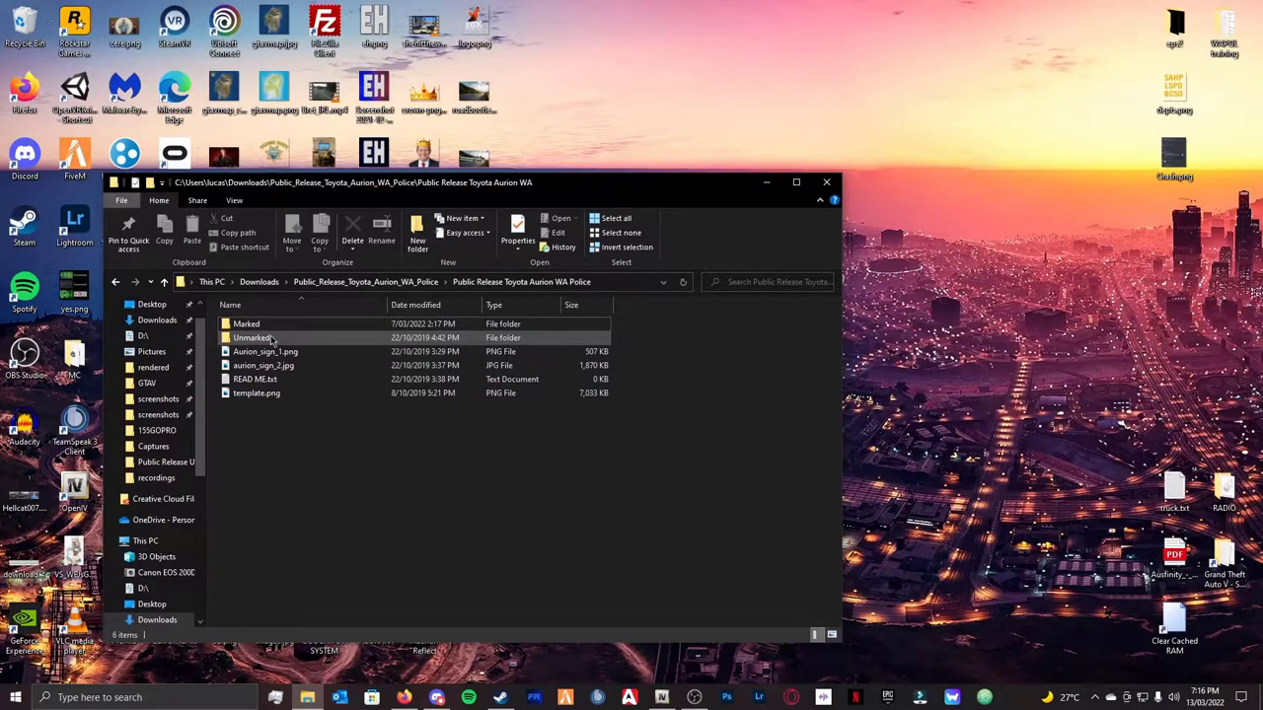
double_click(252, 337)
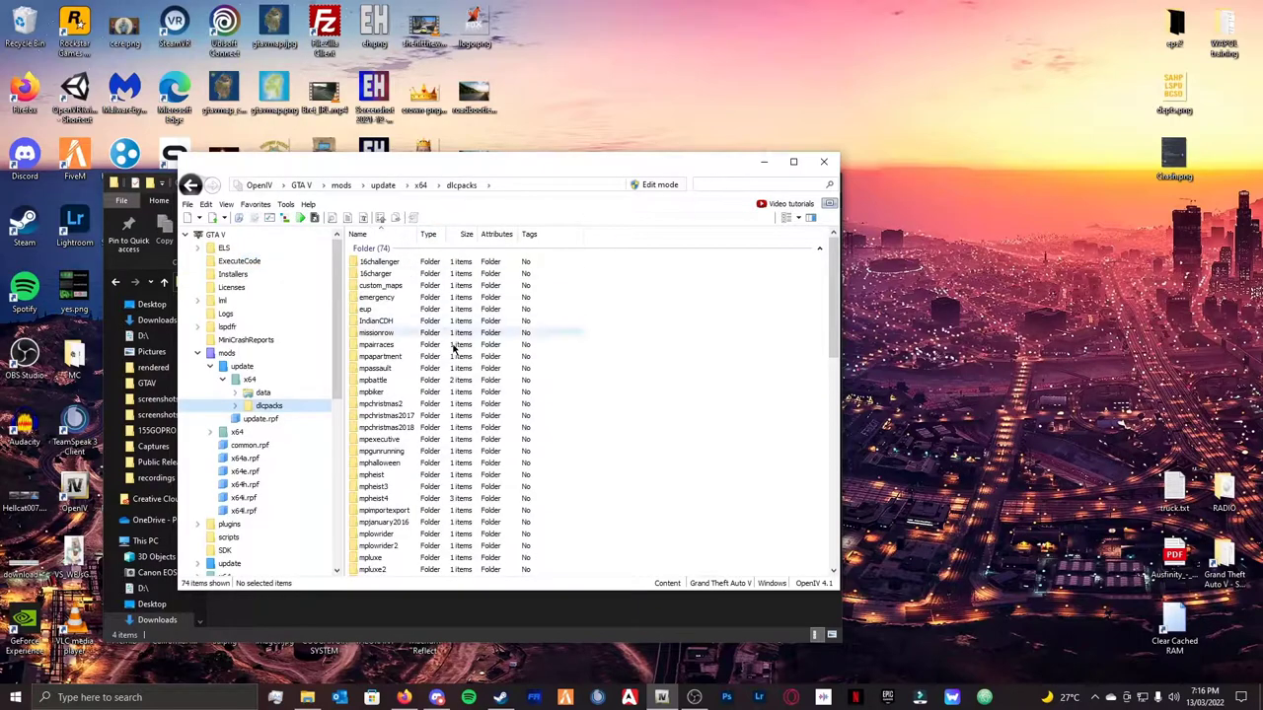
- Maximise OpenIV and drill from patchday26ng through dlc.rpf and x64 into levels/gta5
scroll(down, 3)
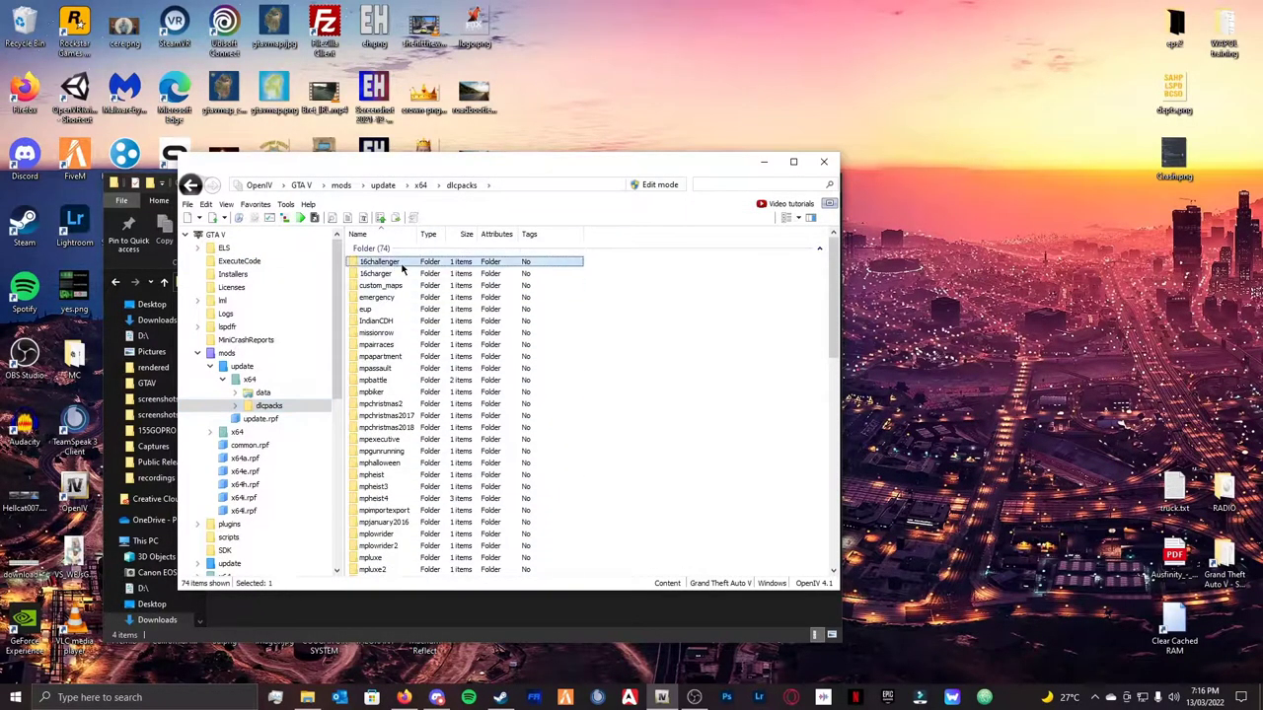
scroll(down, 3)
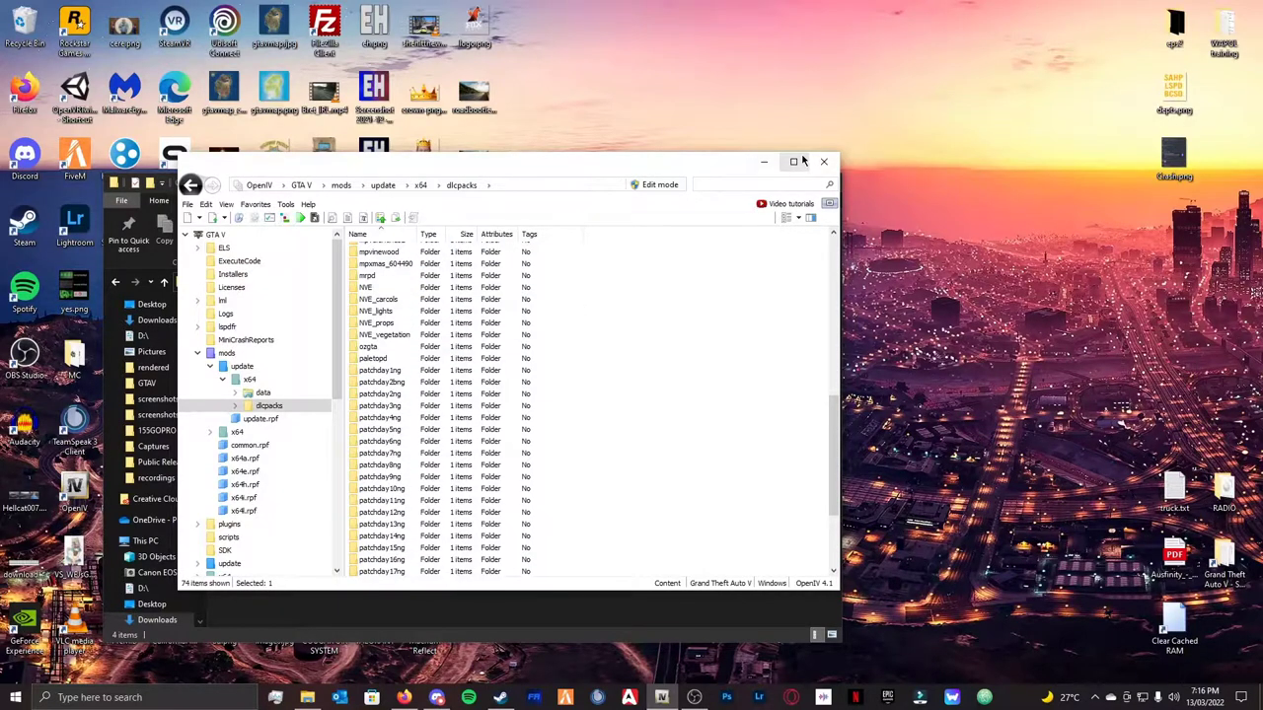
click(794, 161)
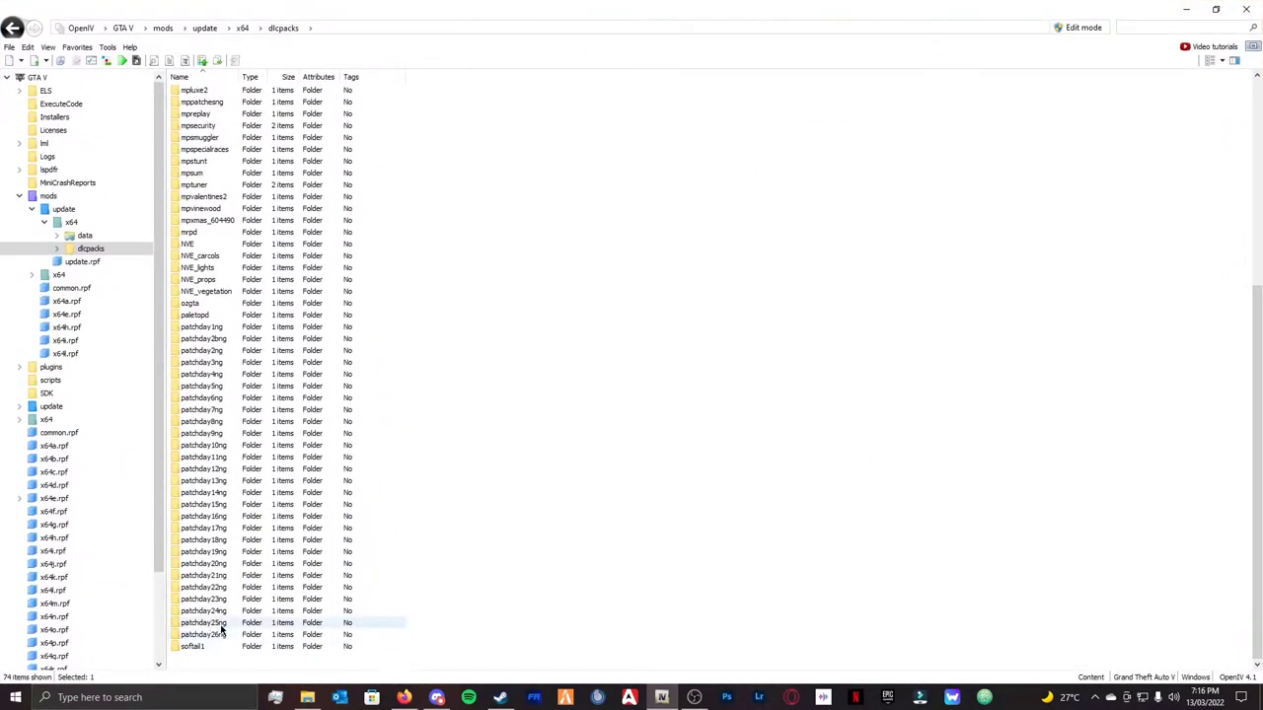
double_click(203, 635)
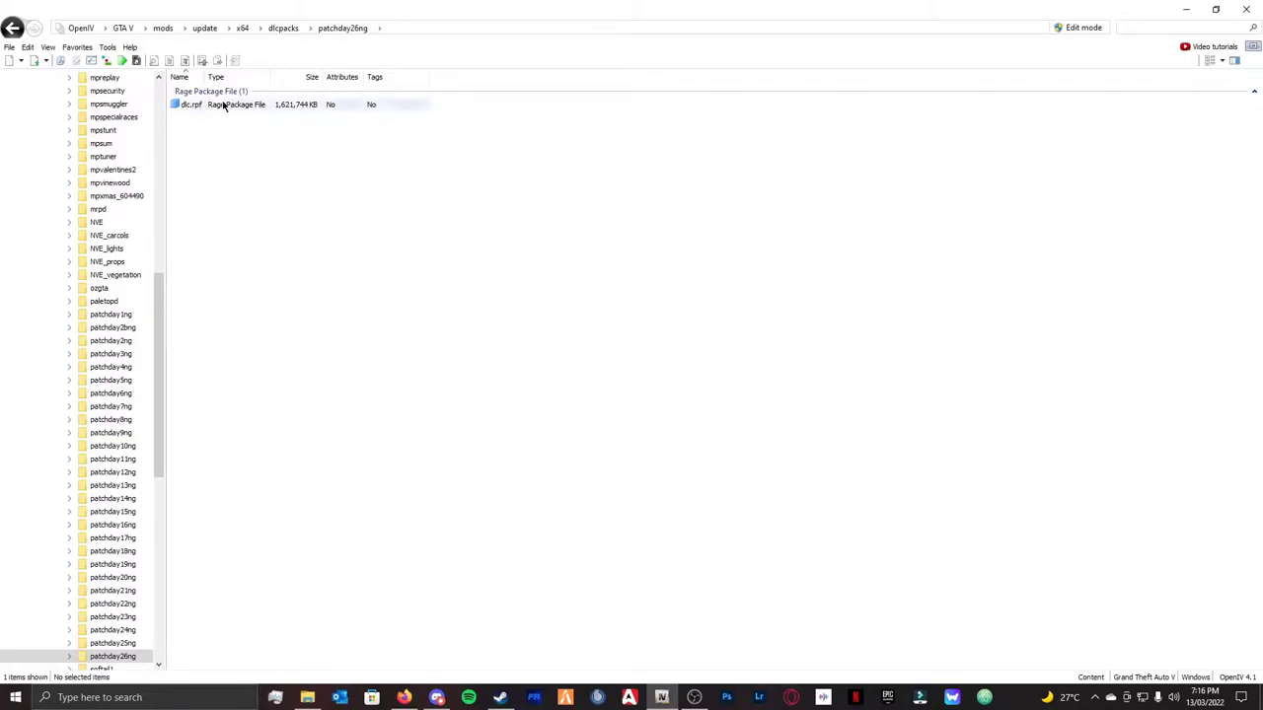
double_click(189, 105)
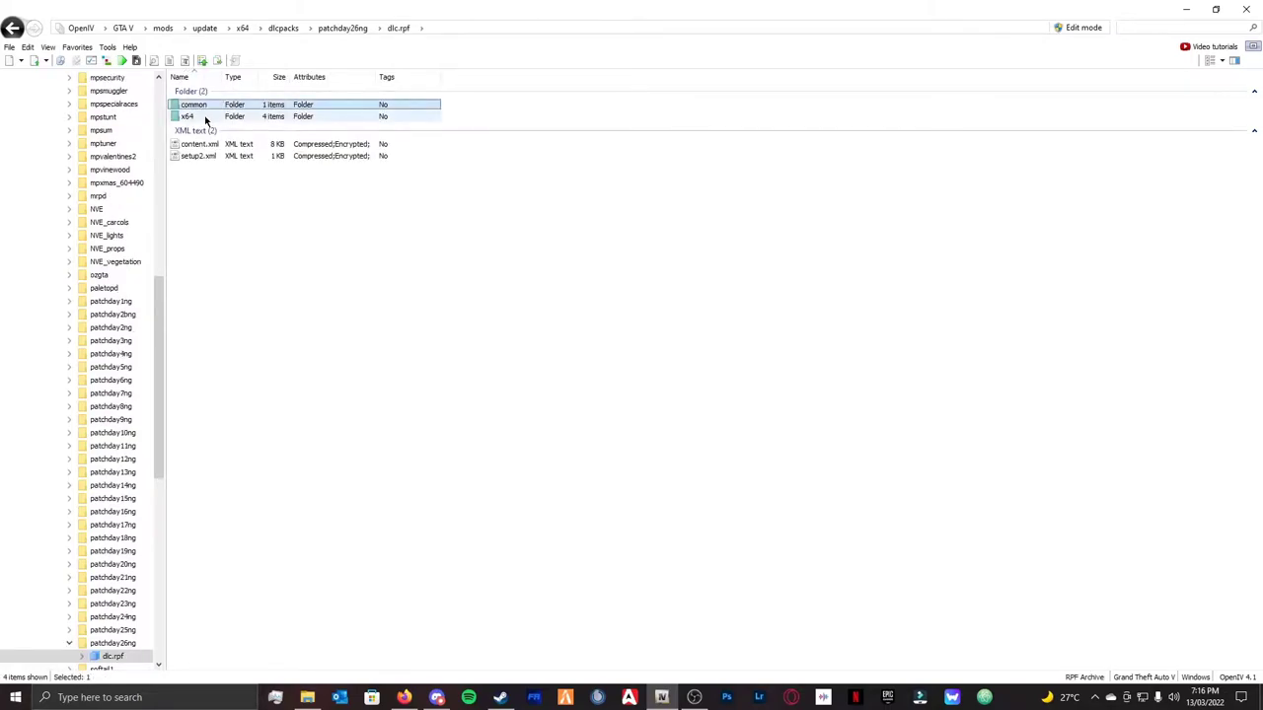
double_click(193, 115)
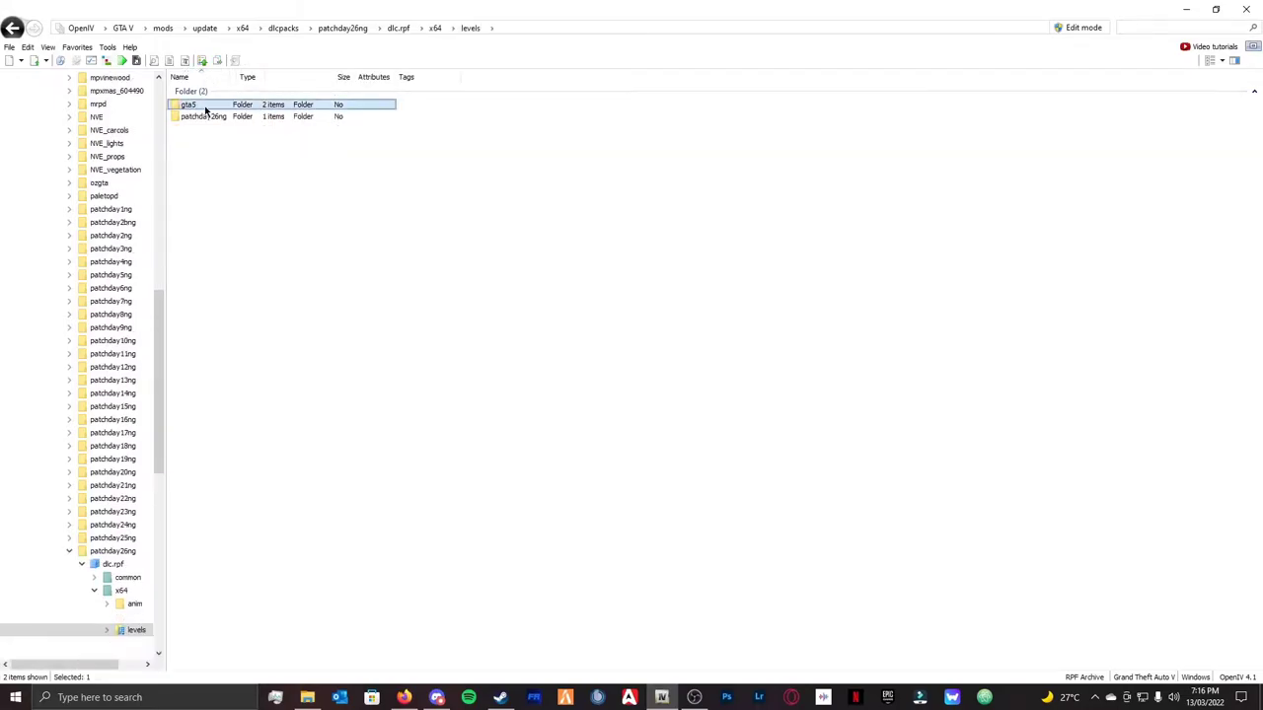
double_click(190, 103)
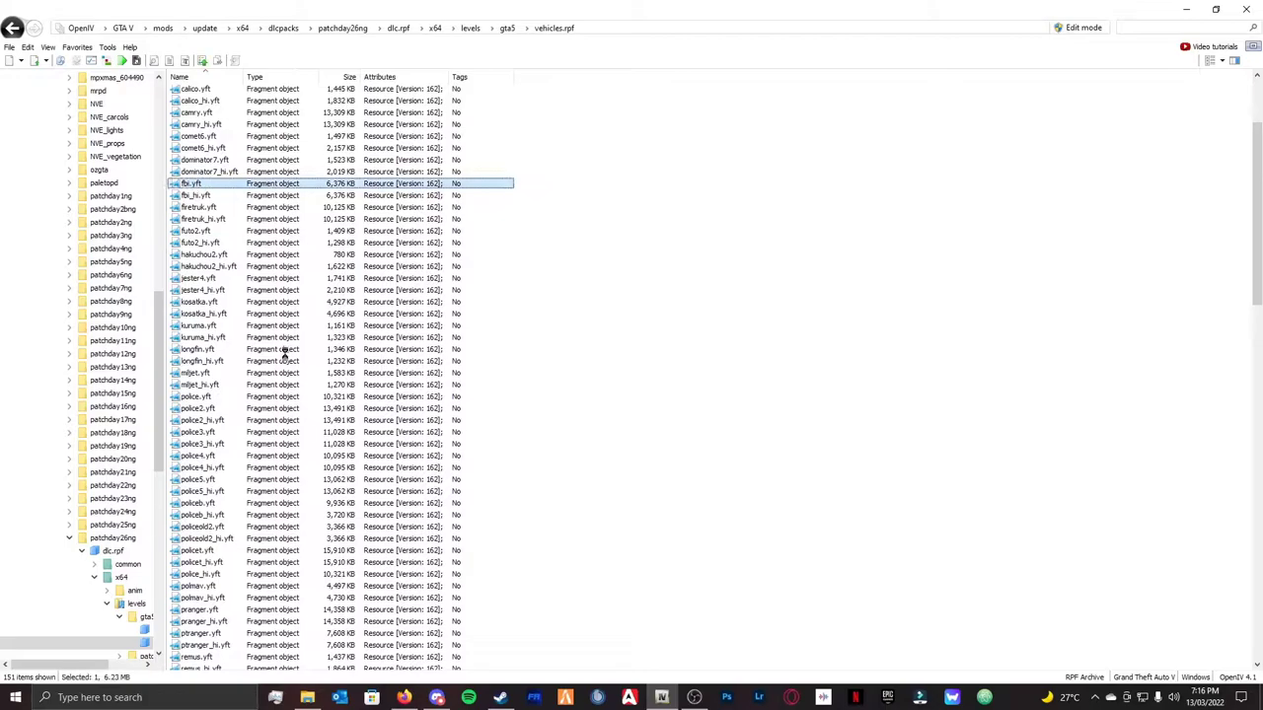
double_click(191, 183)
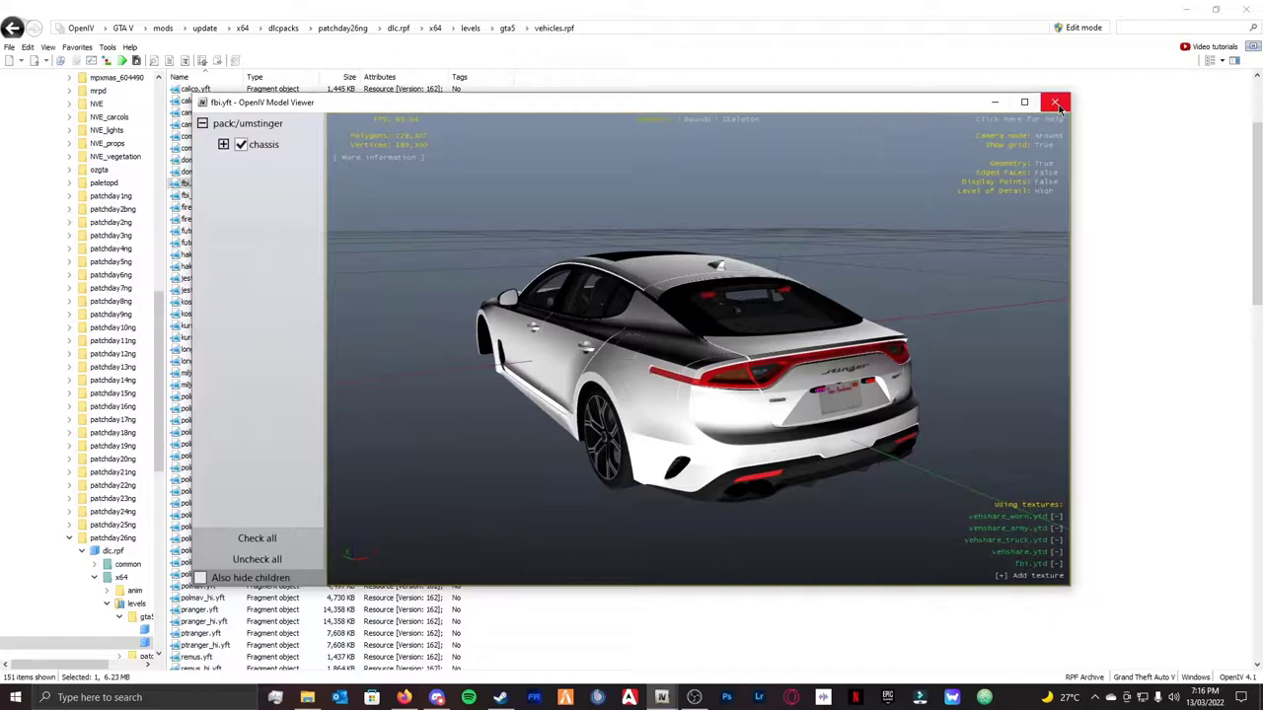
click(1054, 102)
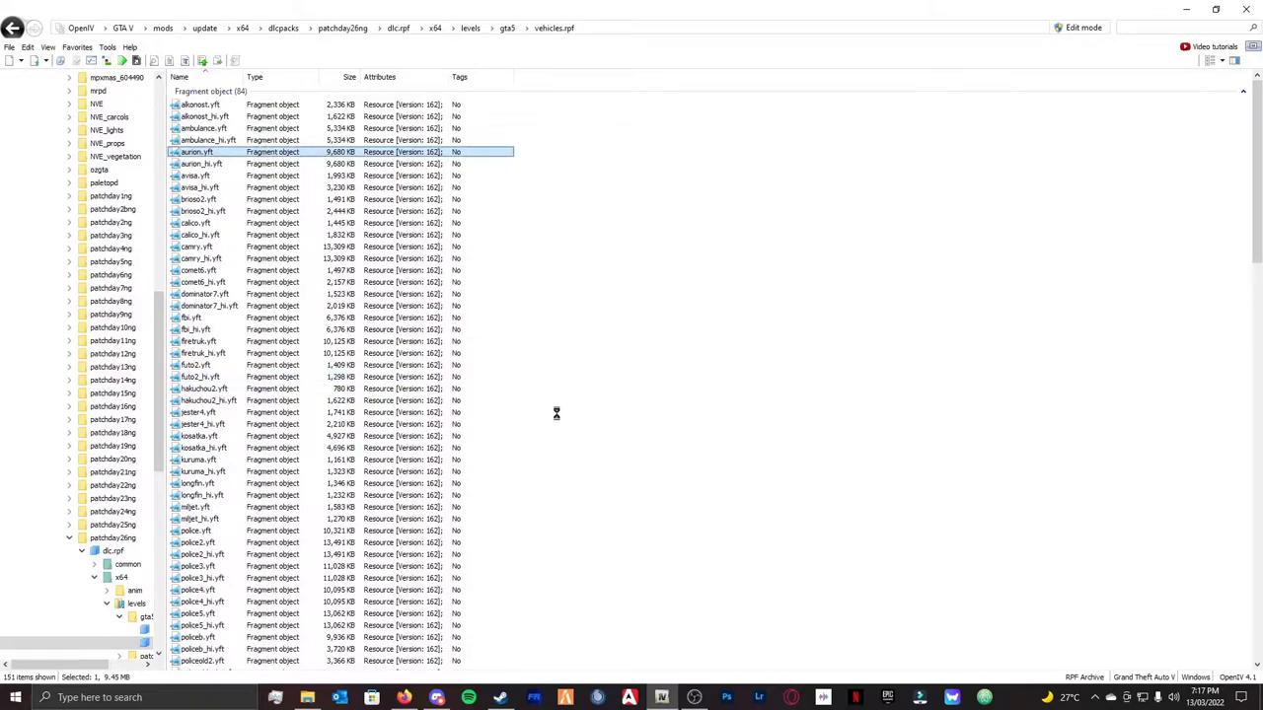
double_click(198, 153)
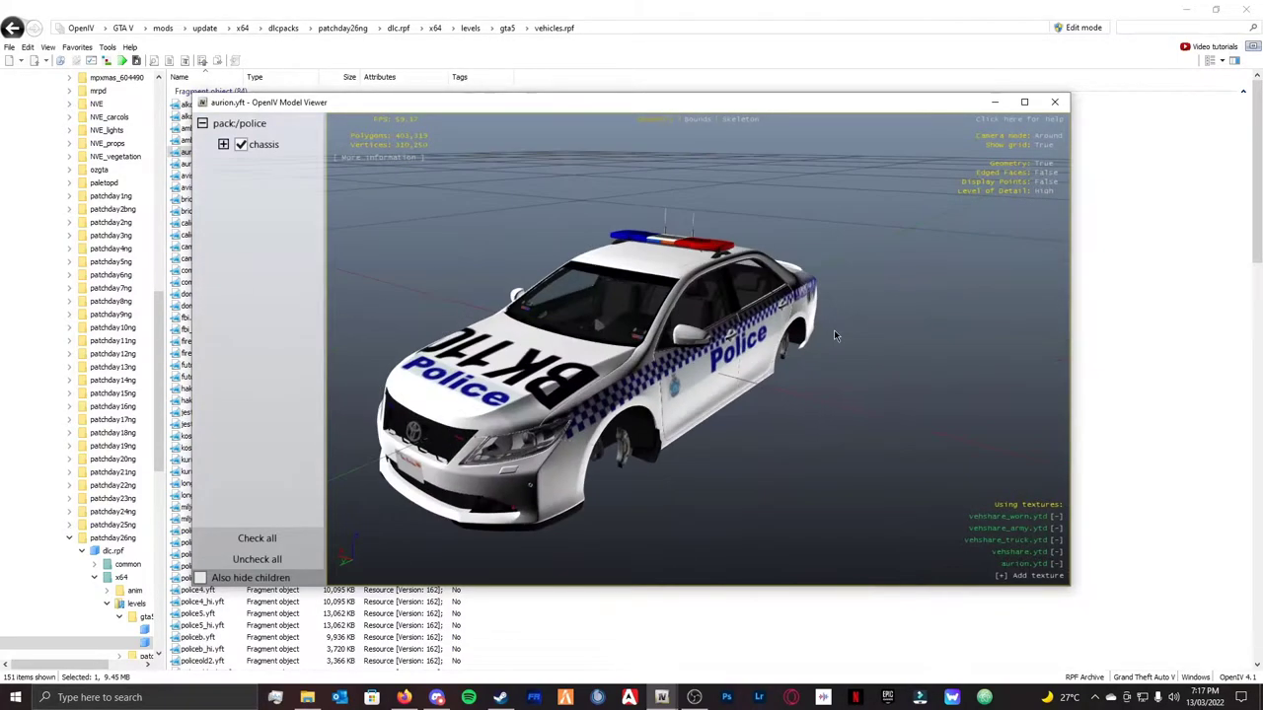
mouse_move(1055, 102)
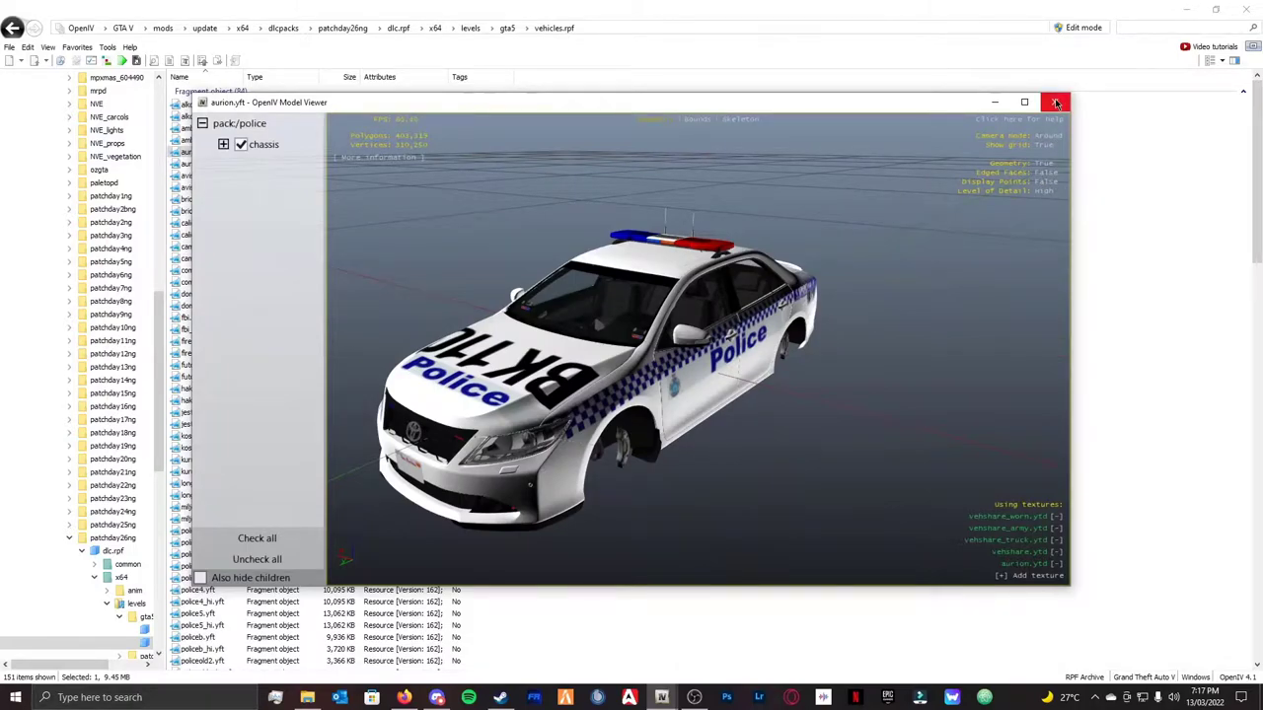
mouse_move(1055, 103)
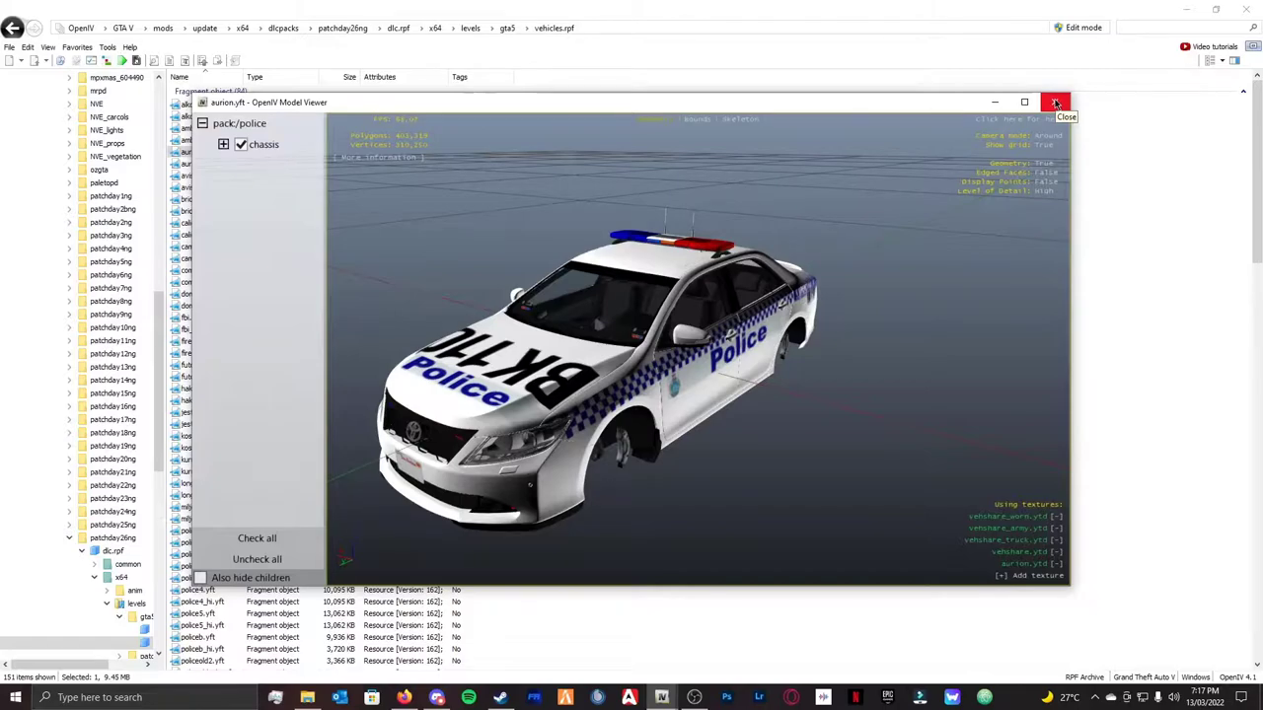
click(1054, 102)
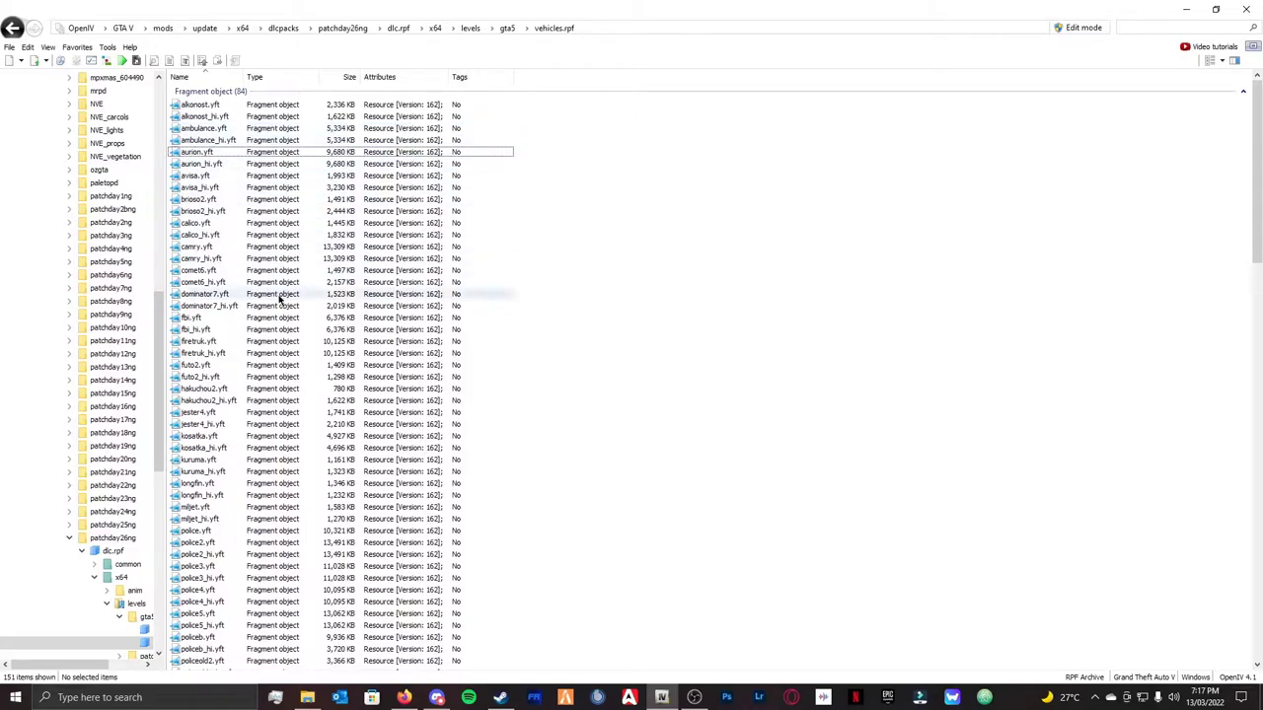
scroll(down, 3)
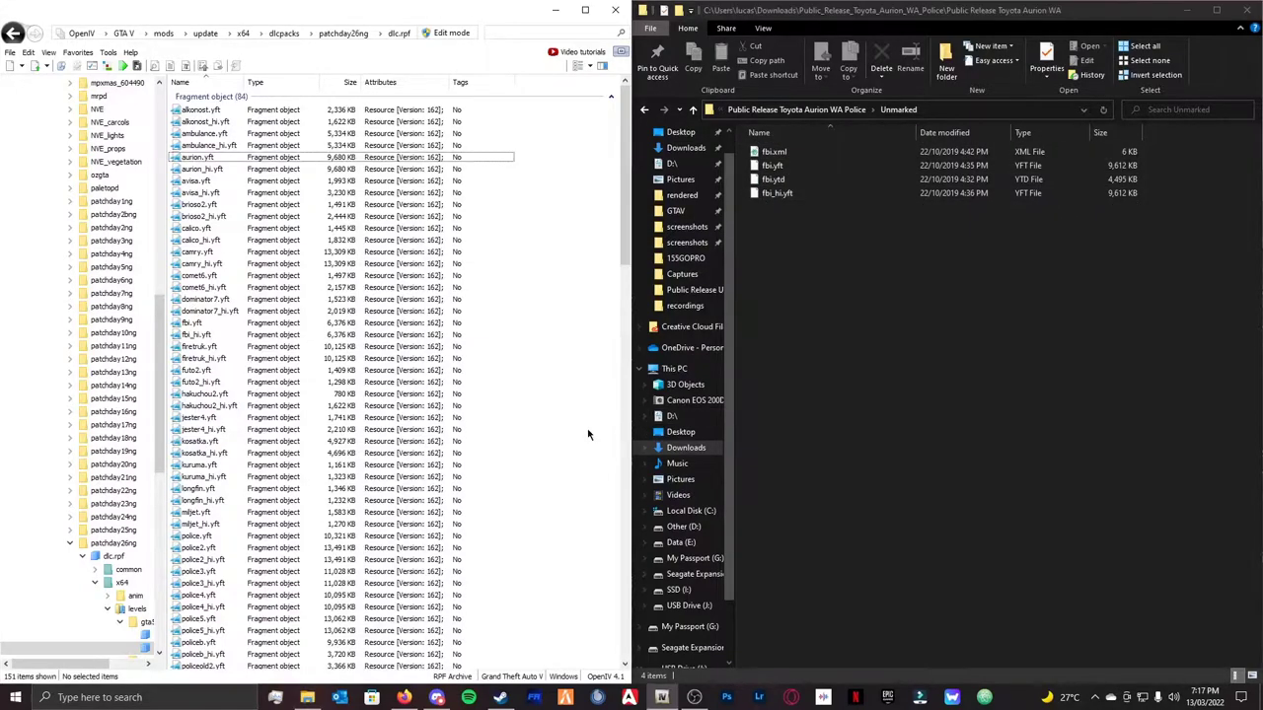
- Rename the selected fbi car files to umaurion from the right-click menu
scroll(down, 3)
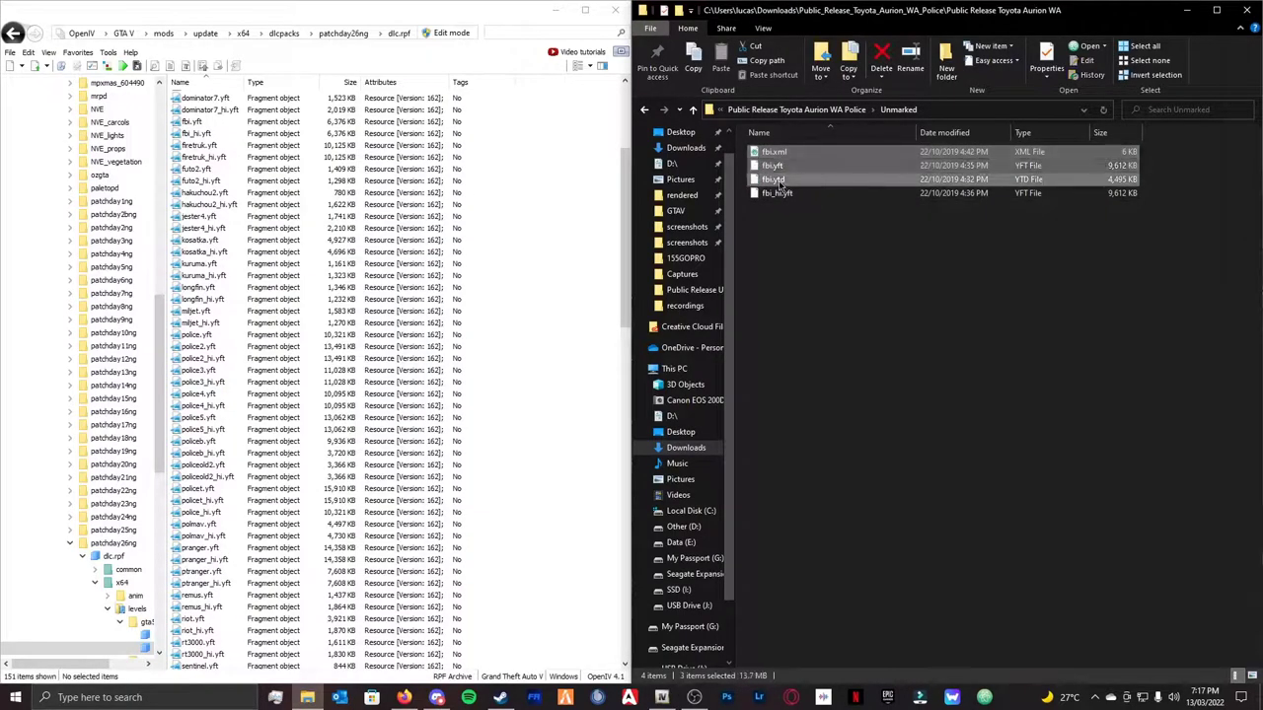
right_click(771, 178)
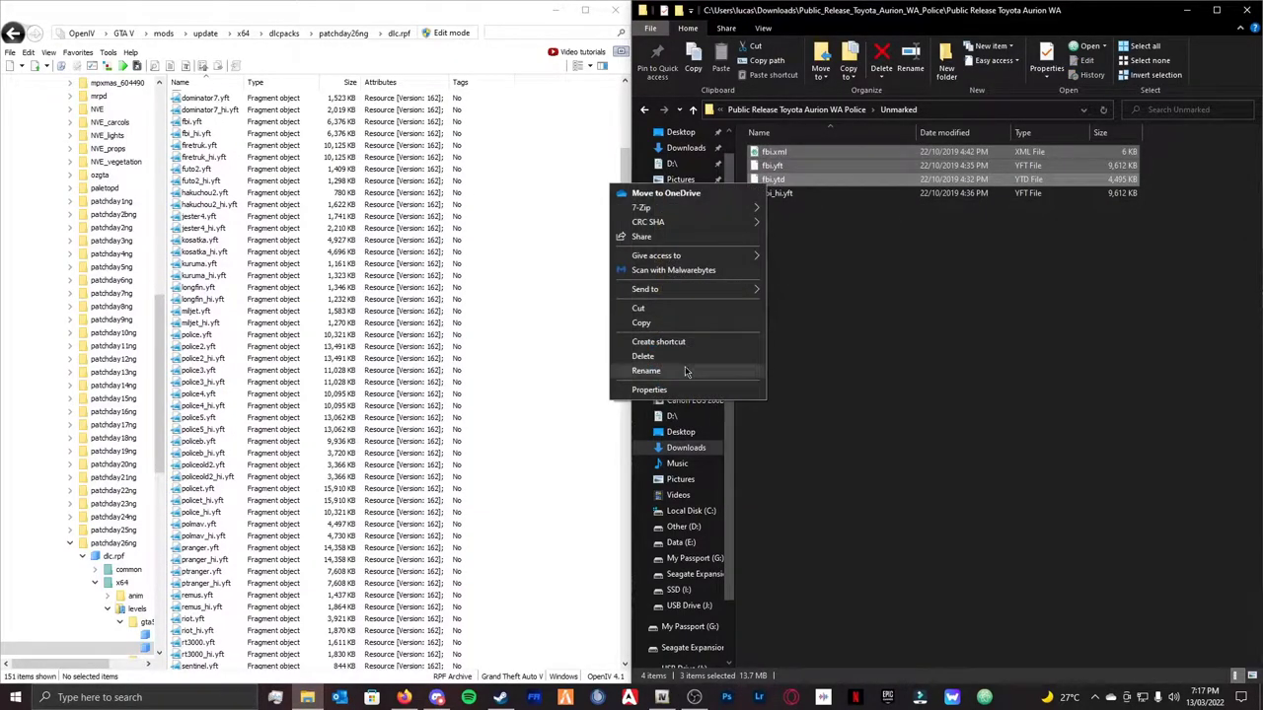
click(646, 370)
text(umaurion)
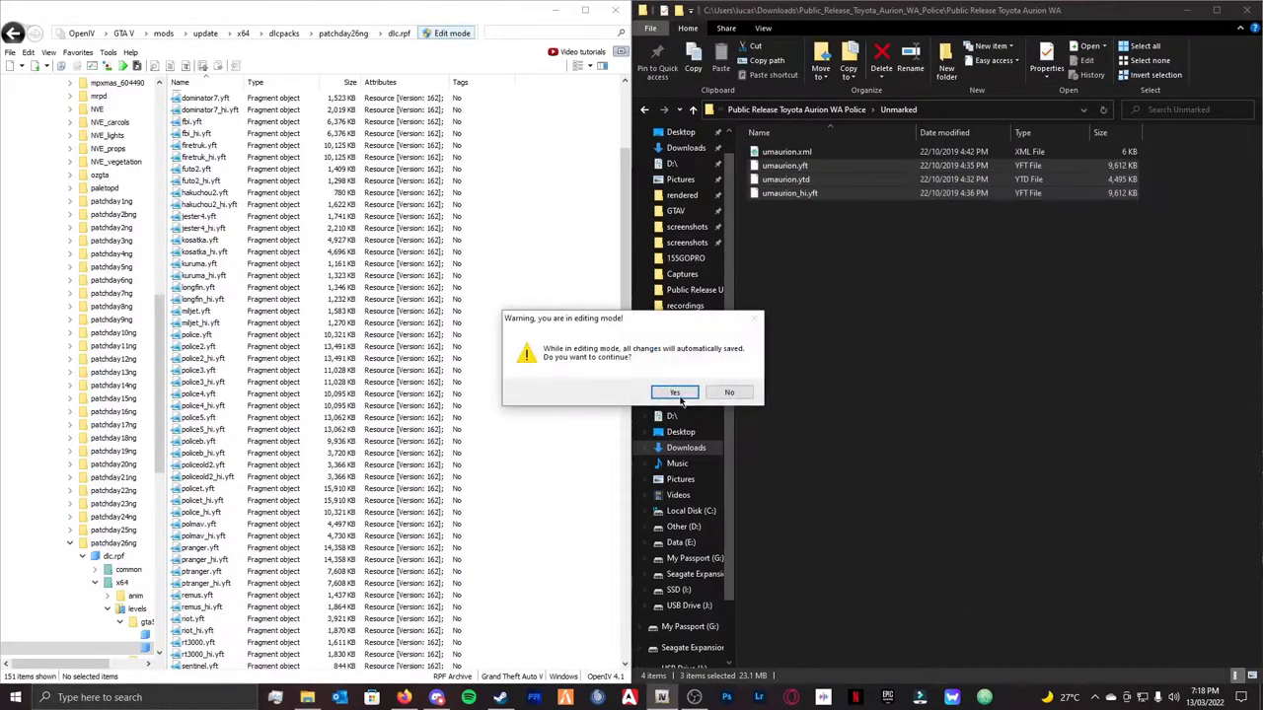
- Enable OpenIV edit mode and select the newly added umaurion model in vehicles.rpf
click(674, 392)
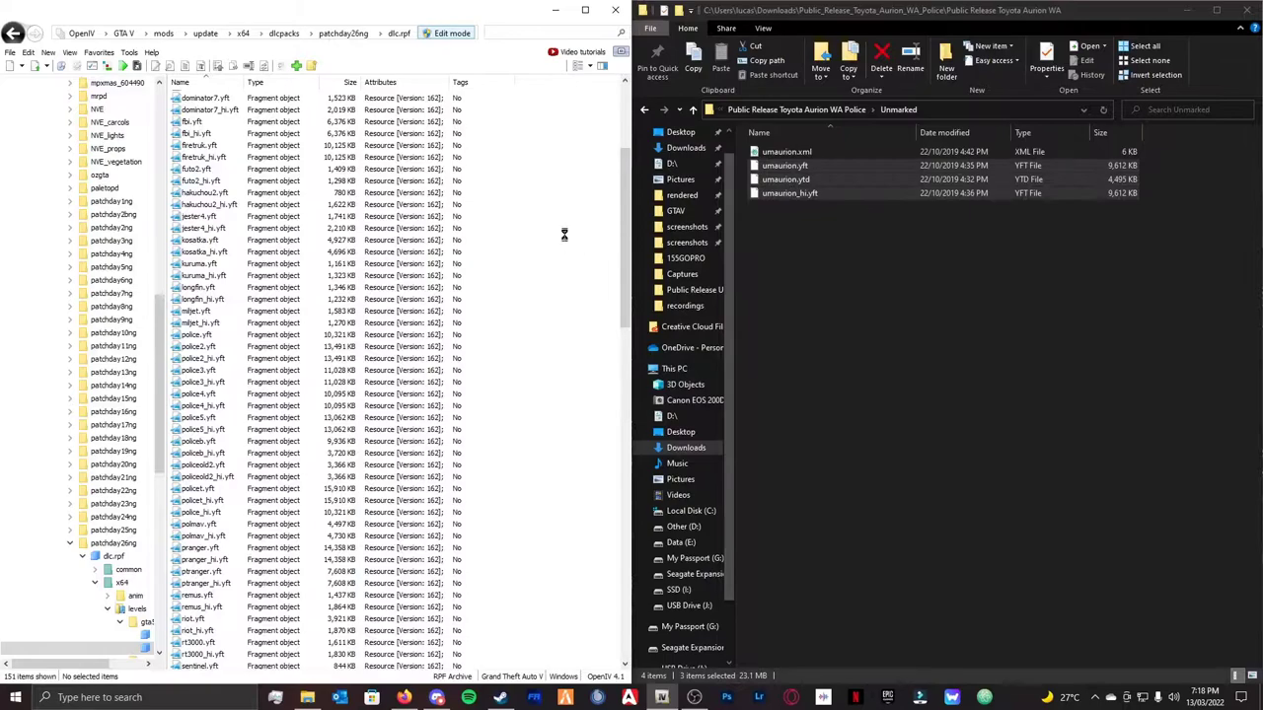
scroll(up, 3)
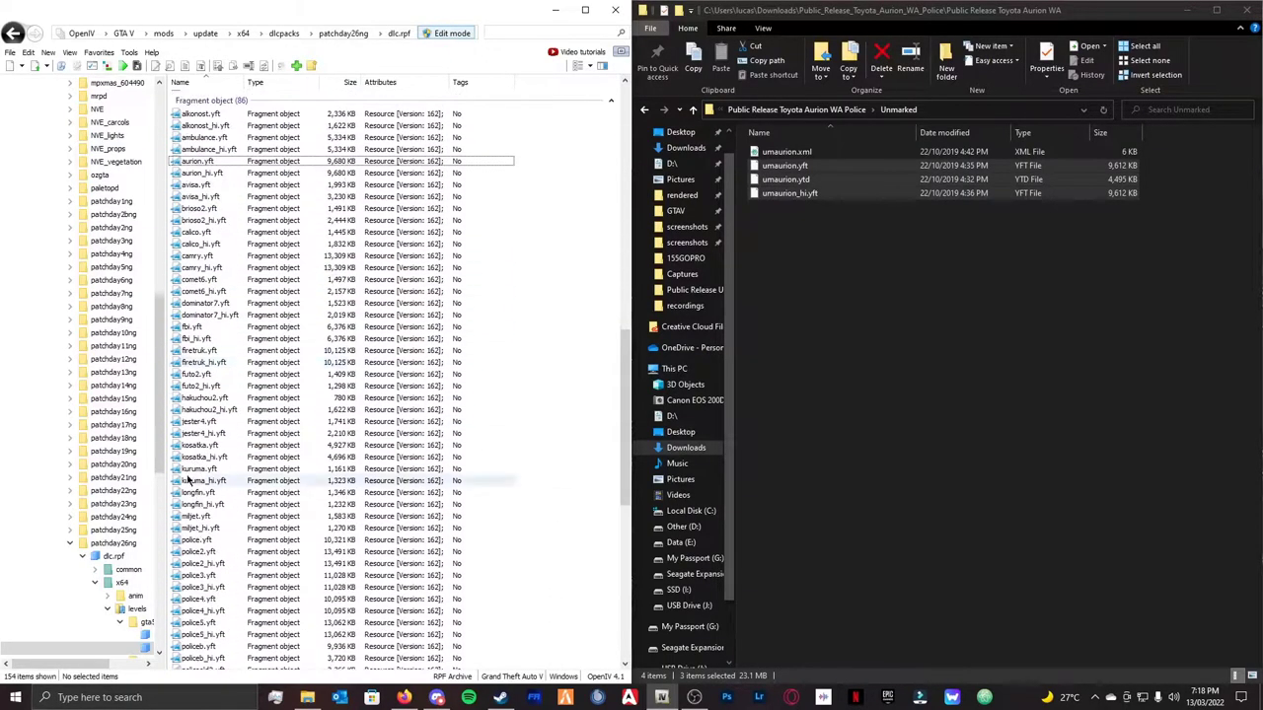
scroll(down, 3)
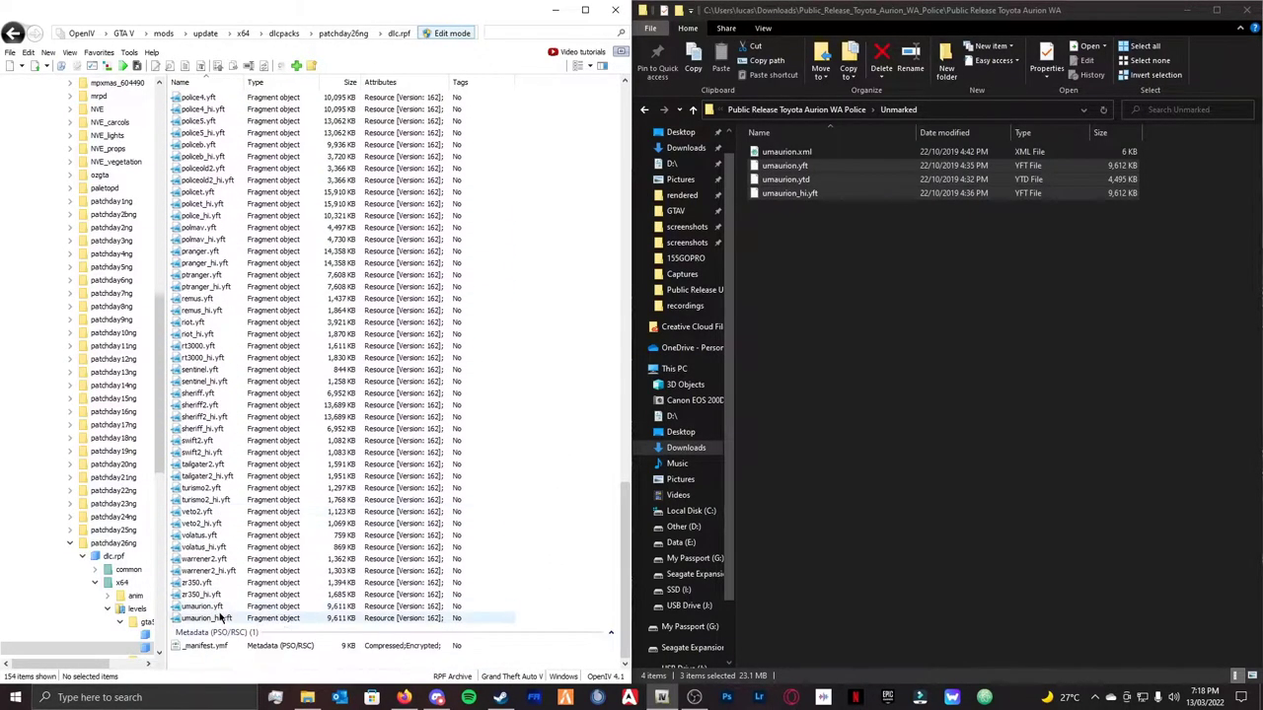
click(197, 606)
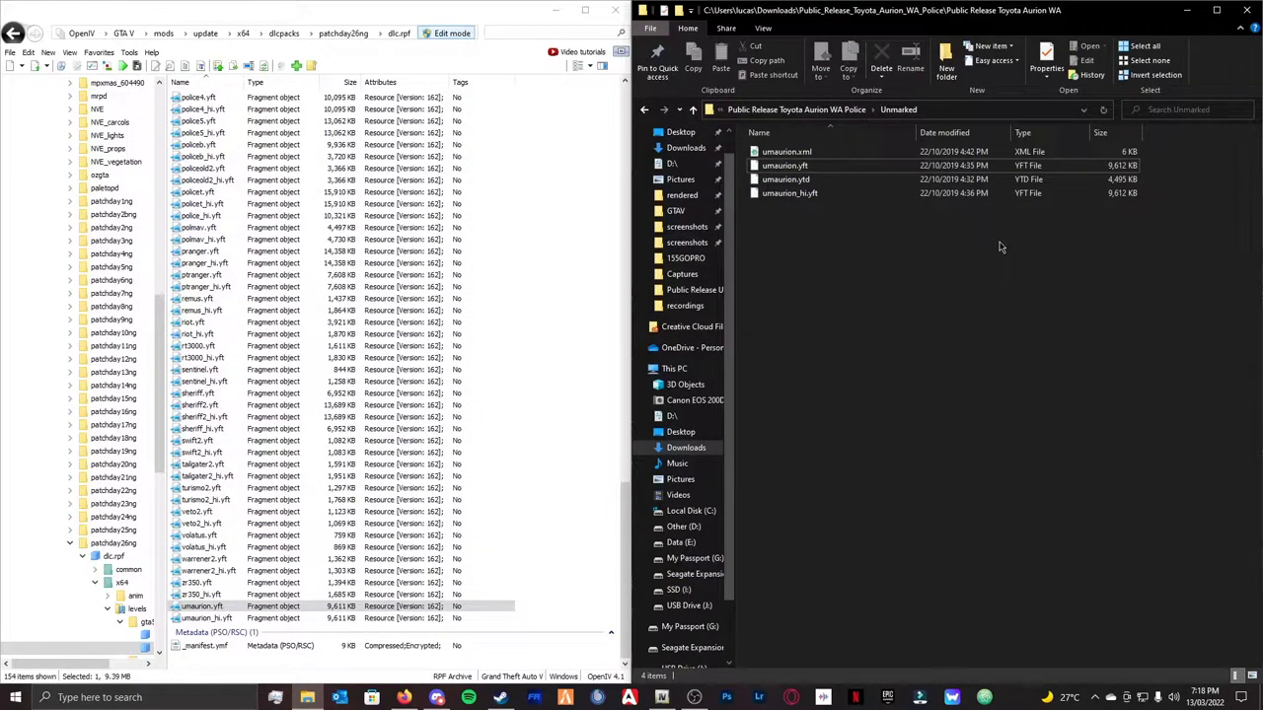
- Preview the police3 car model from the vehicles archive
scroll(down, 3)
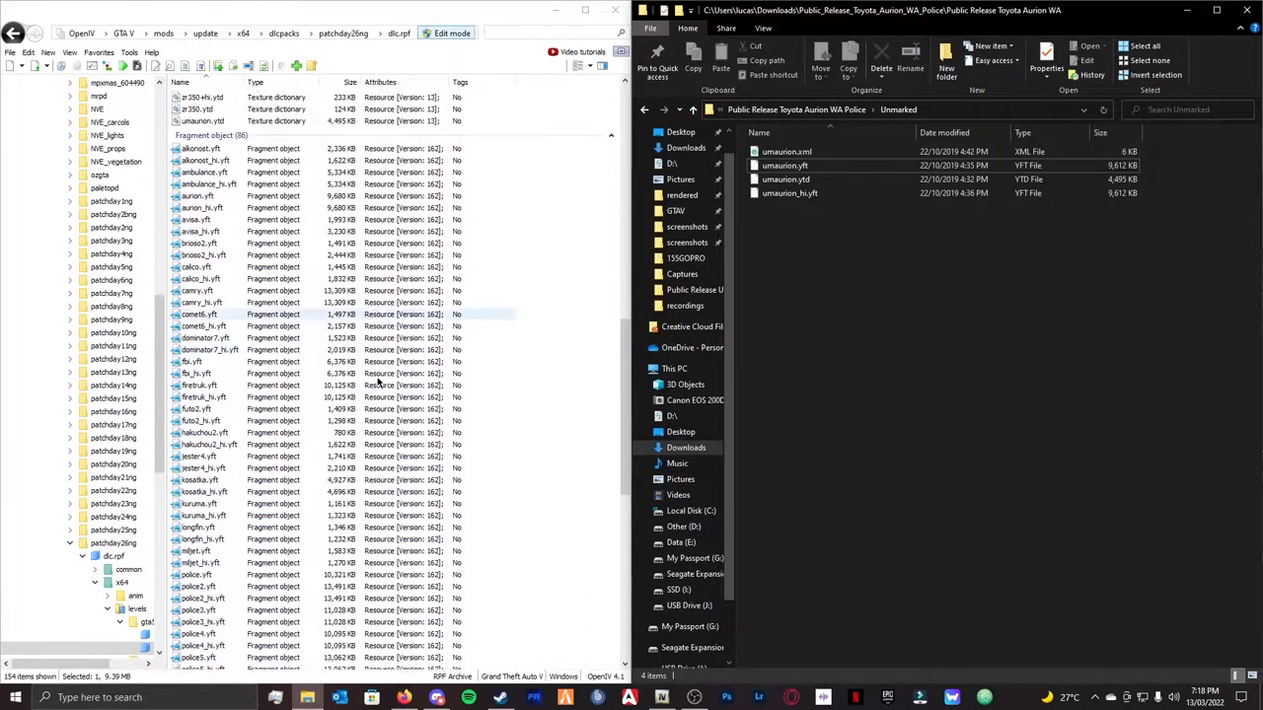
scroll(down, 3)
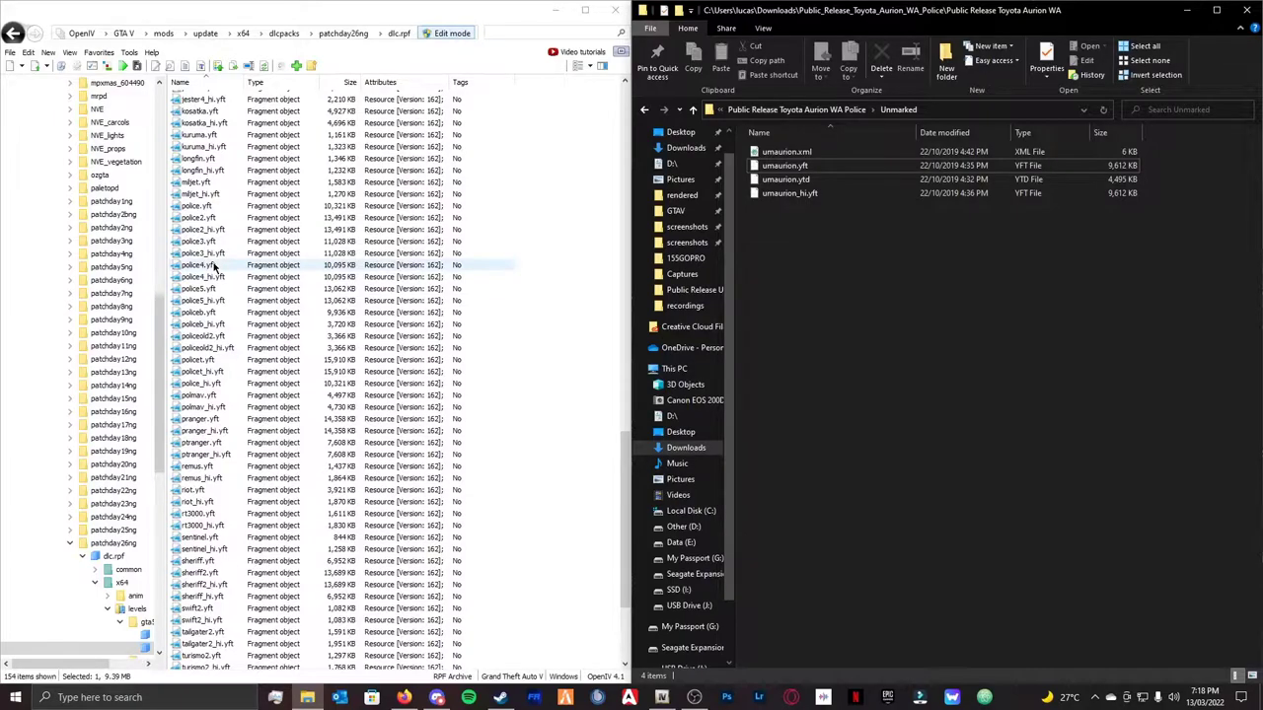
click(195, 241)
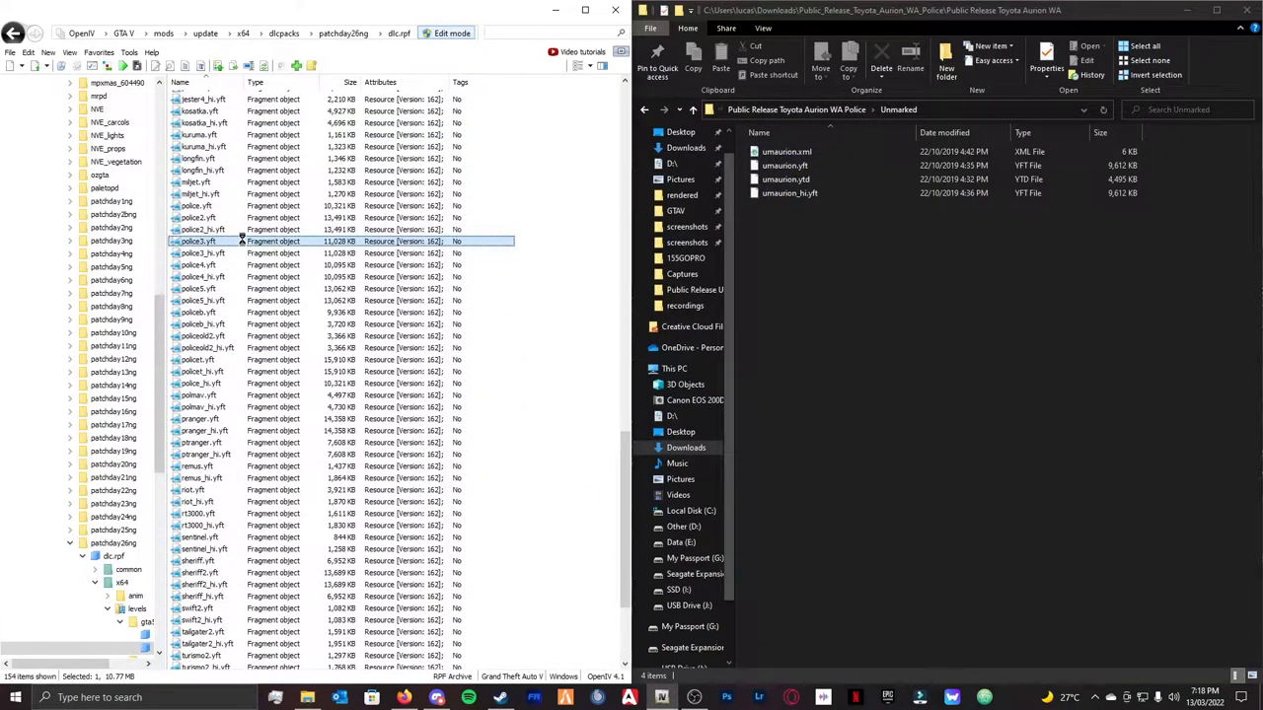
double_click(197, 241)
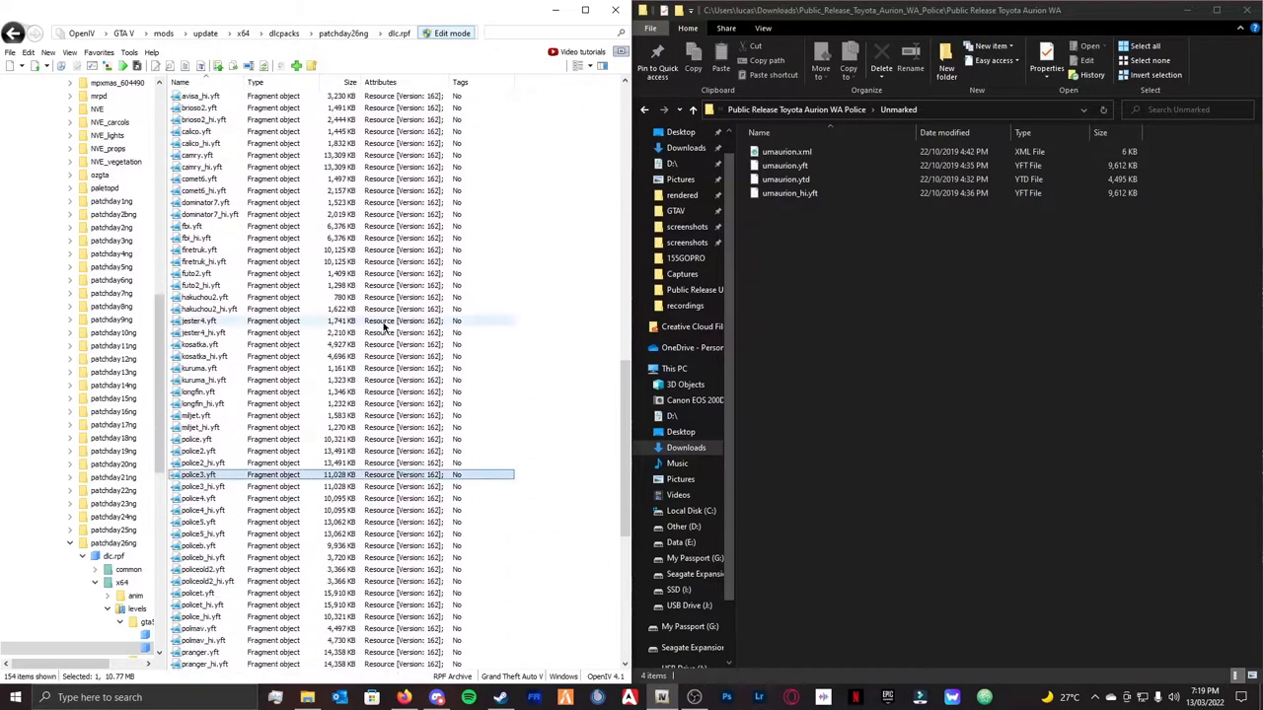
scroll(down, 3)
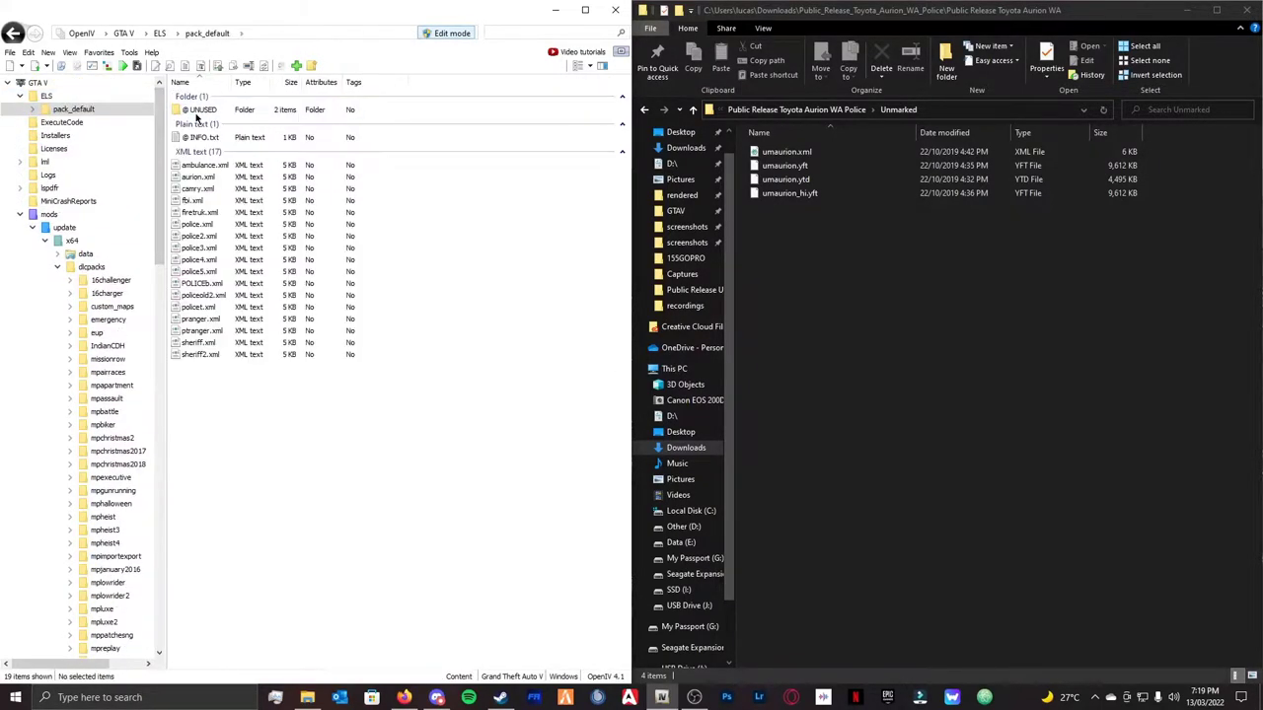
- Add umaurion.xml to ELS pack_default and select it among the vehicle XMLs
click(788, 151)
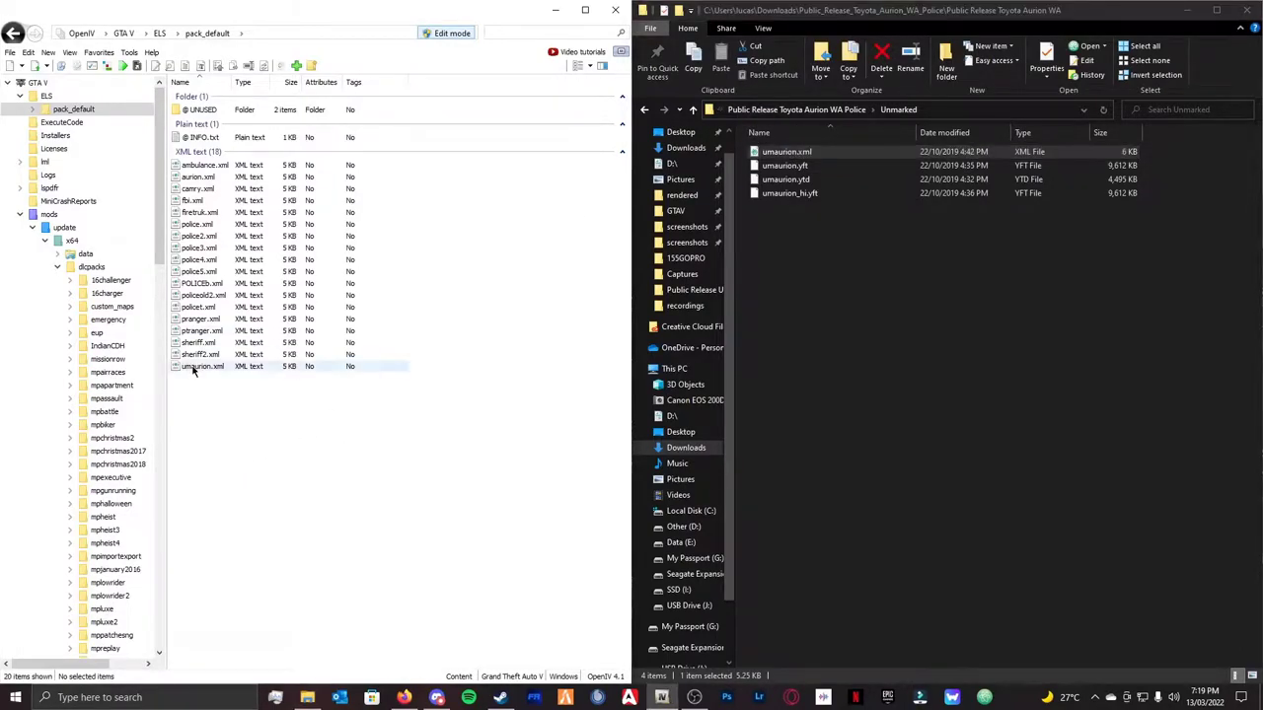
mouse_move(225, 367)
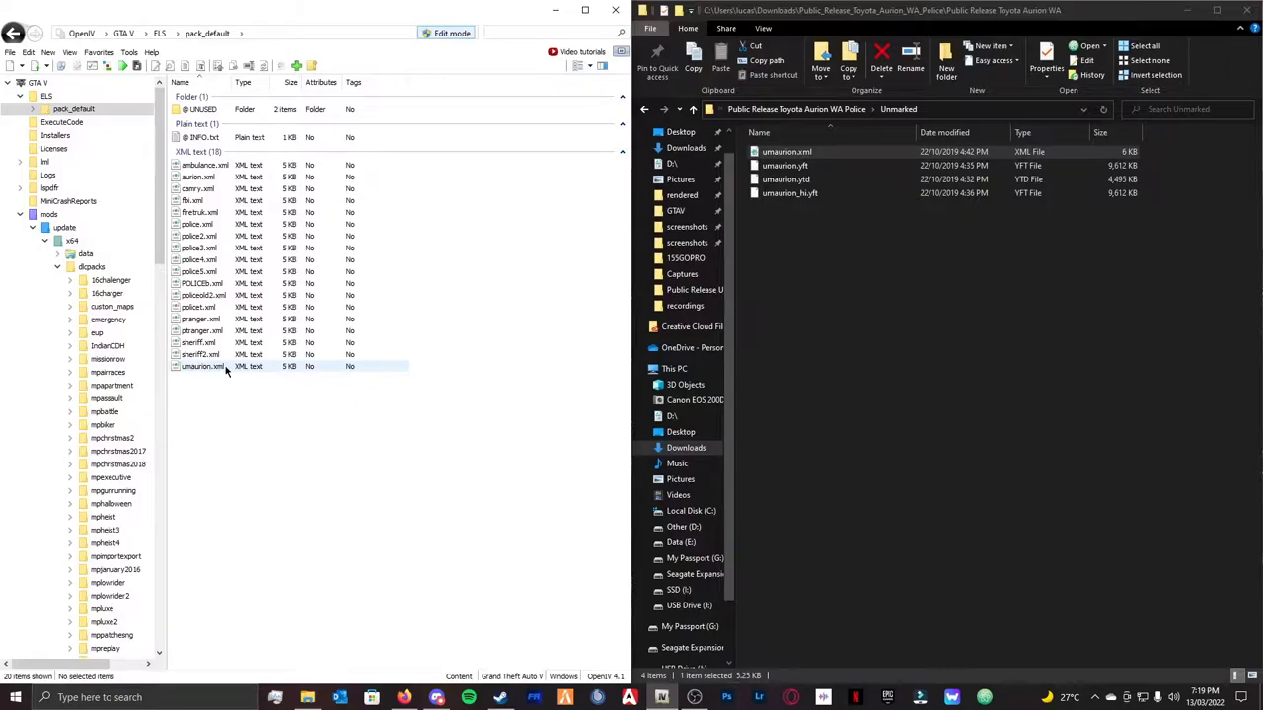
click(201, 366)
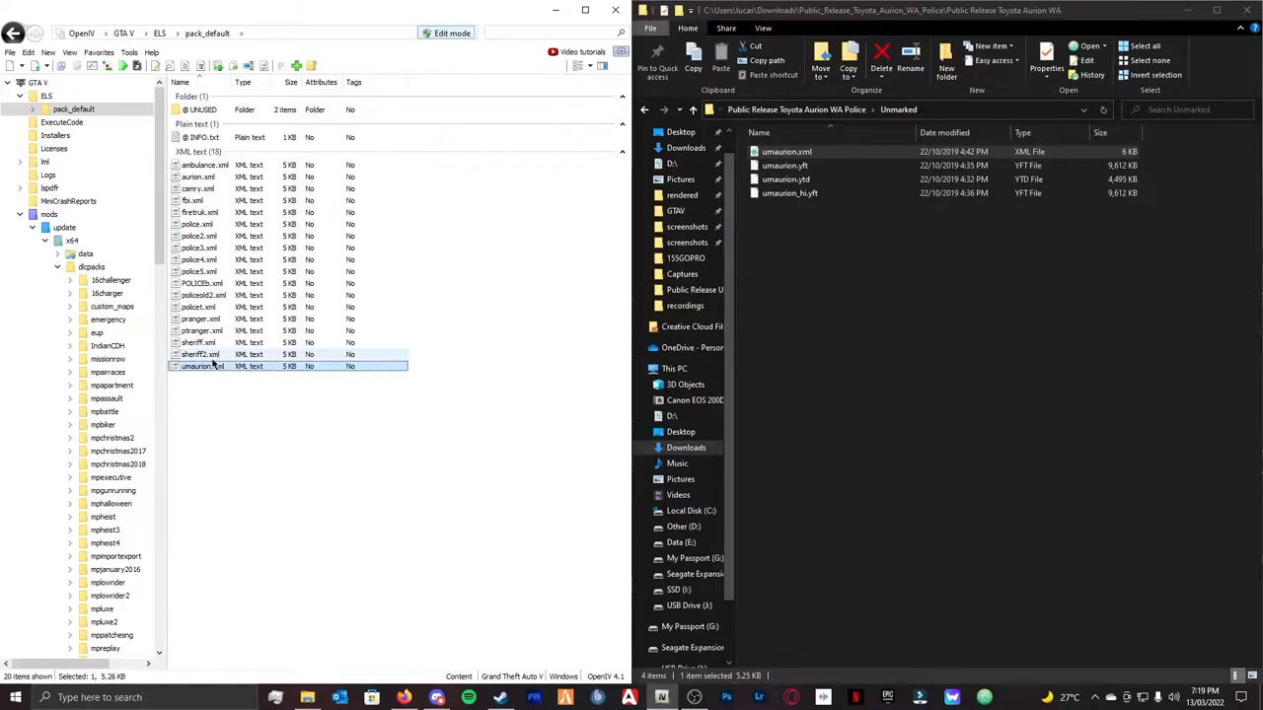
click(202, 366)
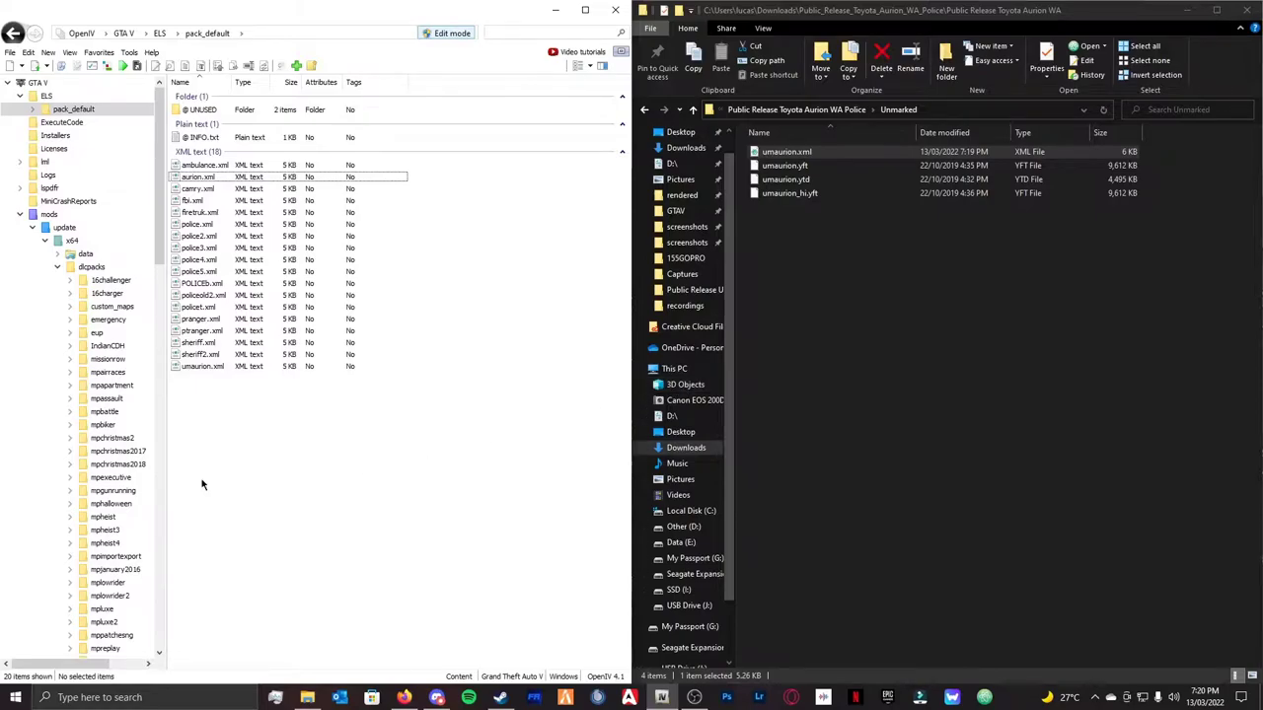
mouse_move(344, 507)
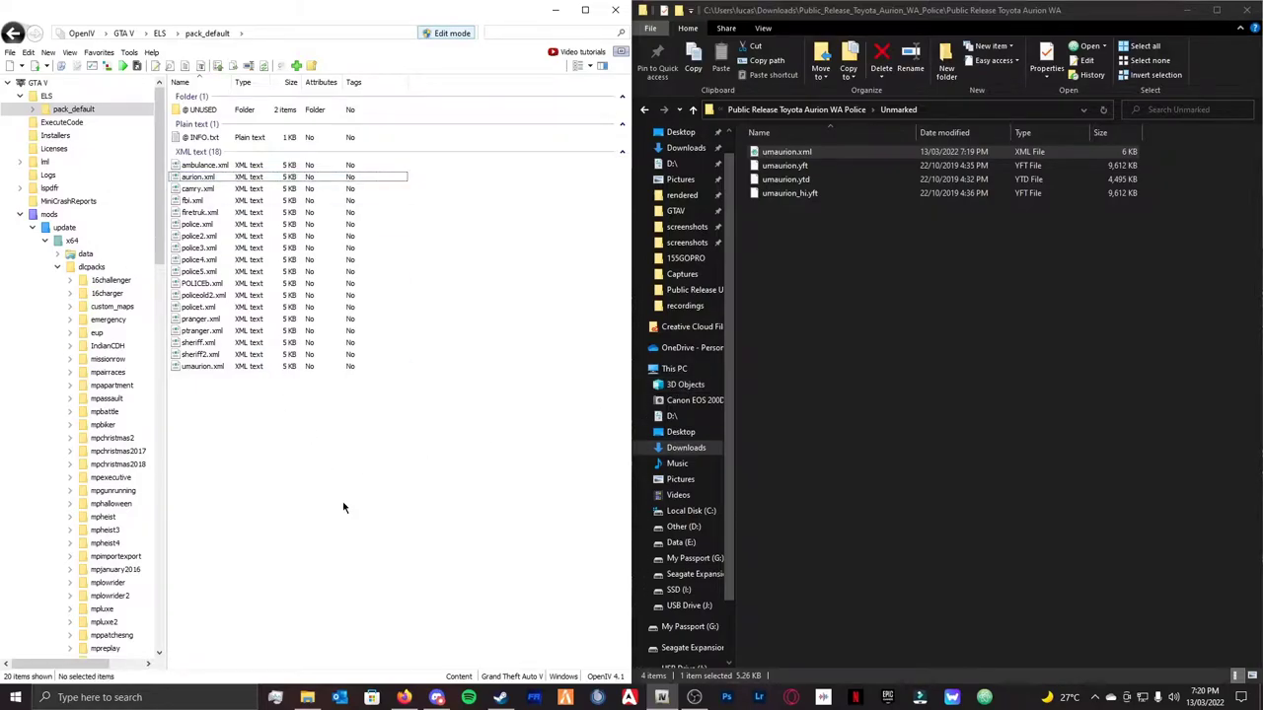
mouse_move(275, 384)
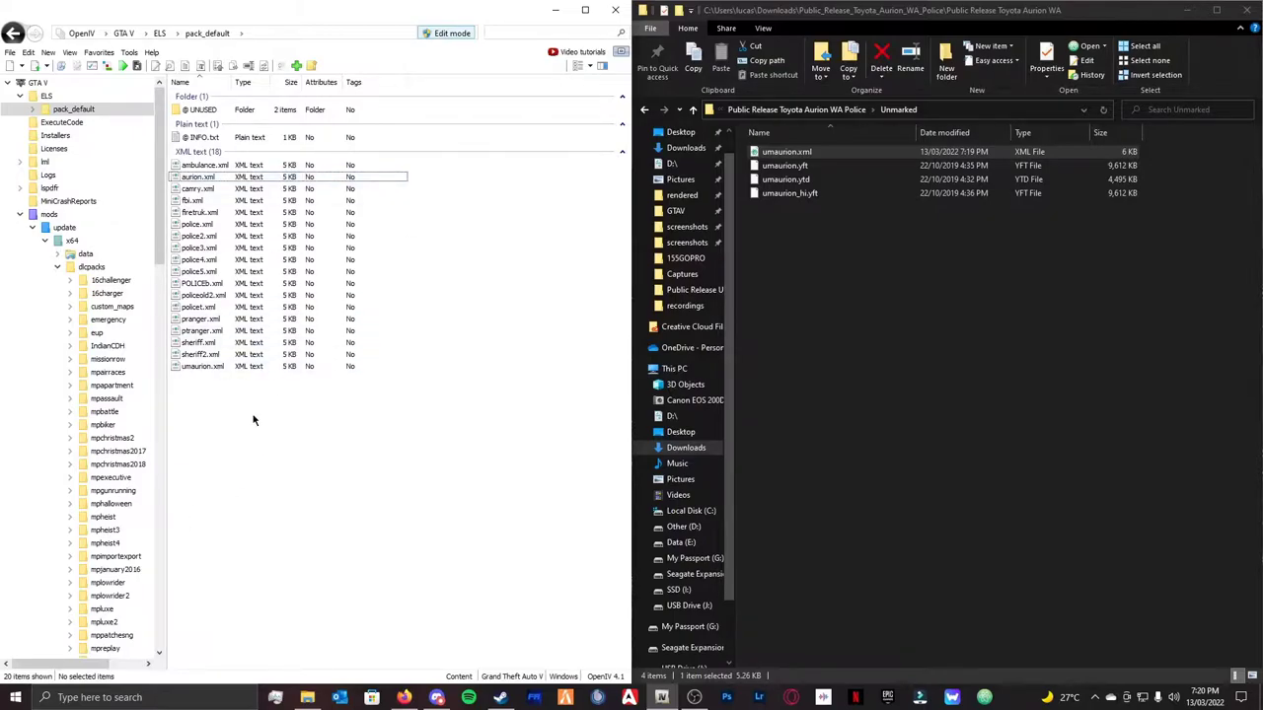
mouse_move(218, 414)
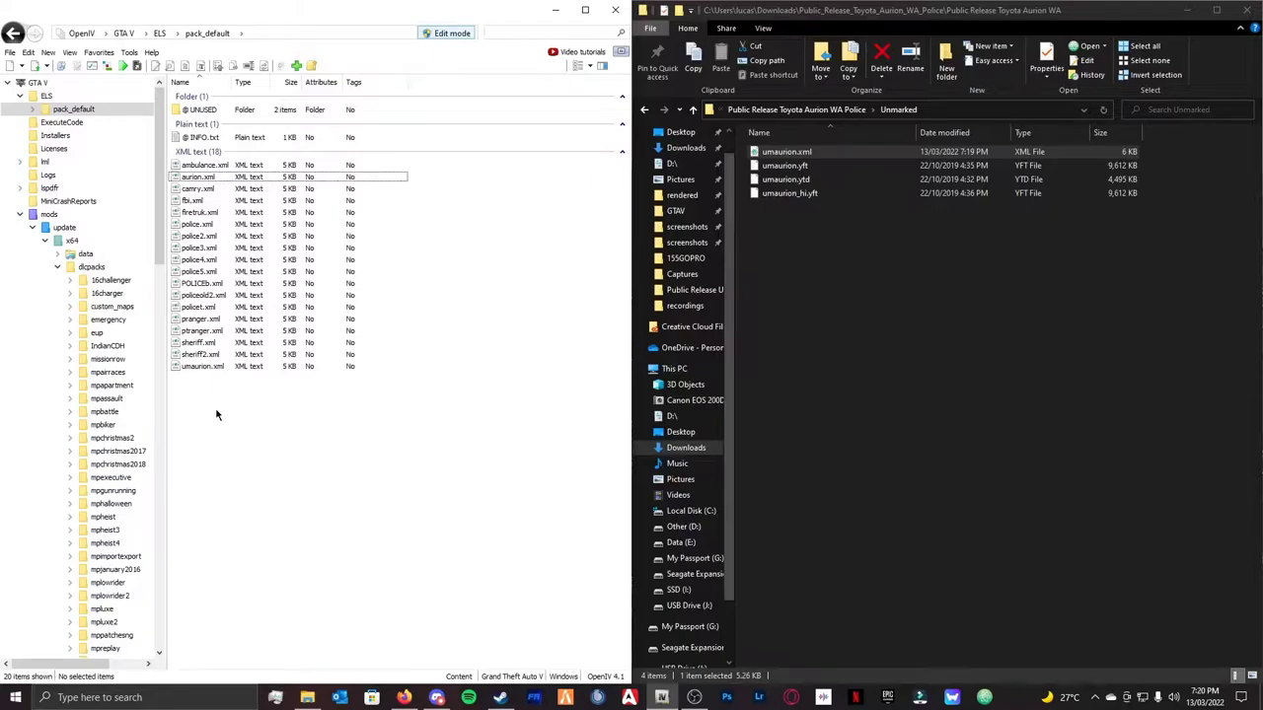
mouse_move(155, 396)
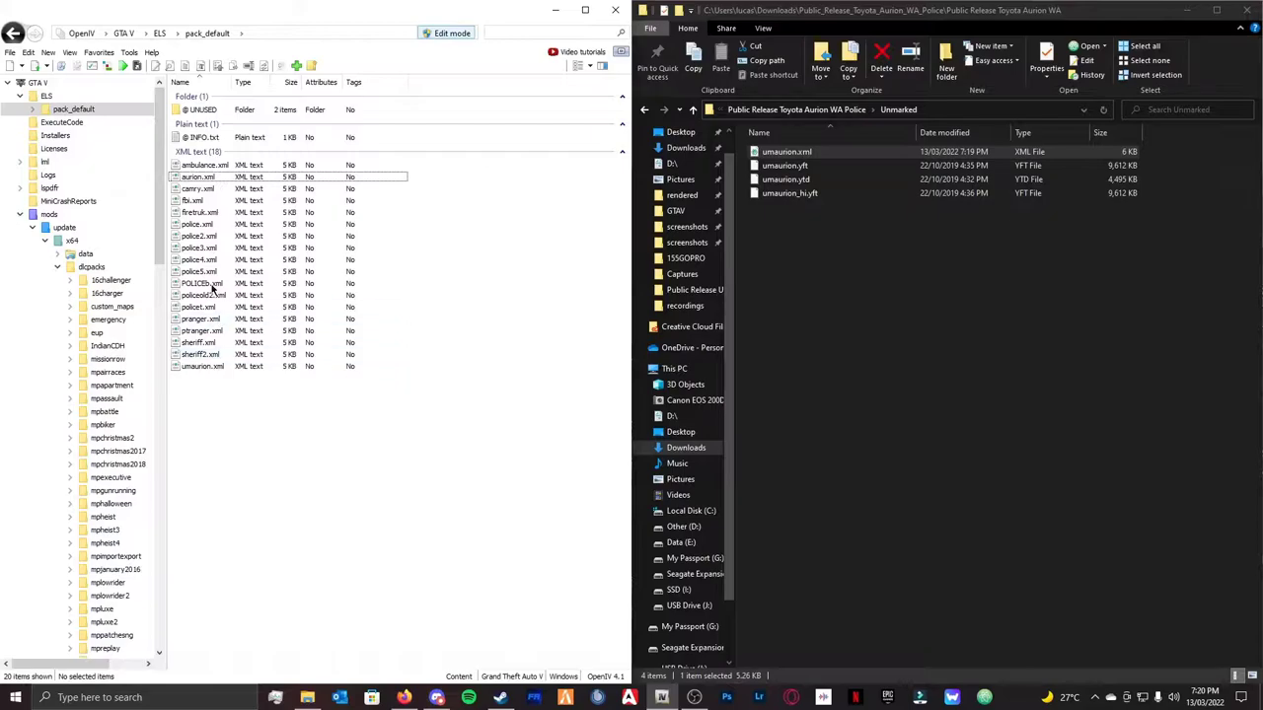
mouse_move(205, 200)
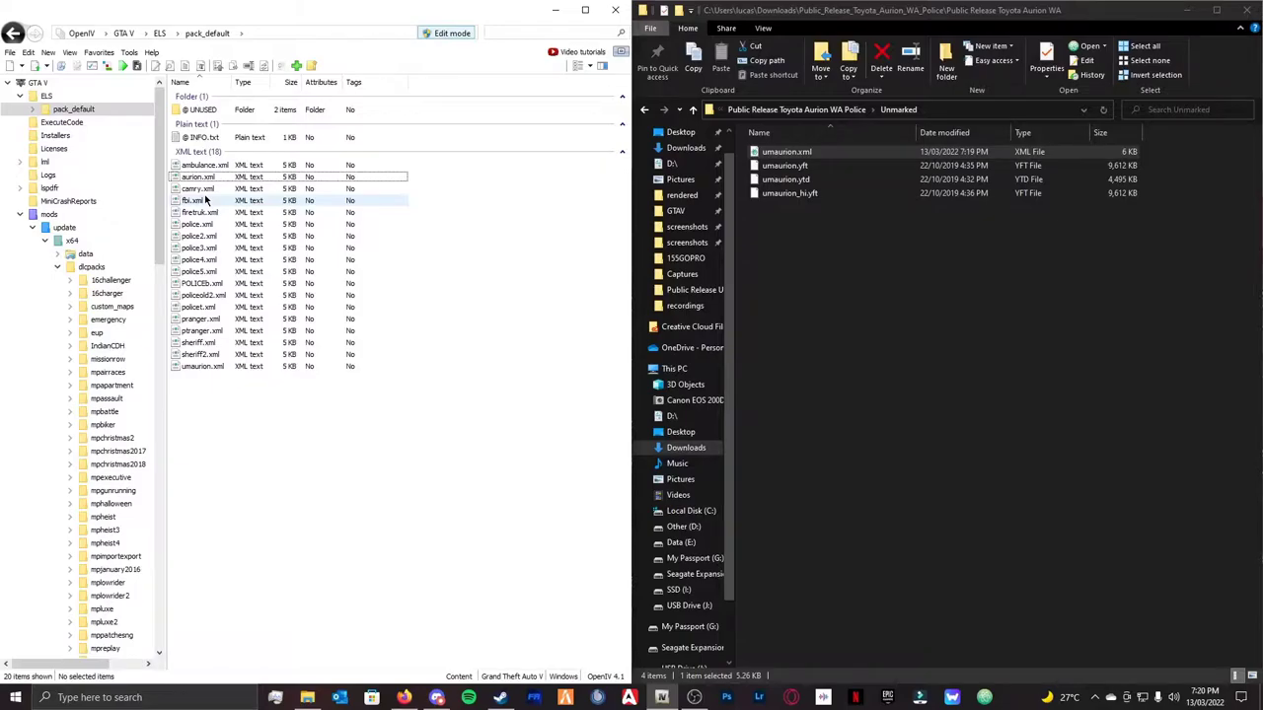
mouse_move(202, 201)
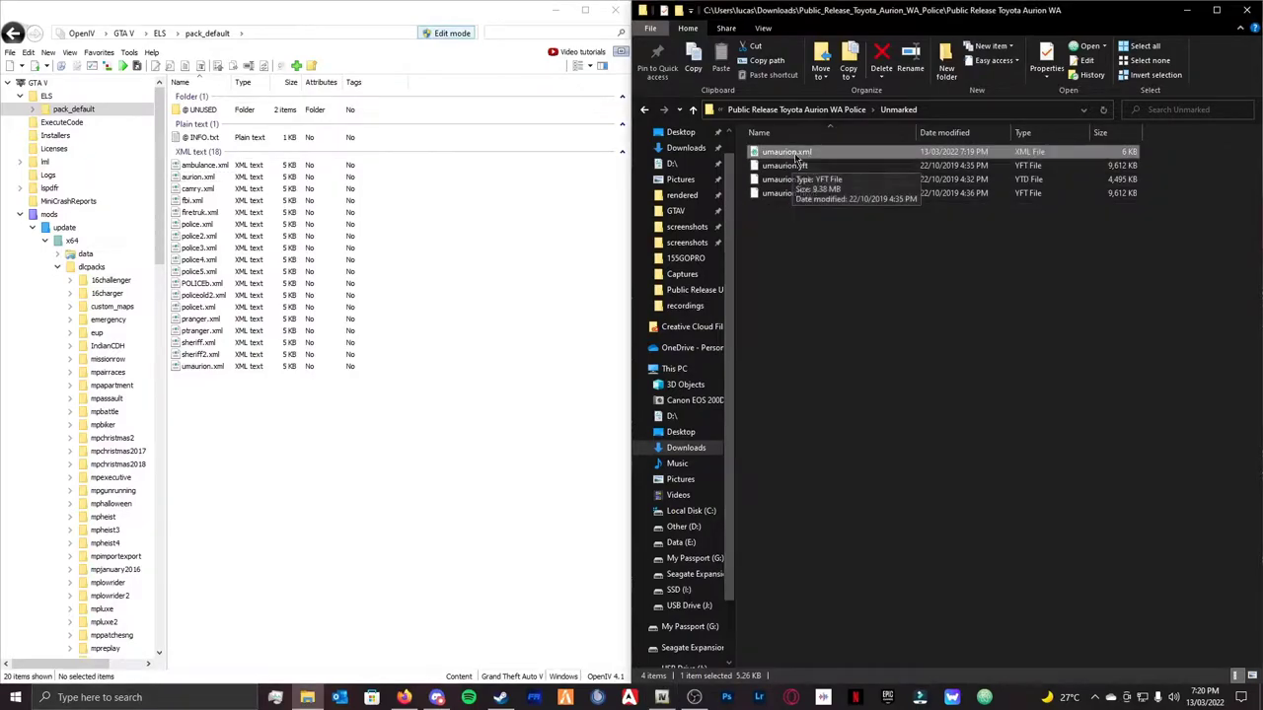
click(197, 177)
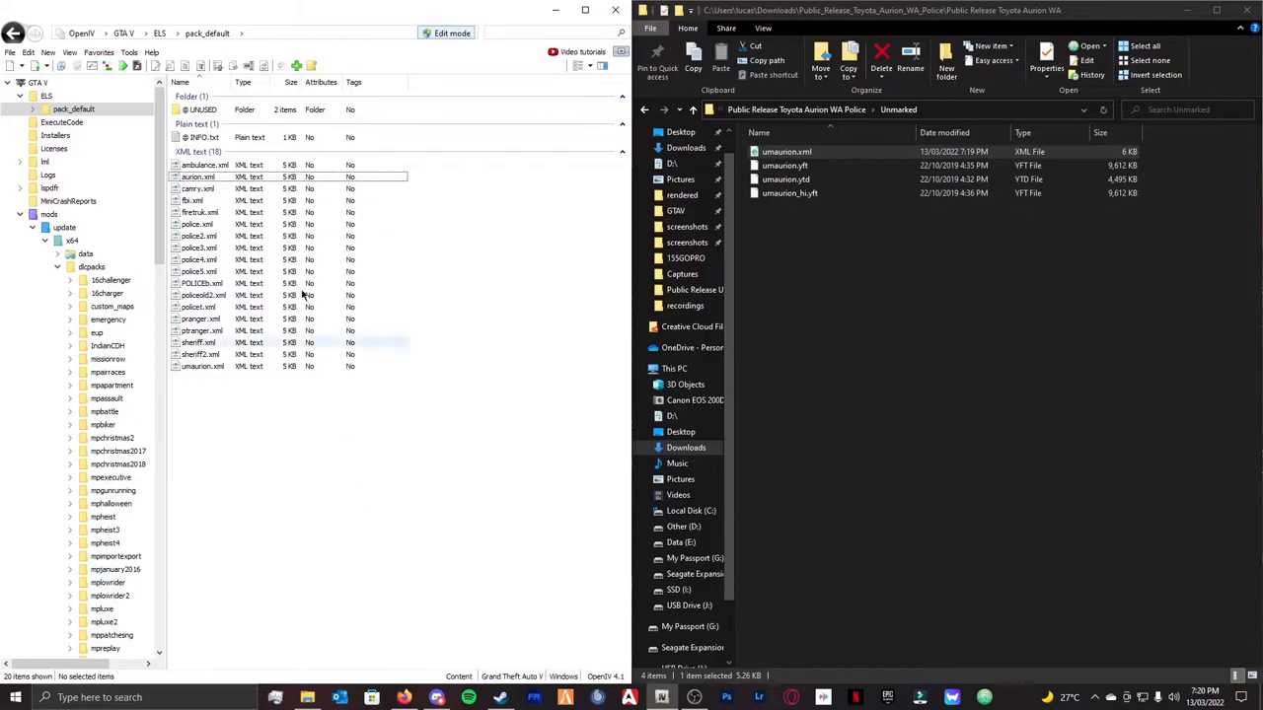
click(110, 504)
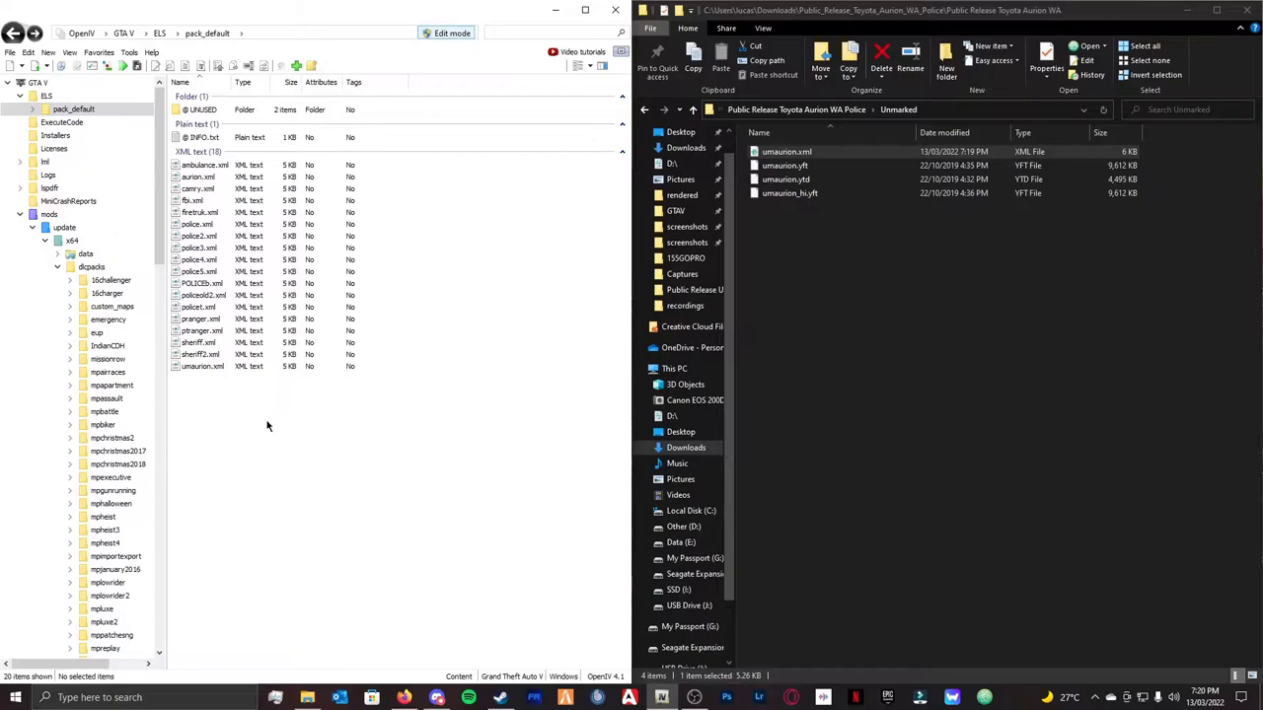
mouse_move(398, 417)
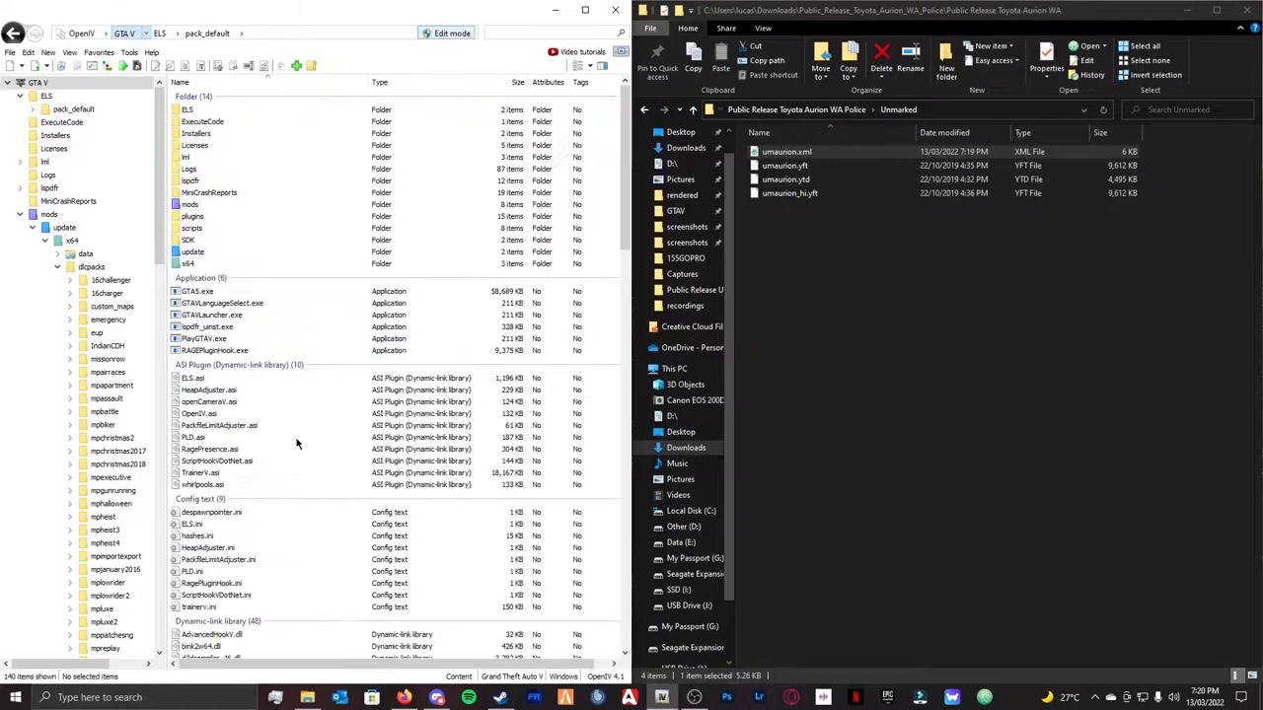
- Select HeapAdjuster.asi in the GTA V root and choose Rename from its context menu
click(208, 390)
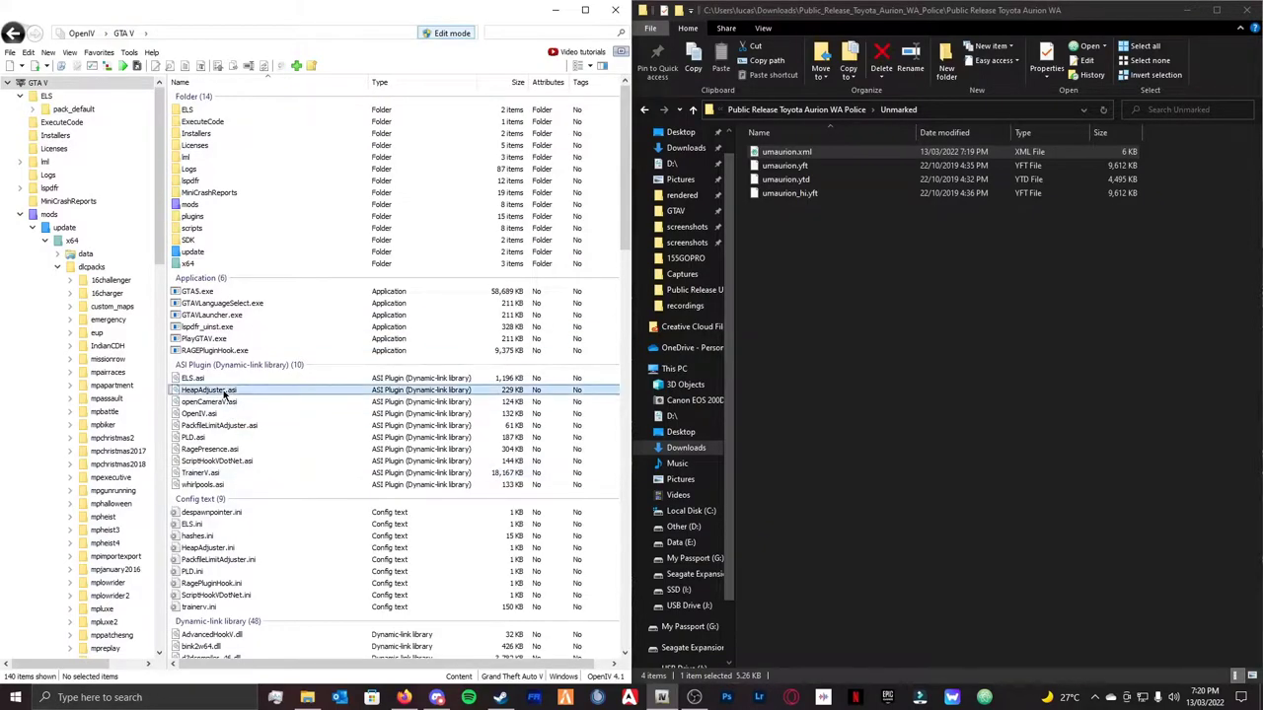
click(207, 389)
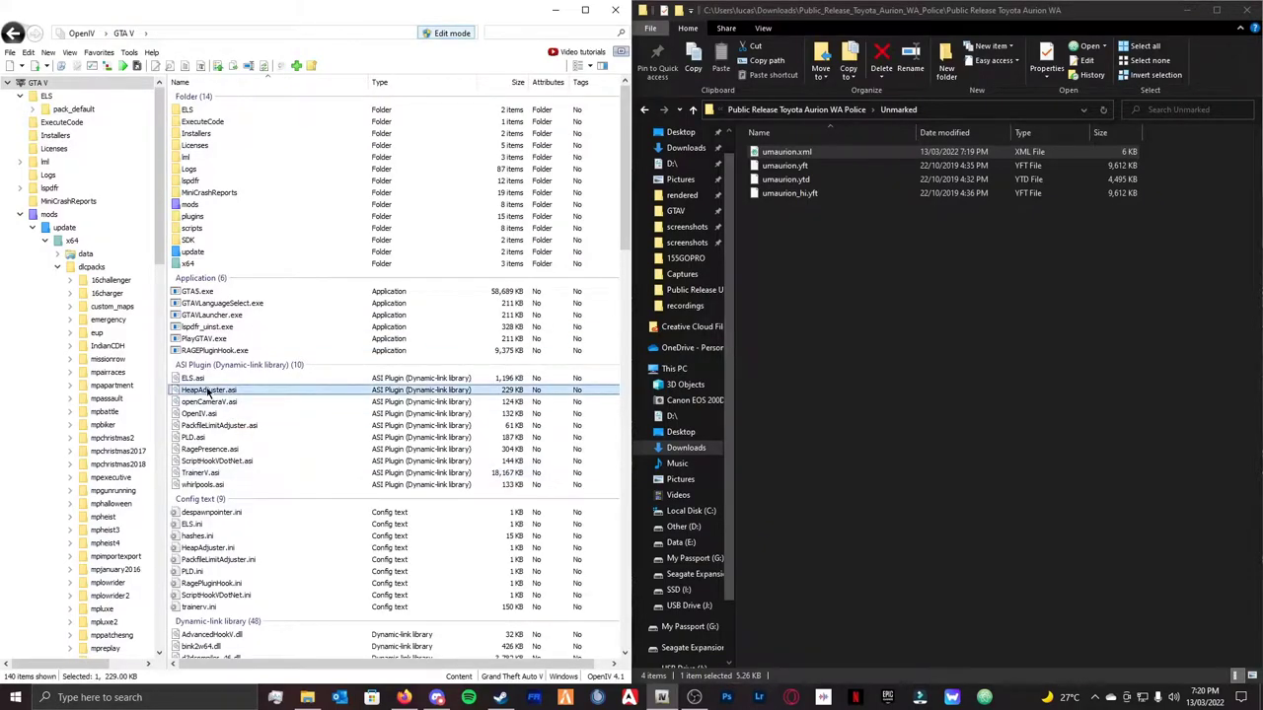
right_click(207, 390)
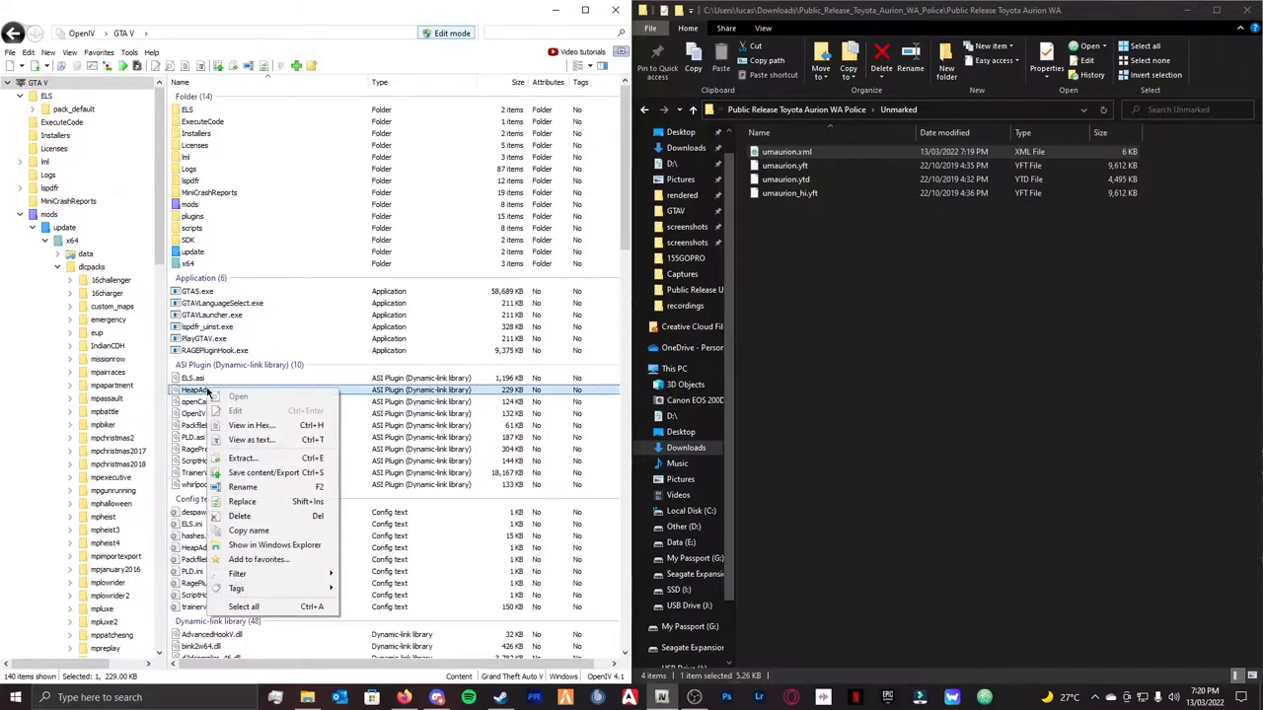
click(243, 486)
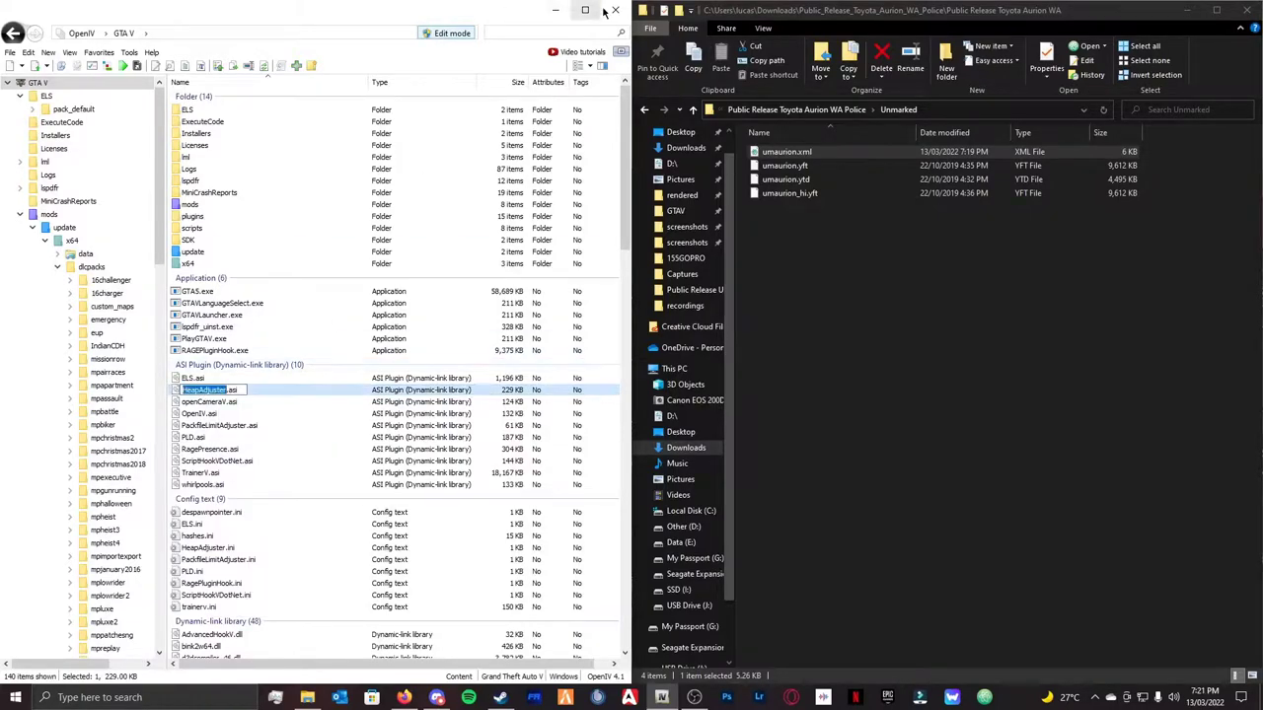
click(584, 11)
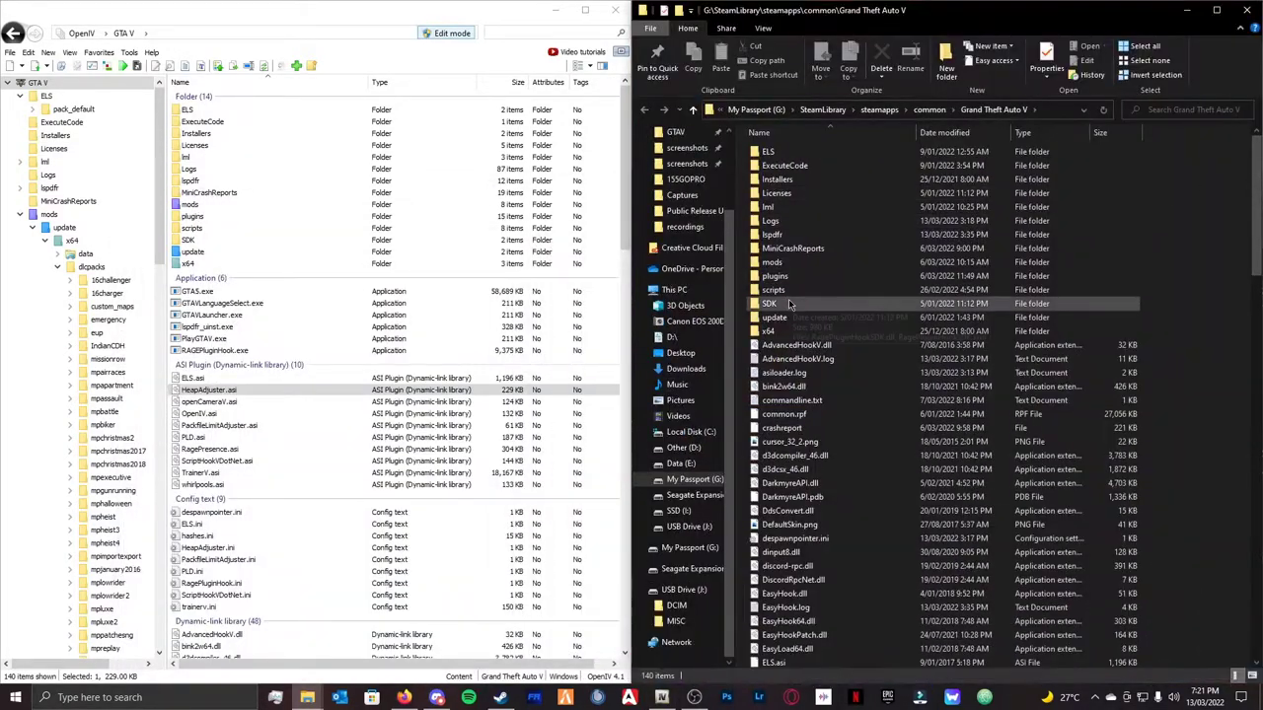
- Scroll the Grand Theft Auto V folder and open the HeapAdjuster plugin and settings files
scroll(down, 3)
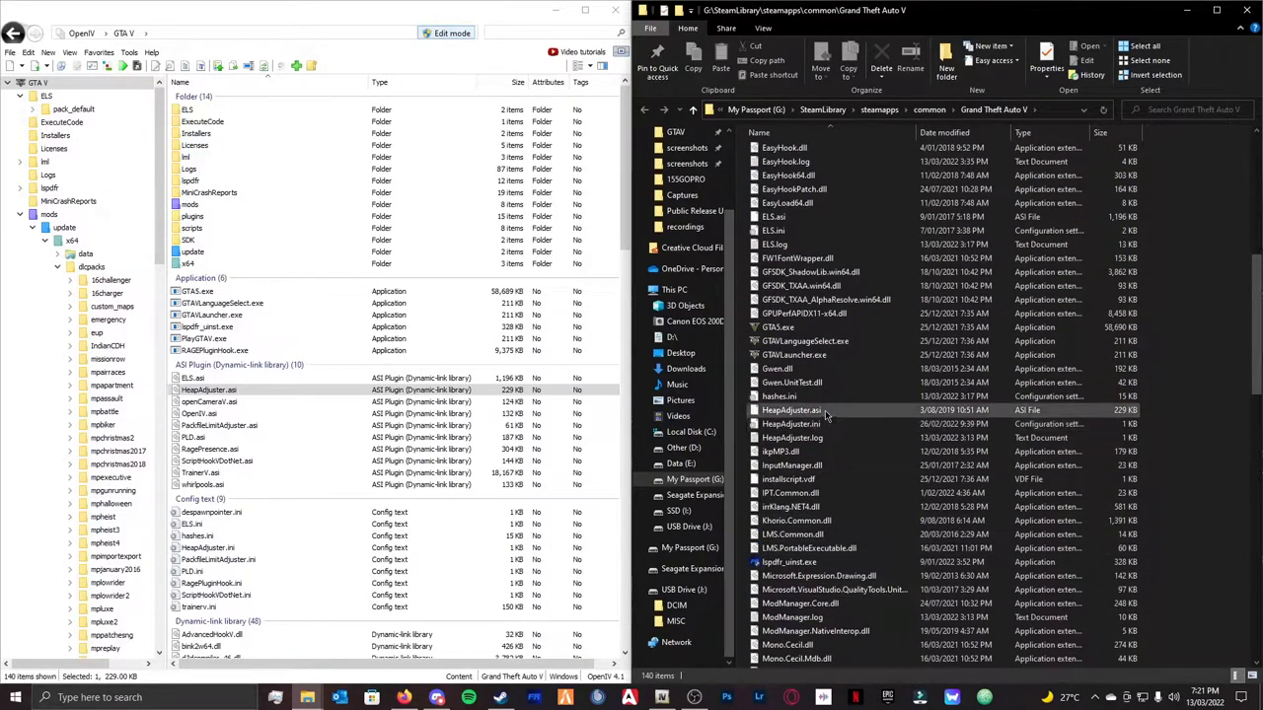
double_click(791, 409)
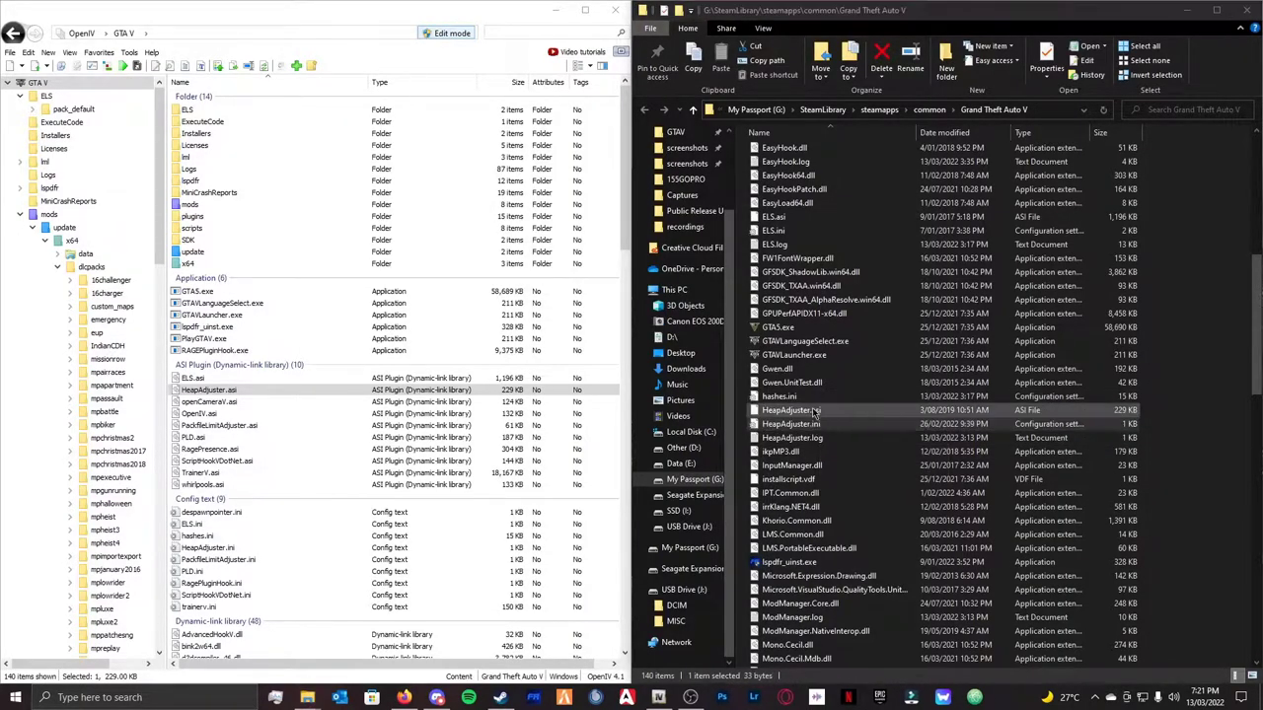
double_click(790, 410)
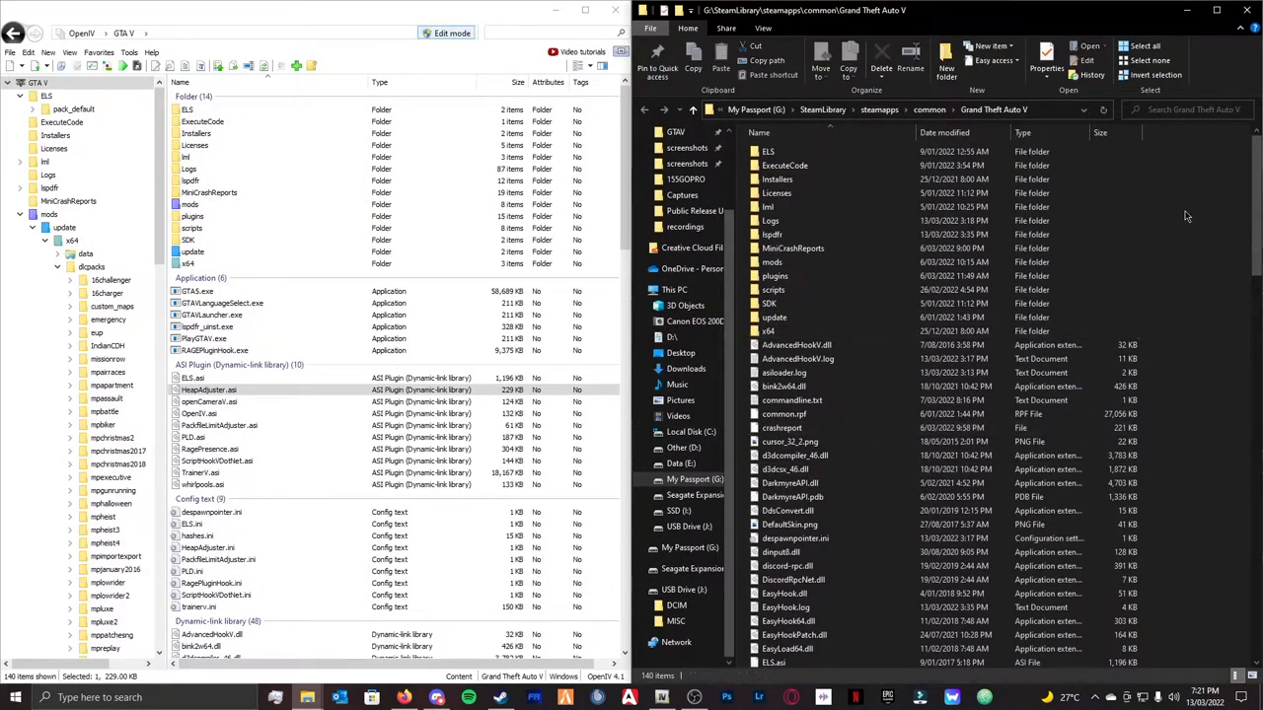
- Drill from mods into update.rpf down to common/data/levels/gta5 and select vehicles.meta
click(777, 193)
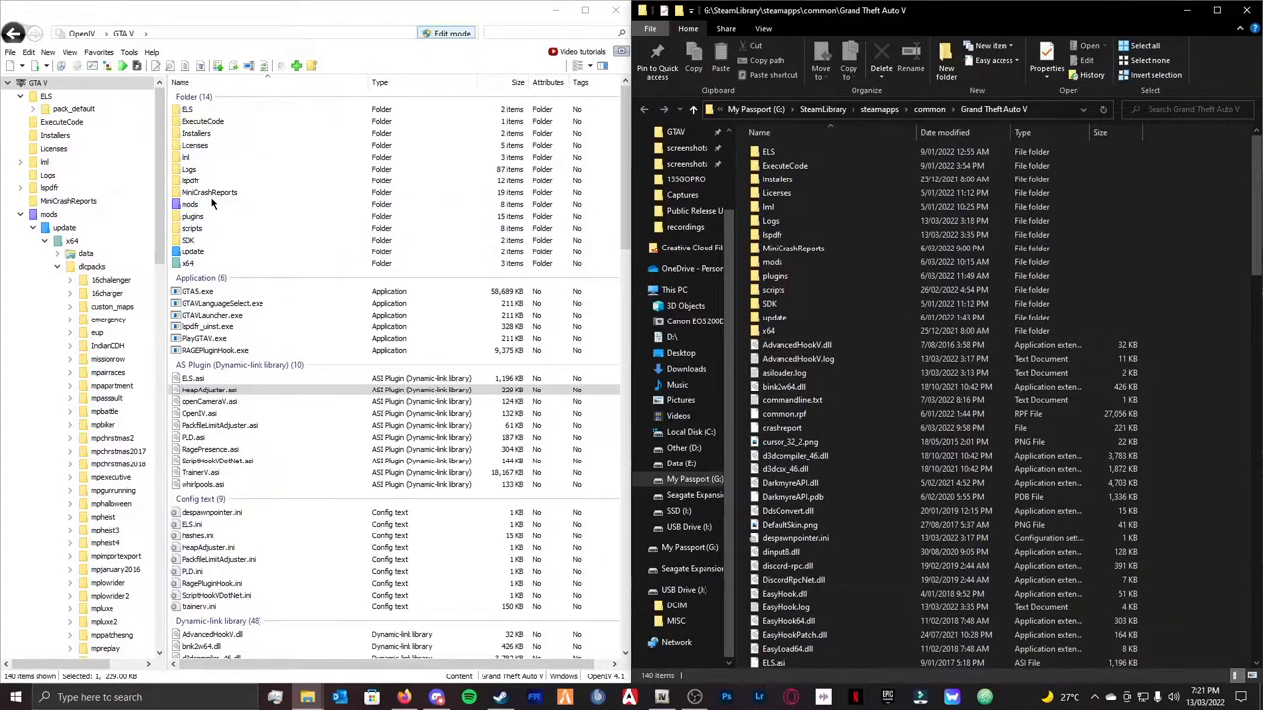
click(189, 204)
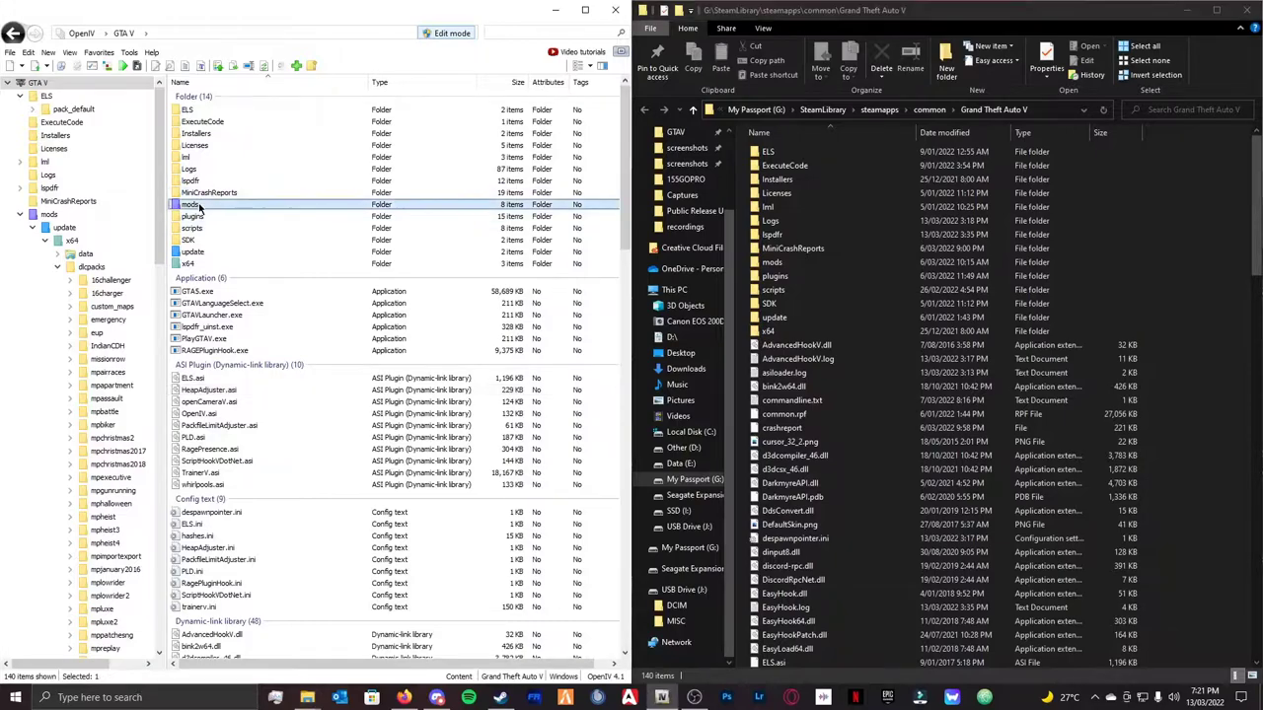
double_click(192, 205)
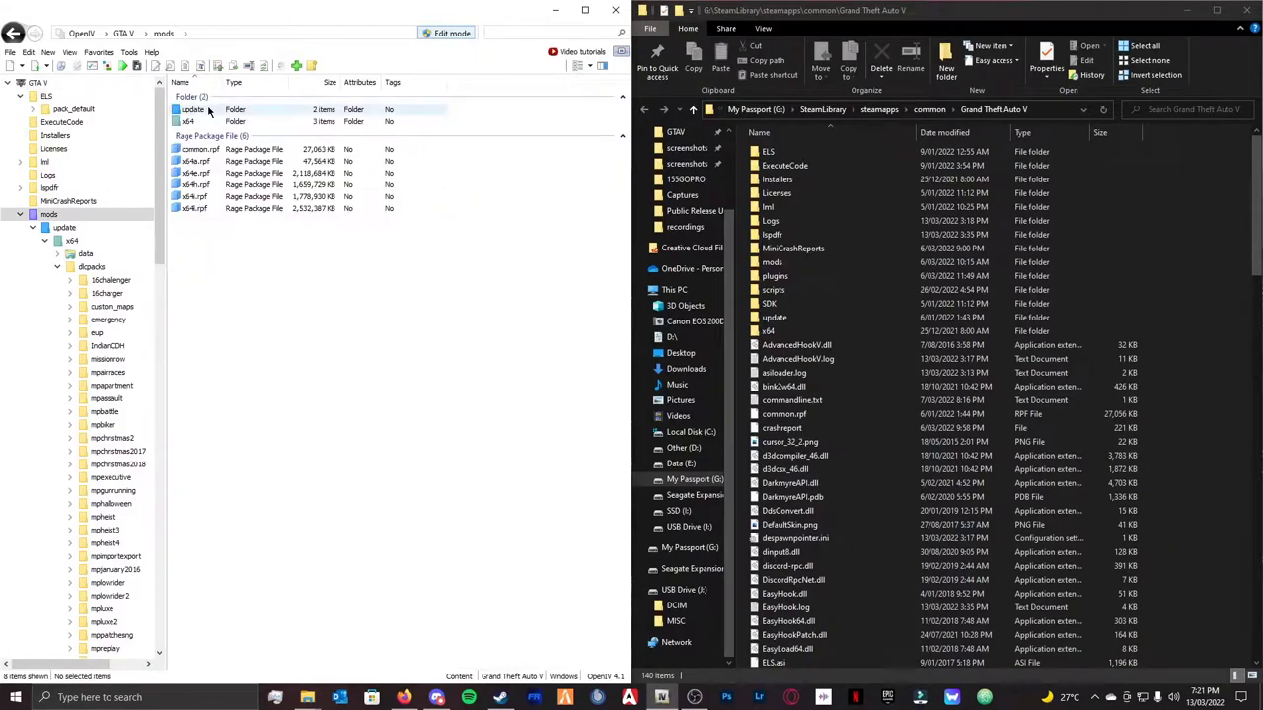
double_click(191, 106)
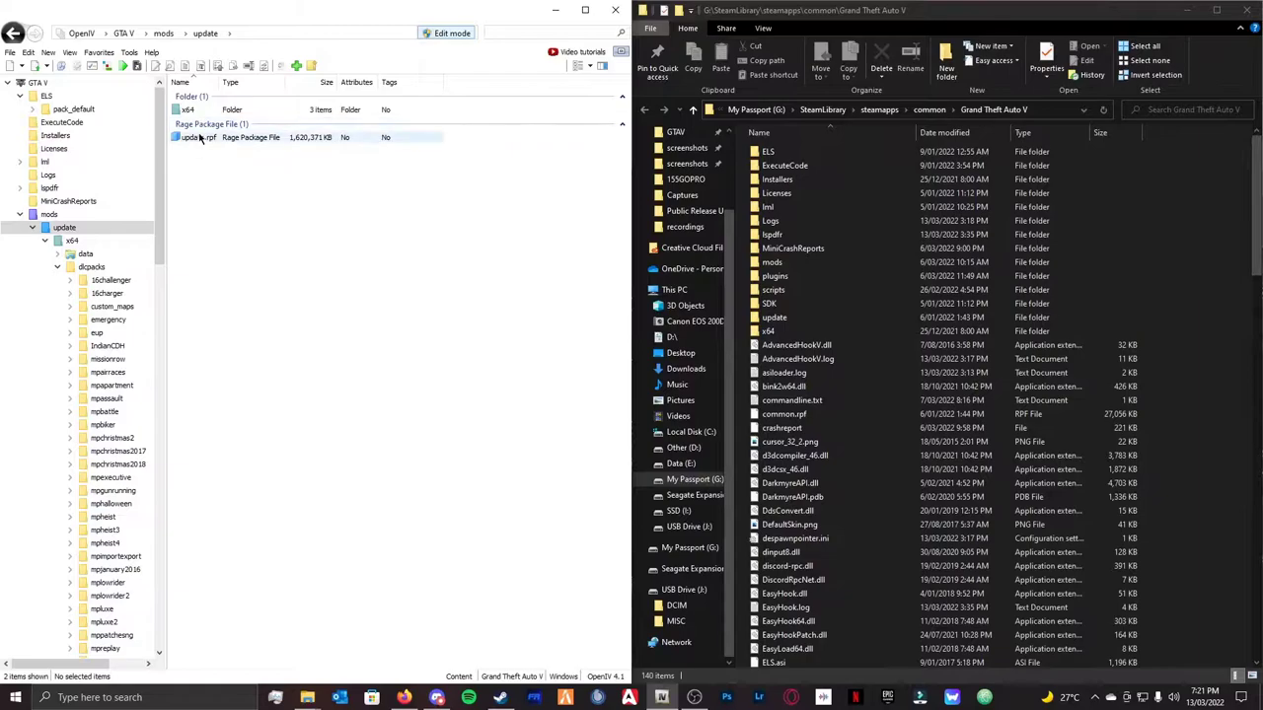
double_click(195, 138)
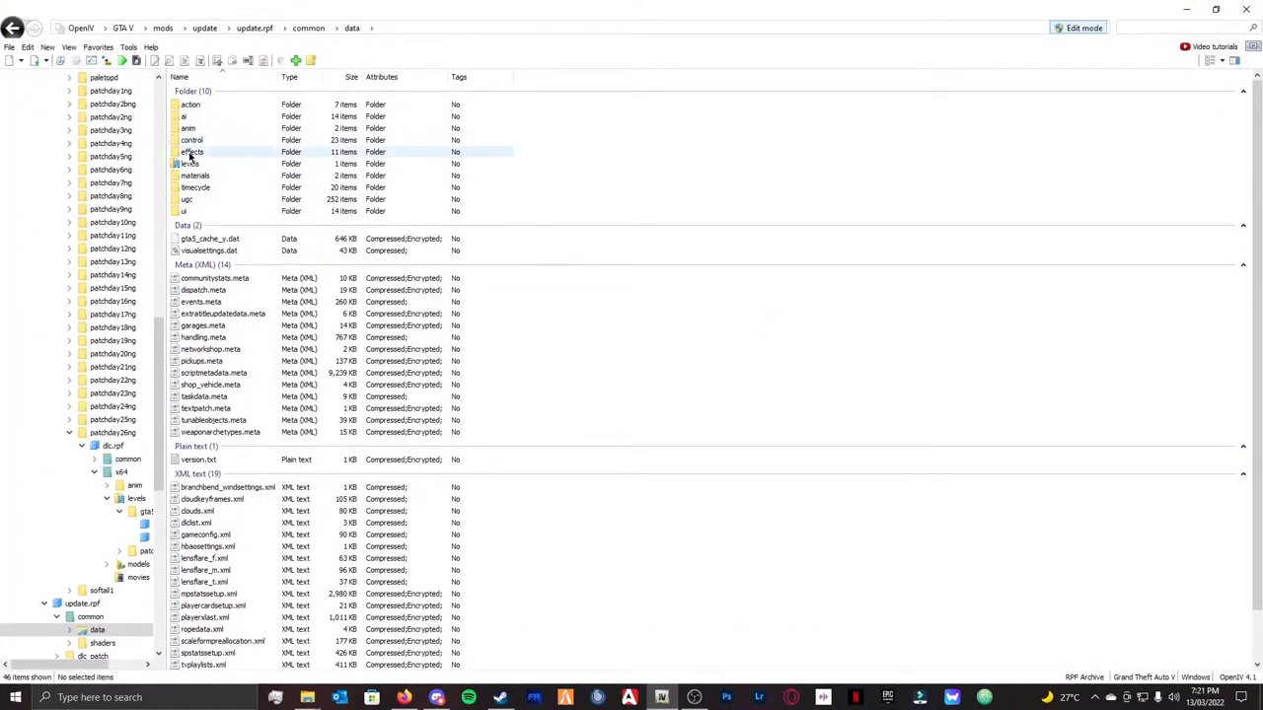
click(190, 164)
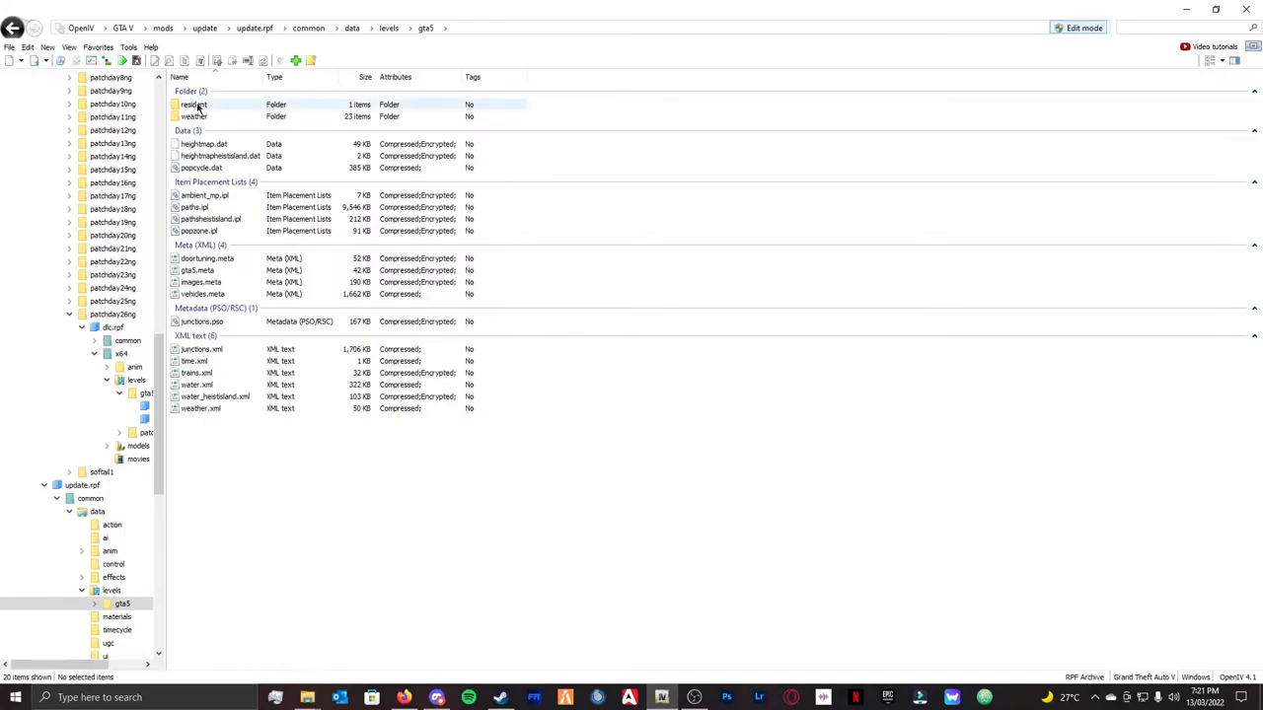
click(203, 294)
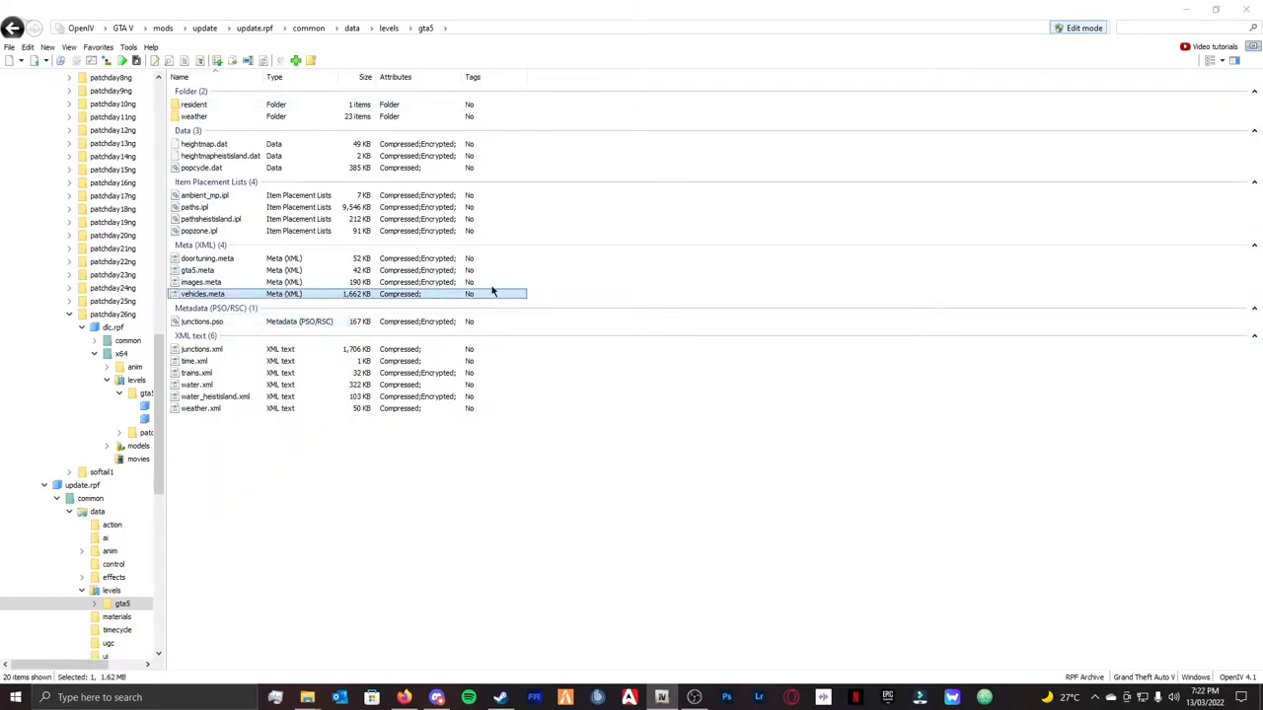
- Open vehicles.meta in the text editor and scroll down to the pranger Transport Ranger entry
double_click(201, 294)
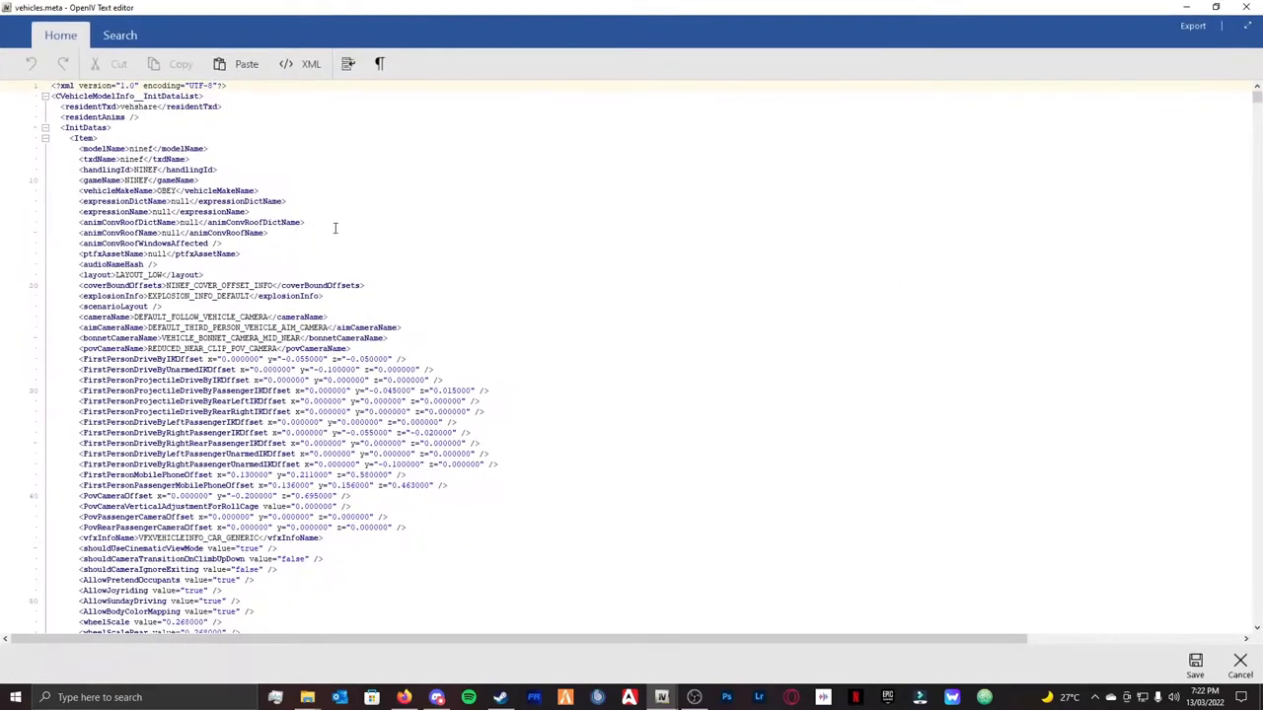
scroll(down, 3)
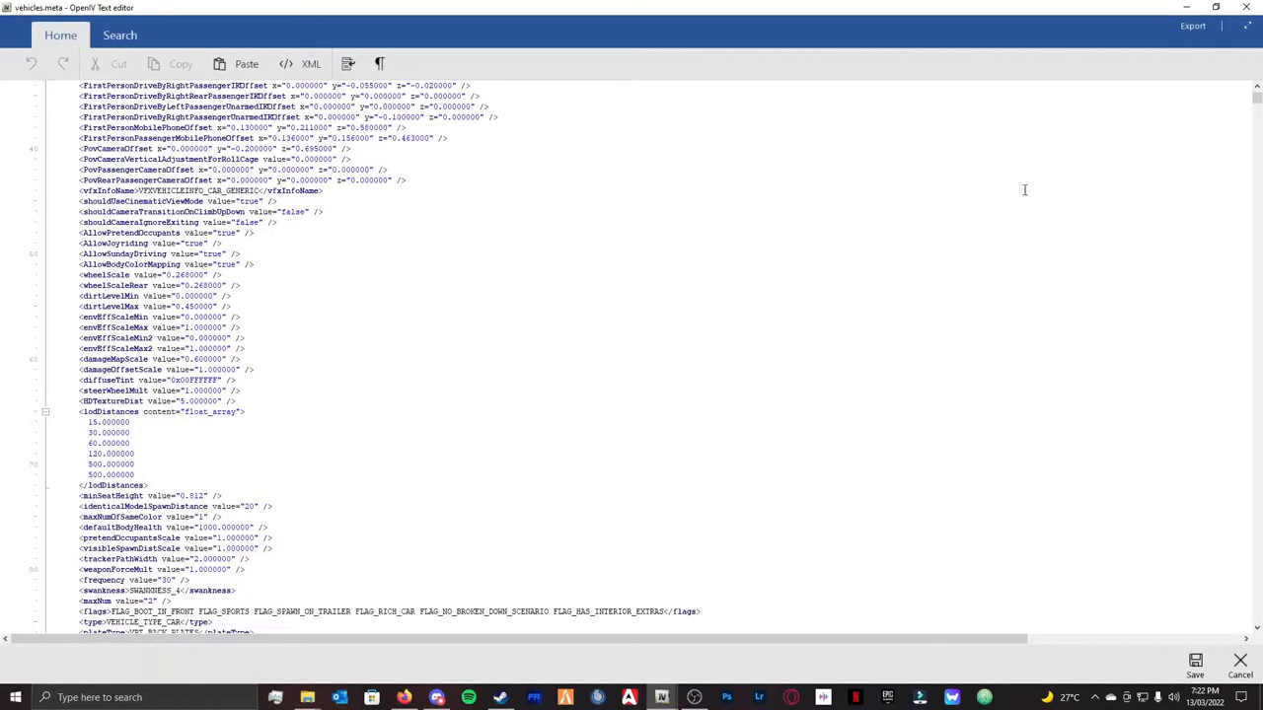
scroll(down, 3)
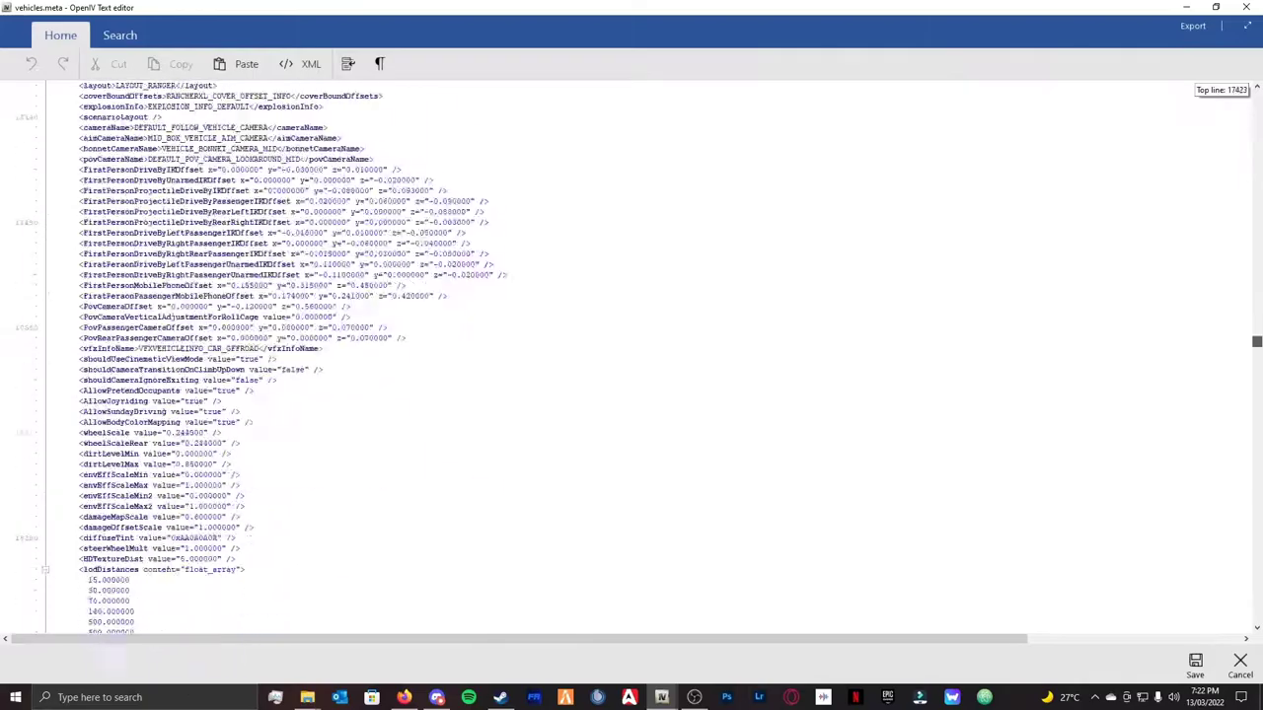
scroll(down, 3)
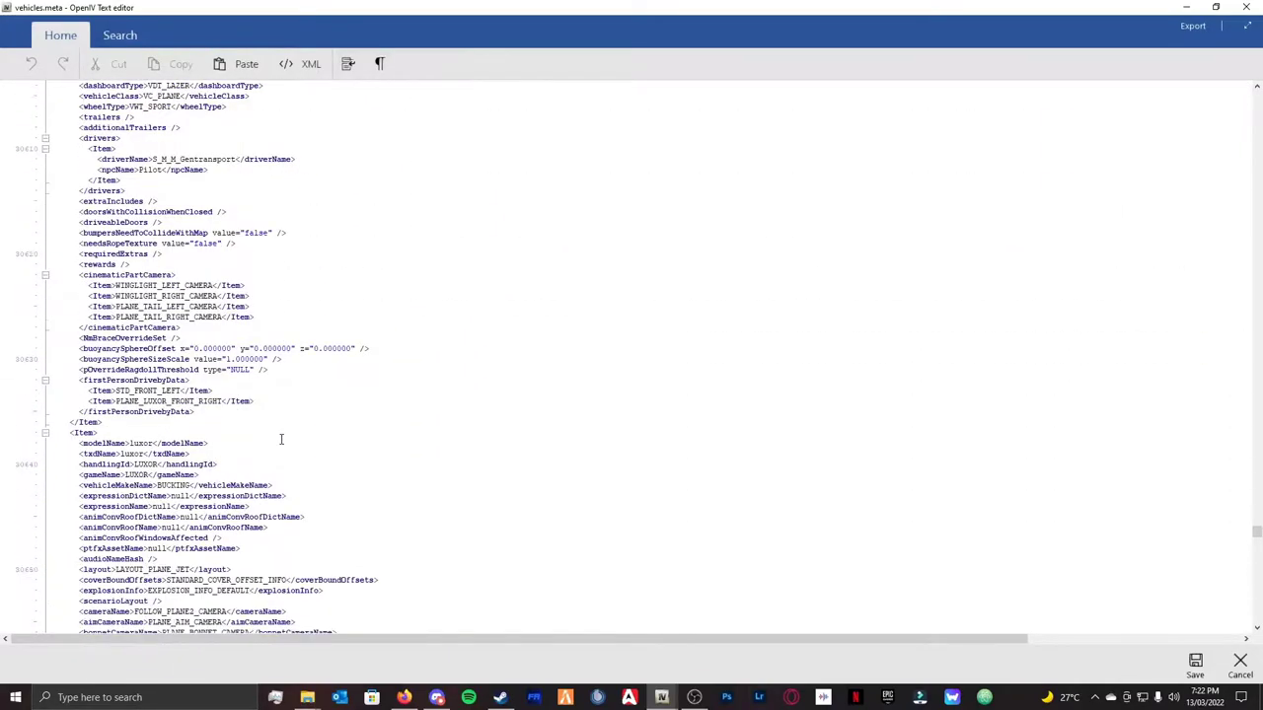
scroll(down, 3)
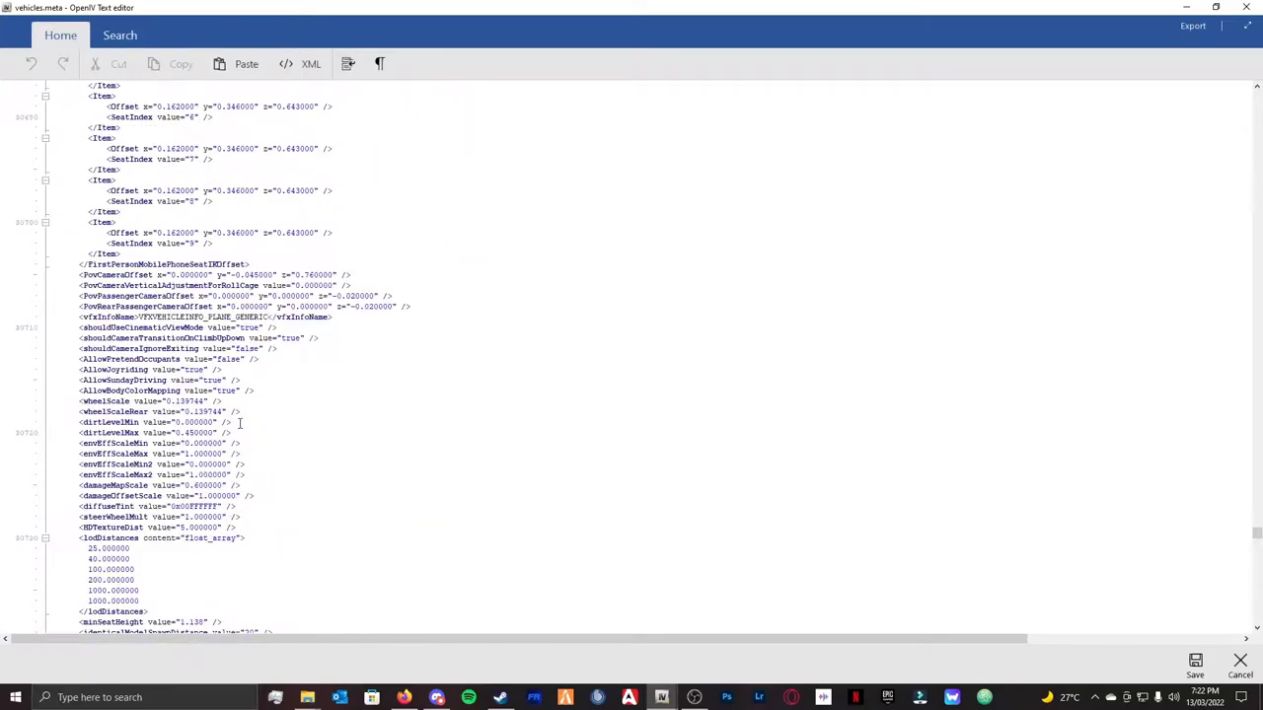
scroll(down, 3)
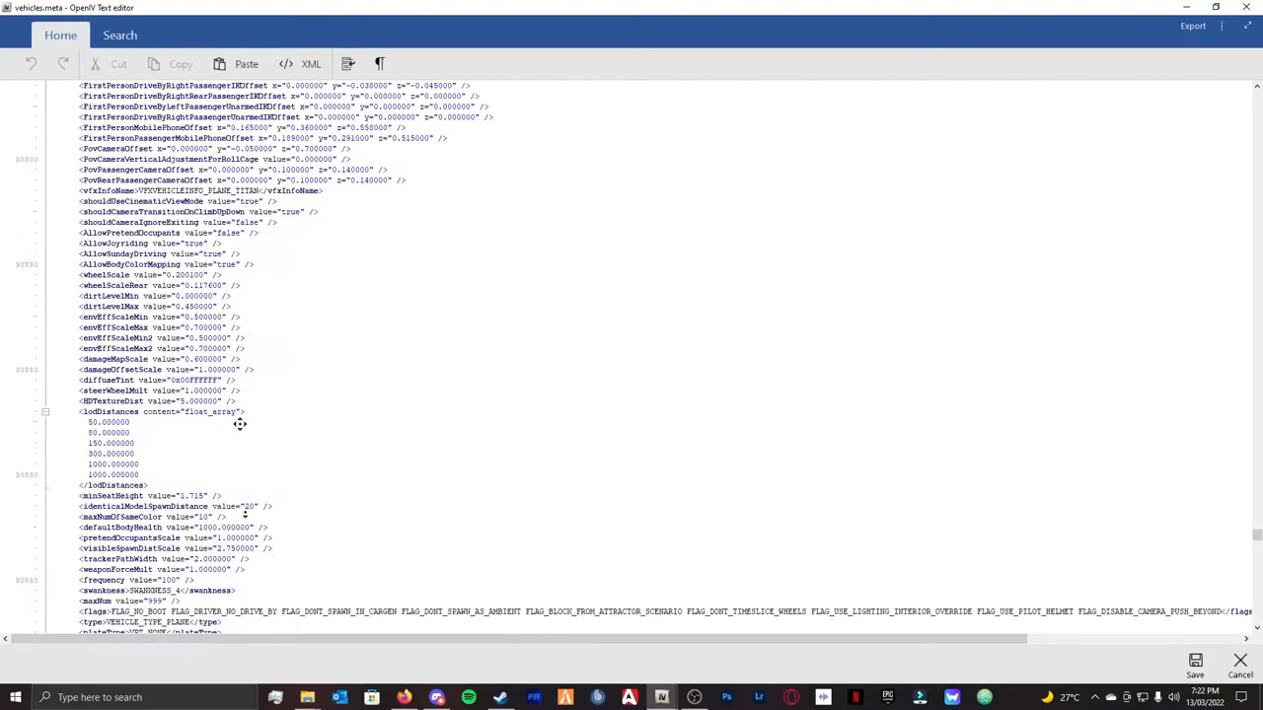
scroll(down, 3)
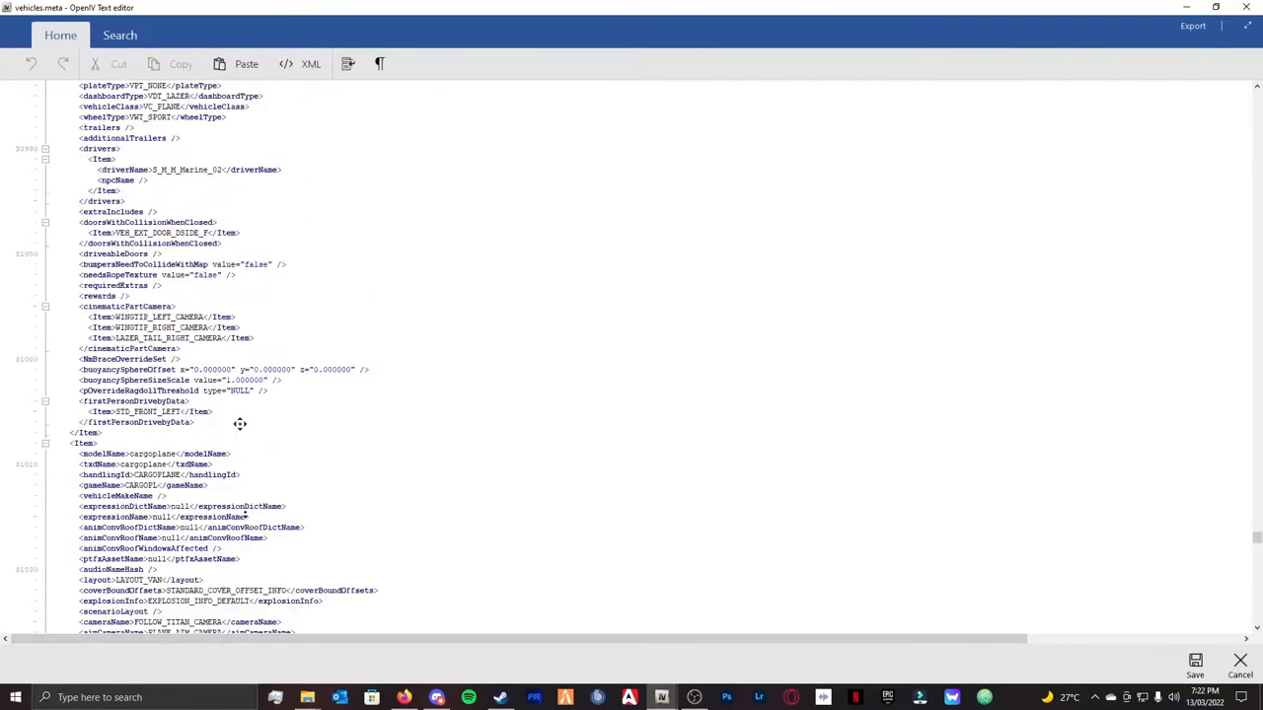
scroll(down, 3)
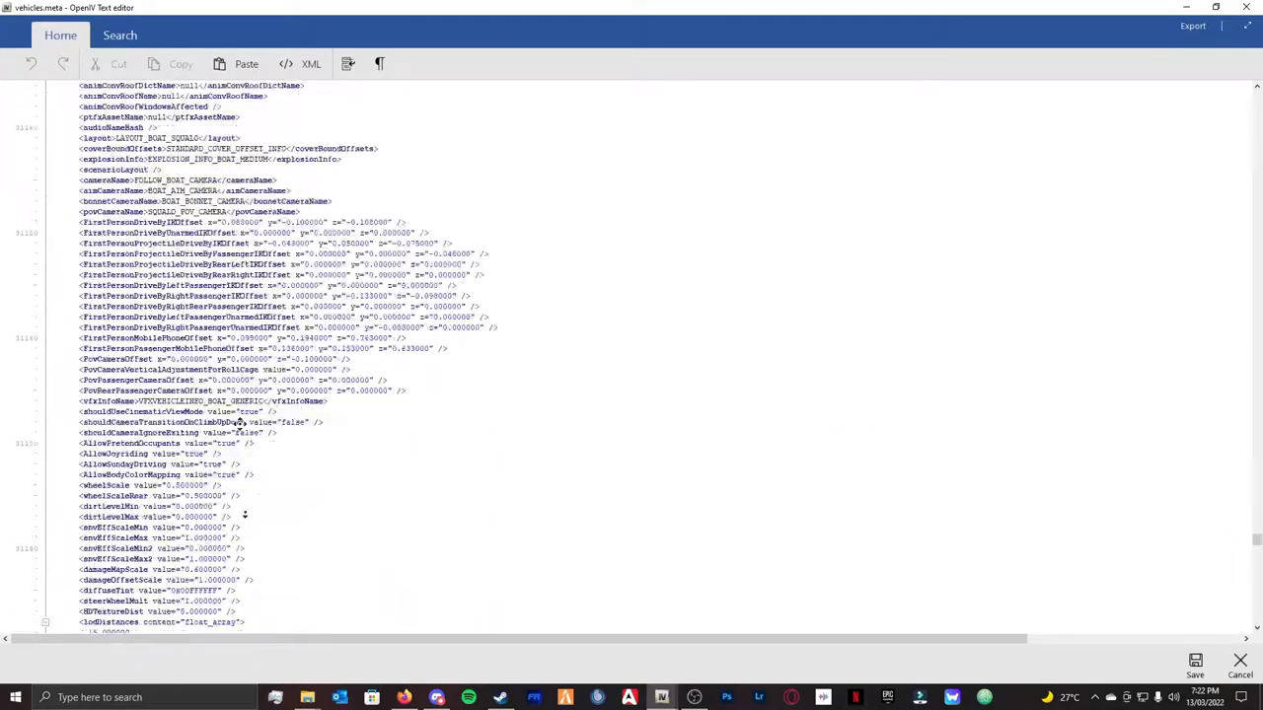
scroll(down, 3)
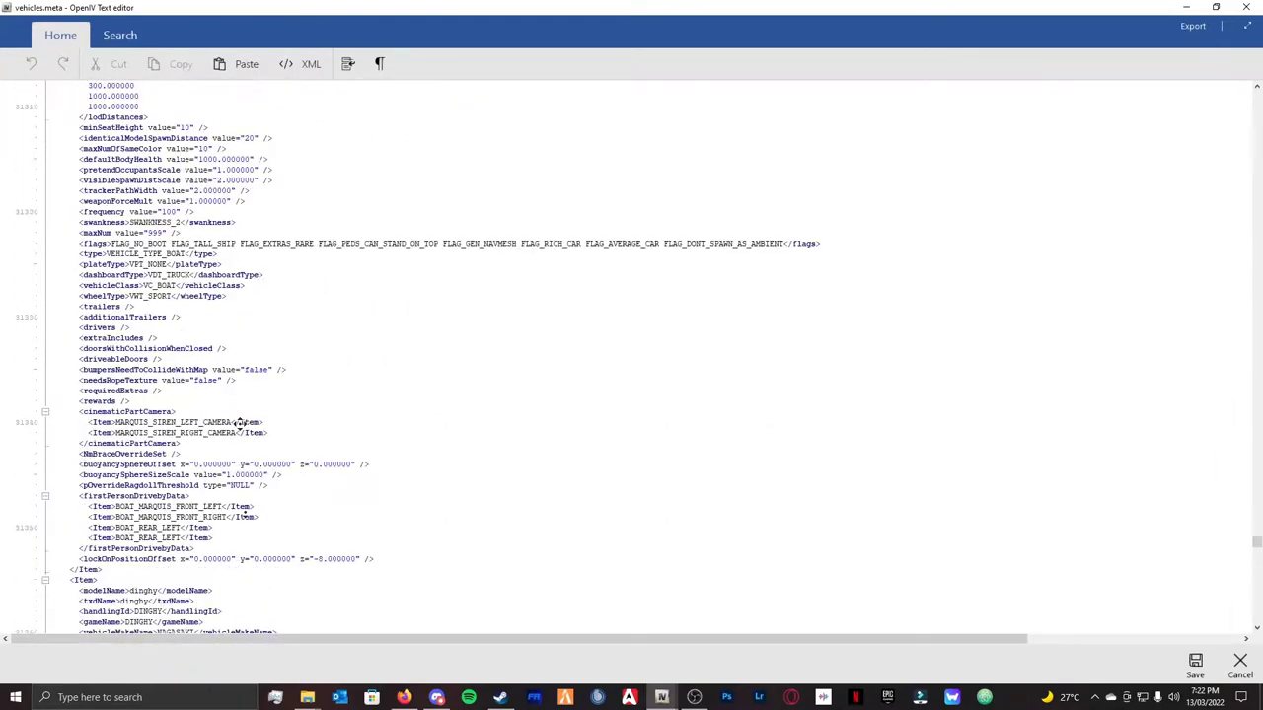
scroll(down, 3)
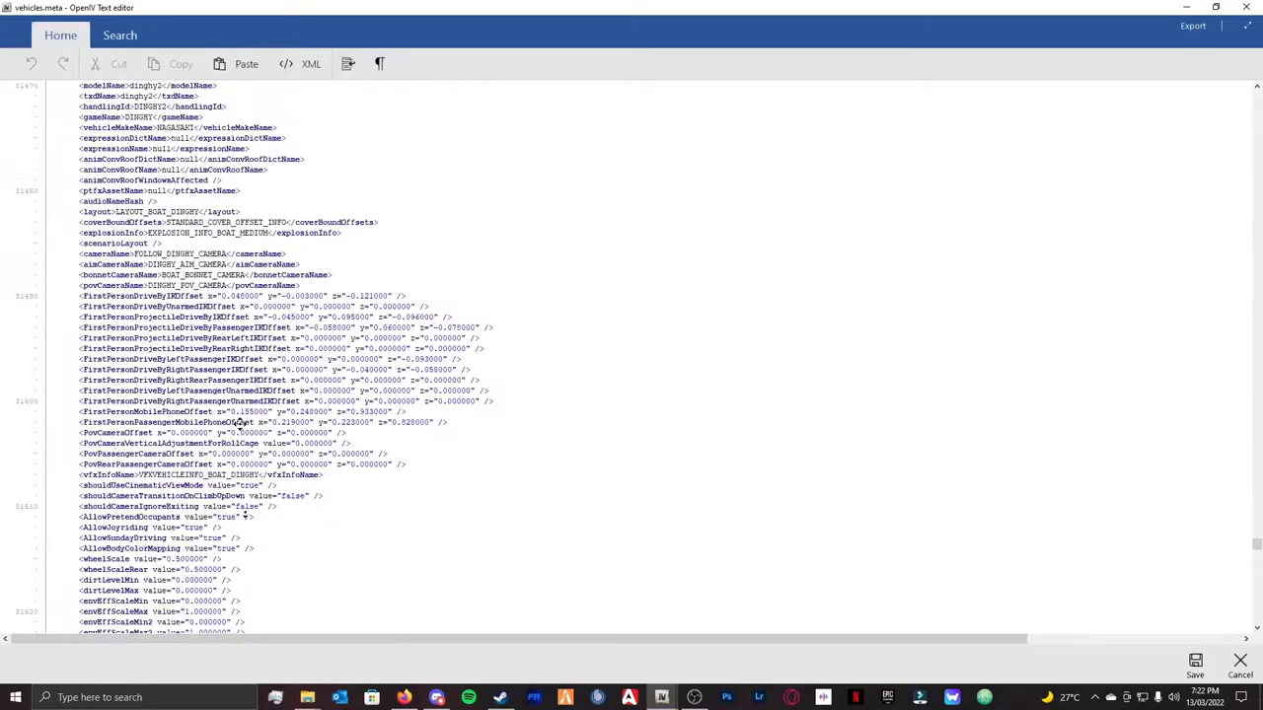
scroll(down, 3)
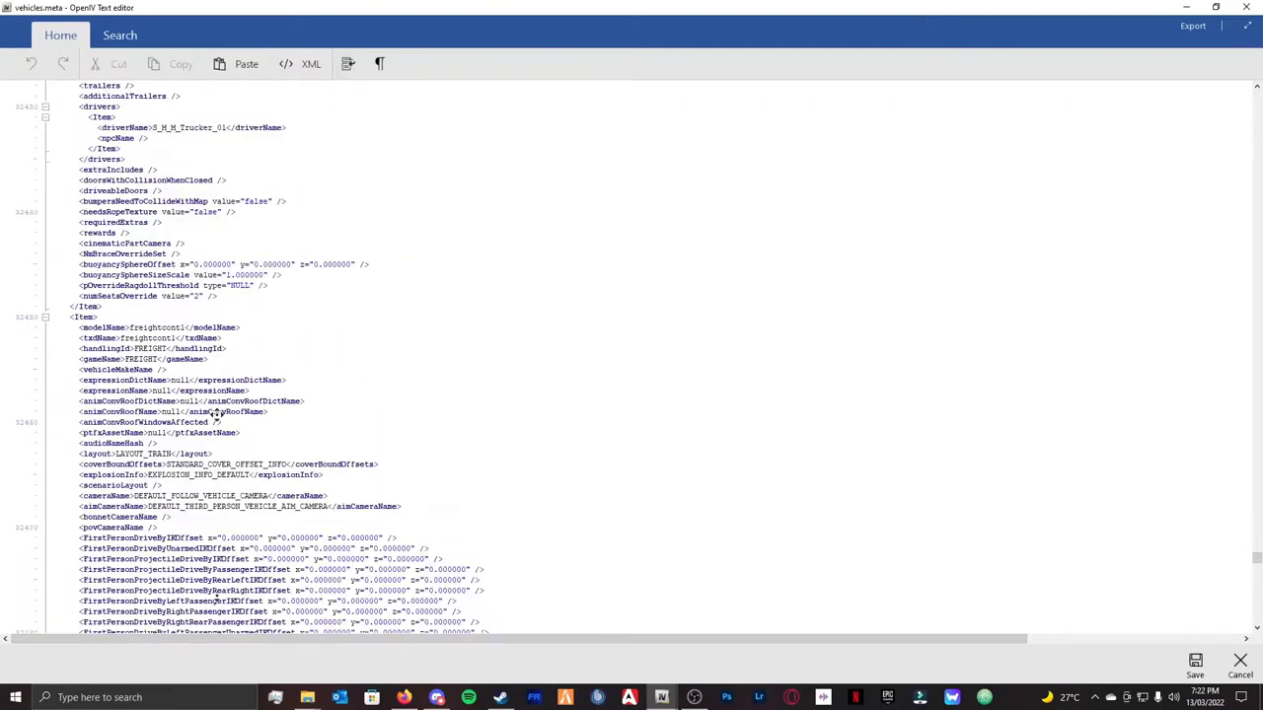
scroll(down, 3)
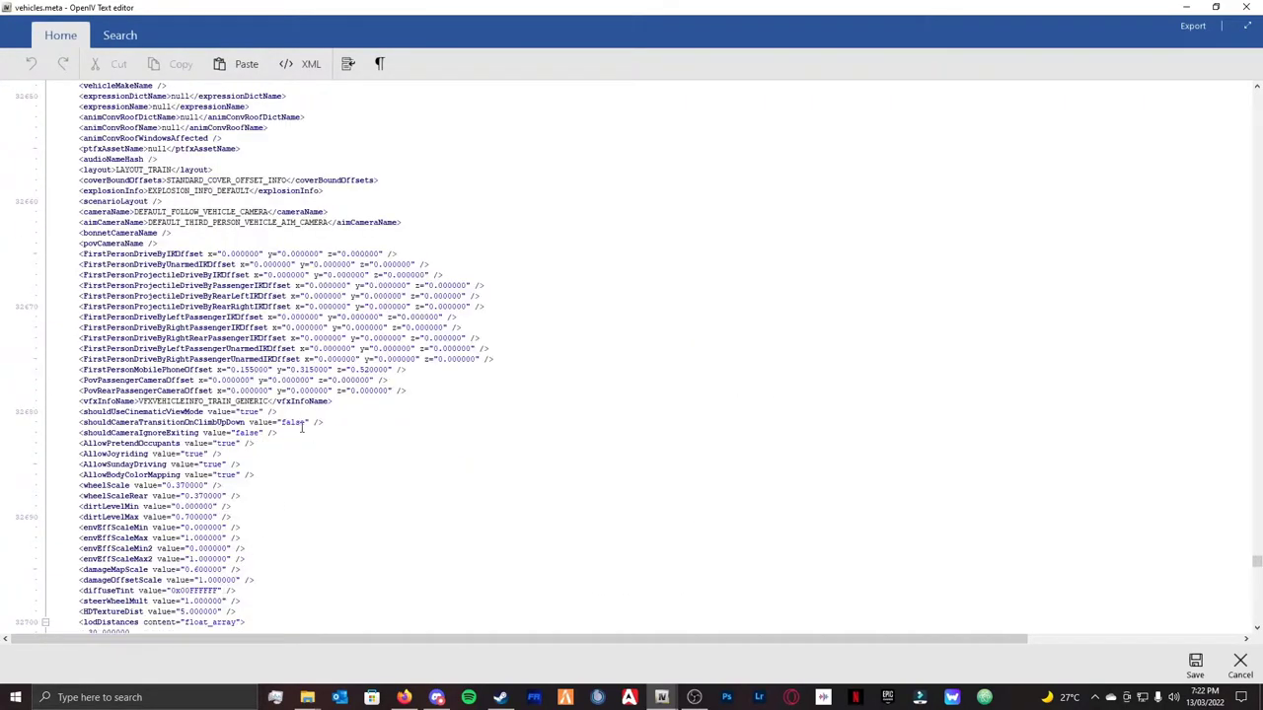
scroll(down, 3)
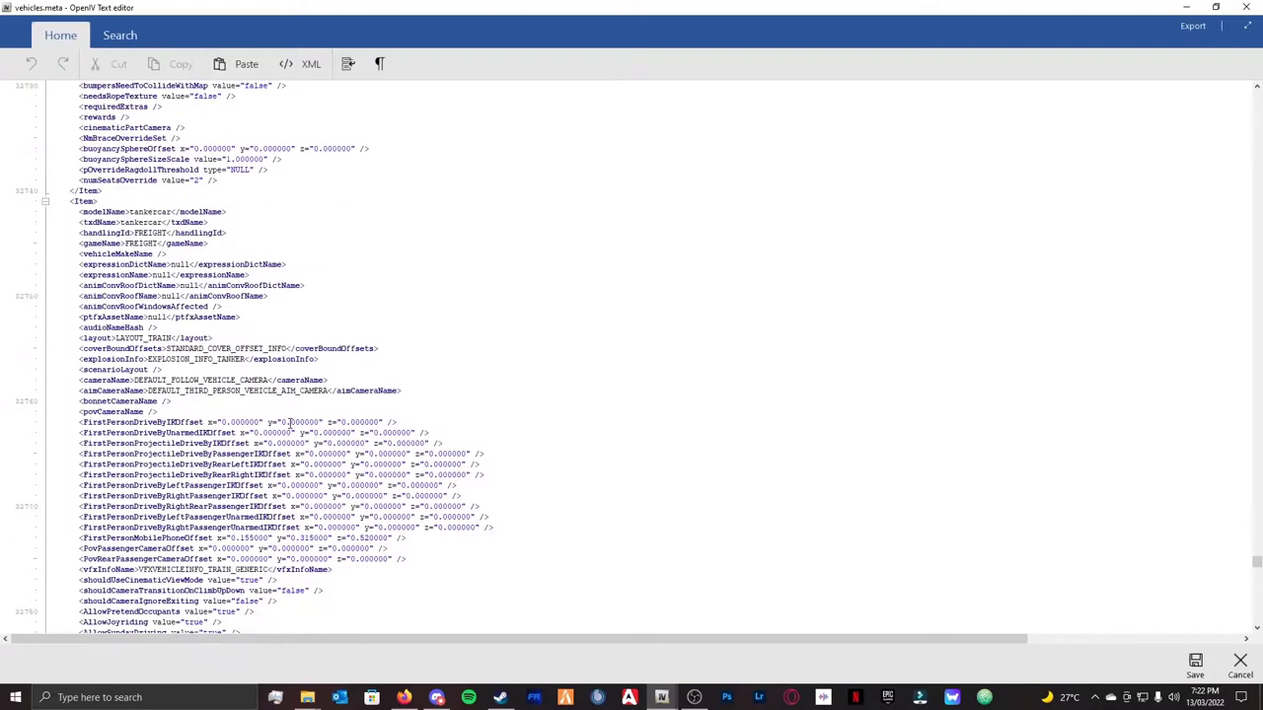
scroll(down, 3)
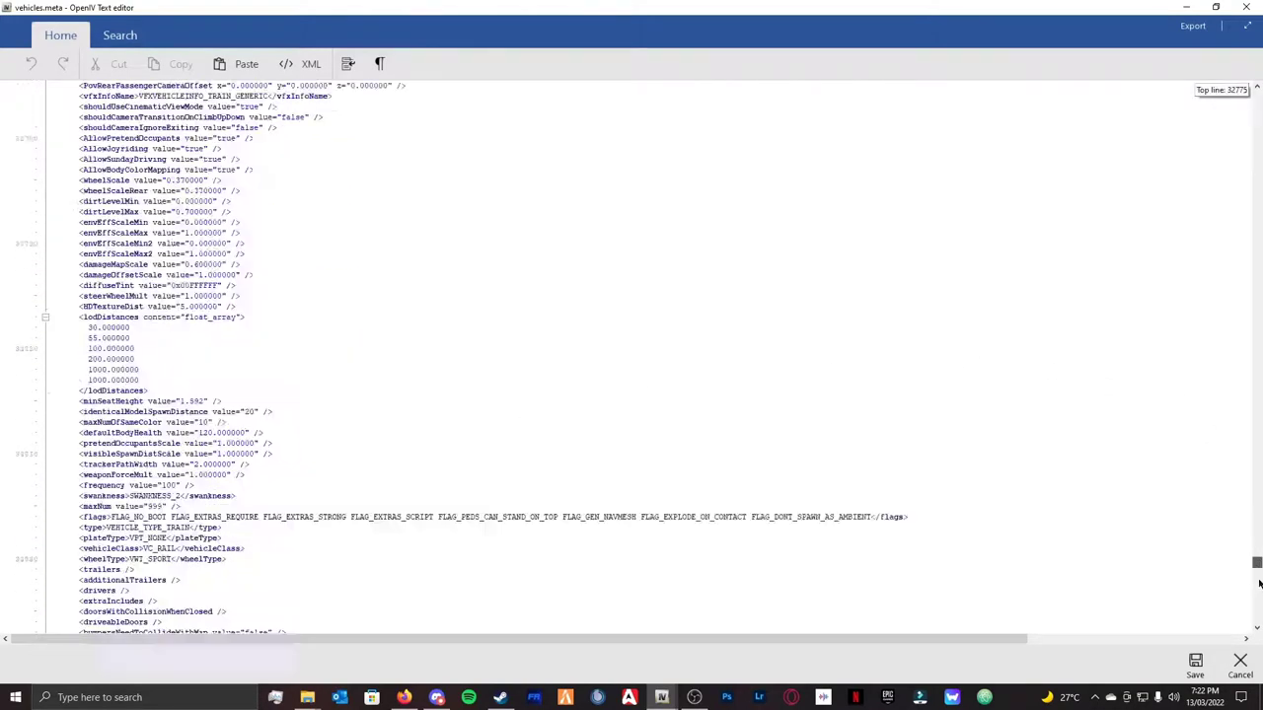
scroll(down, 3)
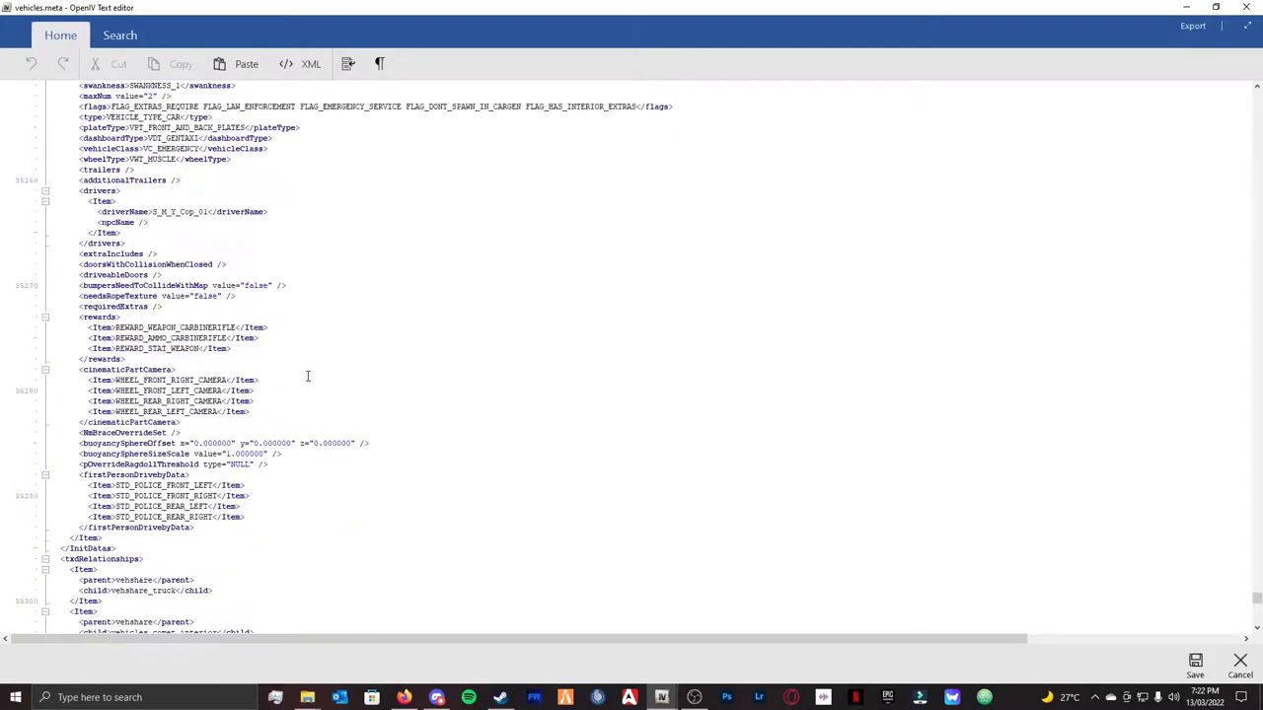
scroll(down, 3)
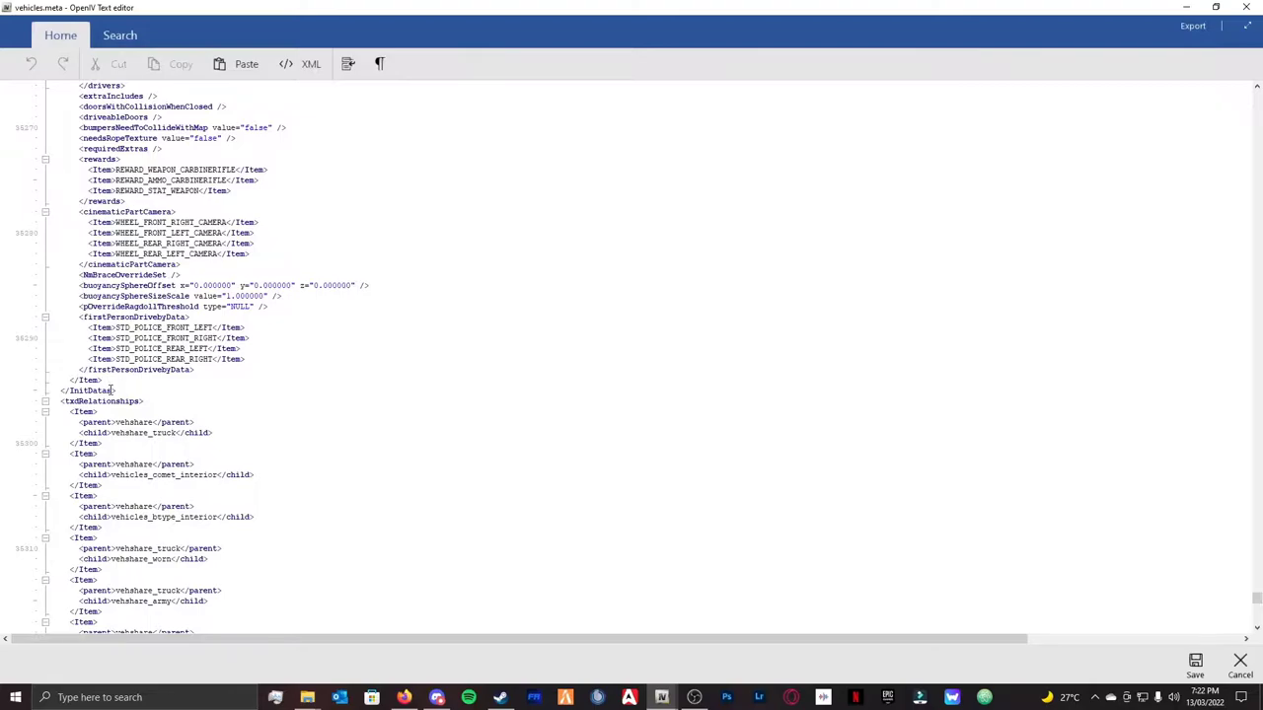
mouse_move(117, 391)
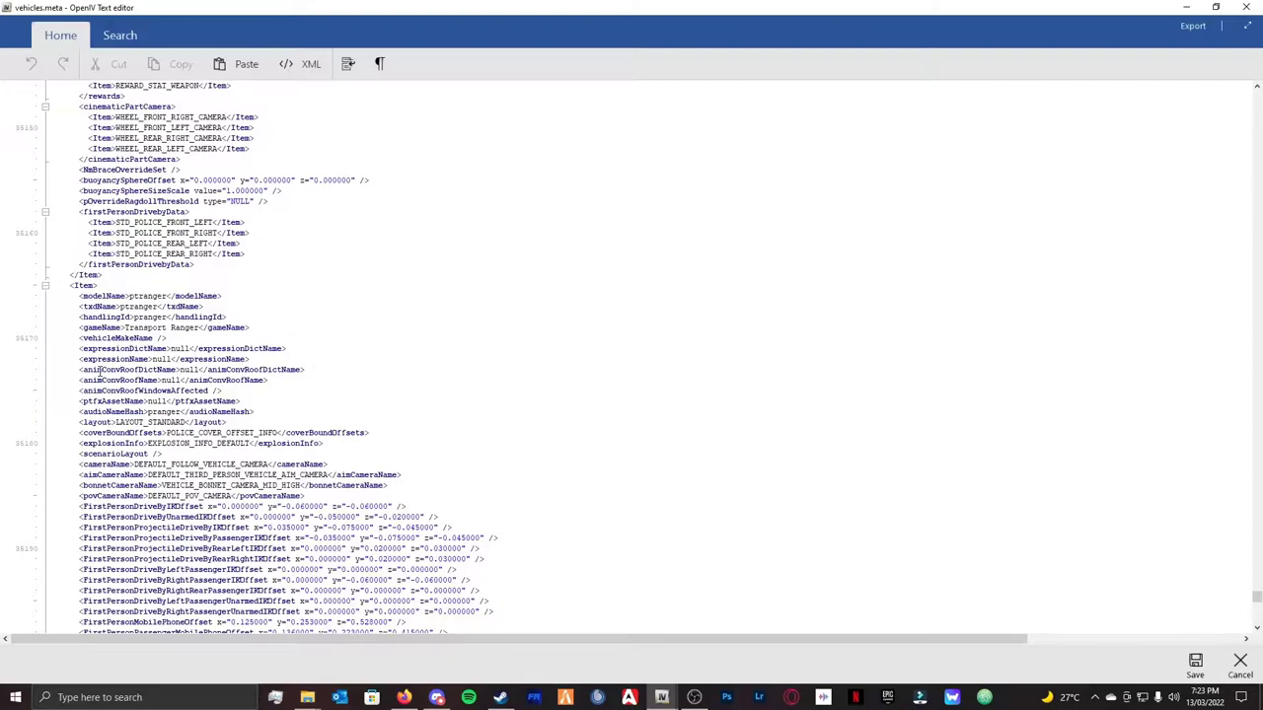
scroll(down, 3)
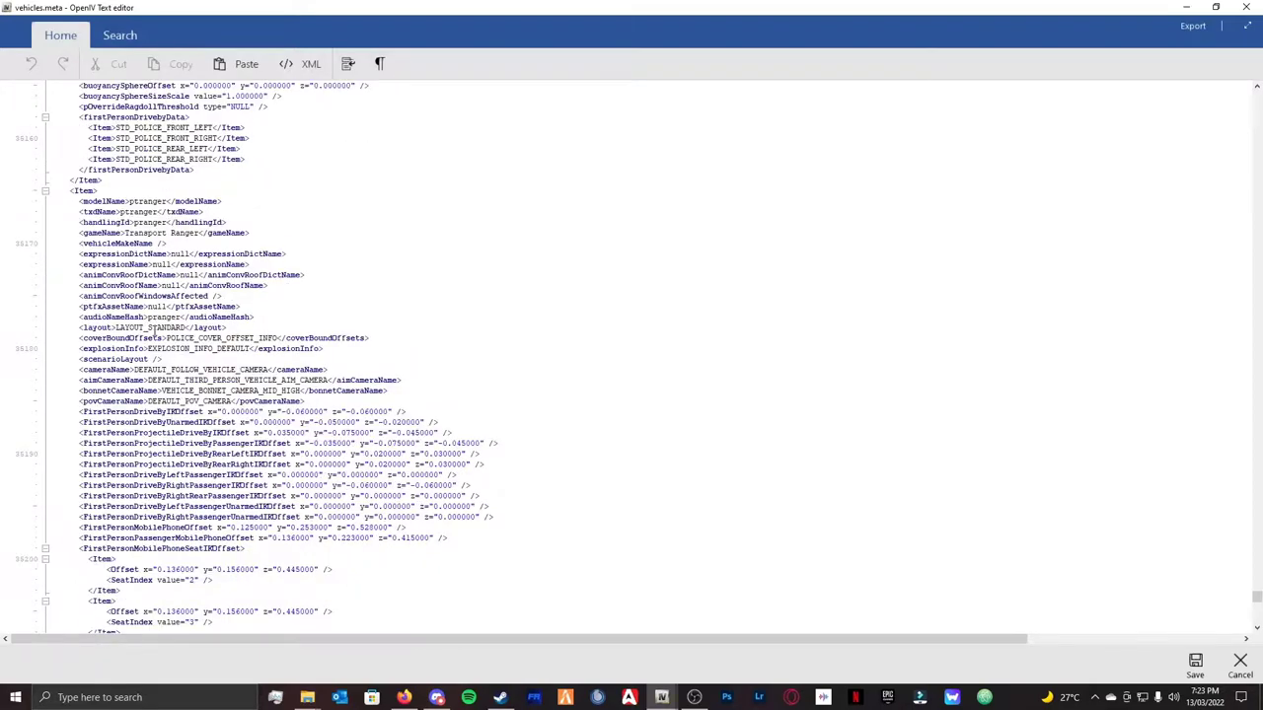
mouse_move(725, 327)
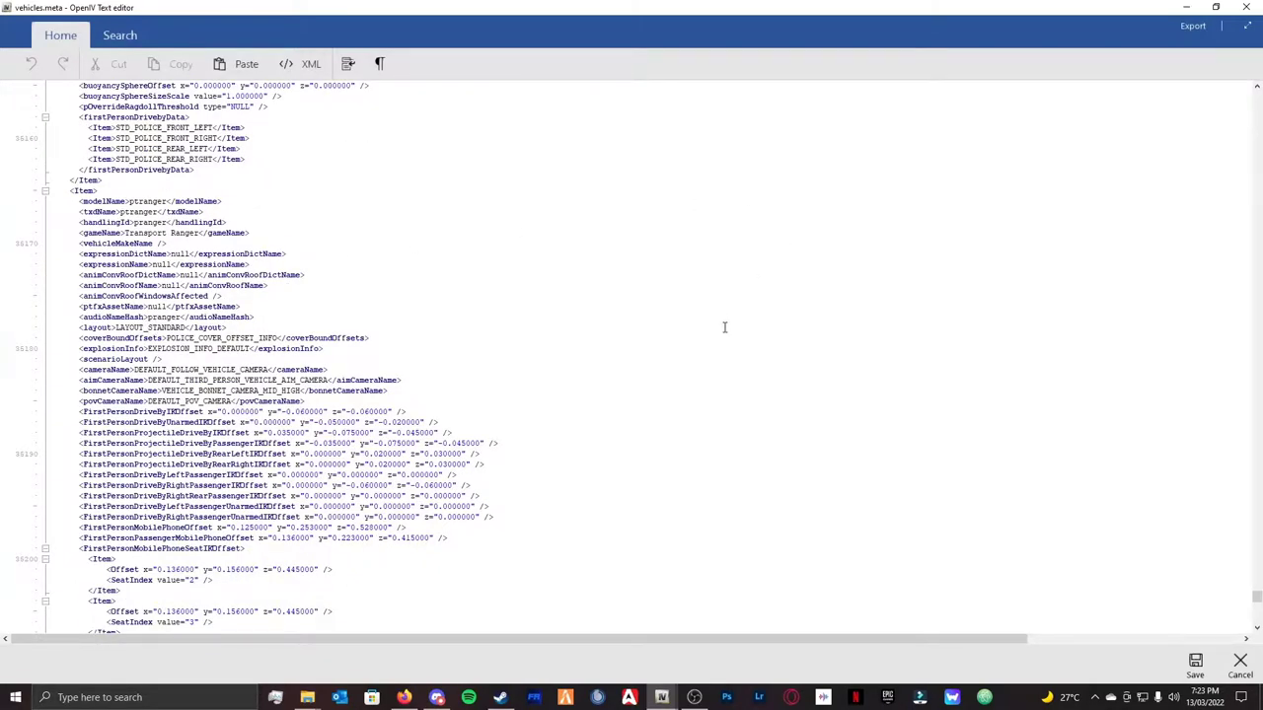
scroll(down, 3)
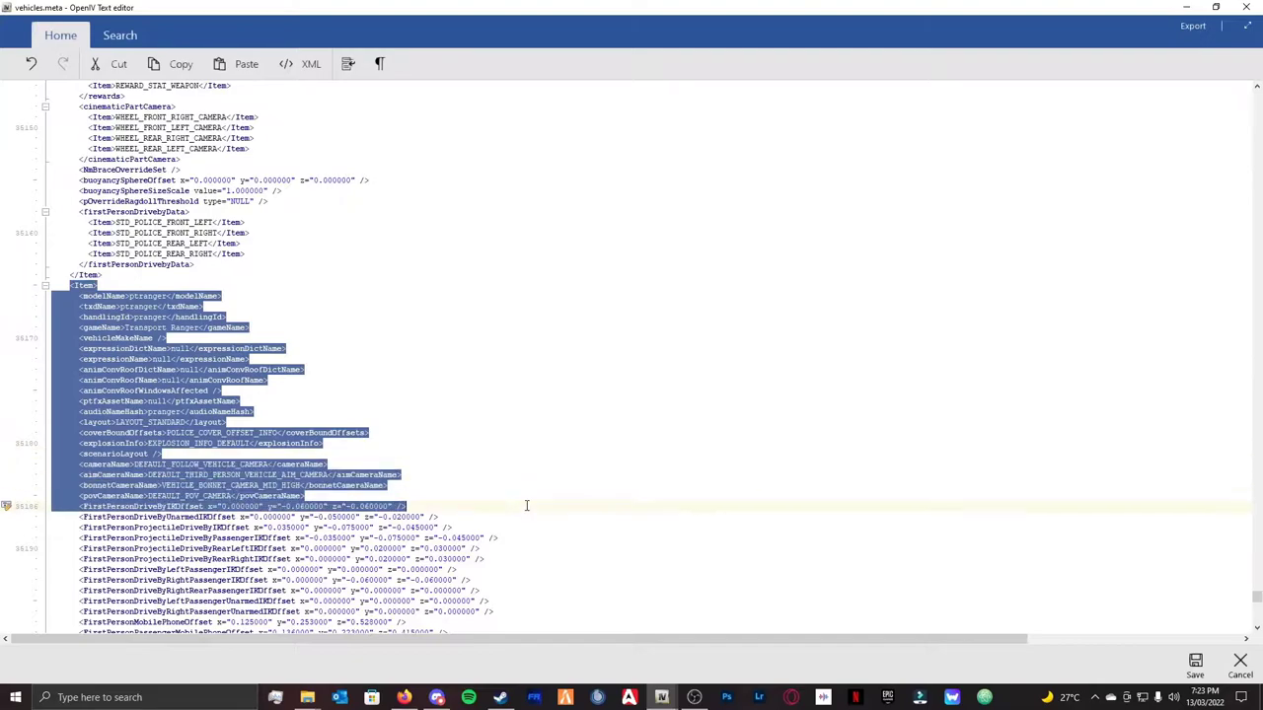
- Paste a copy of the Transport Ranger entry after the last vehicle item
scroll(down, 3)
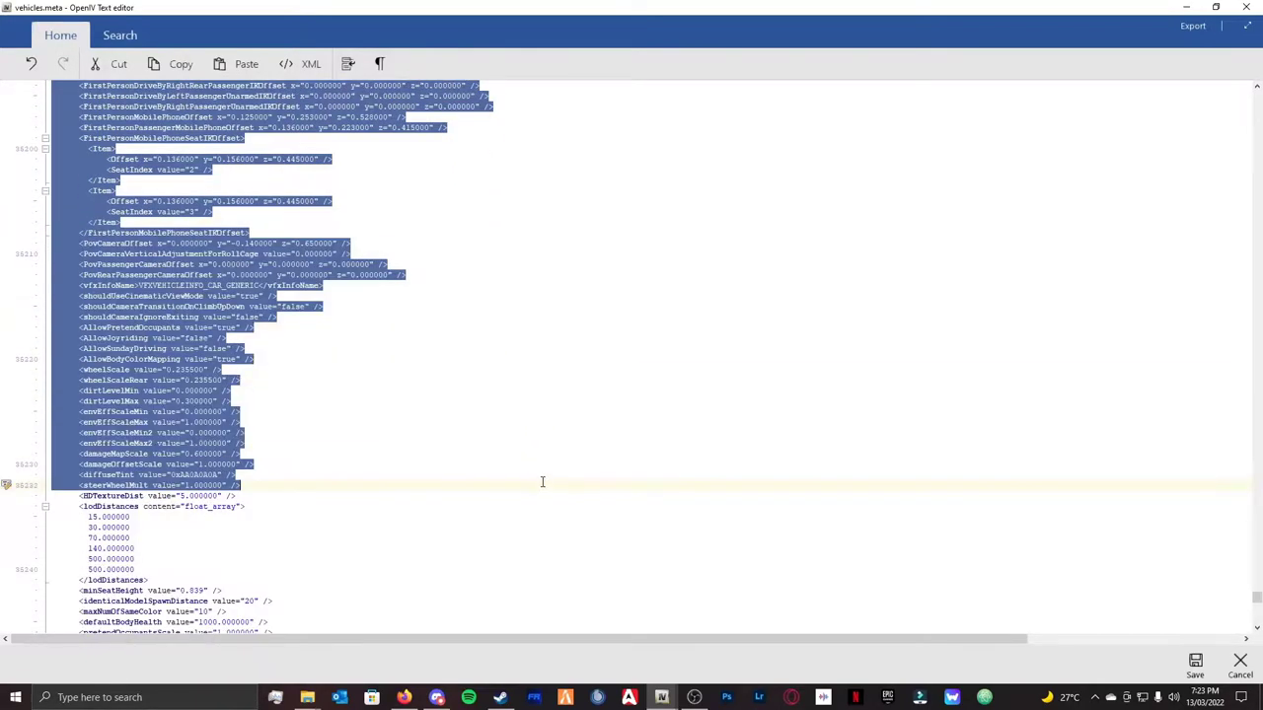
scroll(down, 3)
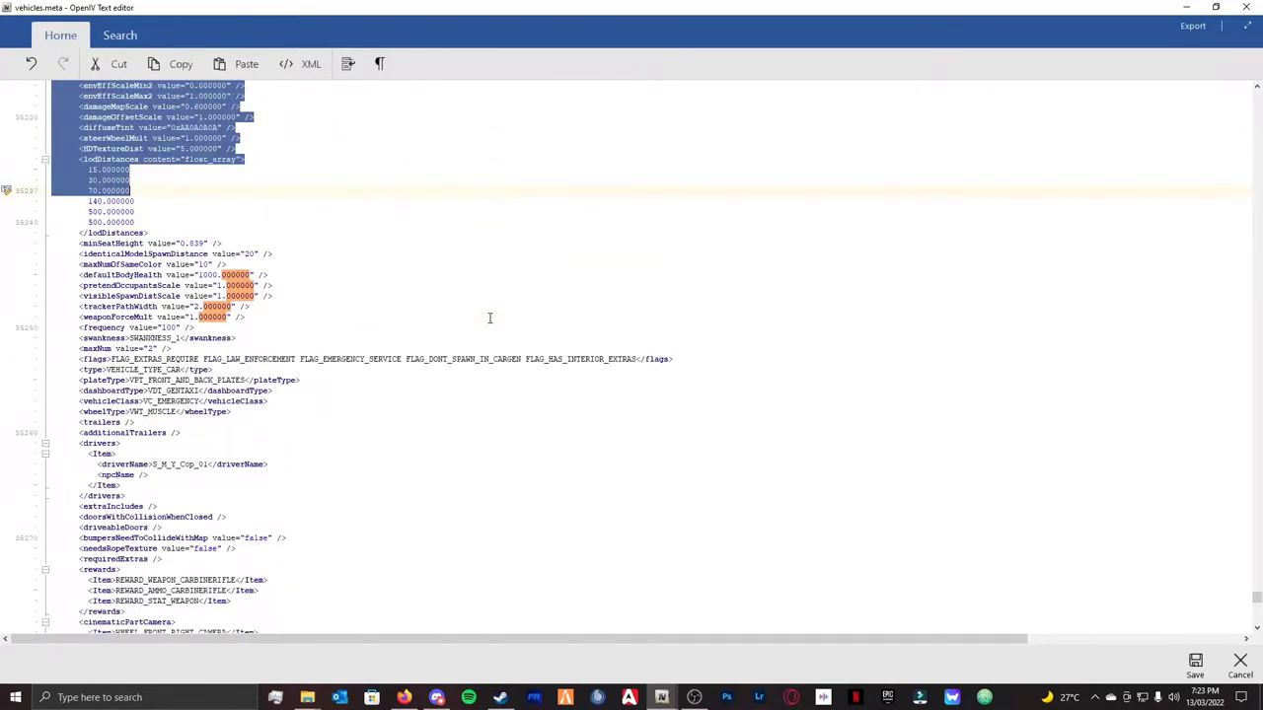
scroll(down, 3)
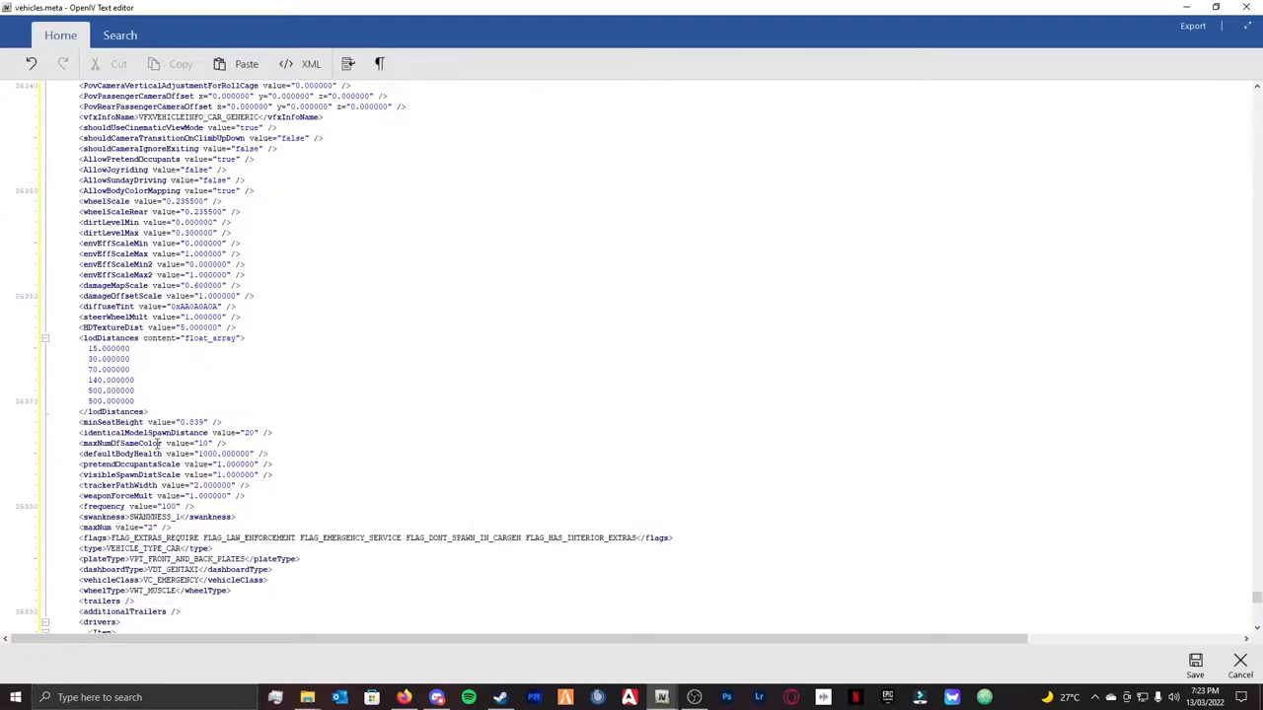
scroll(down, 3)
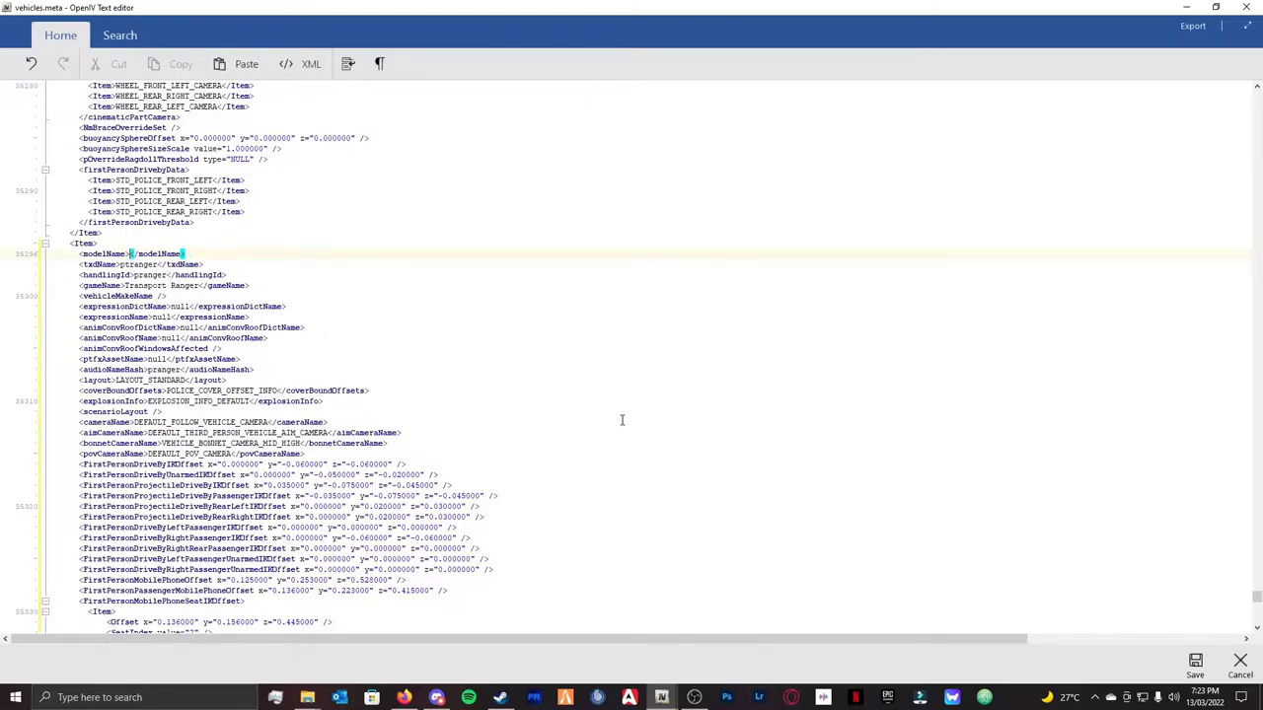
- Set the model and texture names to umaurion, handling and audio to police, and the name to 'Unmarked Aurion'
text(usmaurion)
click(142, 264)
text(umaurio)
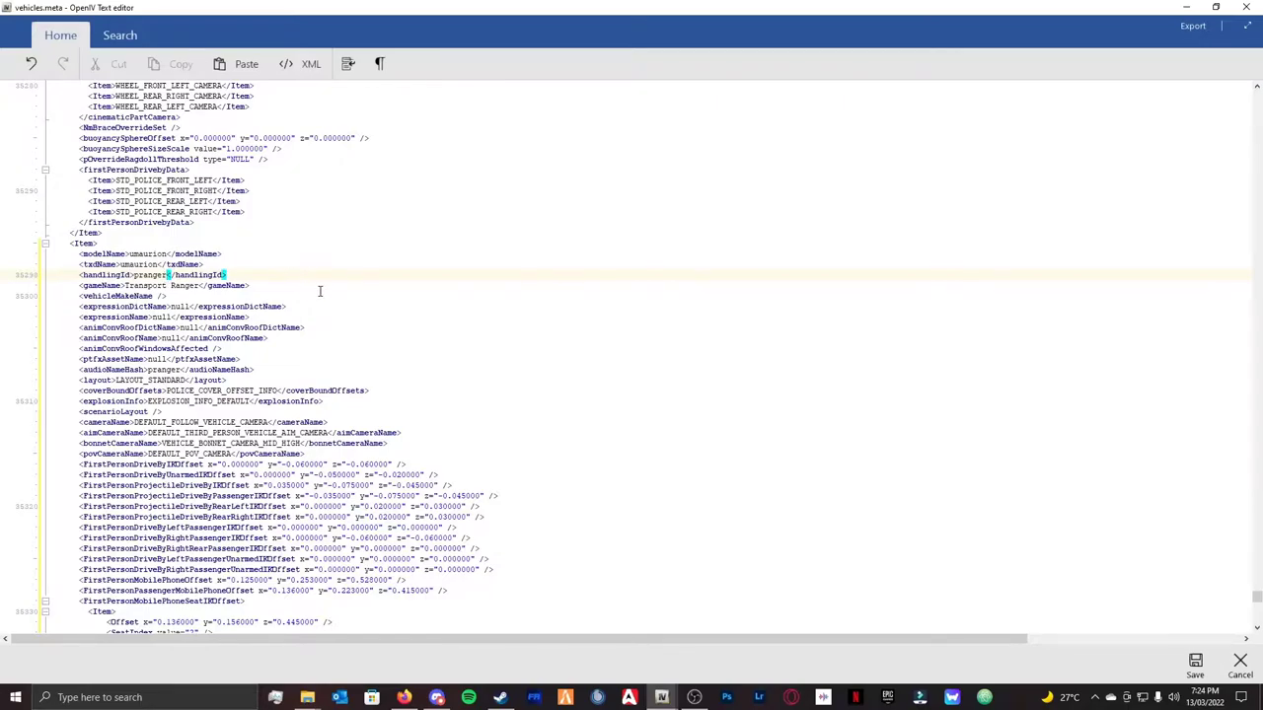
mouse_move(550, 354)
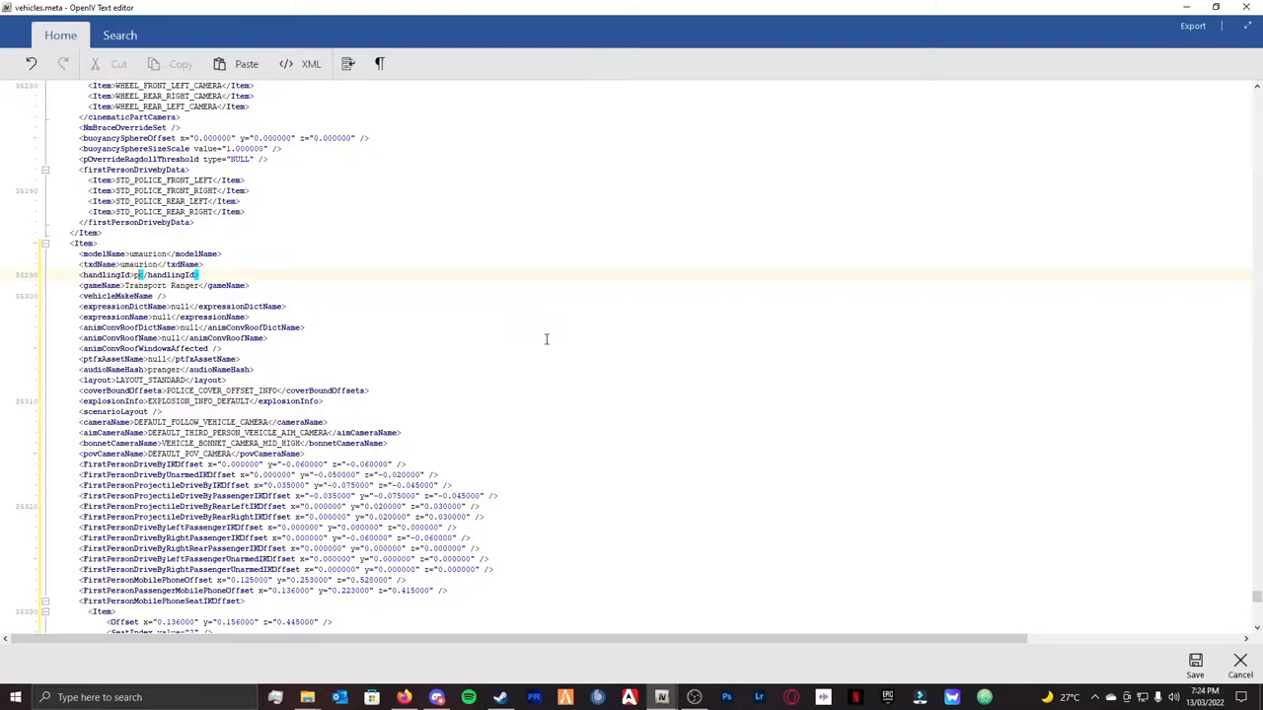
text(police)
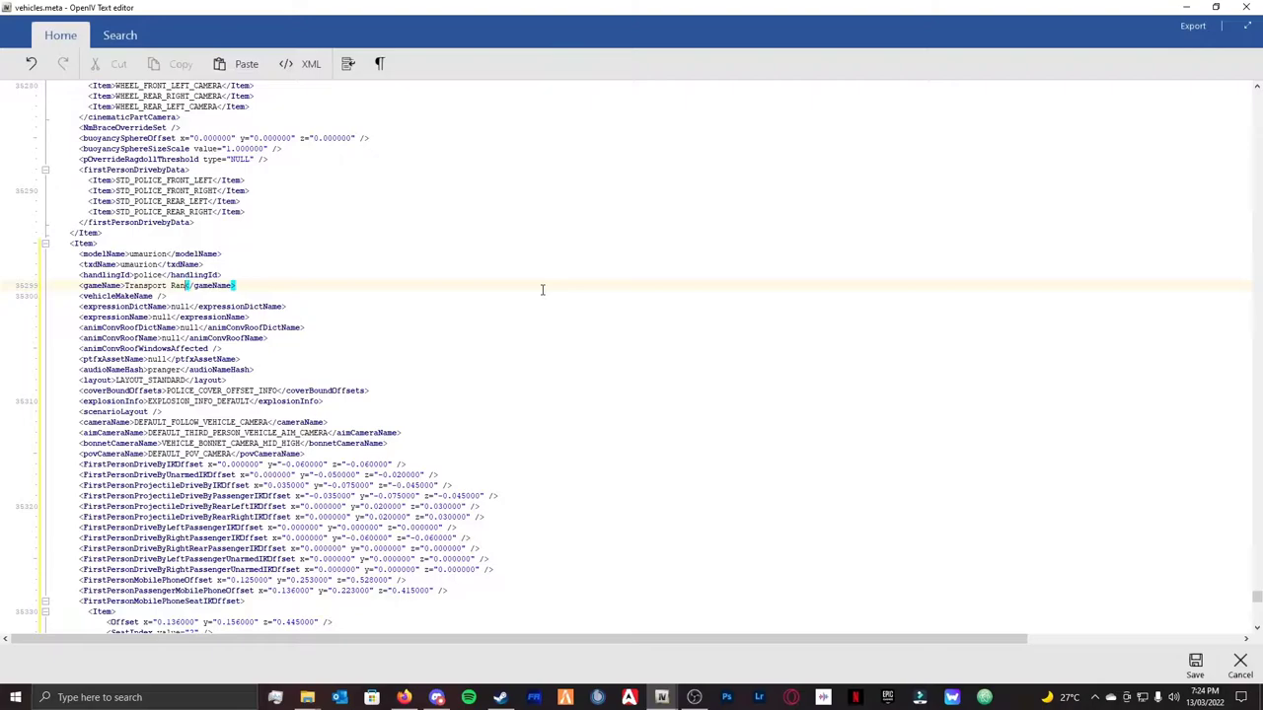
key(Delete)
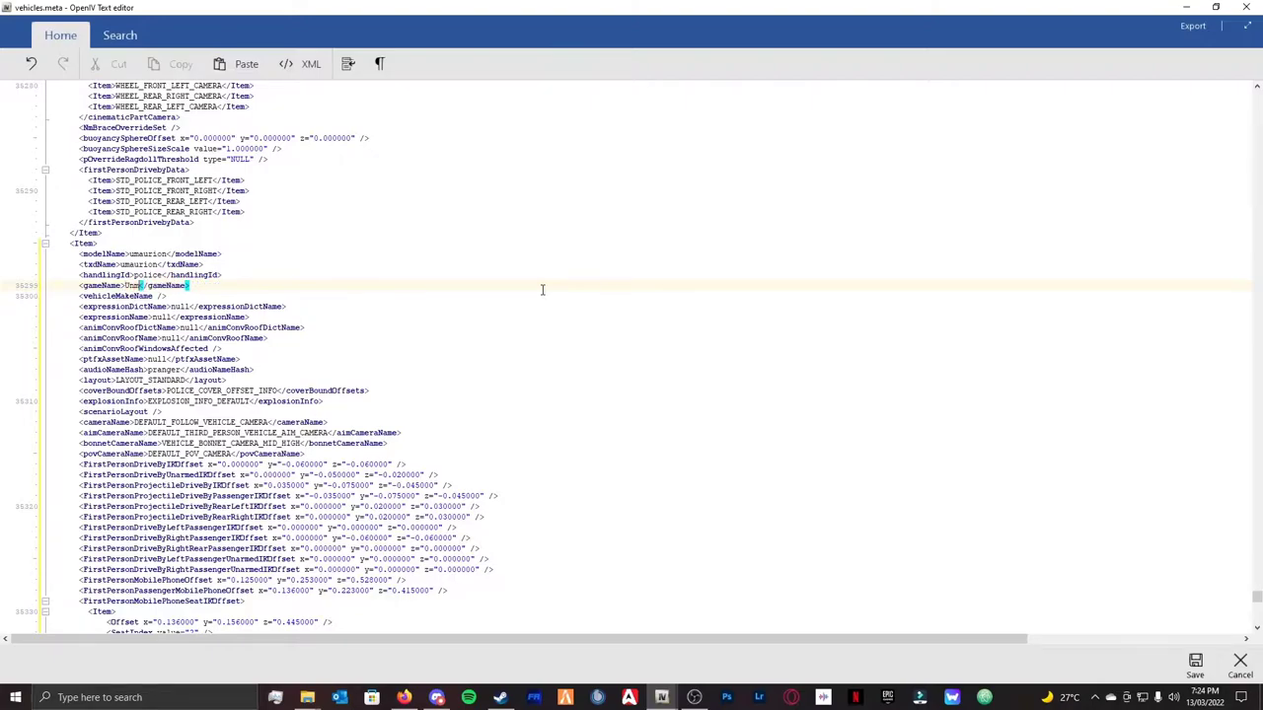
text(Unmarked)
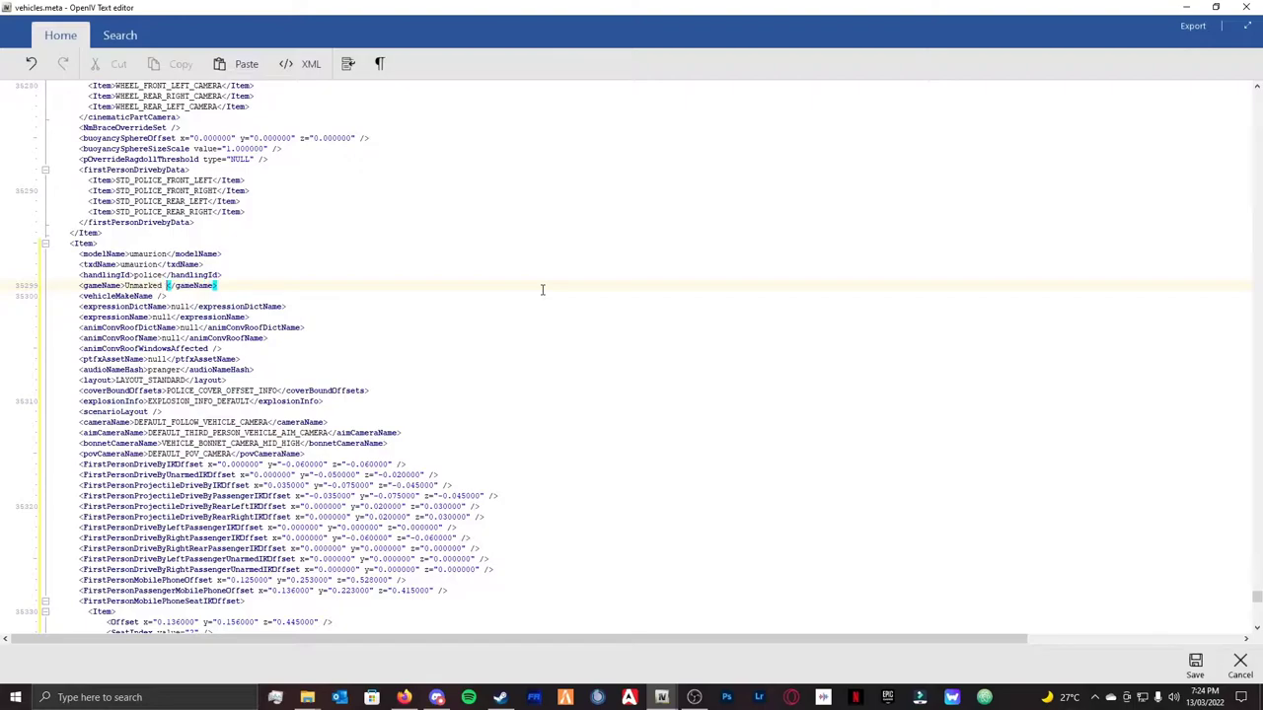
text(Aurion)
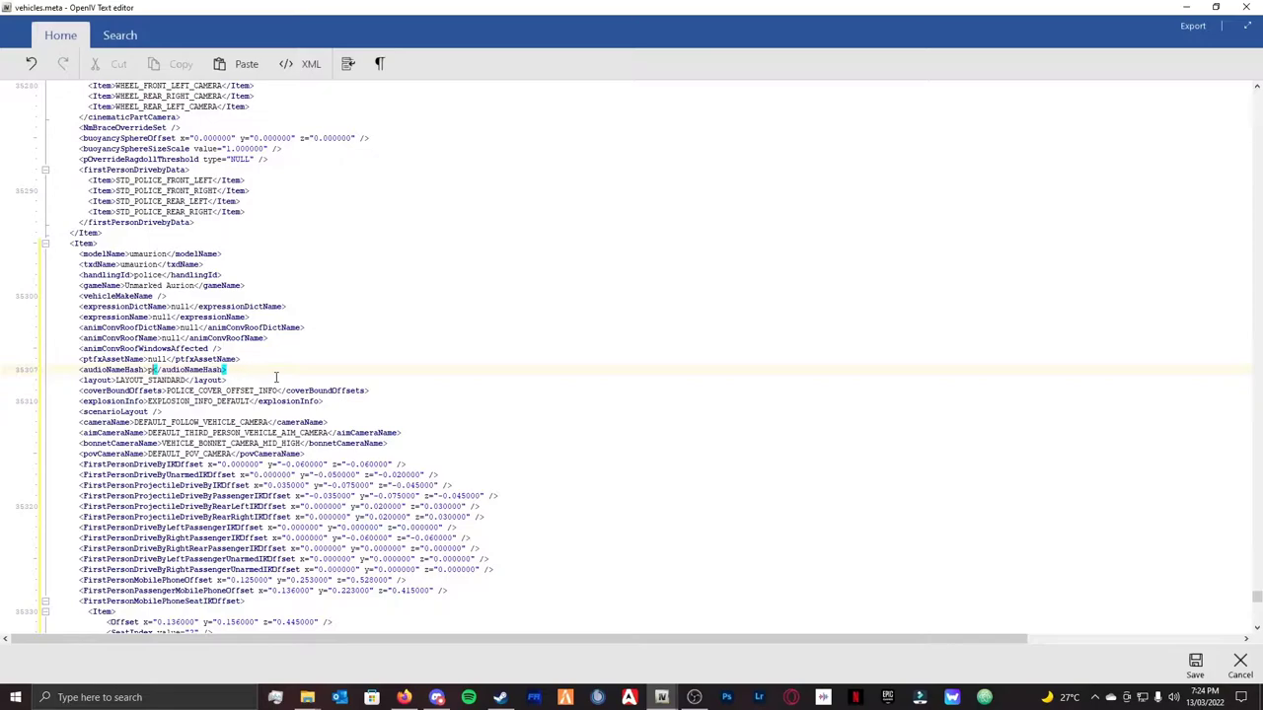
text(police)
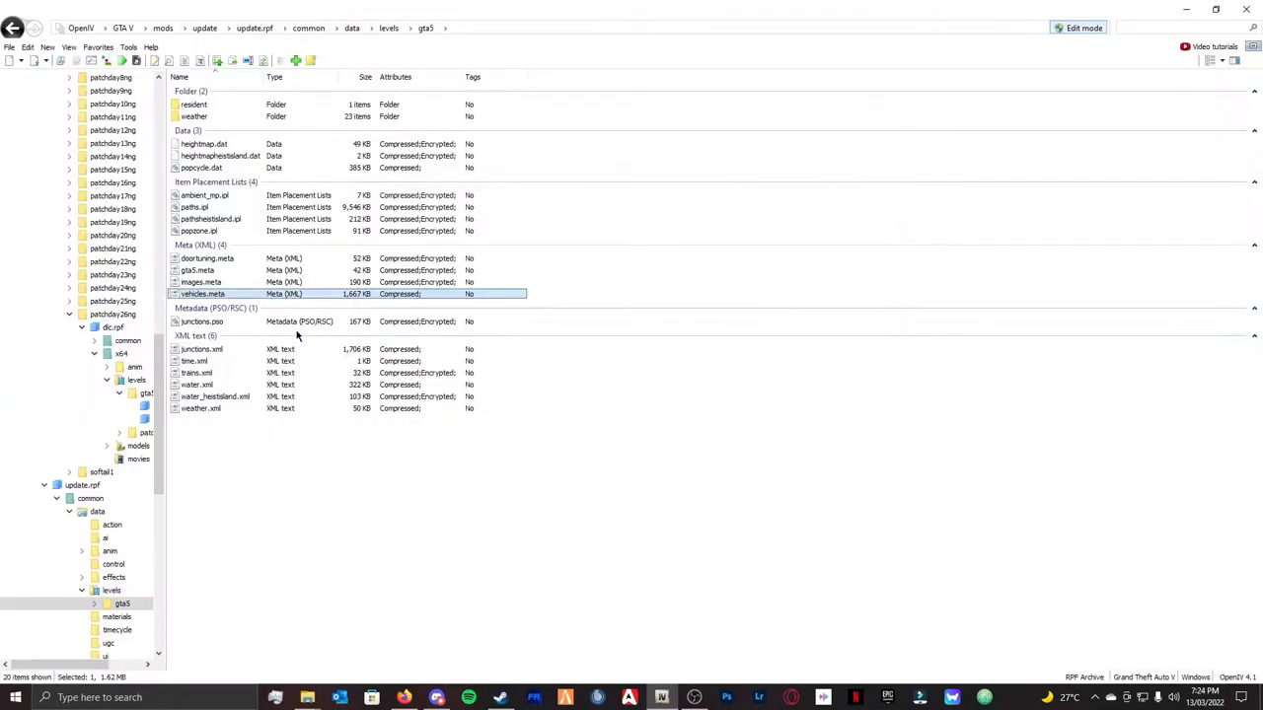
click(577, 461)
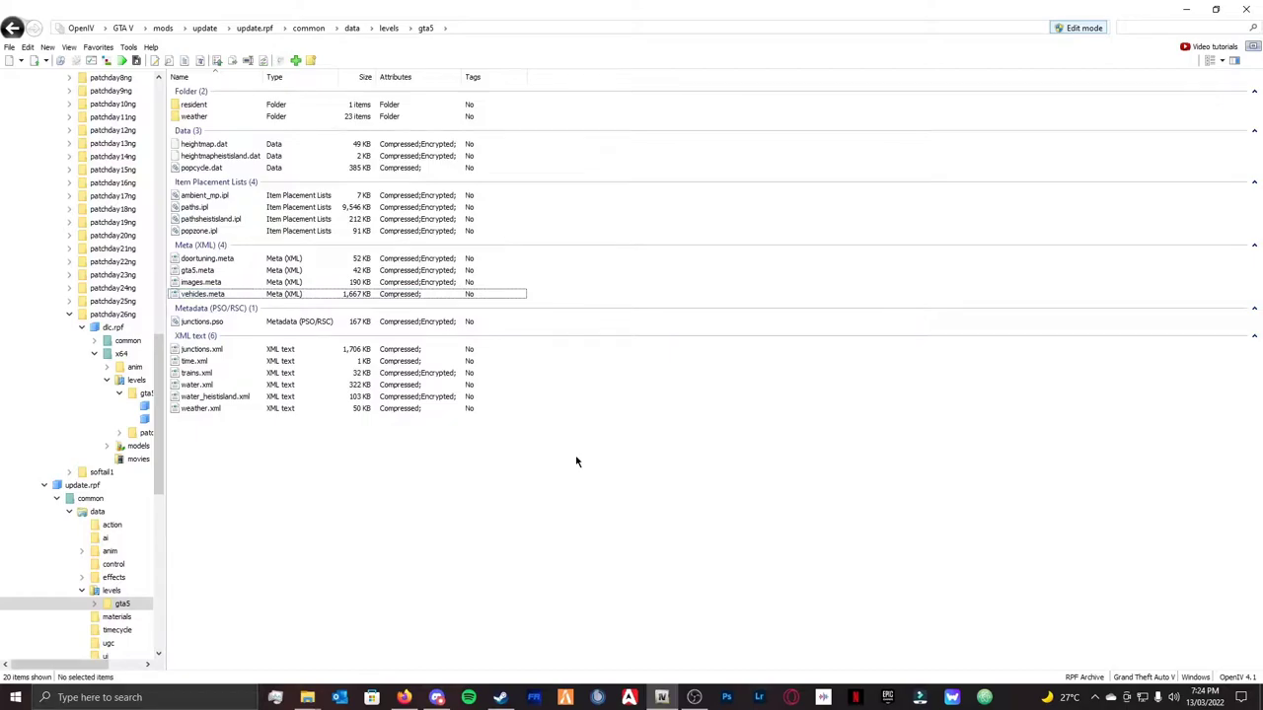
mouse_move(487, 569)
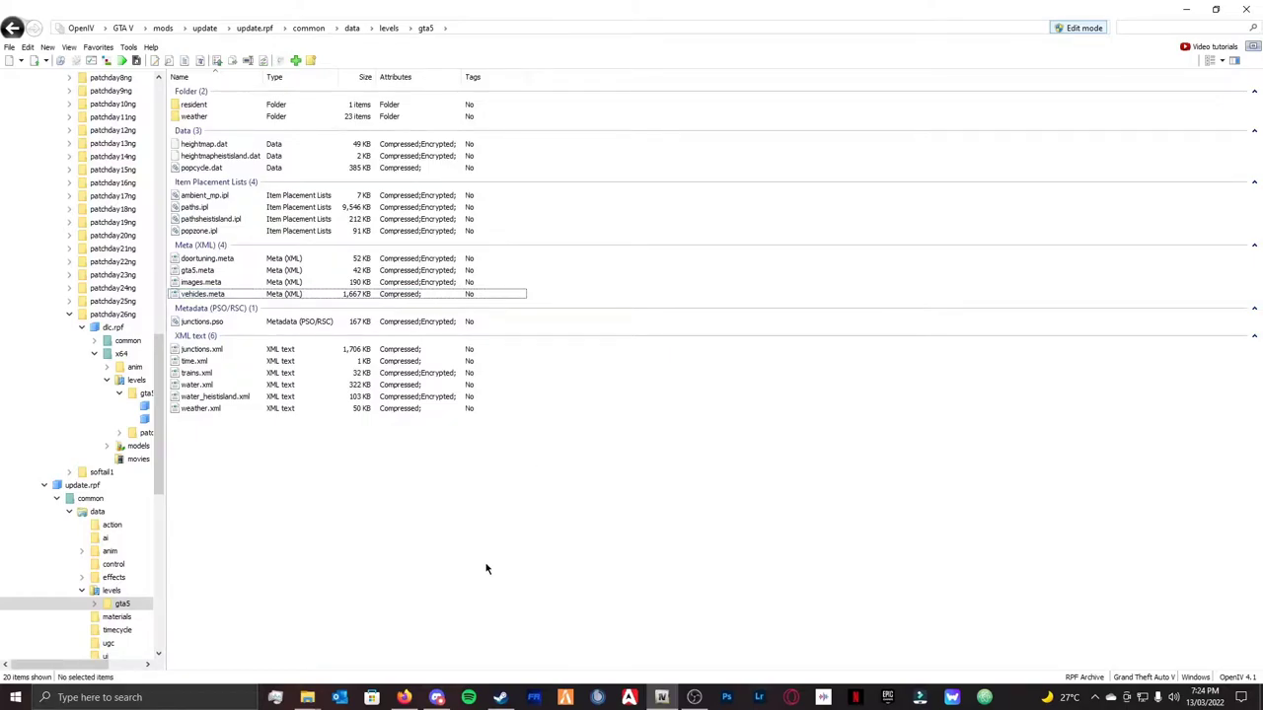
mouse_move(359, 449)
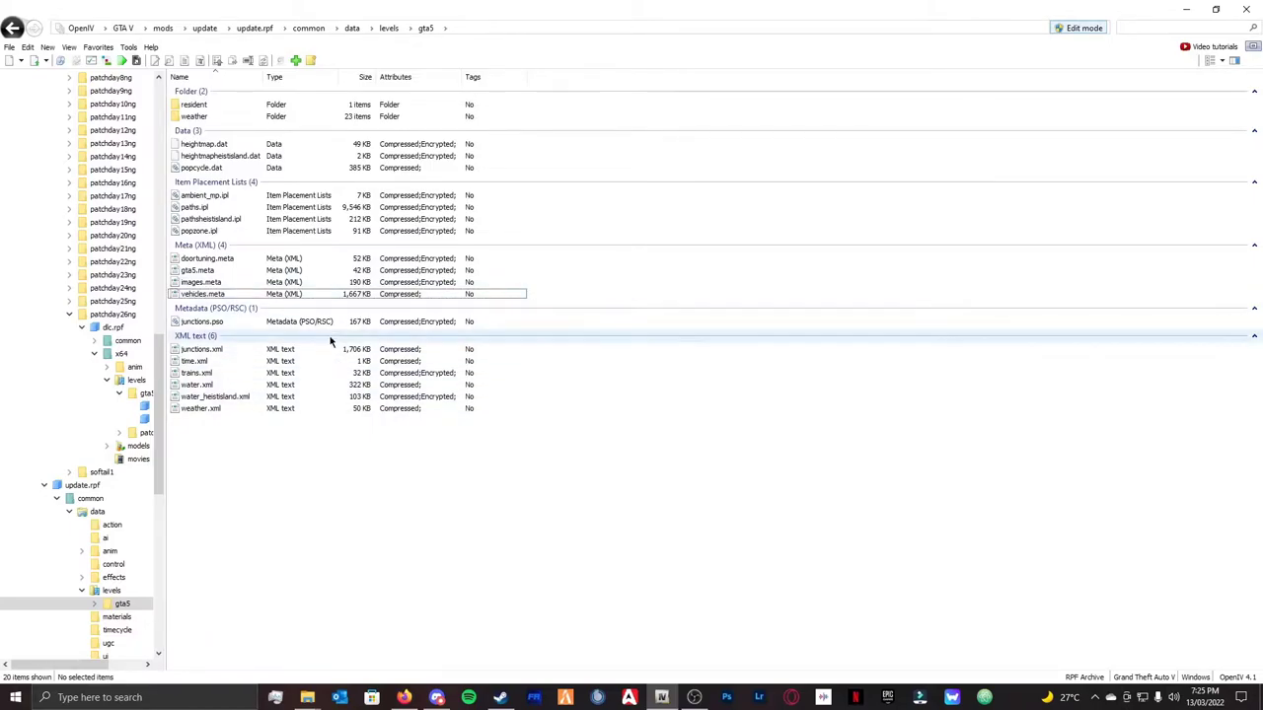
mouse_move(203, 47)
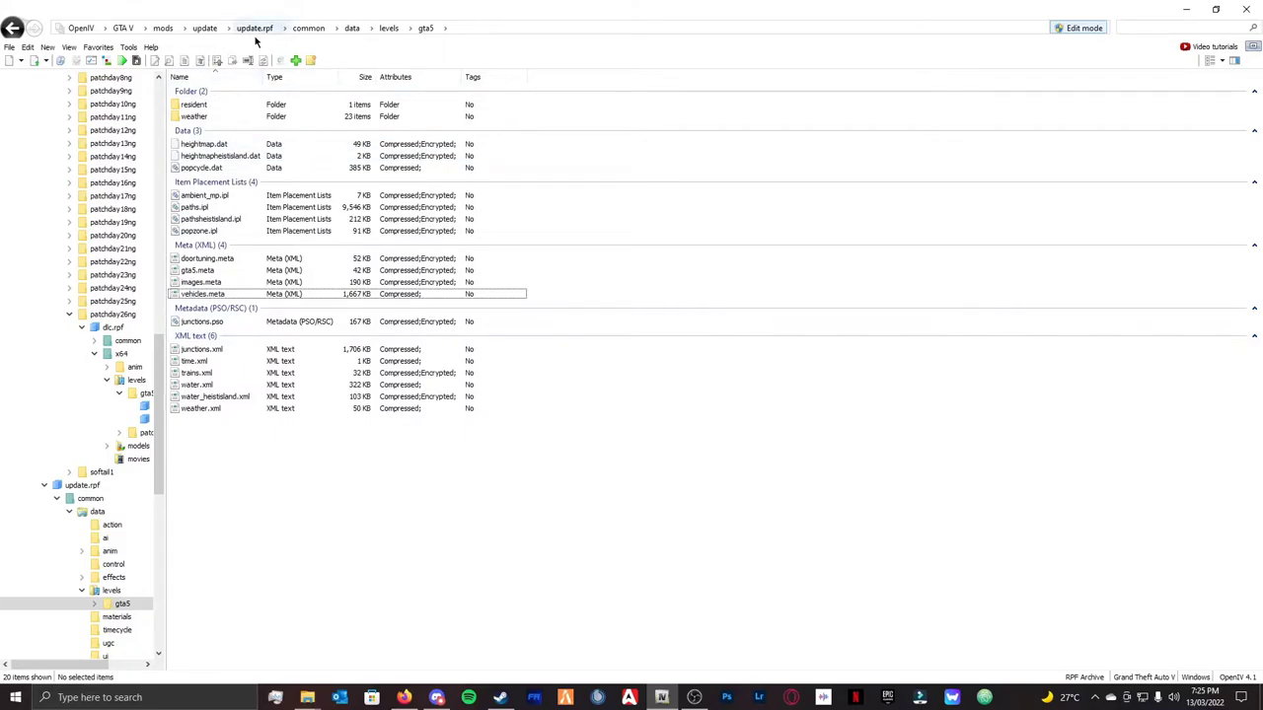
- Jump to the carvariations bookmark and drill down through update into x64
click(97, 48)
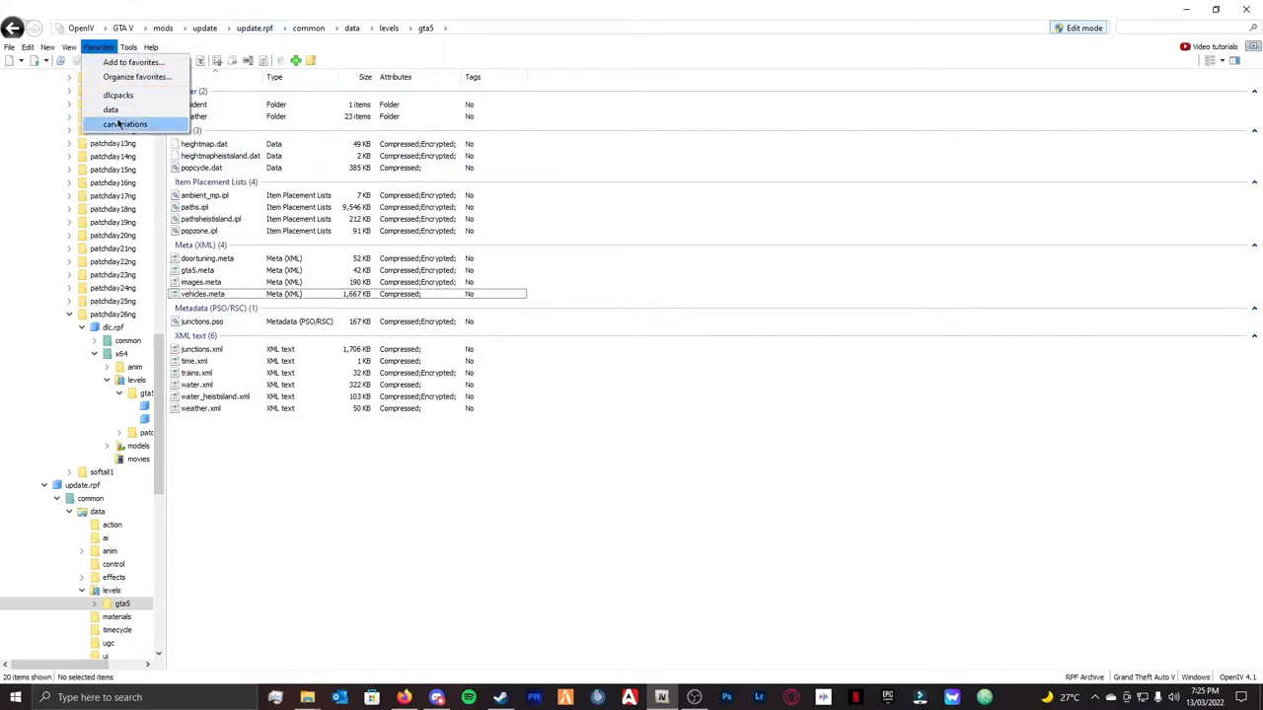
click(127, 124)
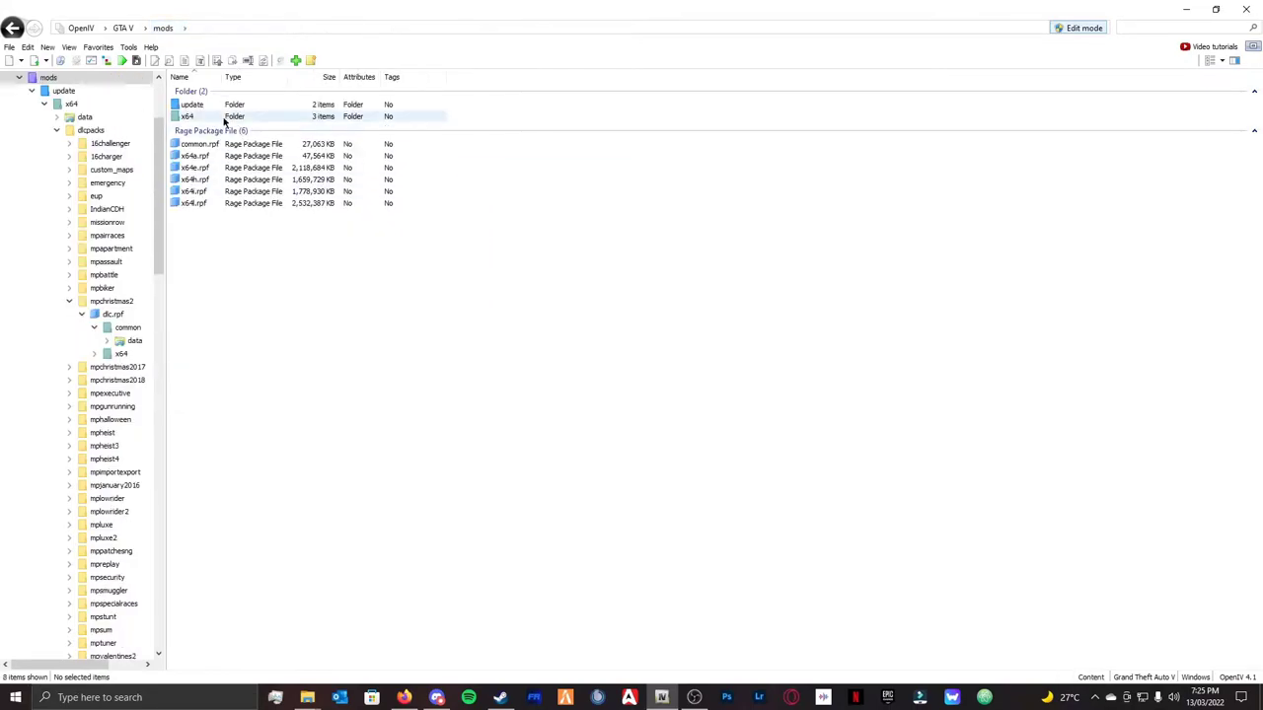
double_click(186, 116)
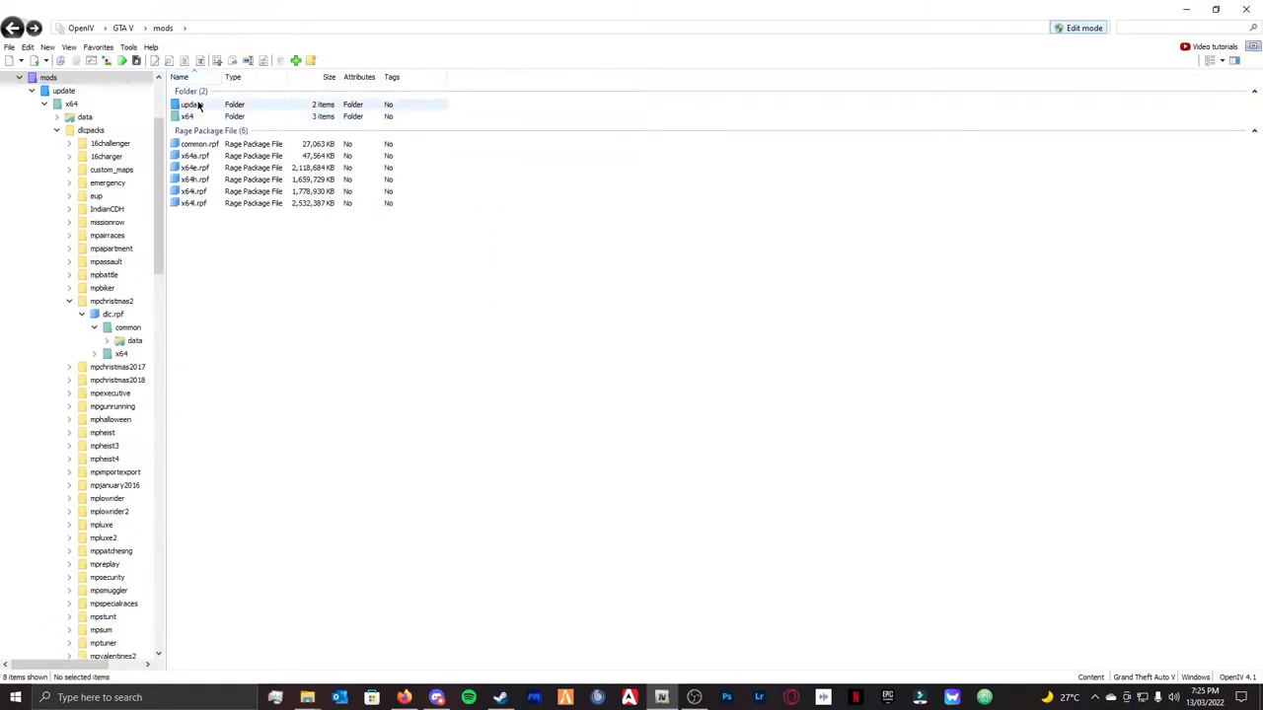
double_click(192, 103)
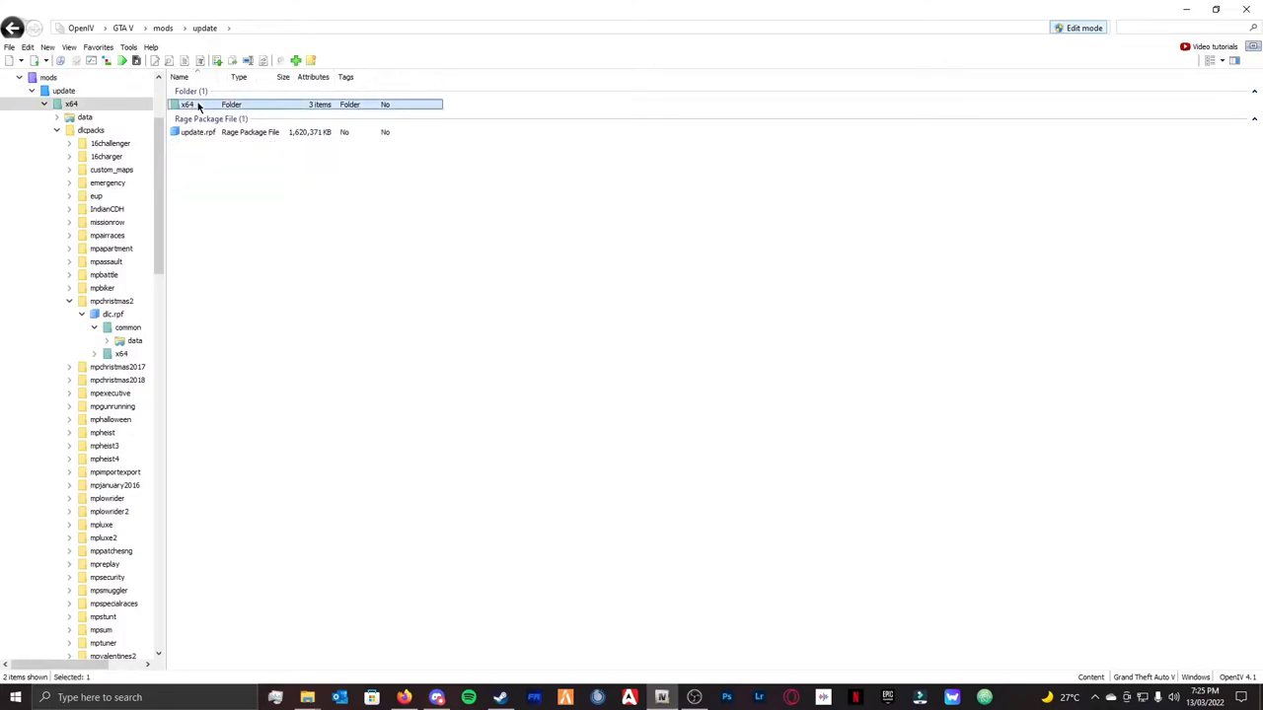
double_click(194, 105)
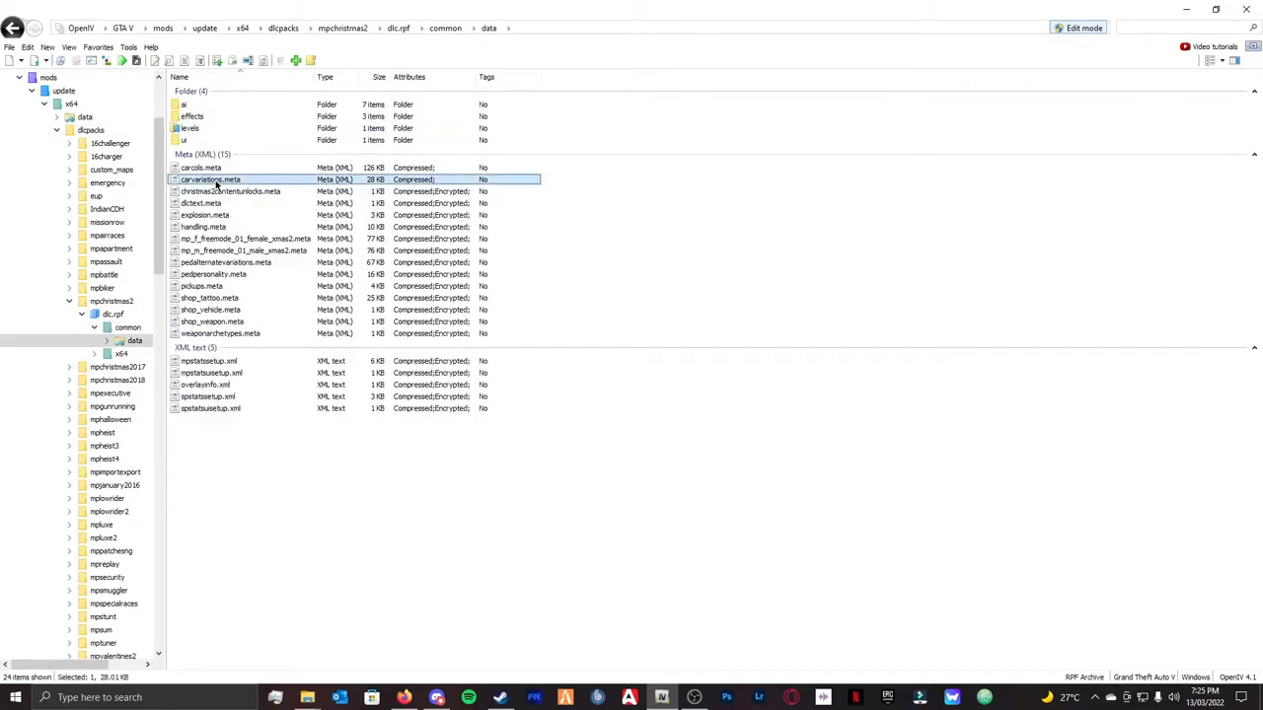
- Open carvariations.meta in a full-screen editor and scroll down to the last police entries
double_click(210, 179)
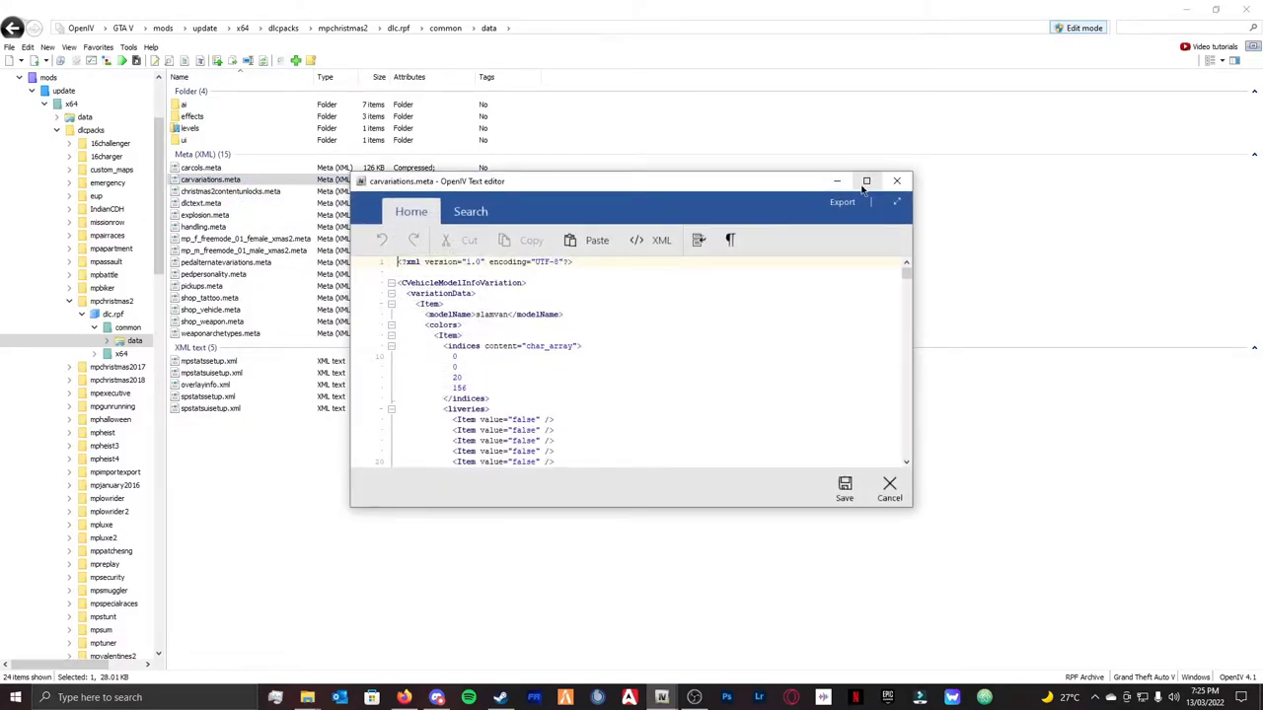
click(865, 181)
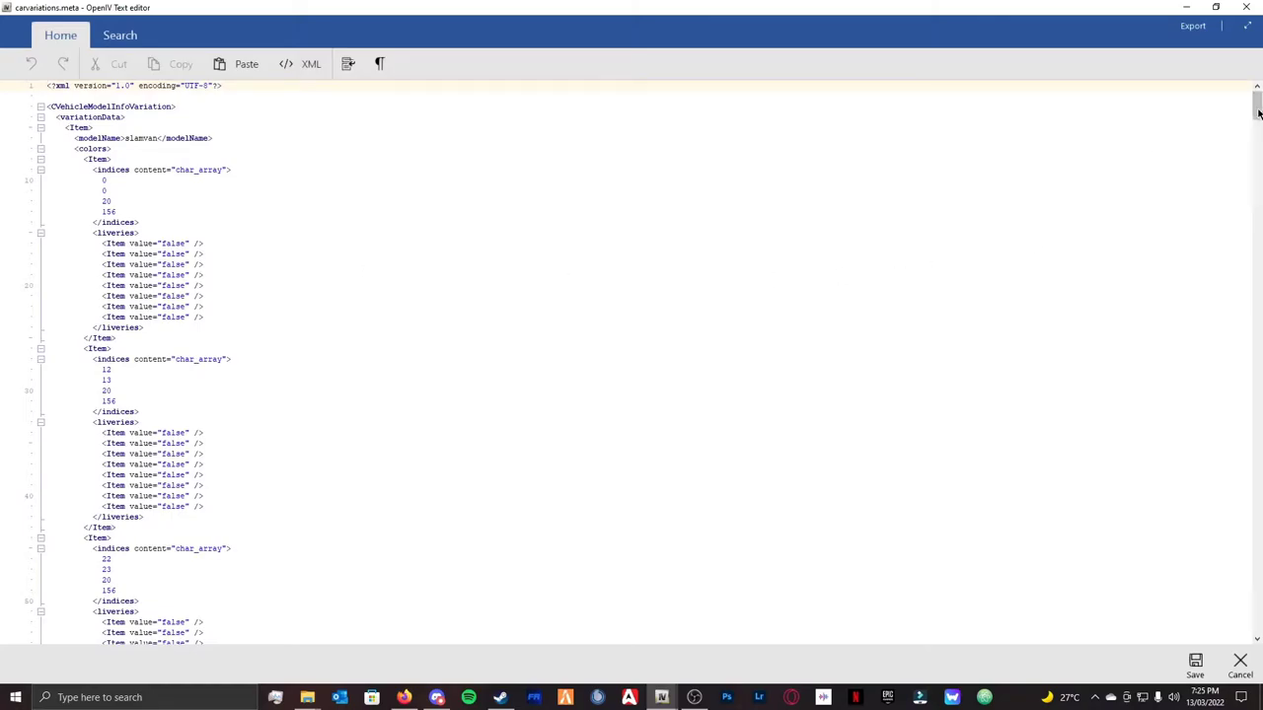
scroll(down, 3)
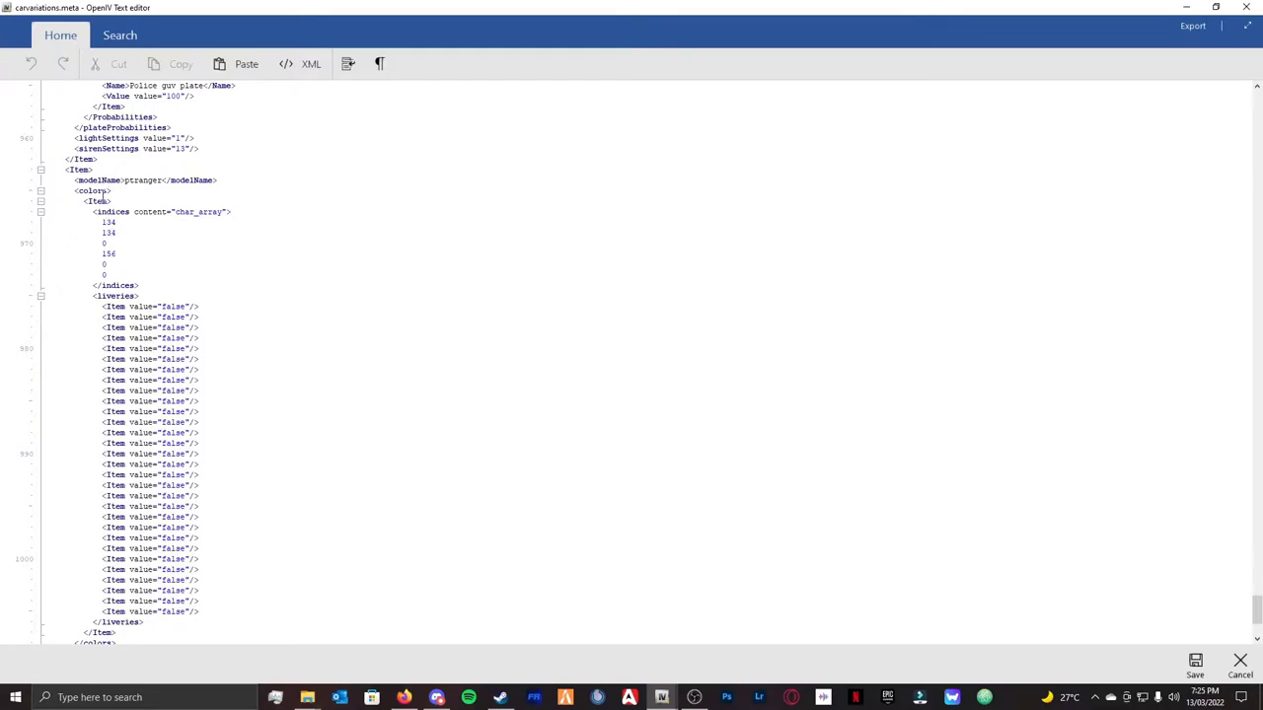
scroll(down, 3)
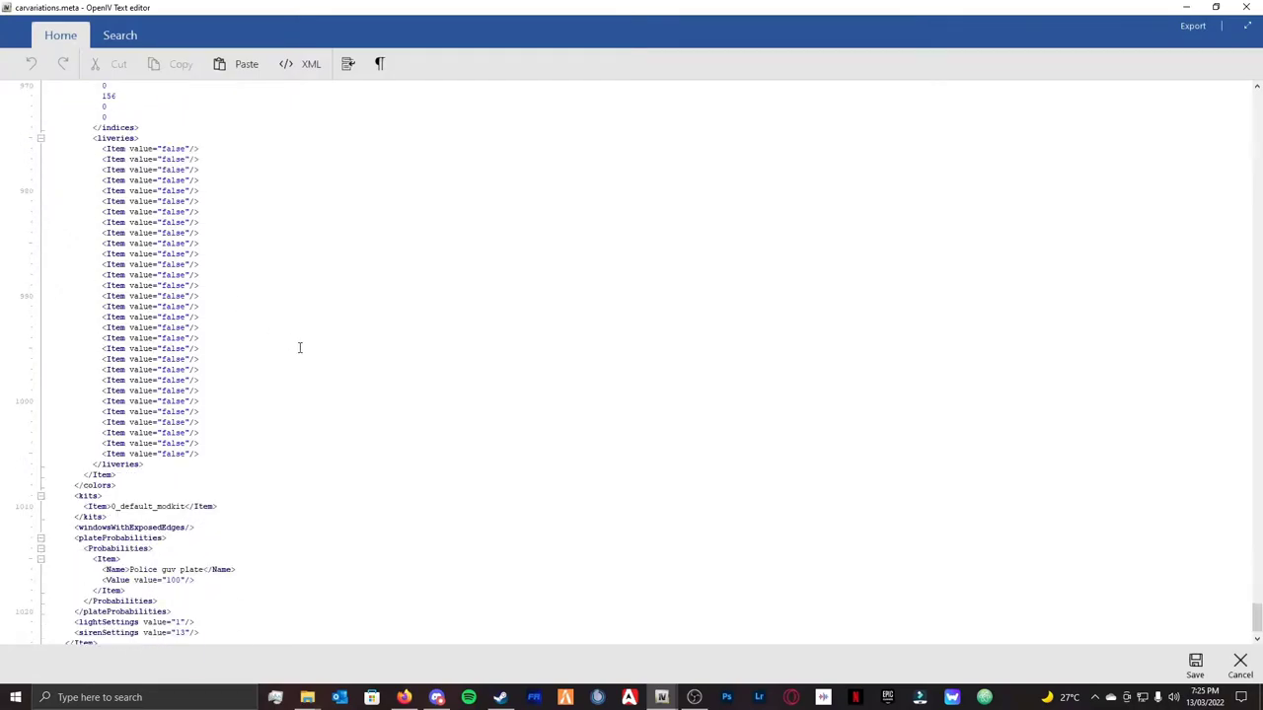
mouse_move(195, 463)
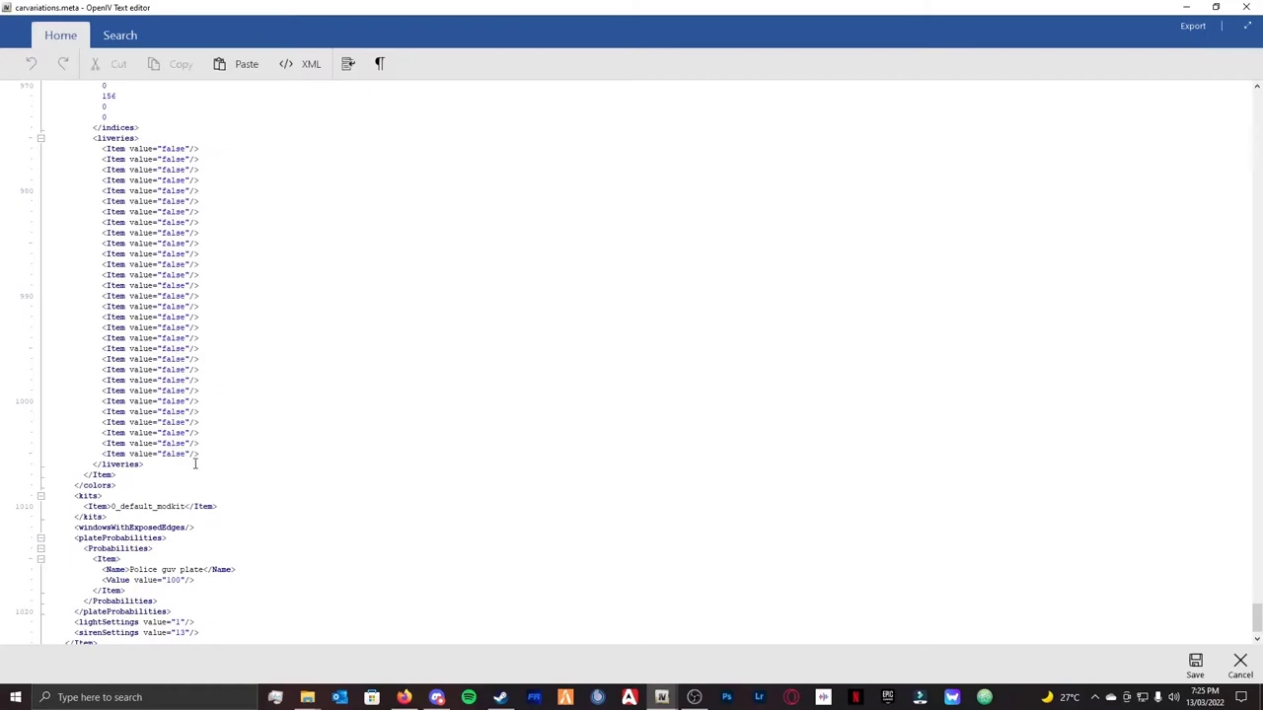
scroll(down, 3)
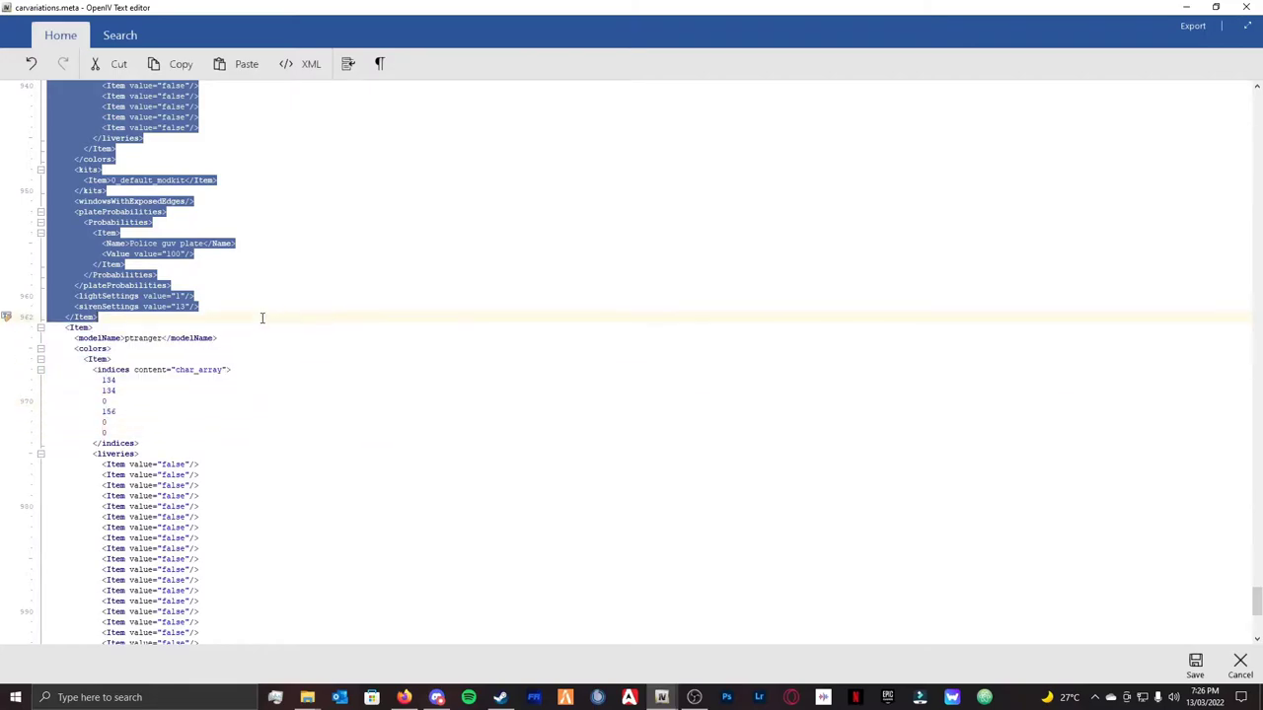
scroll(down, 3)
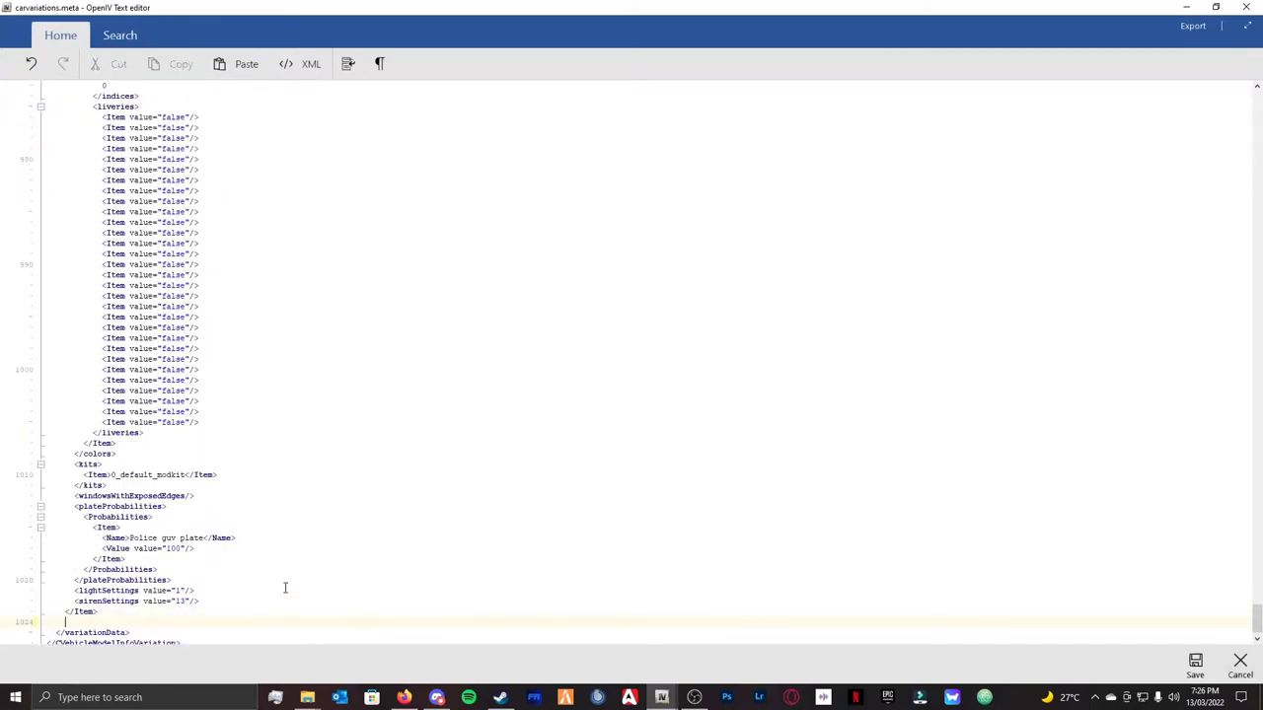
scroll(down, 3)
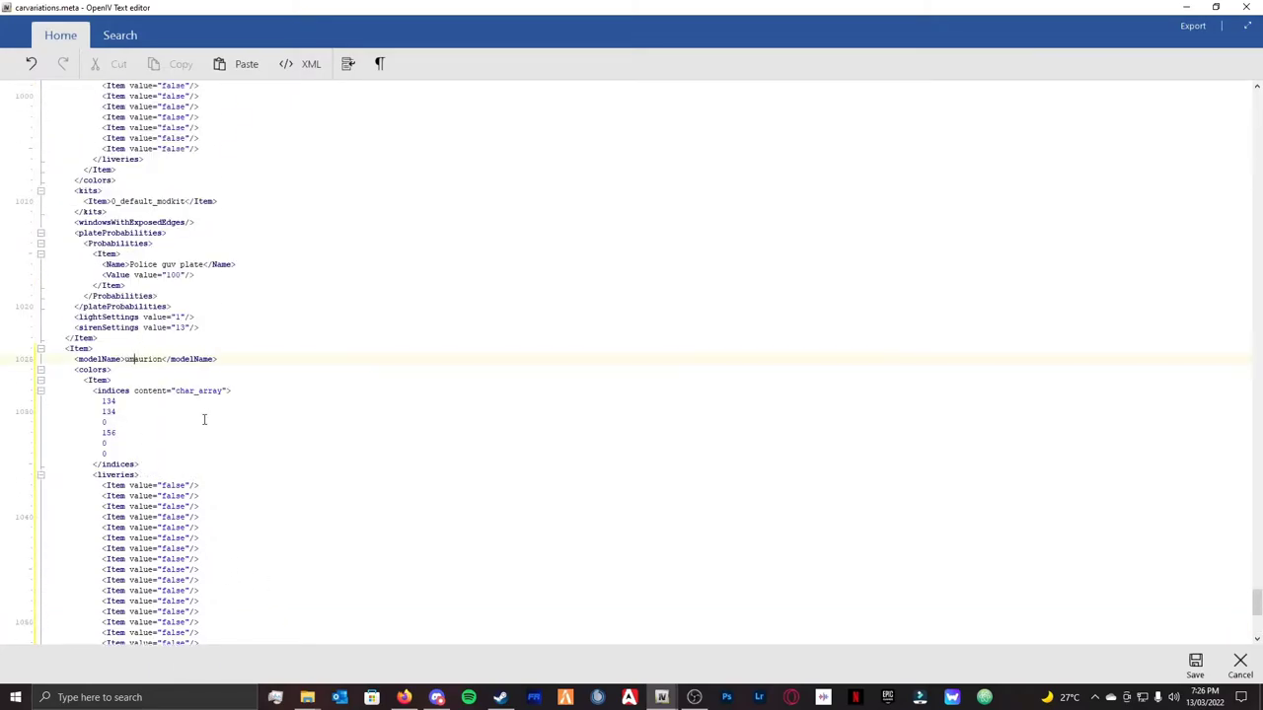
scroll(down, 3)
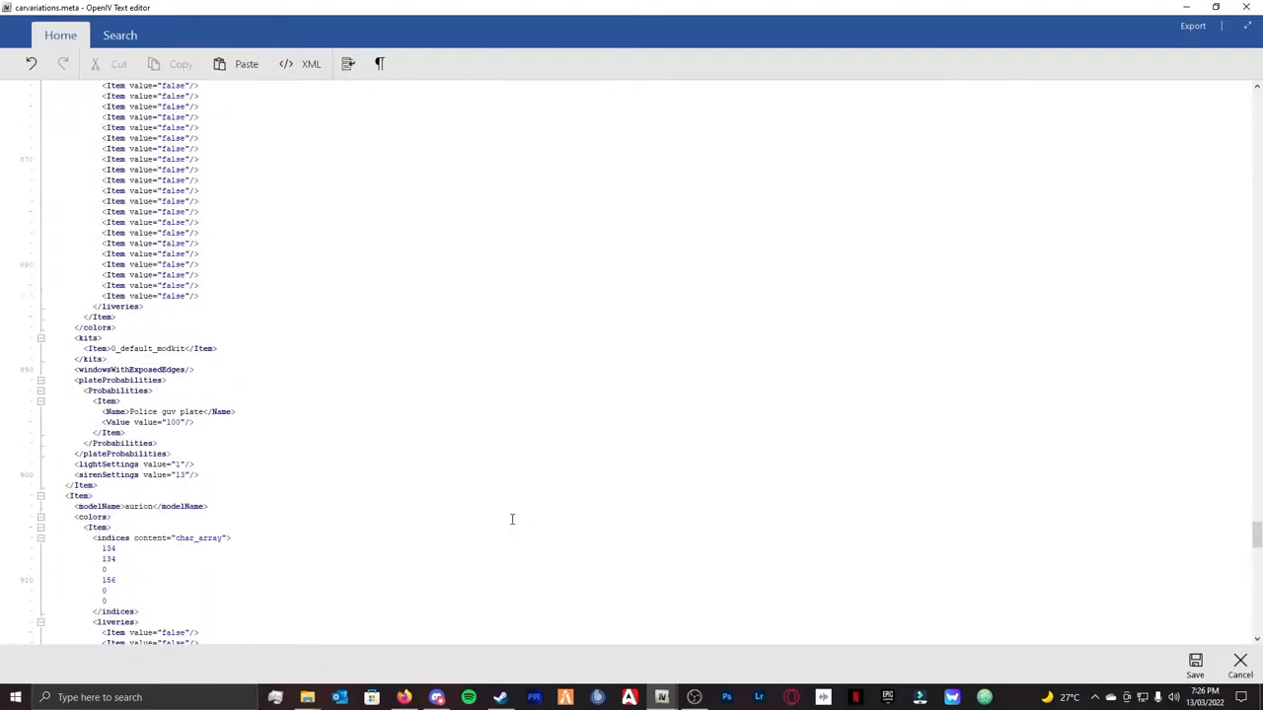
scroll(down, 3)
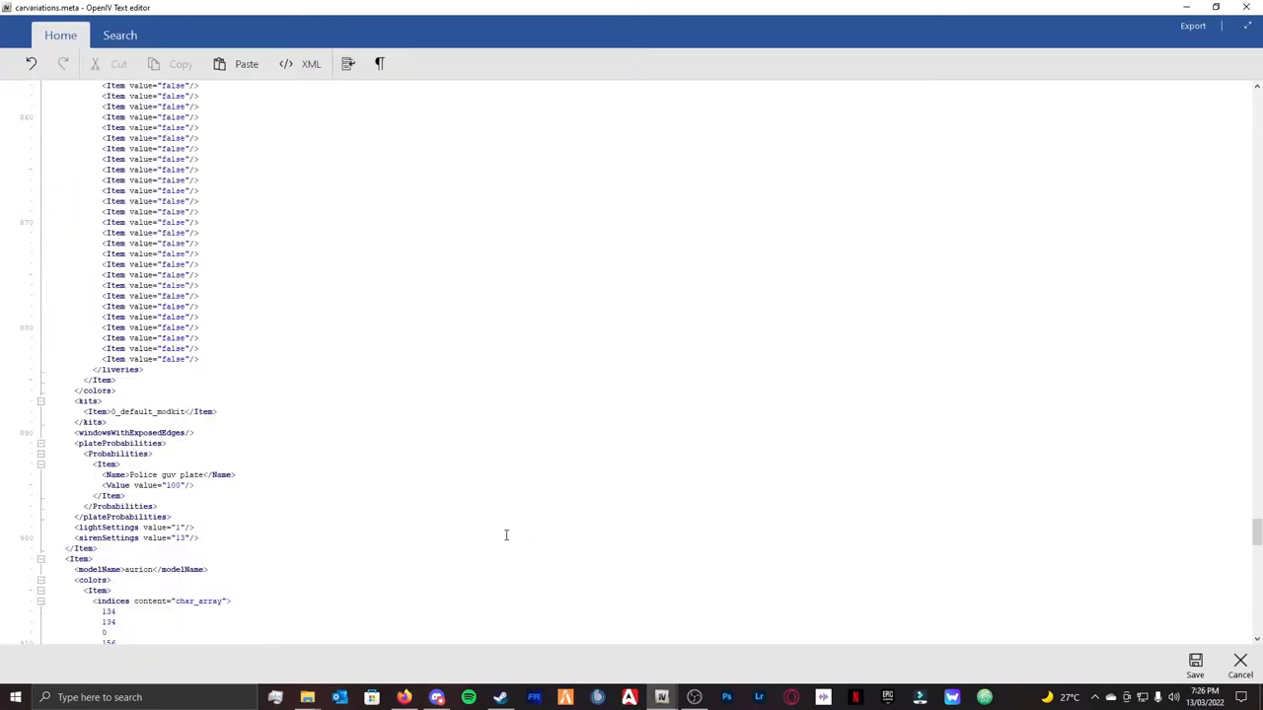
mouse_move(368, 407)
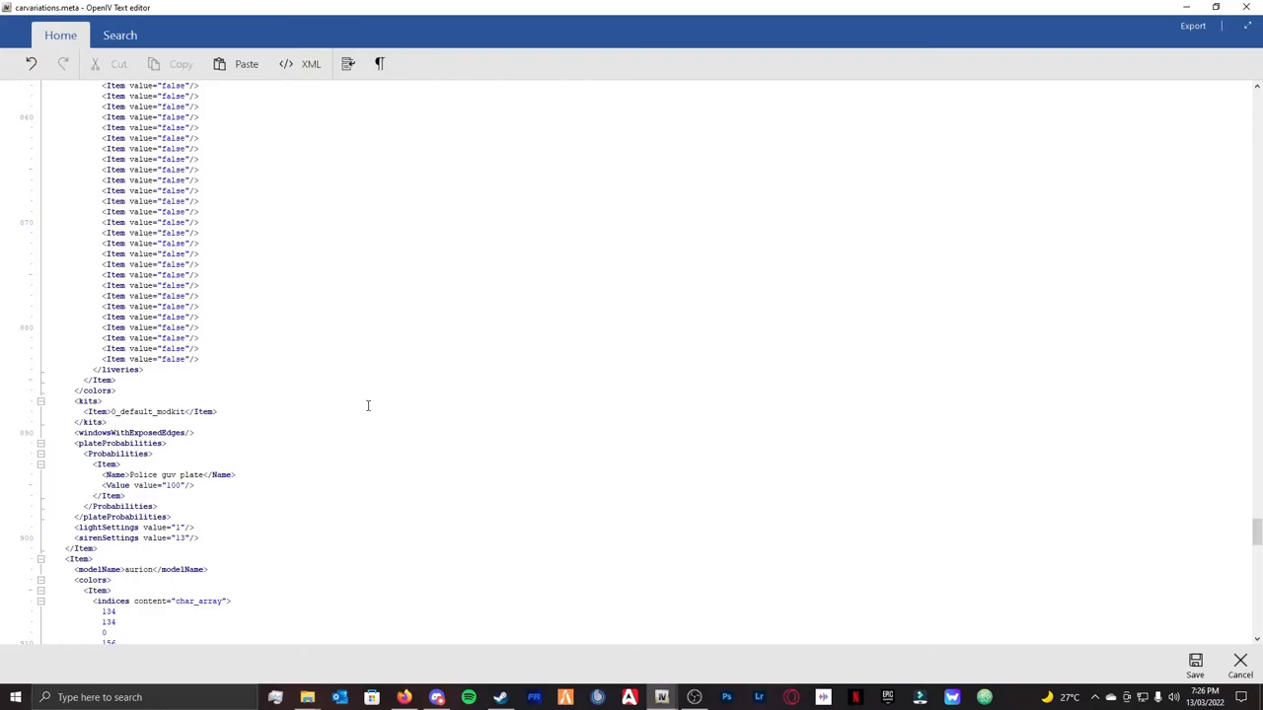
scroll(down, 3)
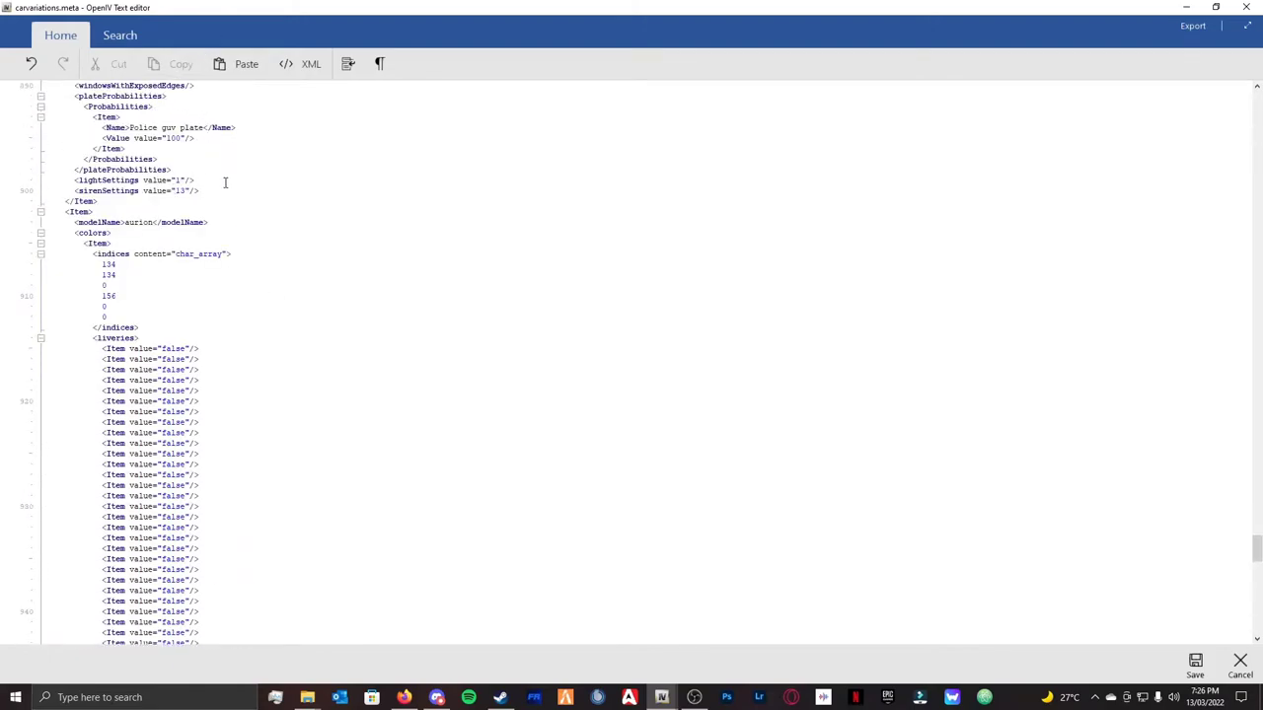
scroll(down, 3)
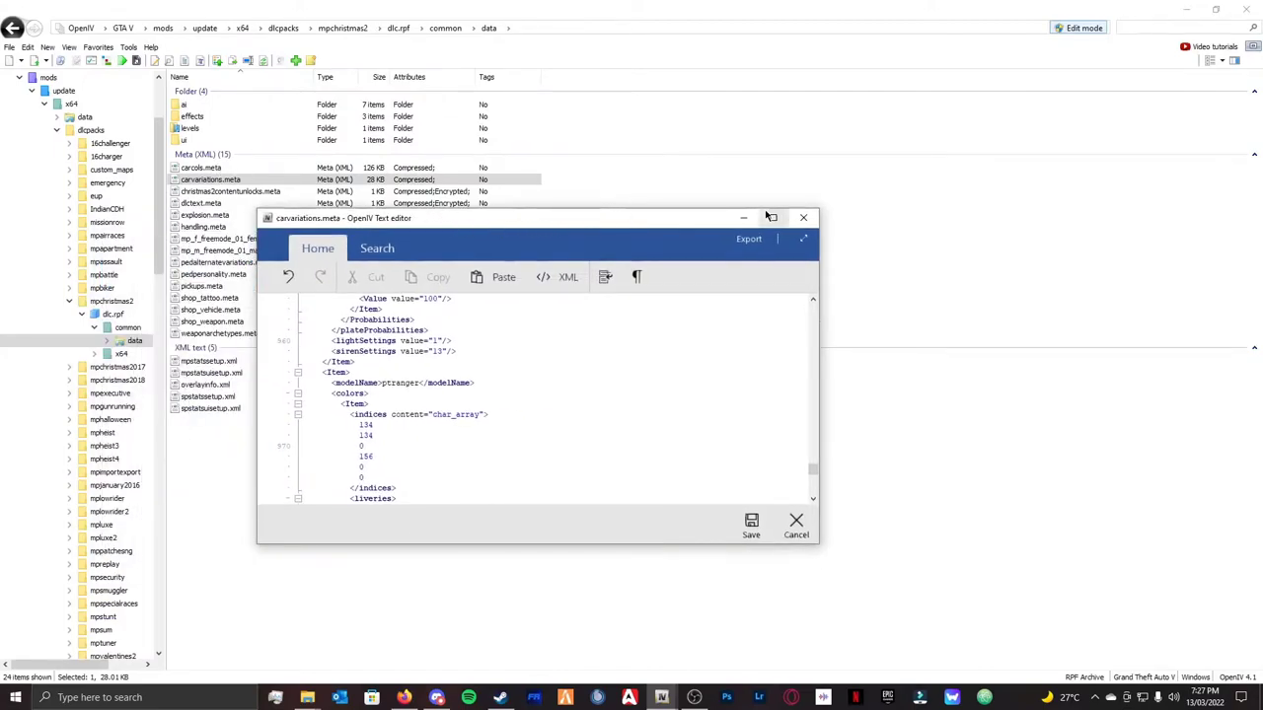
- Save carvariations.meta and open carcols.meta in a maximized editor
click(797, 524)
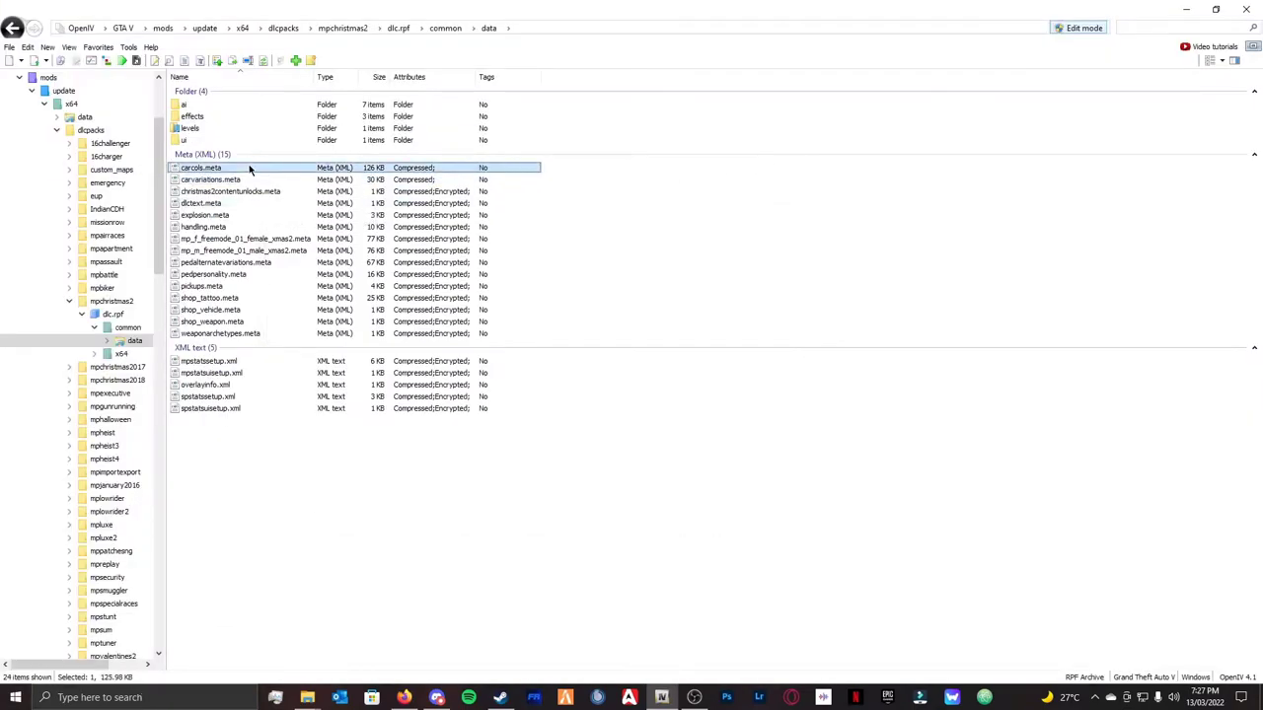
right_click(201, 168)
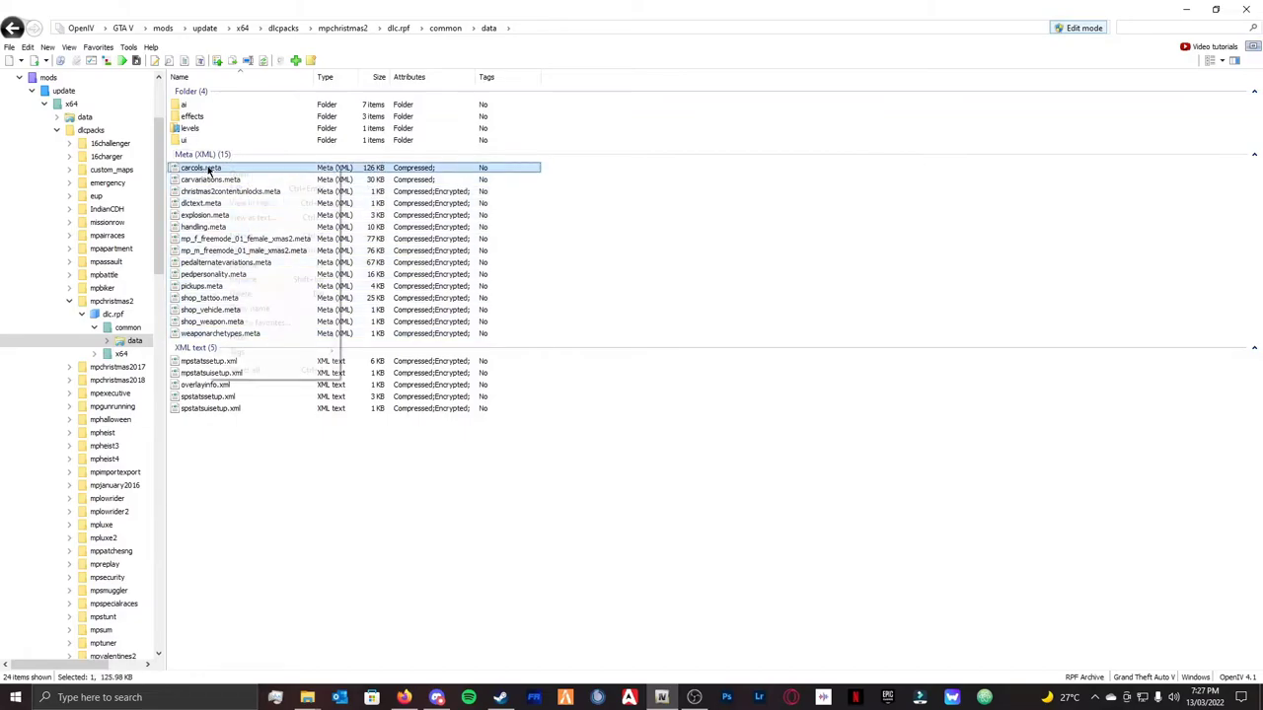
double_click(201, 167)
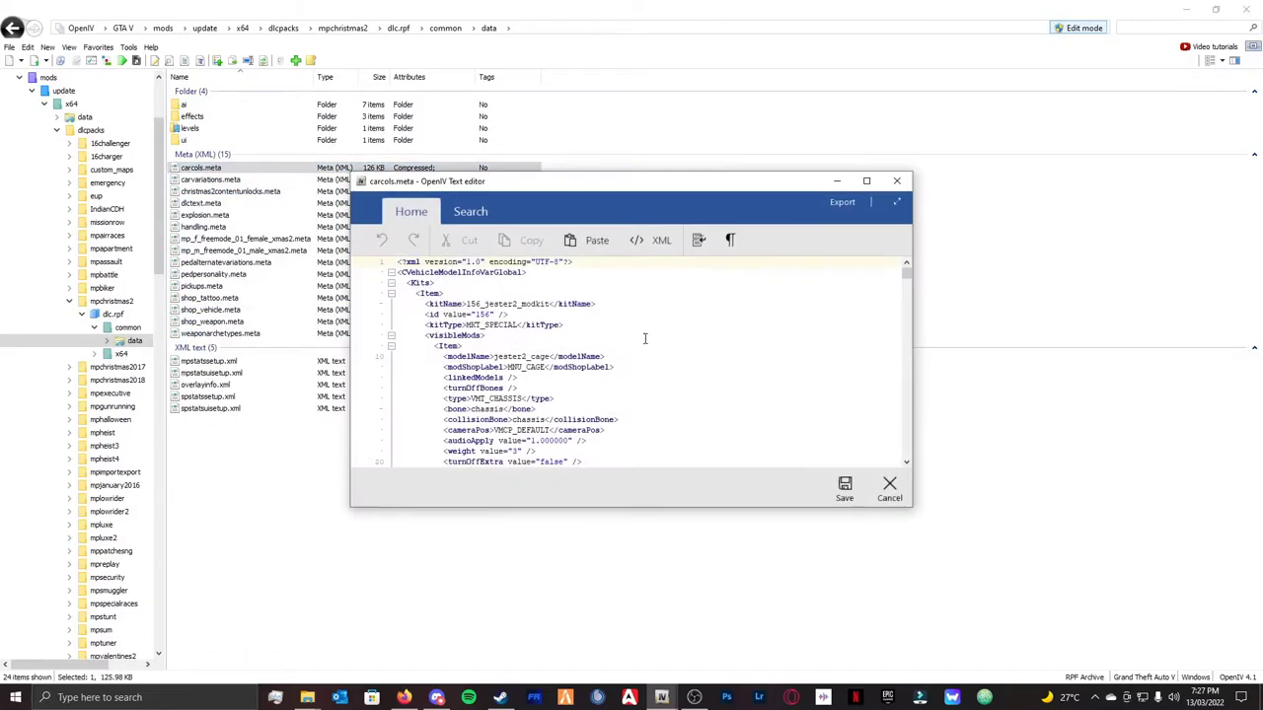
click(867, 181)
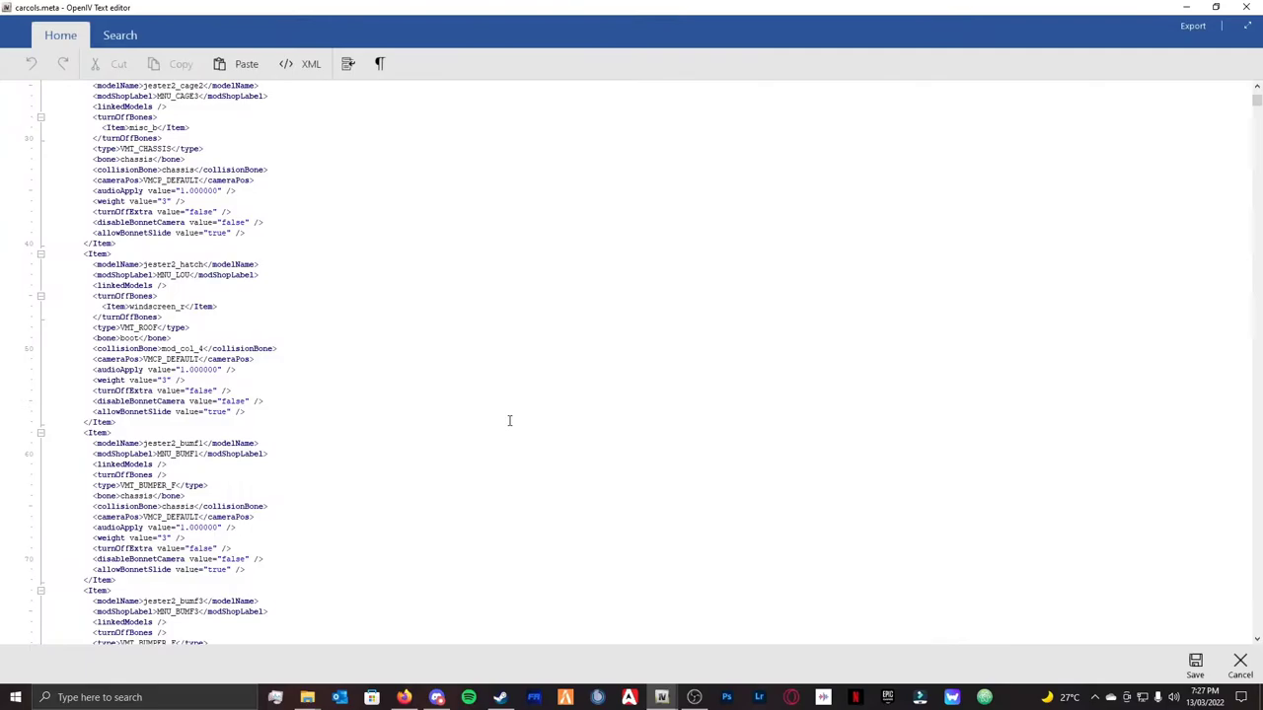
- Scroll through carcols.meta's siren light settings, then close it
scroll(down, 3)
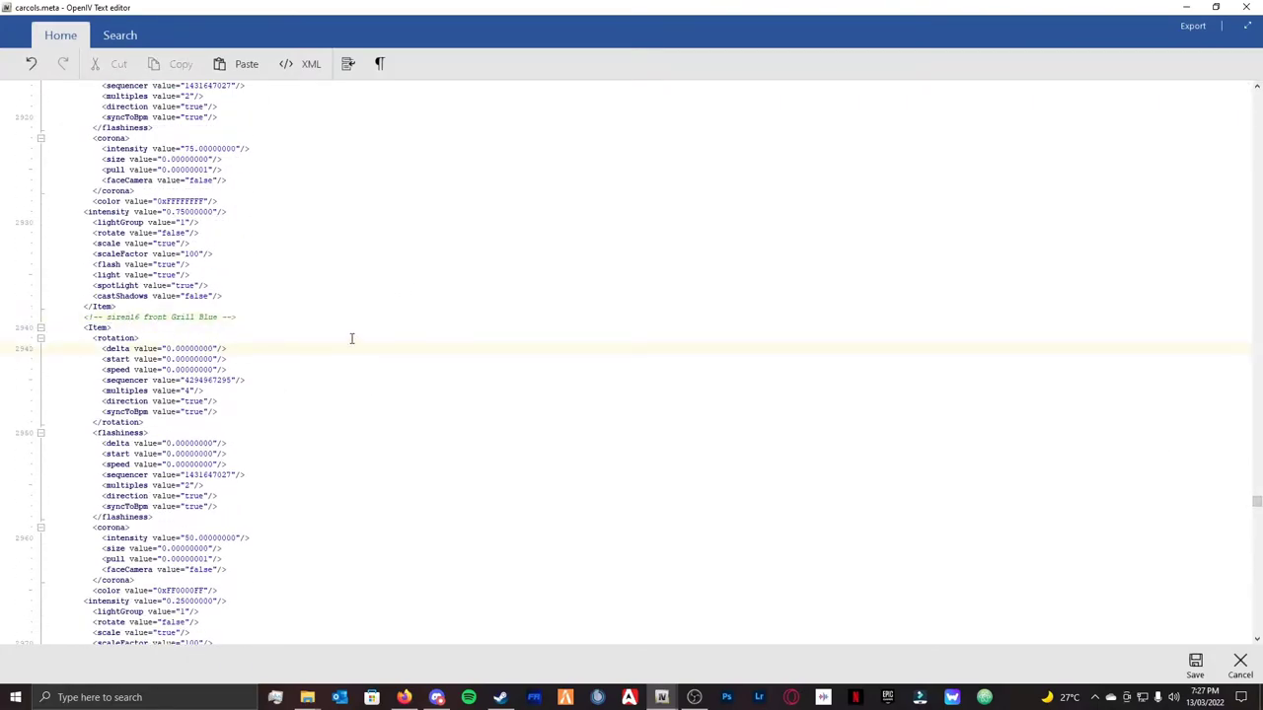
scroll(down, 3)
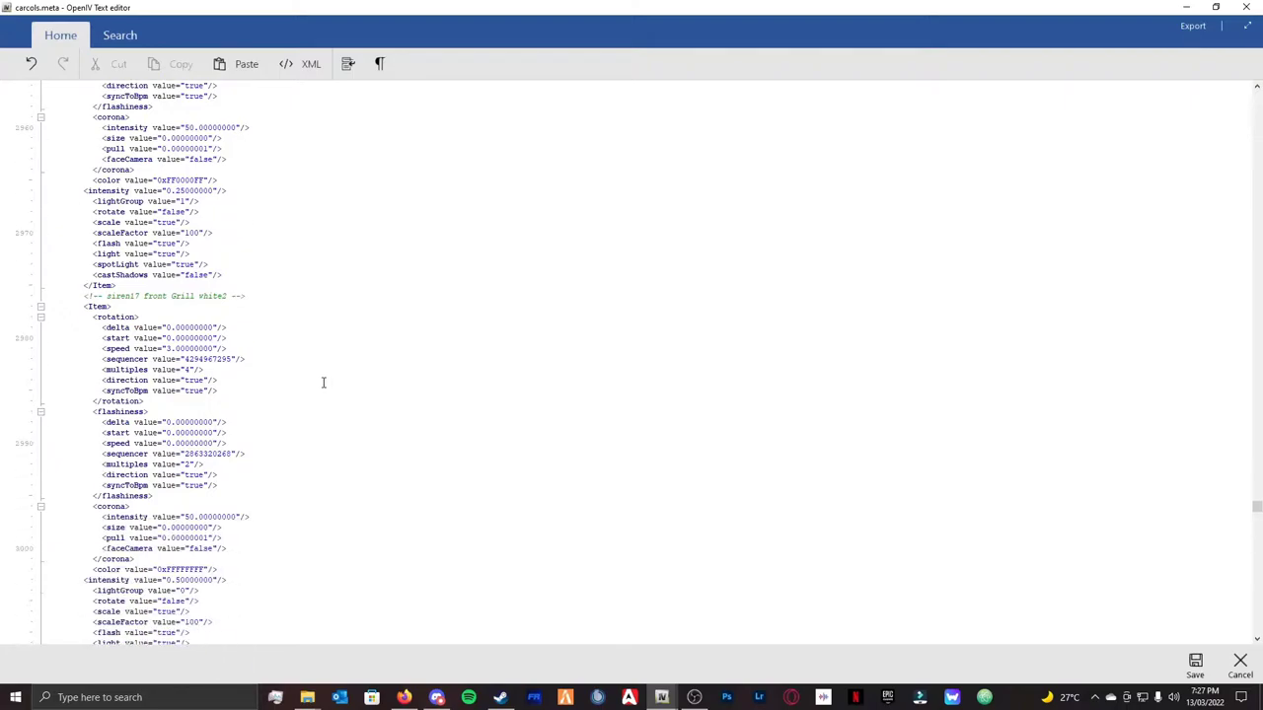
scroll(down, 3)
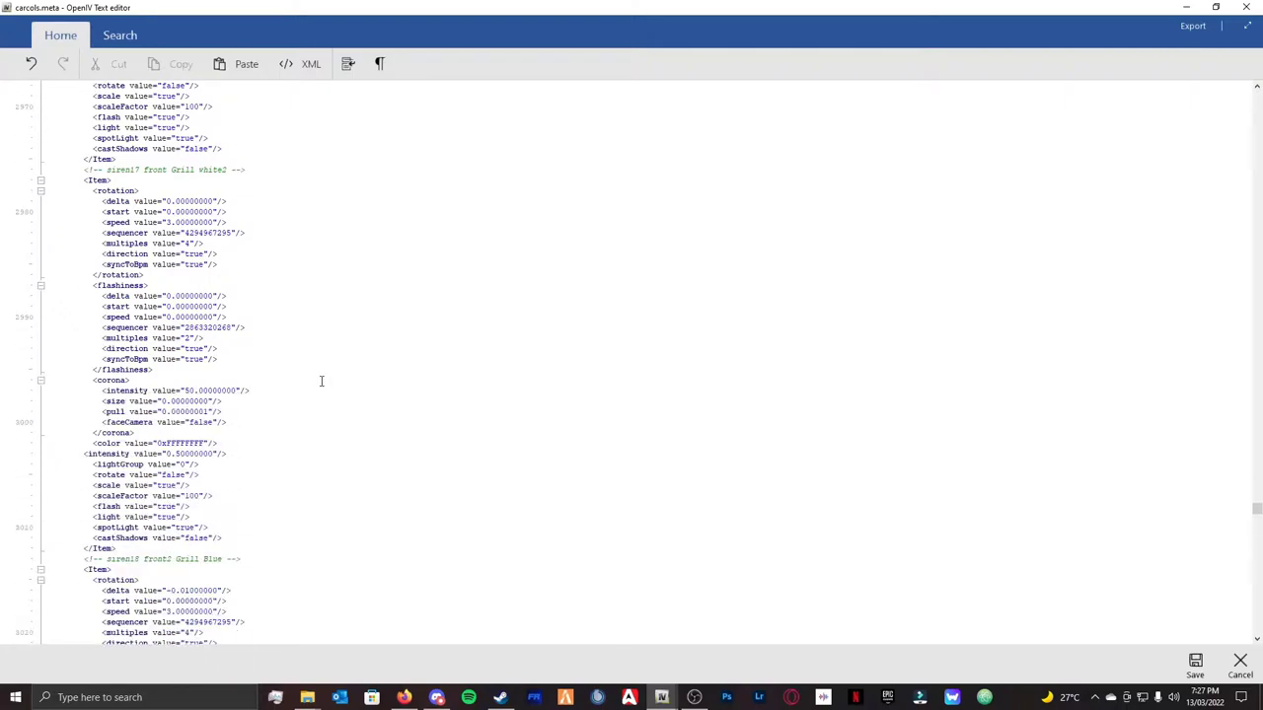
scroll(down, 3)
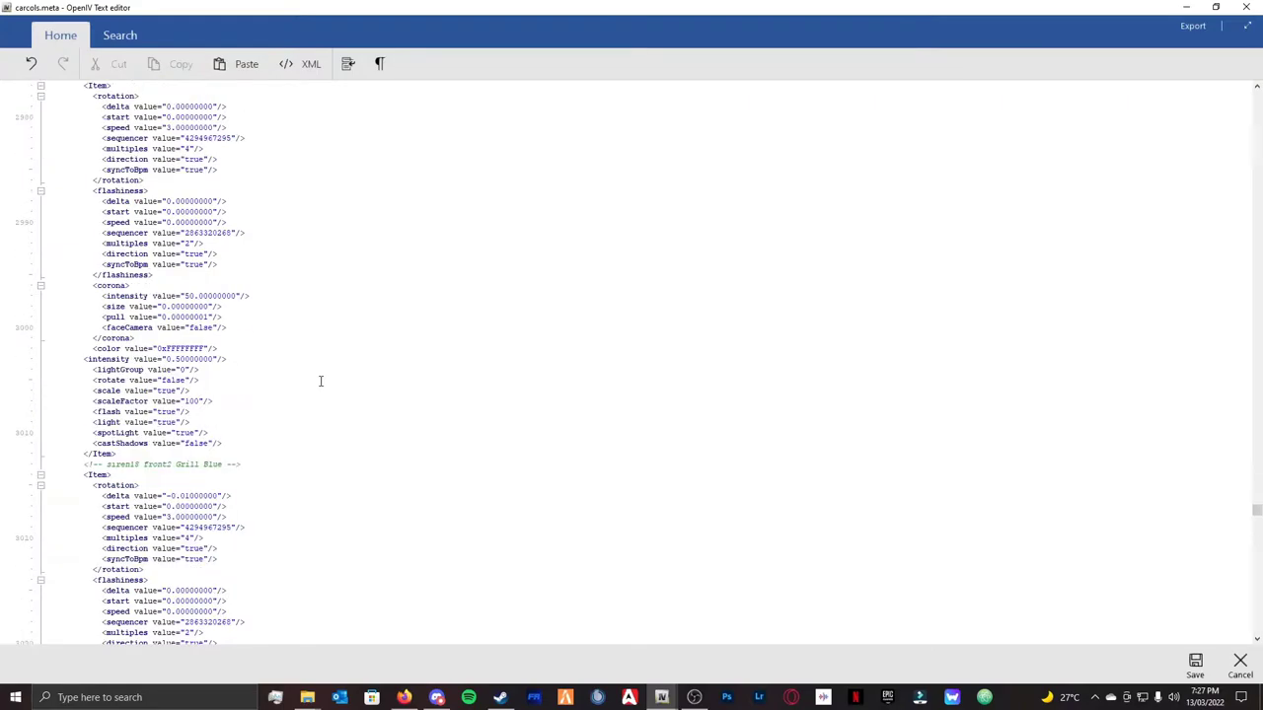
scroll(down, 3)
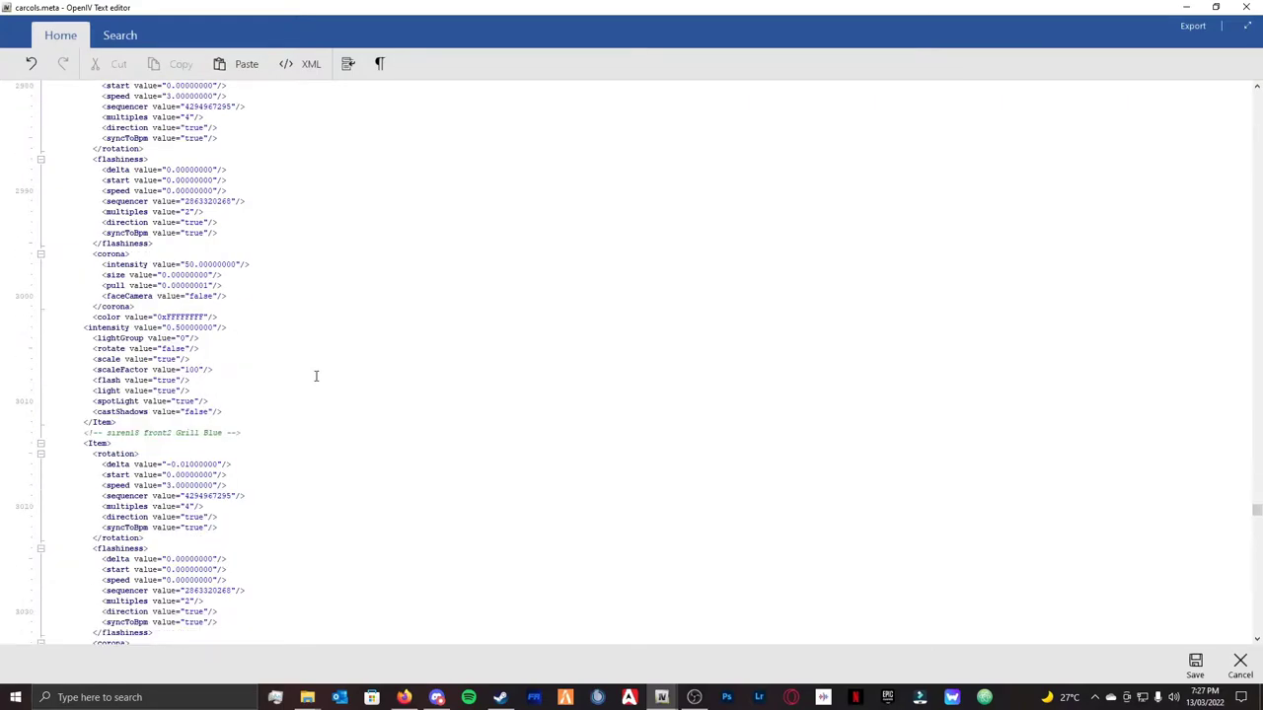
mouse_move(328, 364)
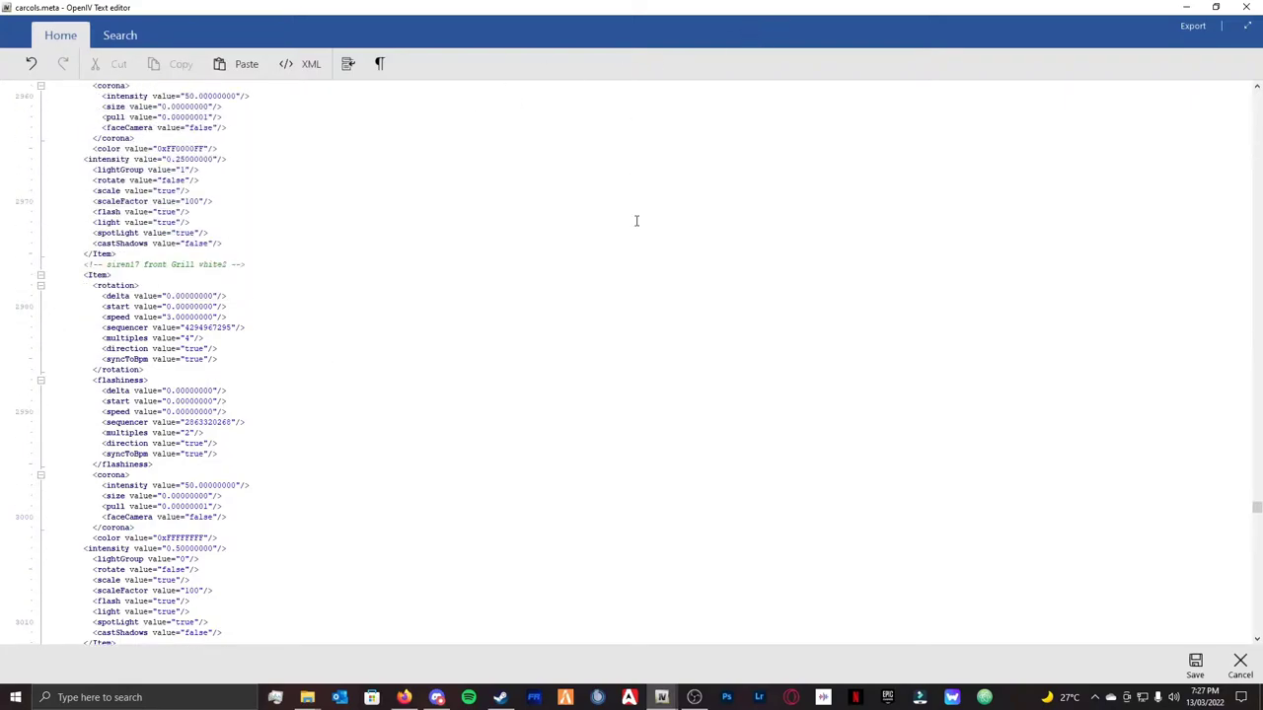
scroll(down, 3)
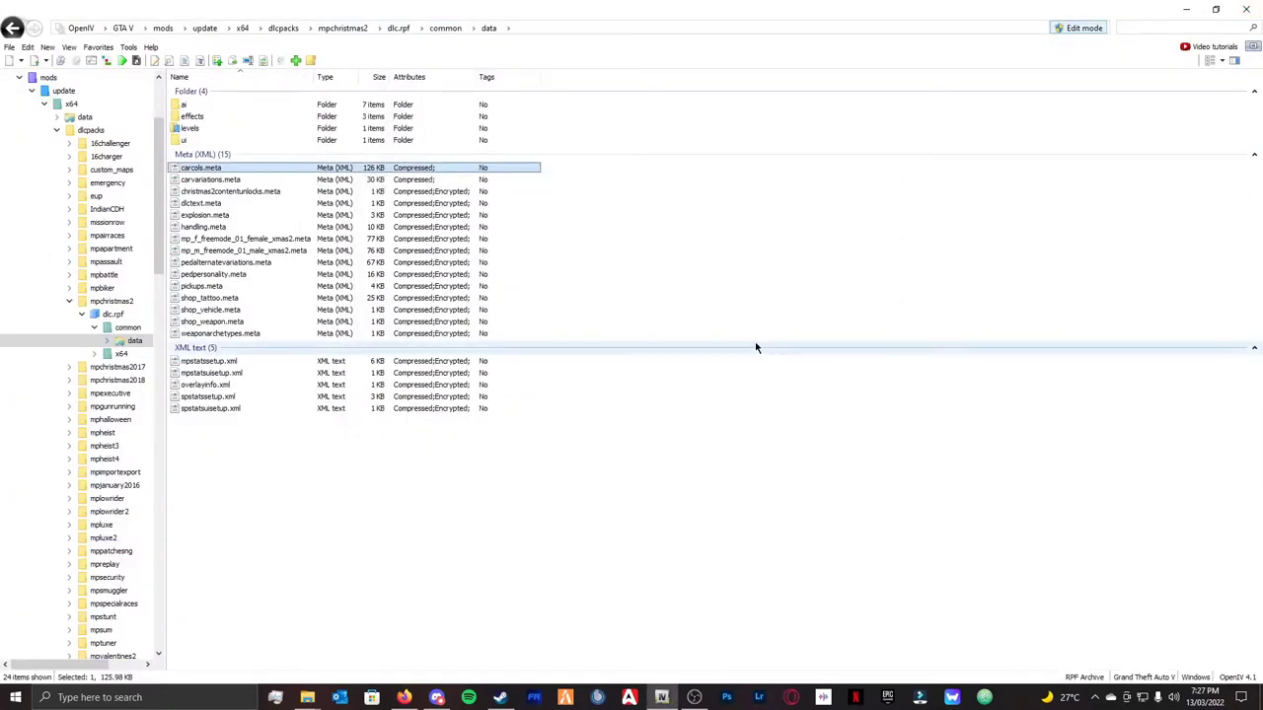
- Clear the file selection in the mpchristmas2 data folder before switching to GTA V
click(210, 180)
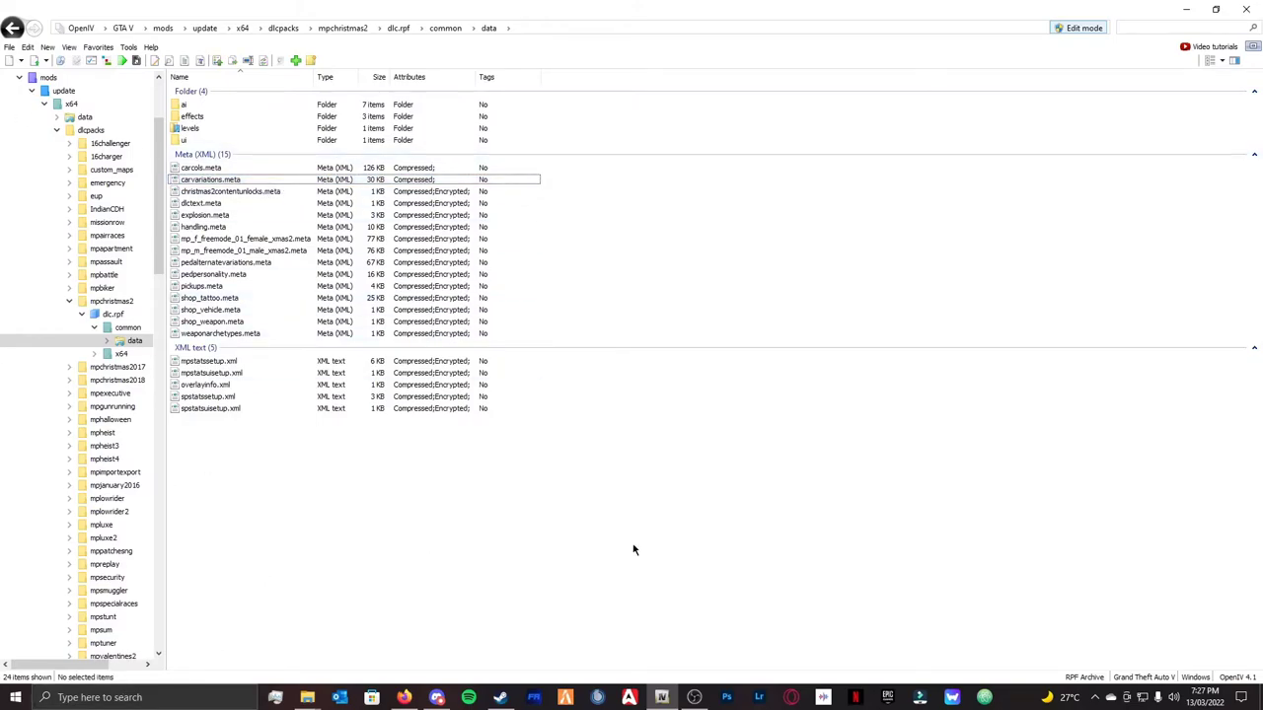
mouse_move(587, 542)
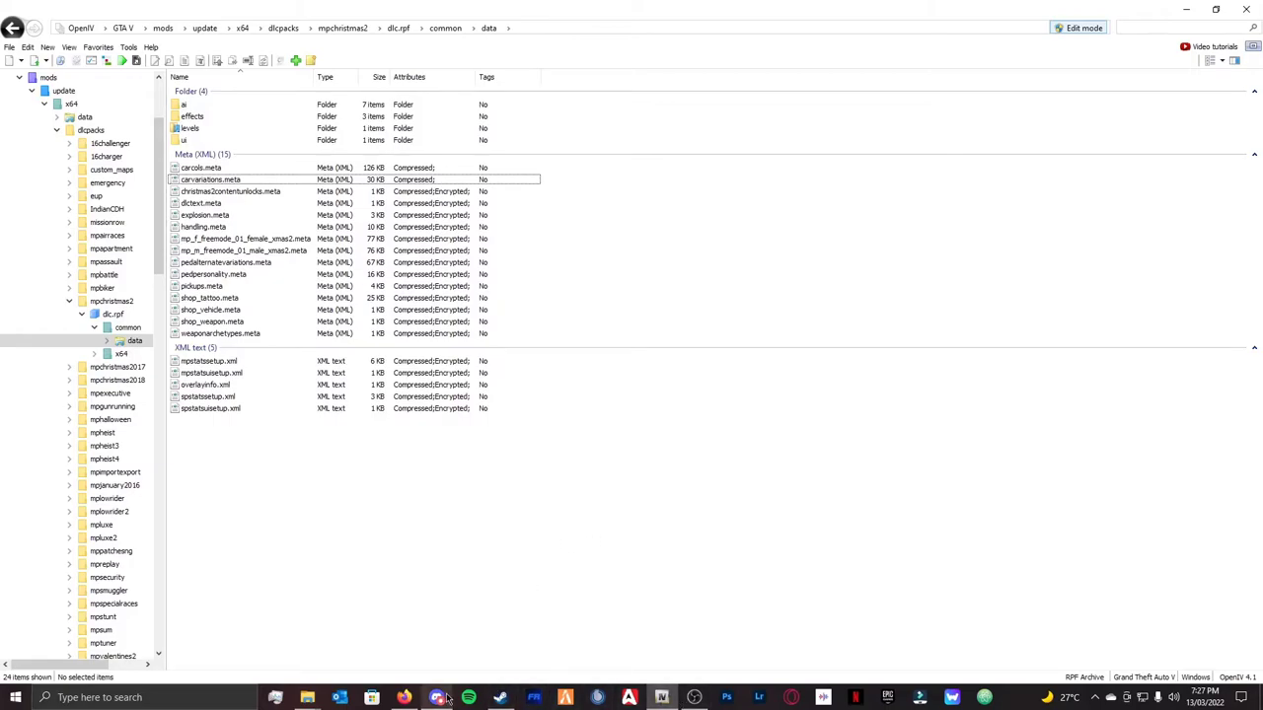
mouse_move(317, 516)
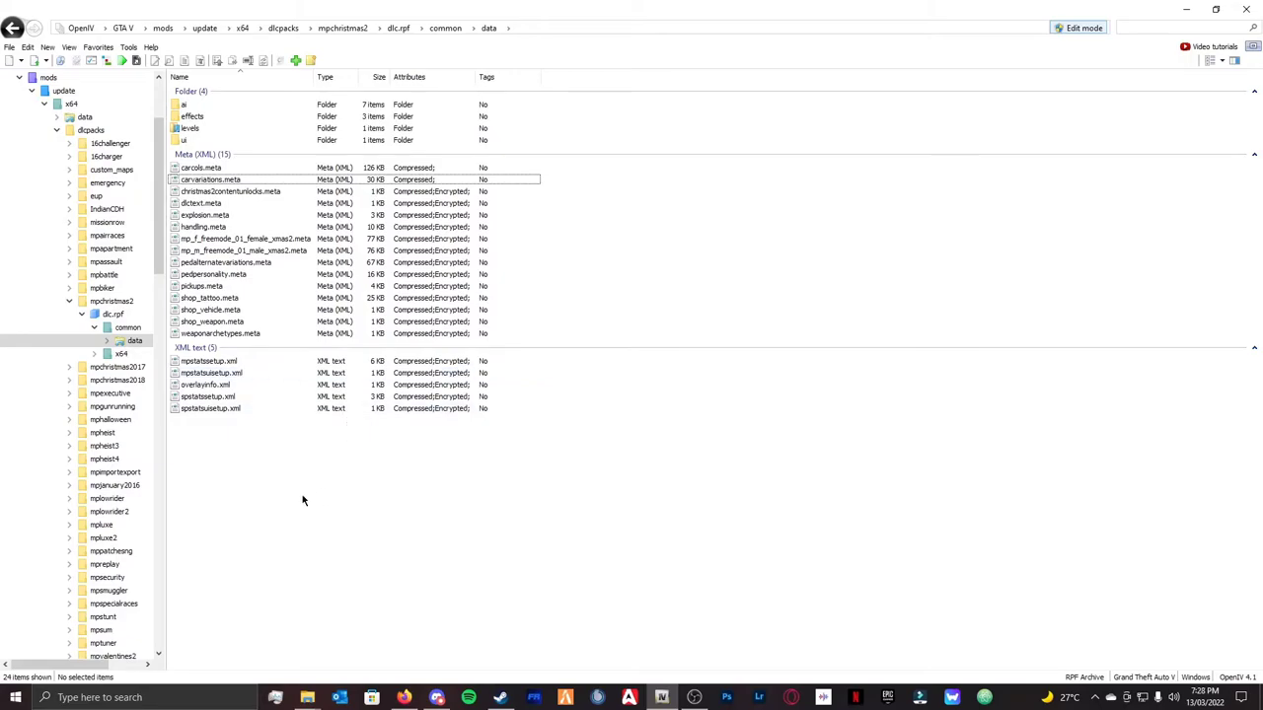
mouse_move(730, 510)
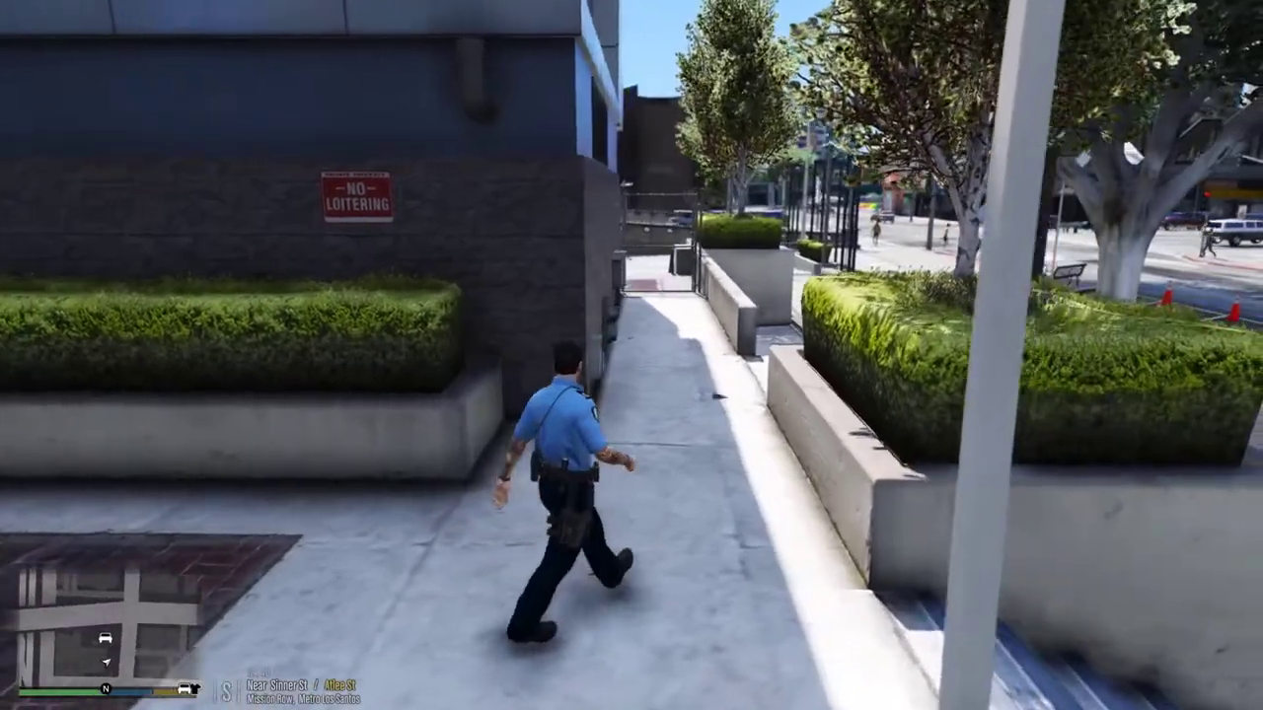
- Walk the officer along the pavement and down the stairs toward the street
key(w)
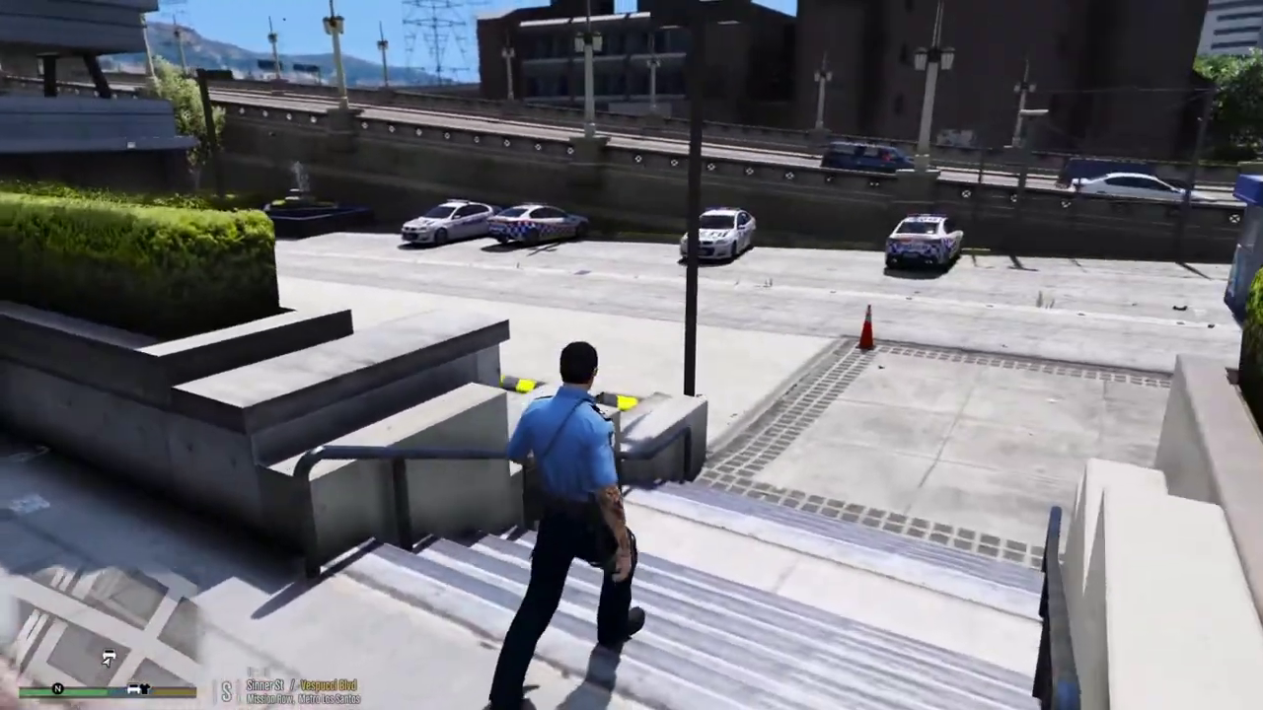
key(w)
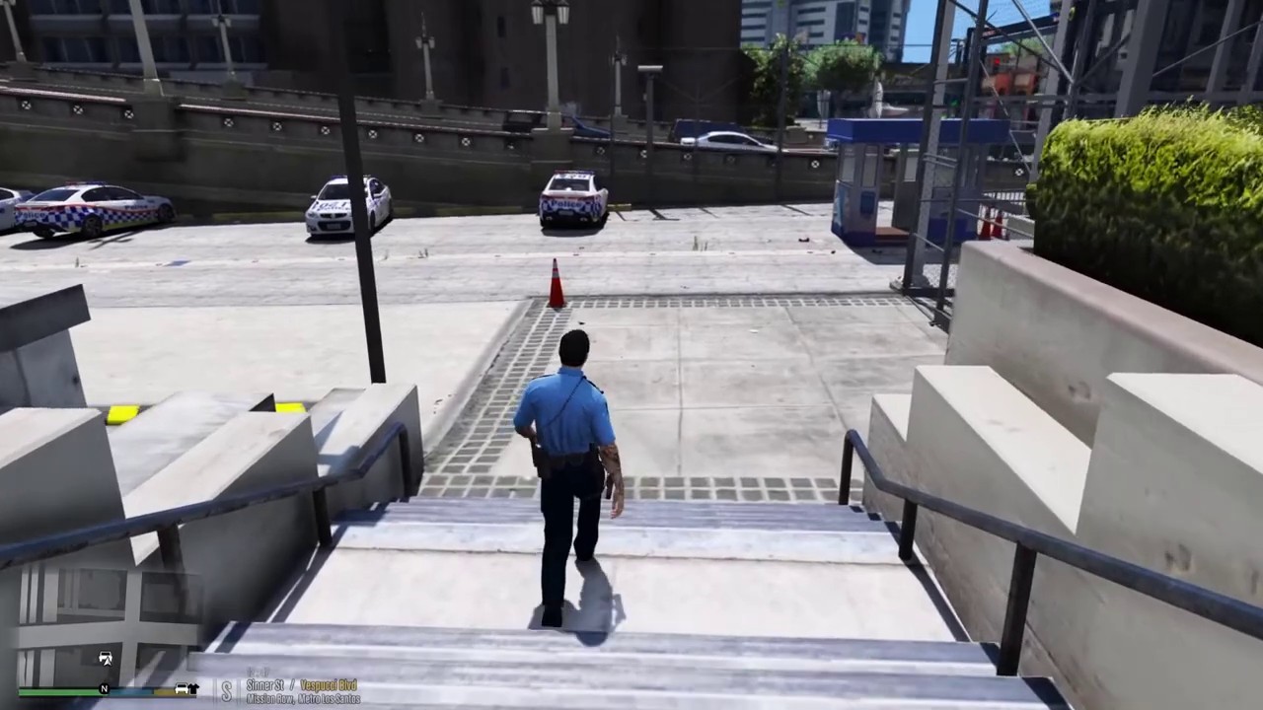
key(w)
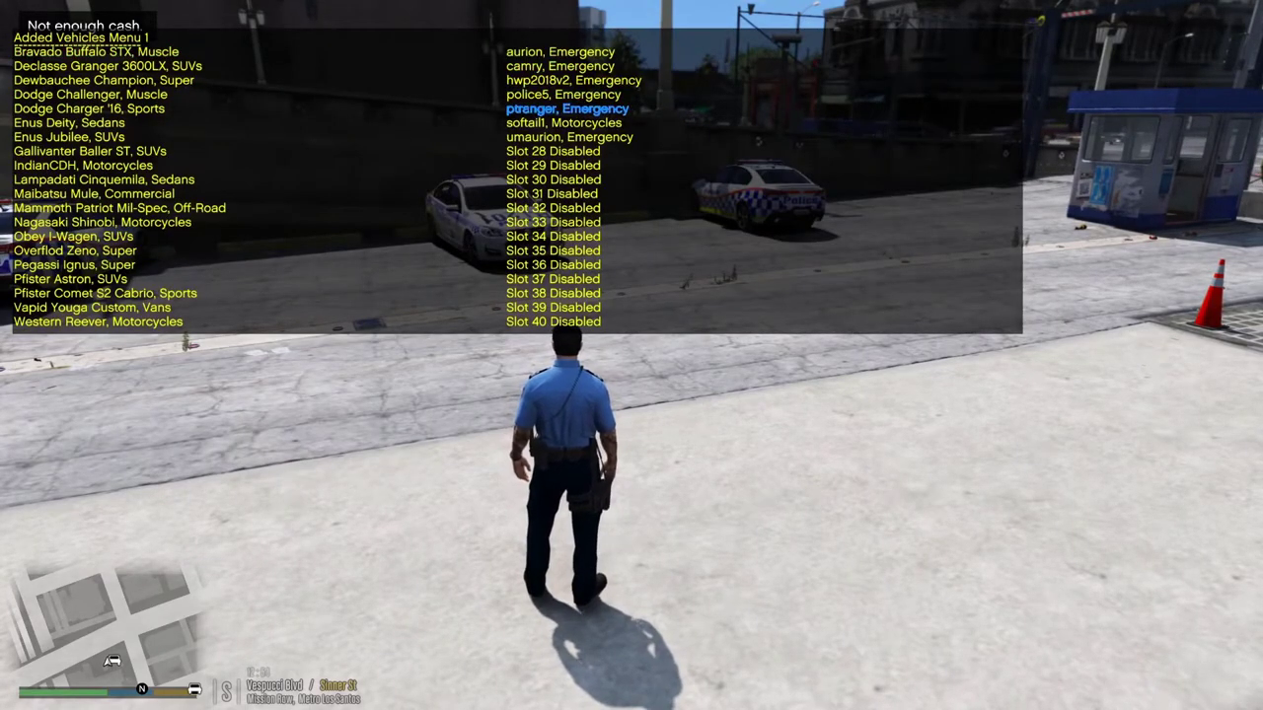
- Spawn the white unmarked Toyota Aurion from the Added Vehicles list and drive forward
key(down)
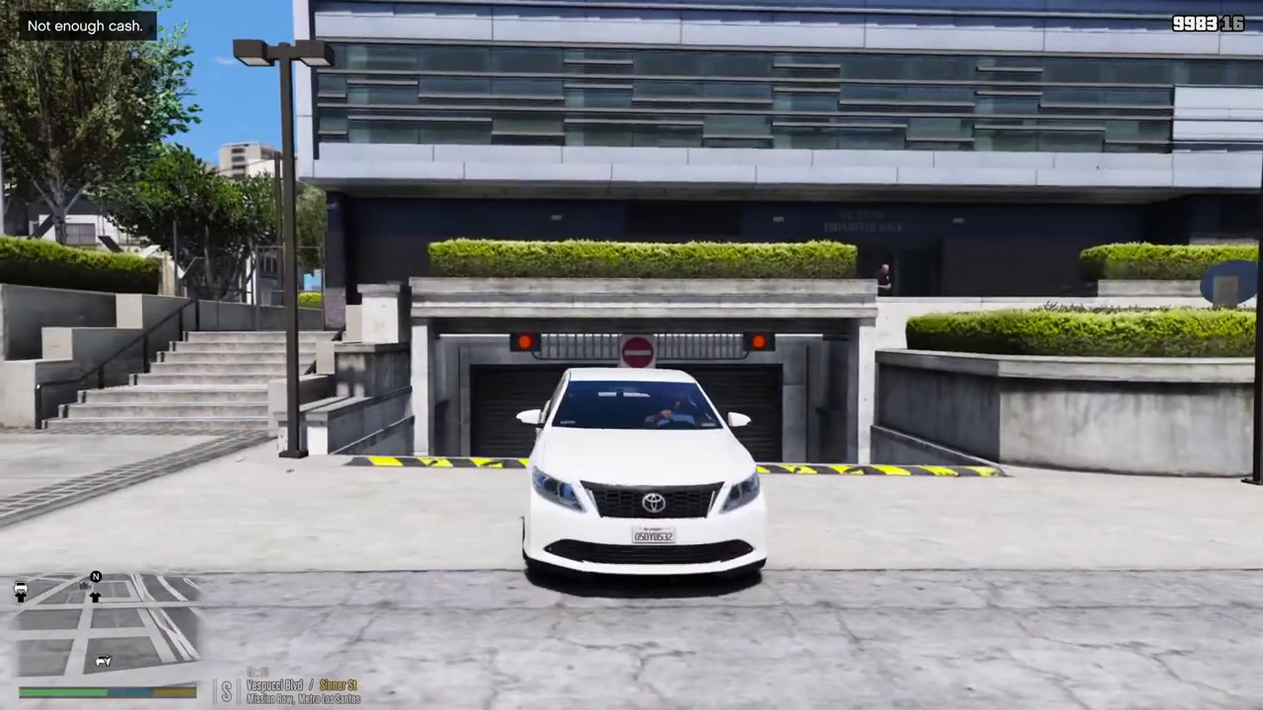
key(w)
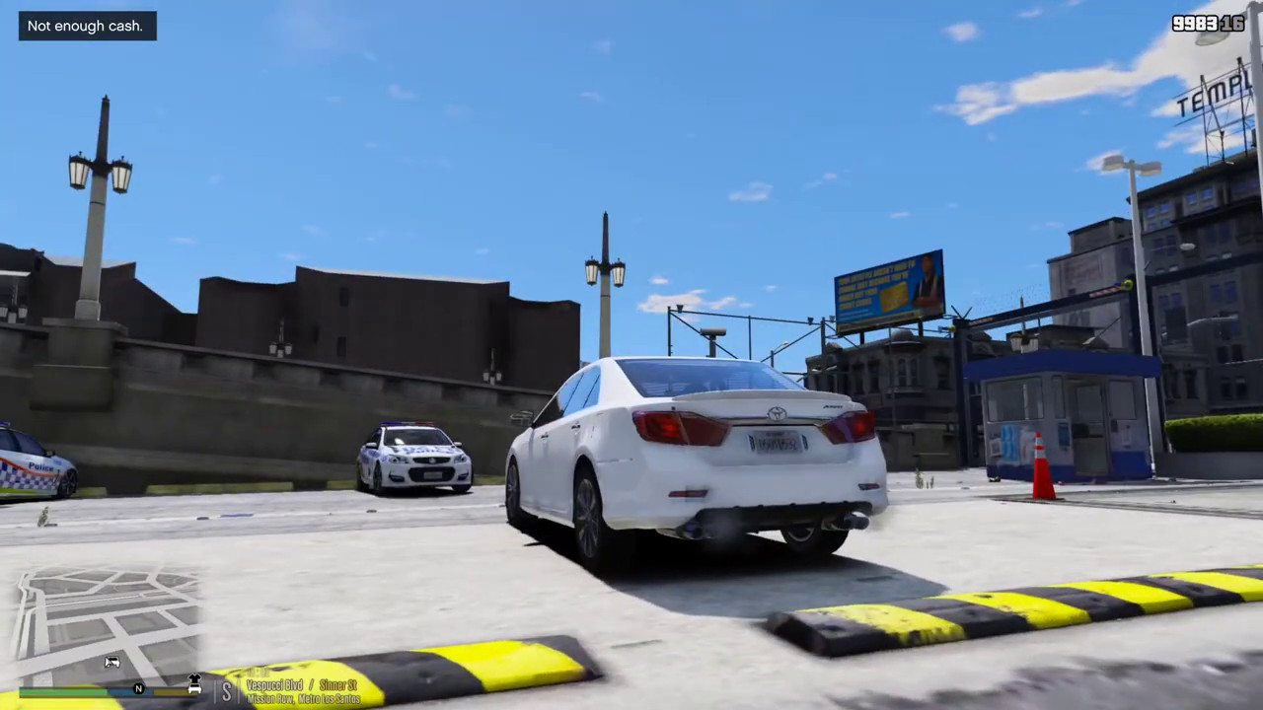